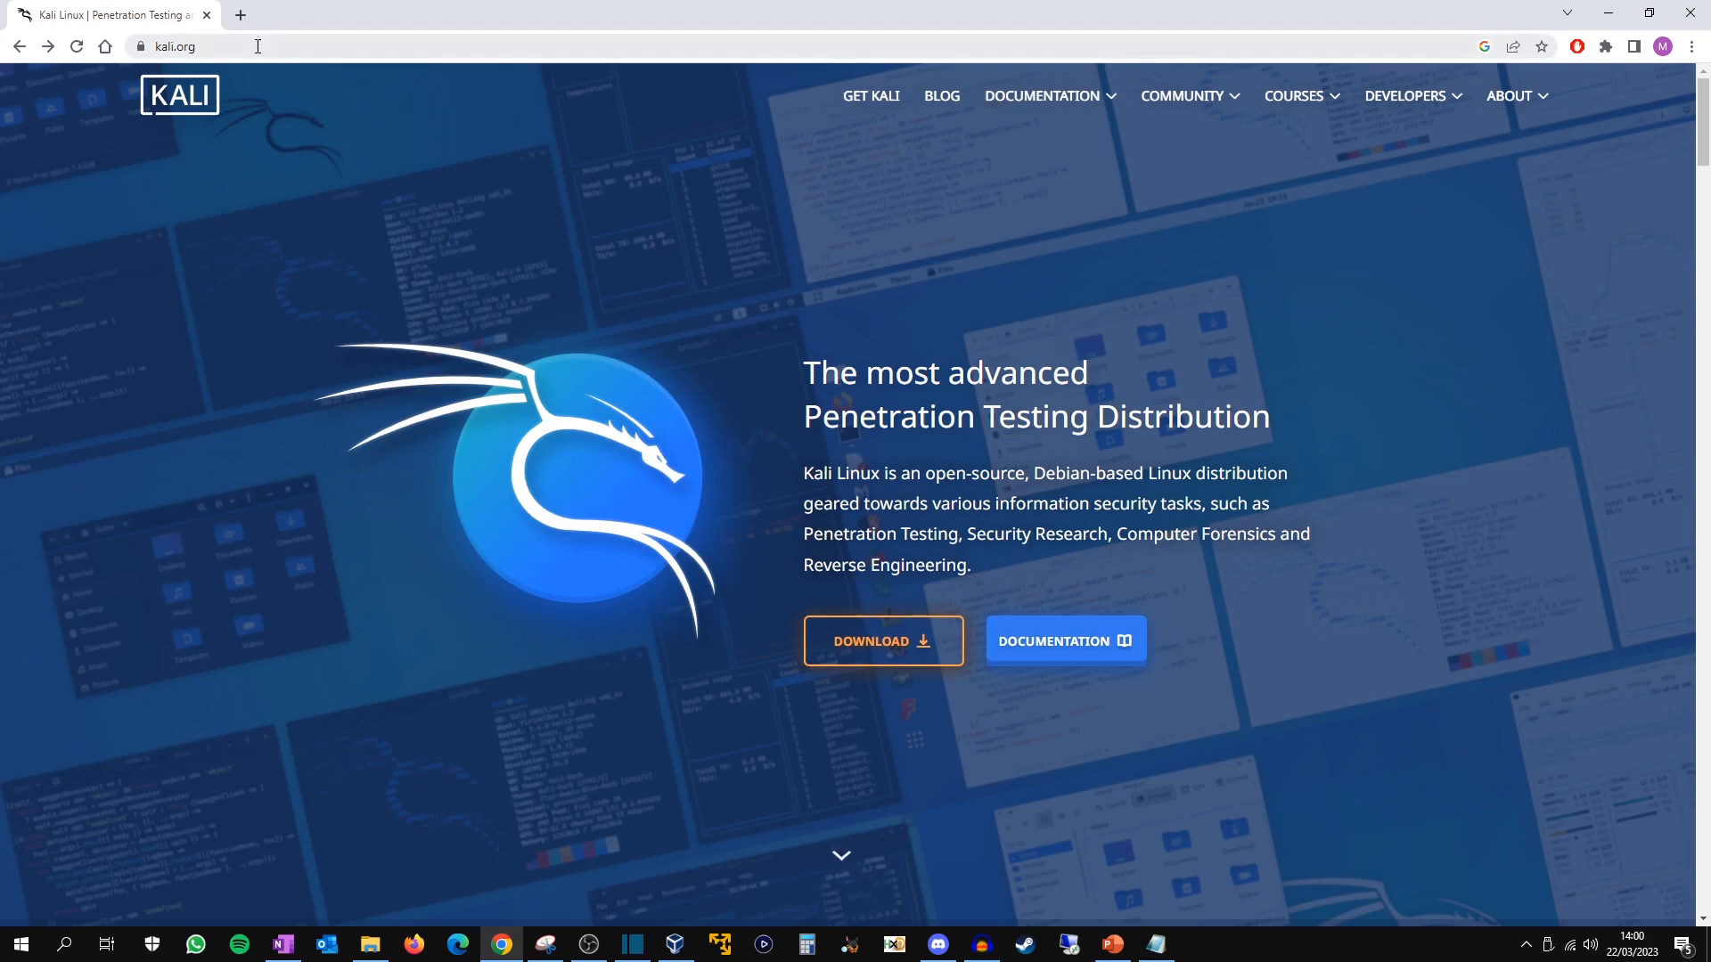
mouse_move(870, 96)
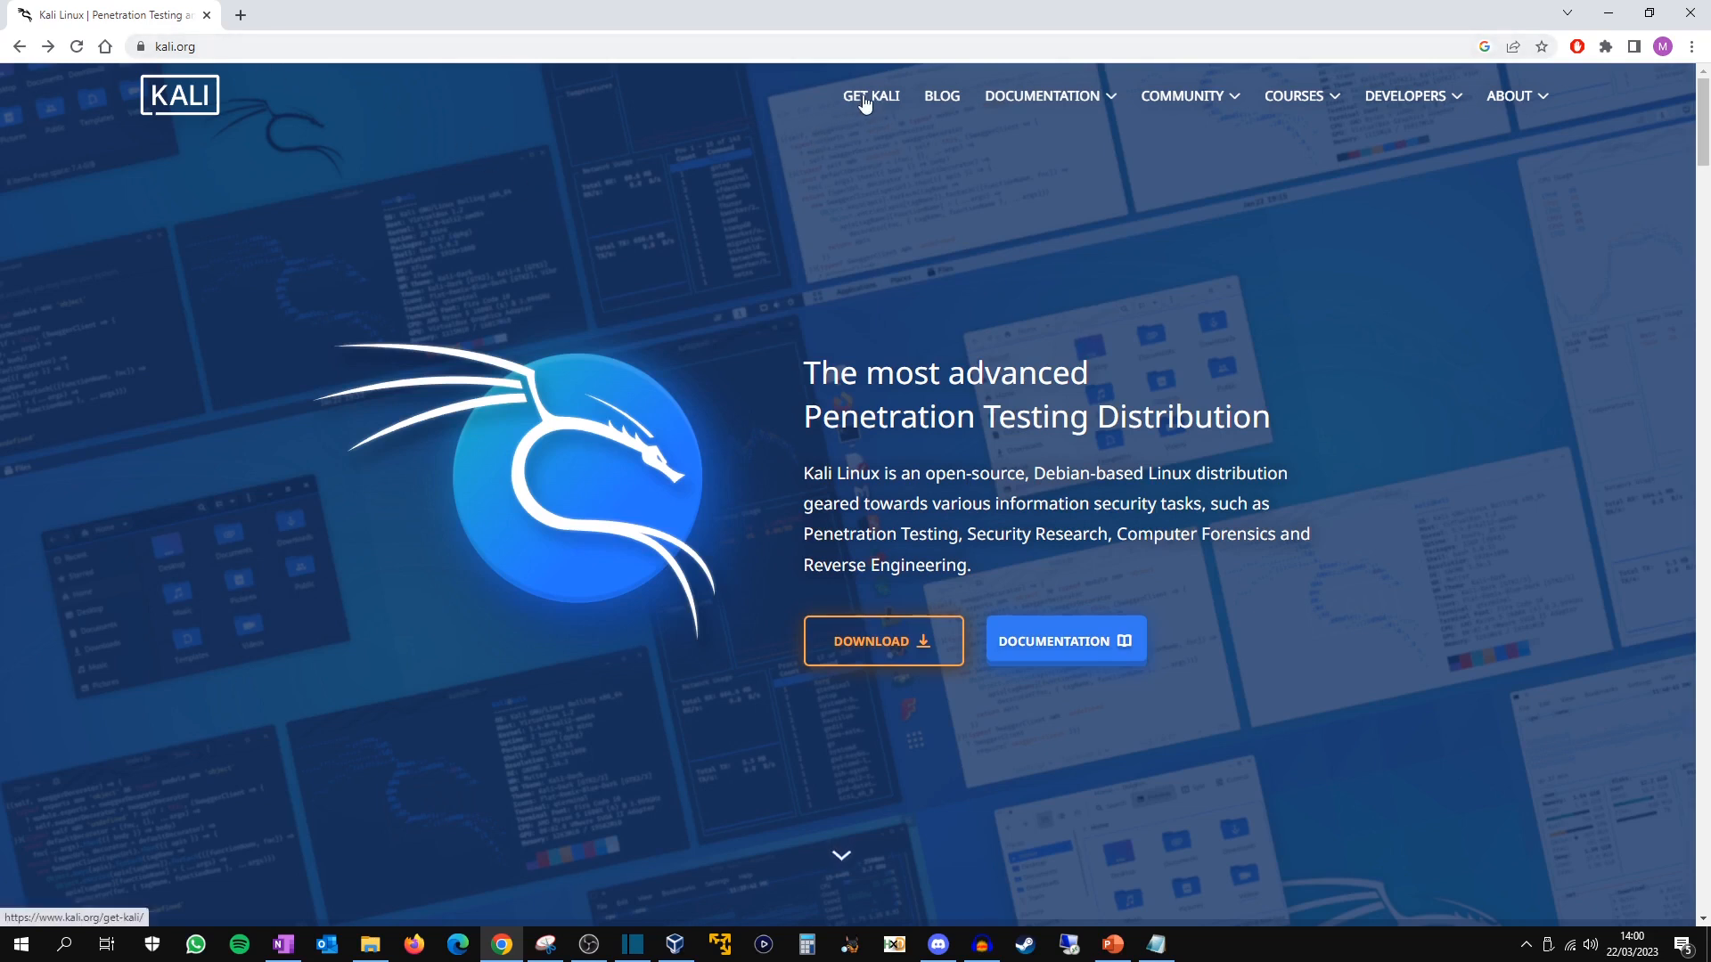
- Download the Kali Purple installer ISO from the Get Kali installer images page
left_click(870, 96)
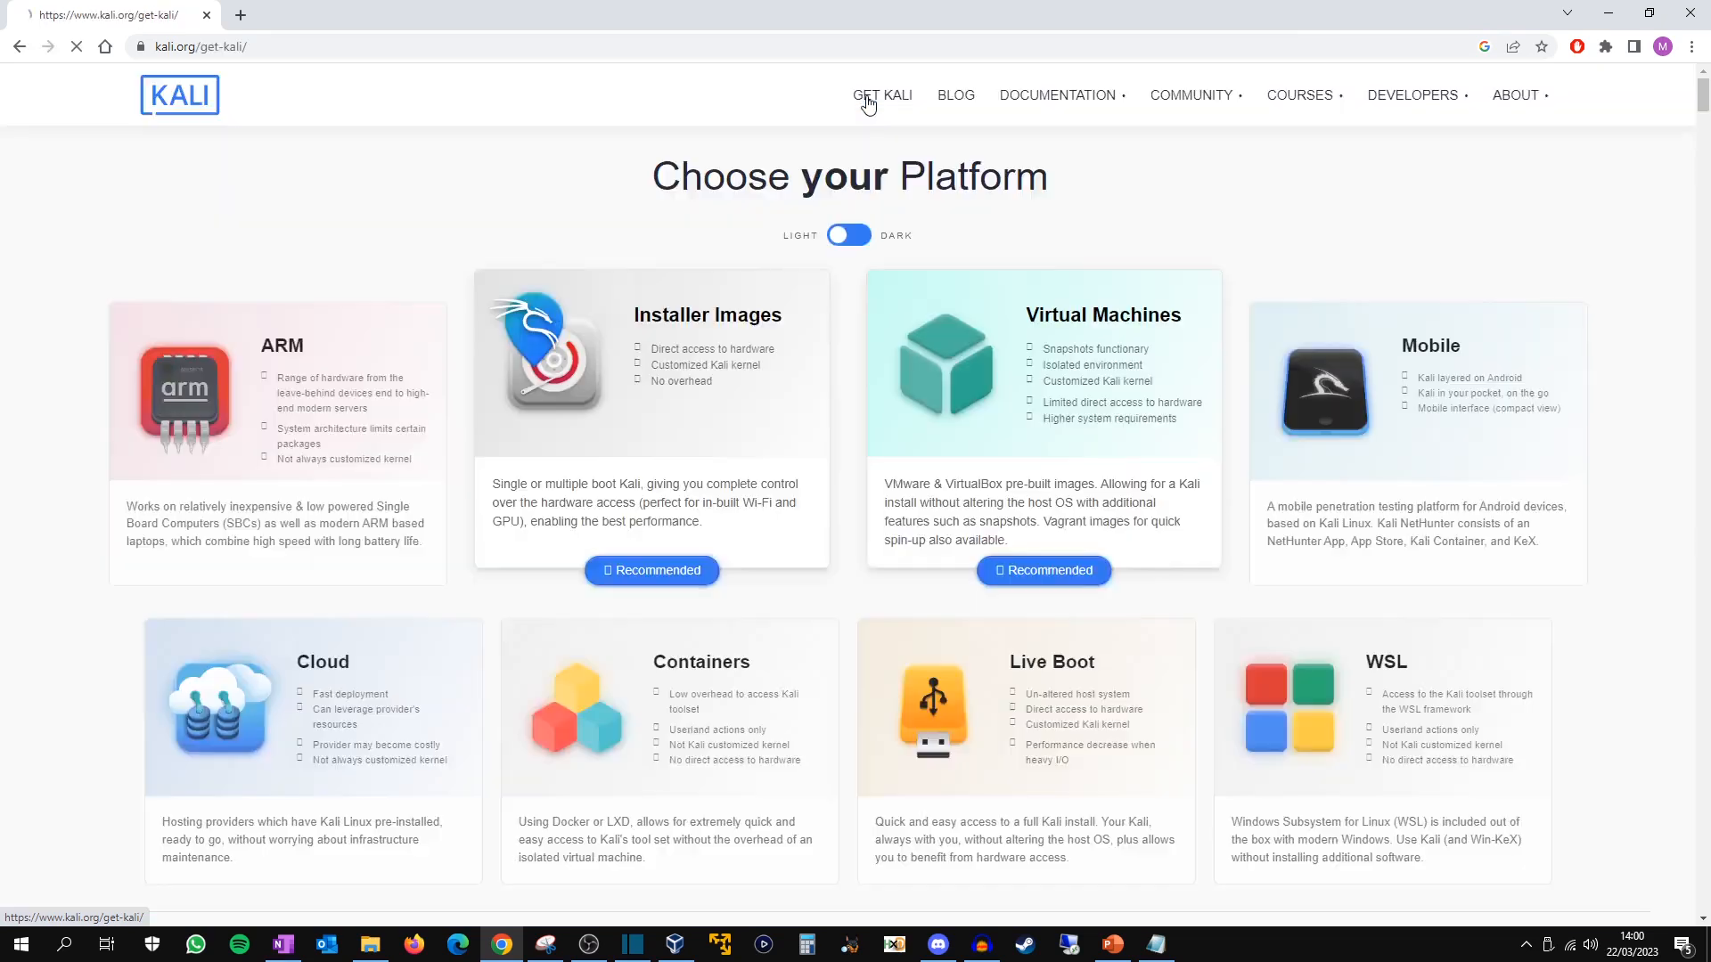
scroll("down", 3)
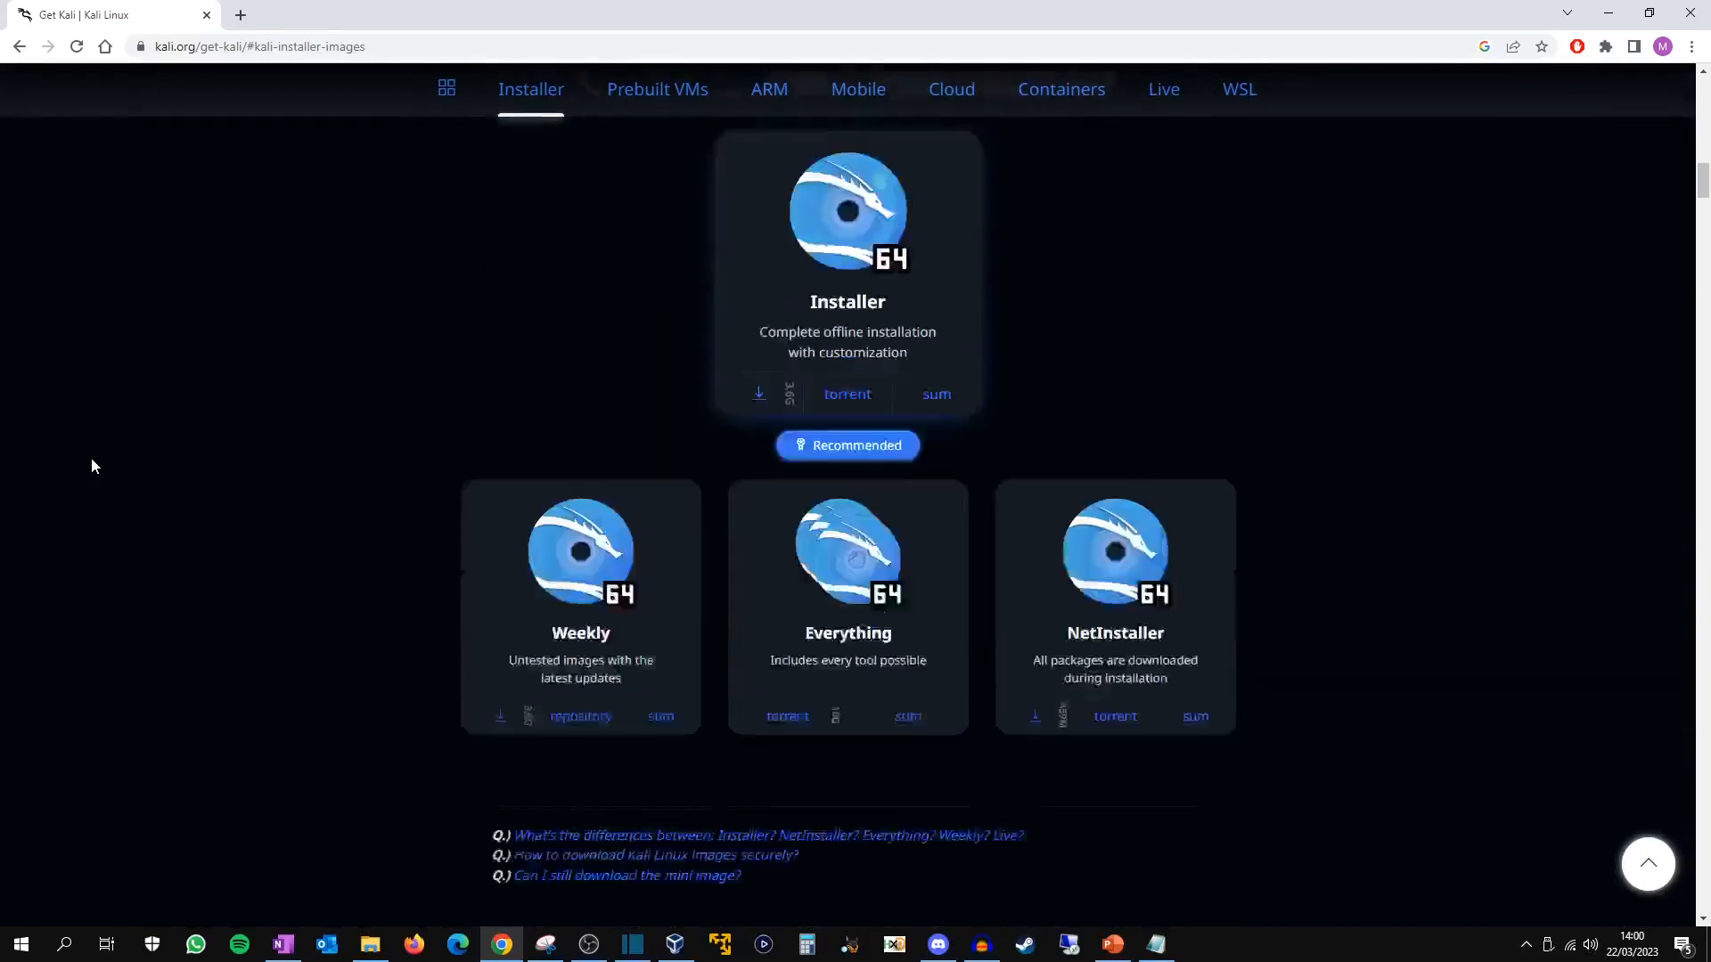
scroll("down", 3)
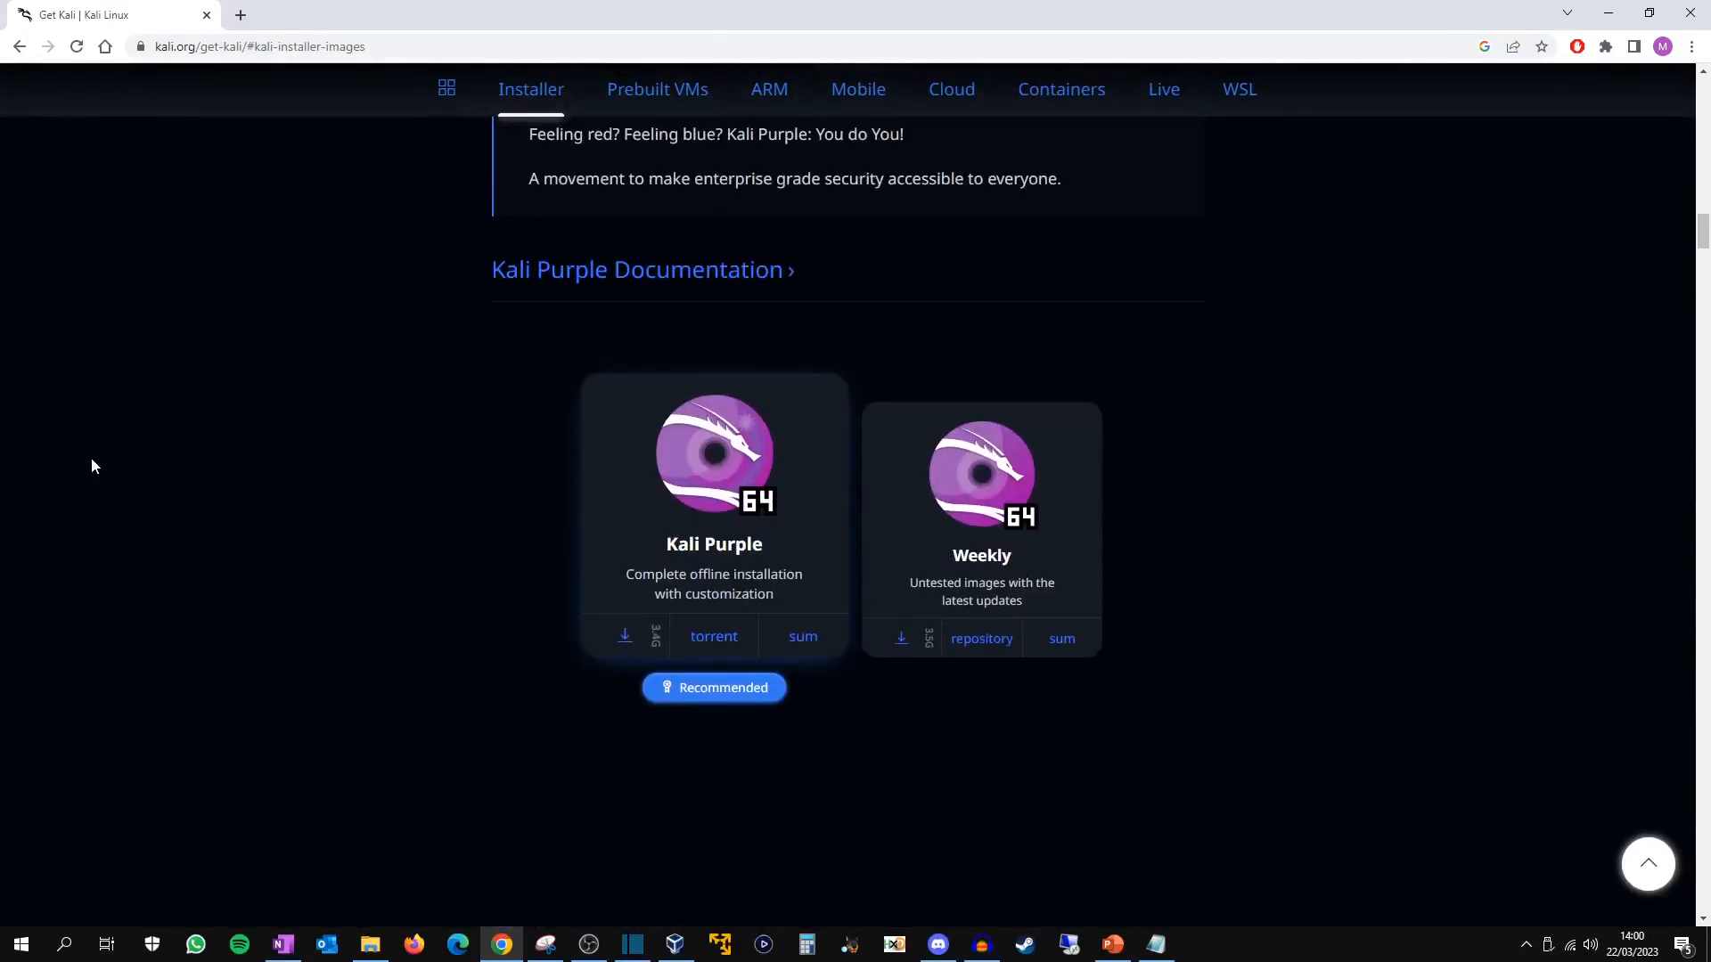
scroll("up", 3)
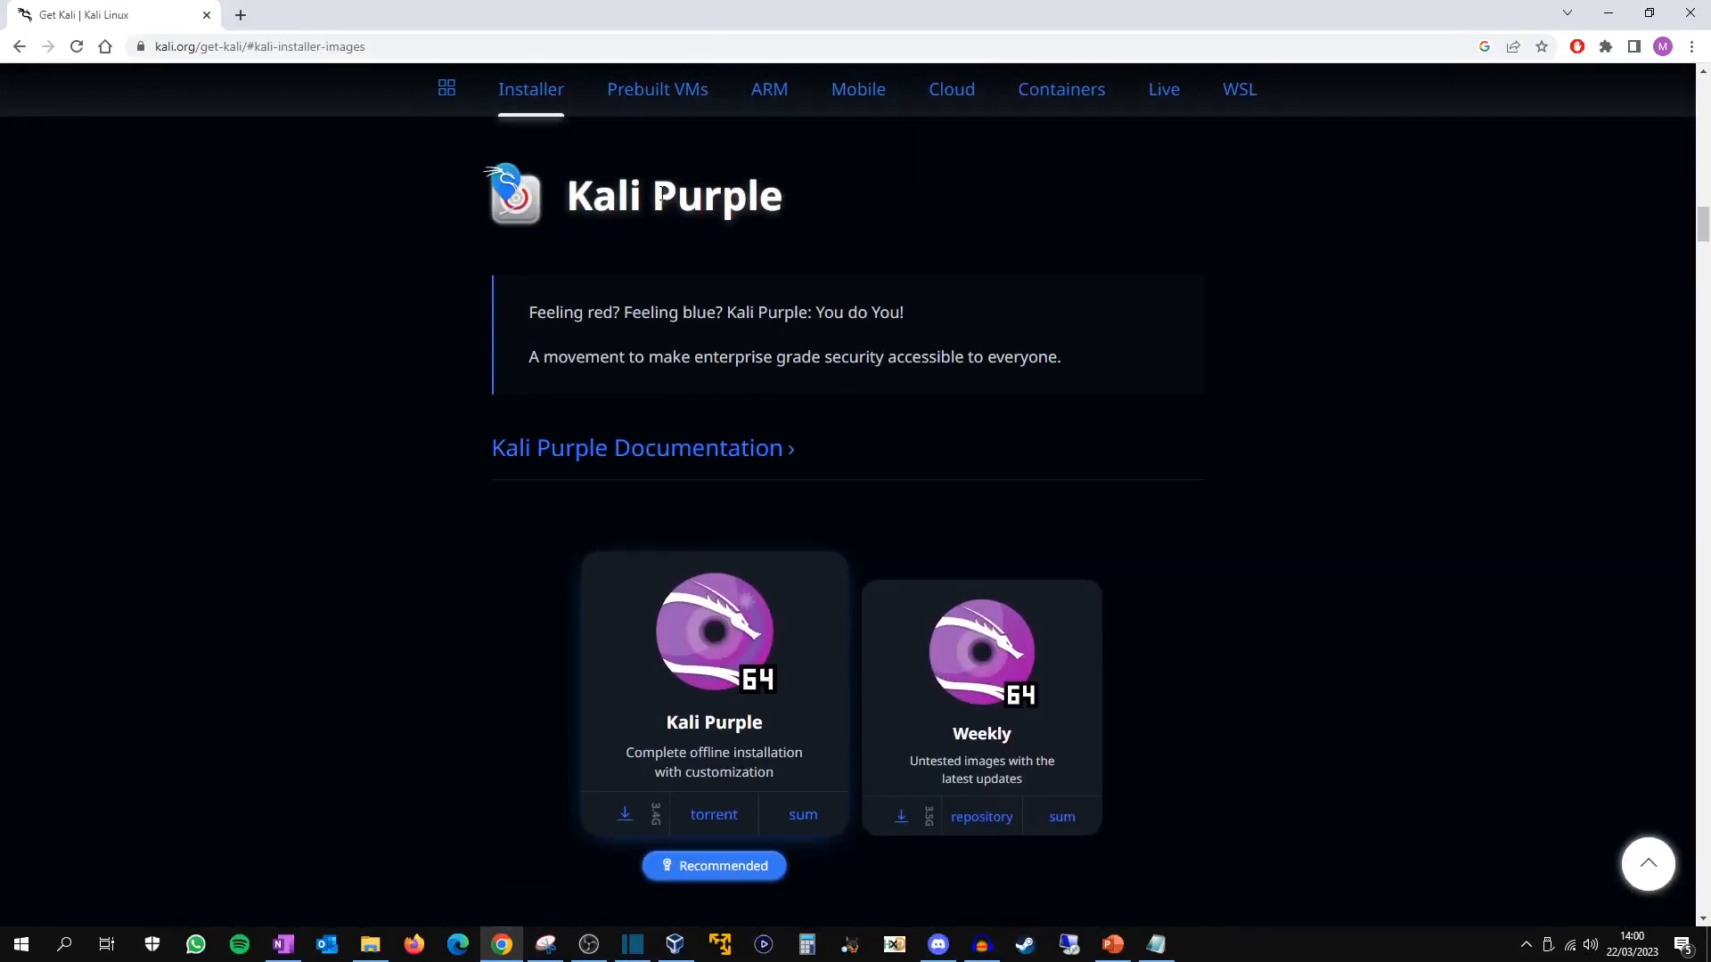
double_click(716, 198)
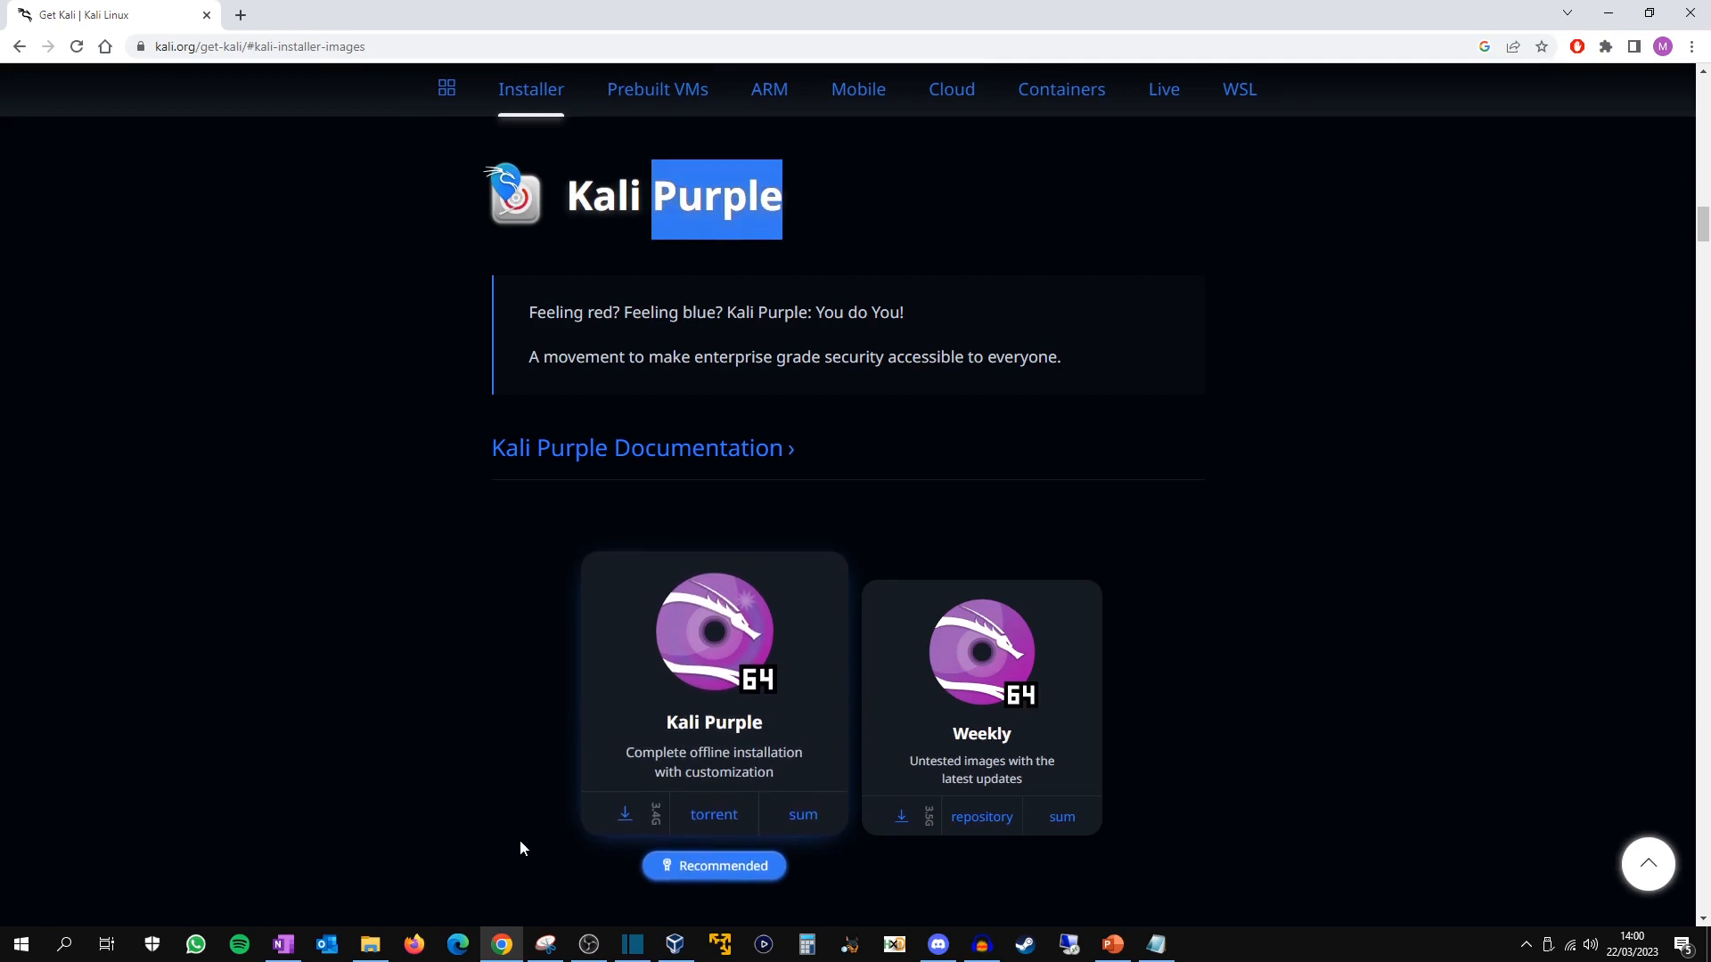
mouse_move(624, 814)
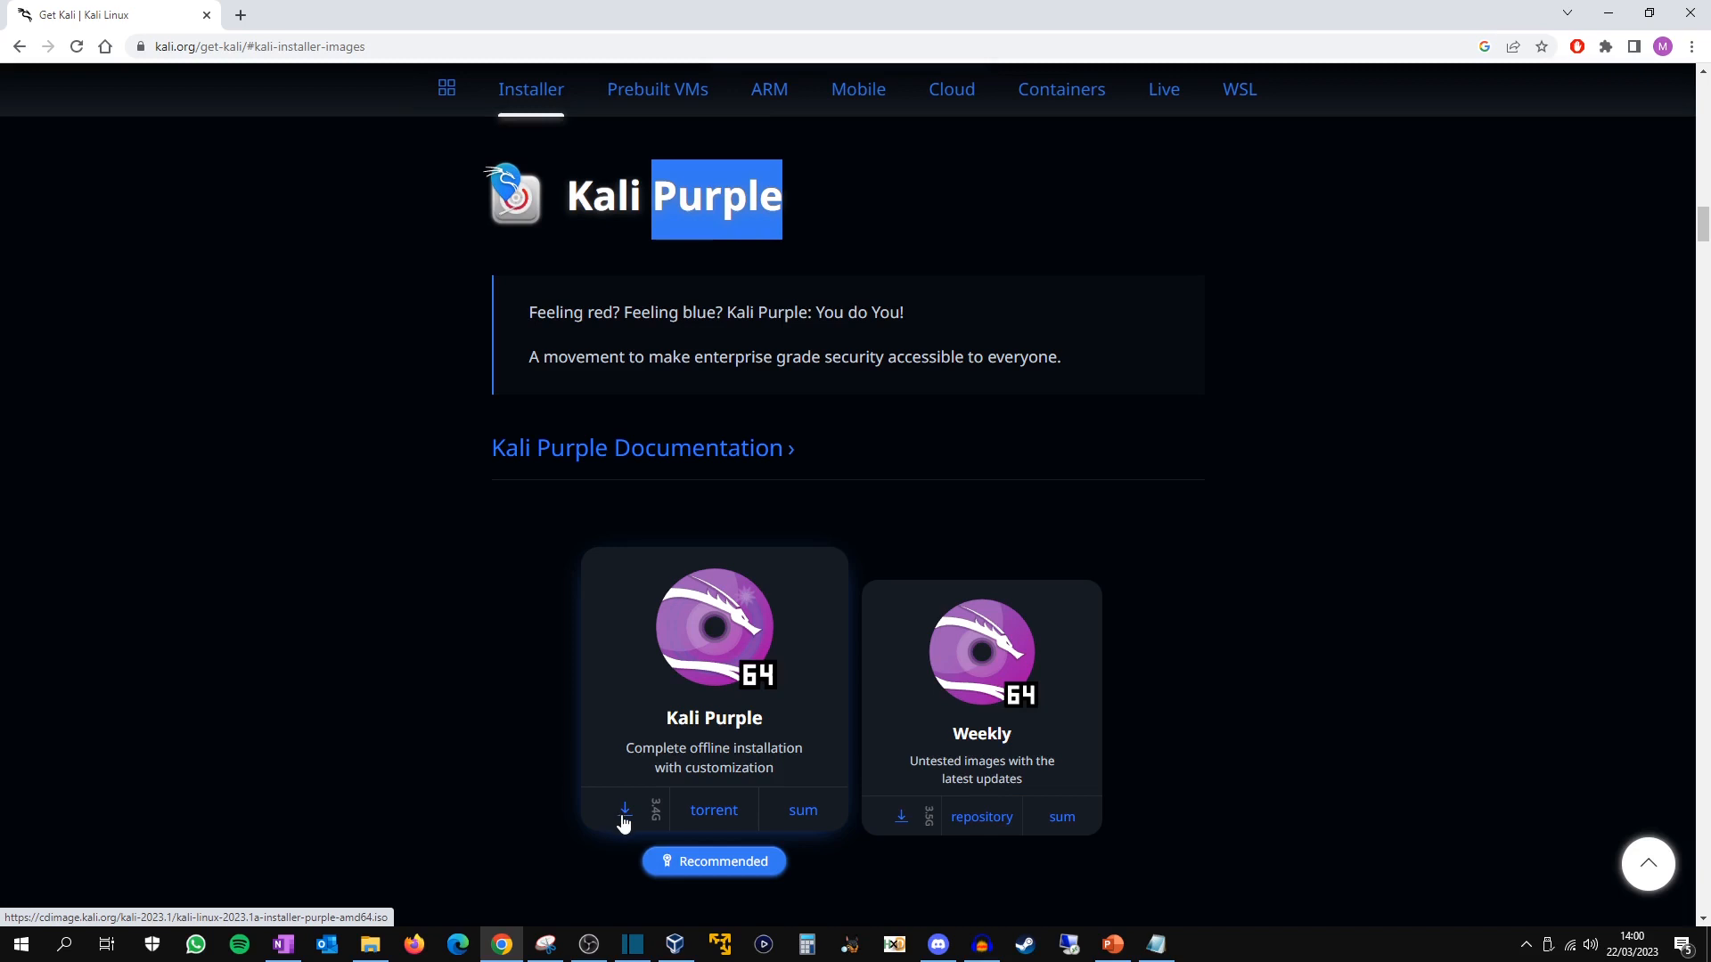
left_click(624, 810)
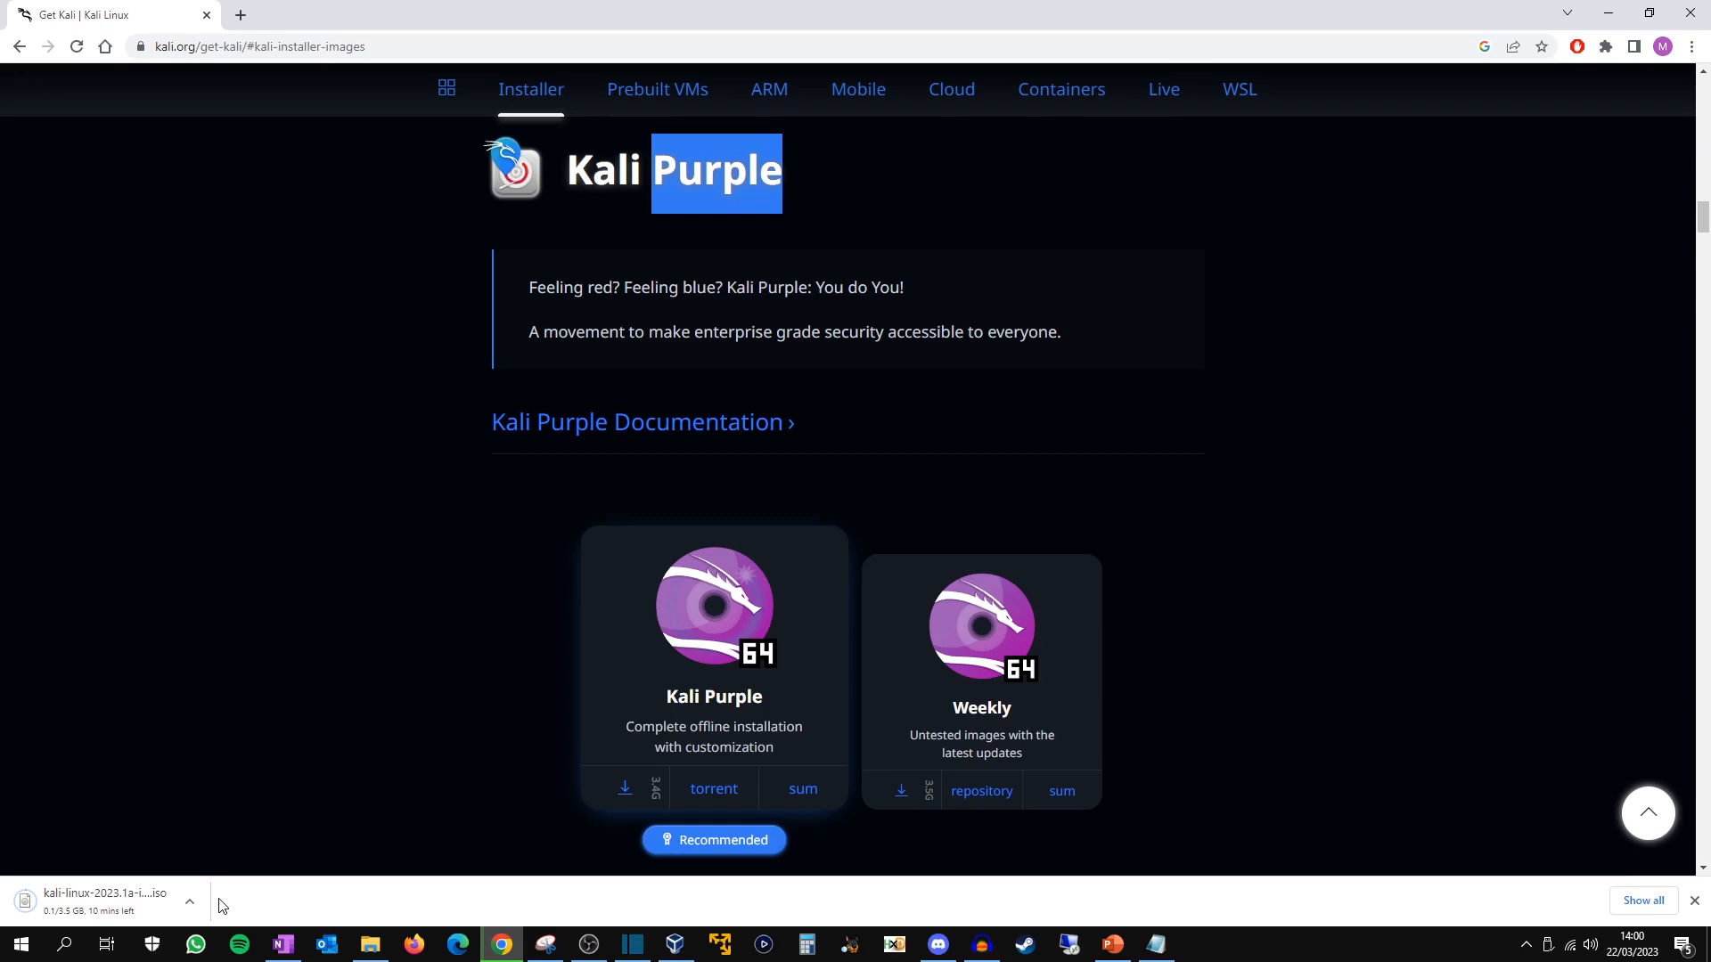
mouse_move(103, 900)
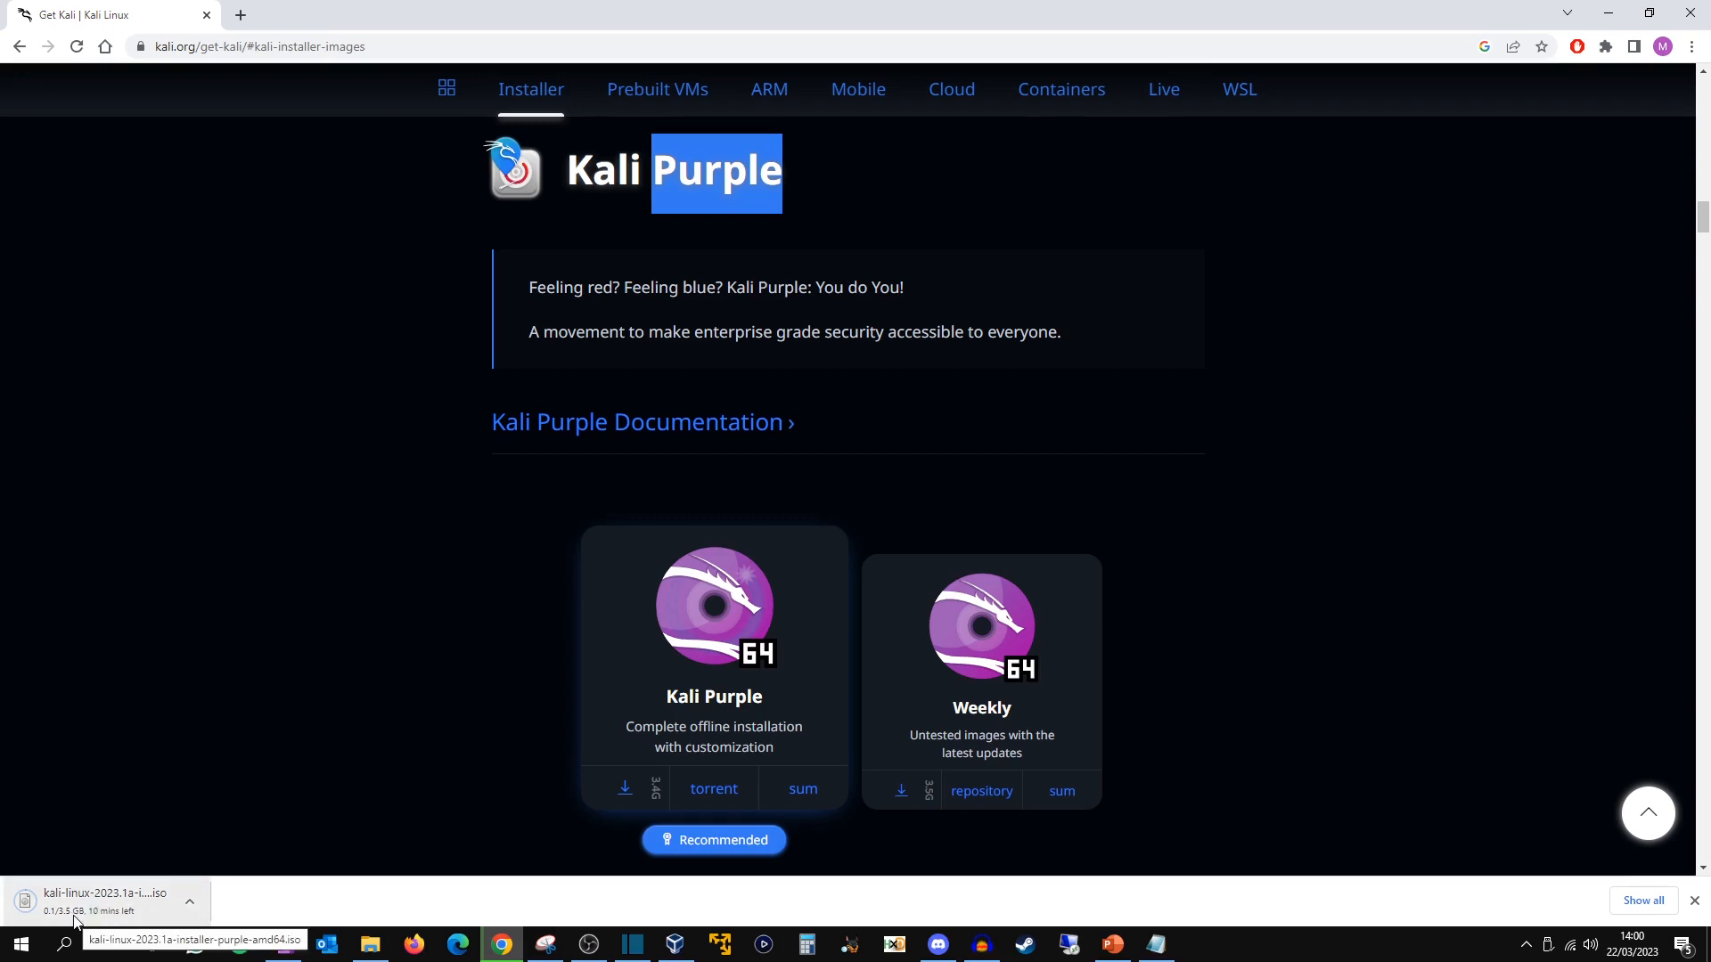
left_click(674, 952)
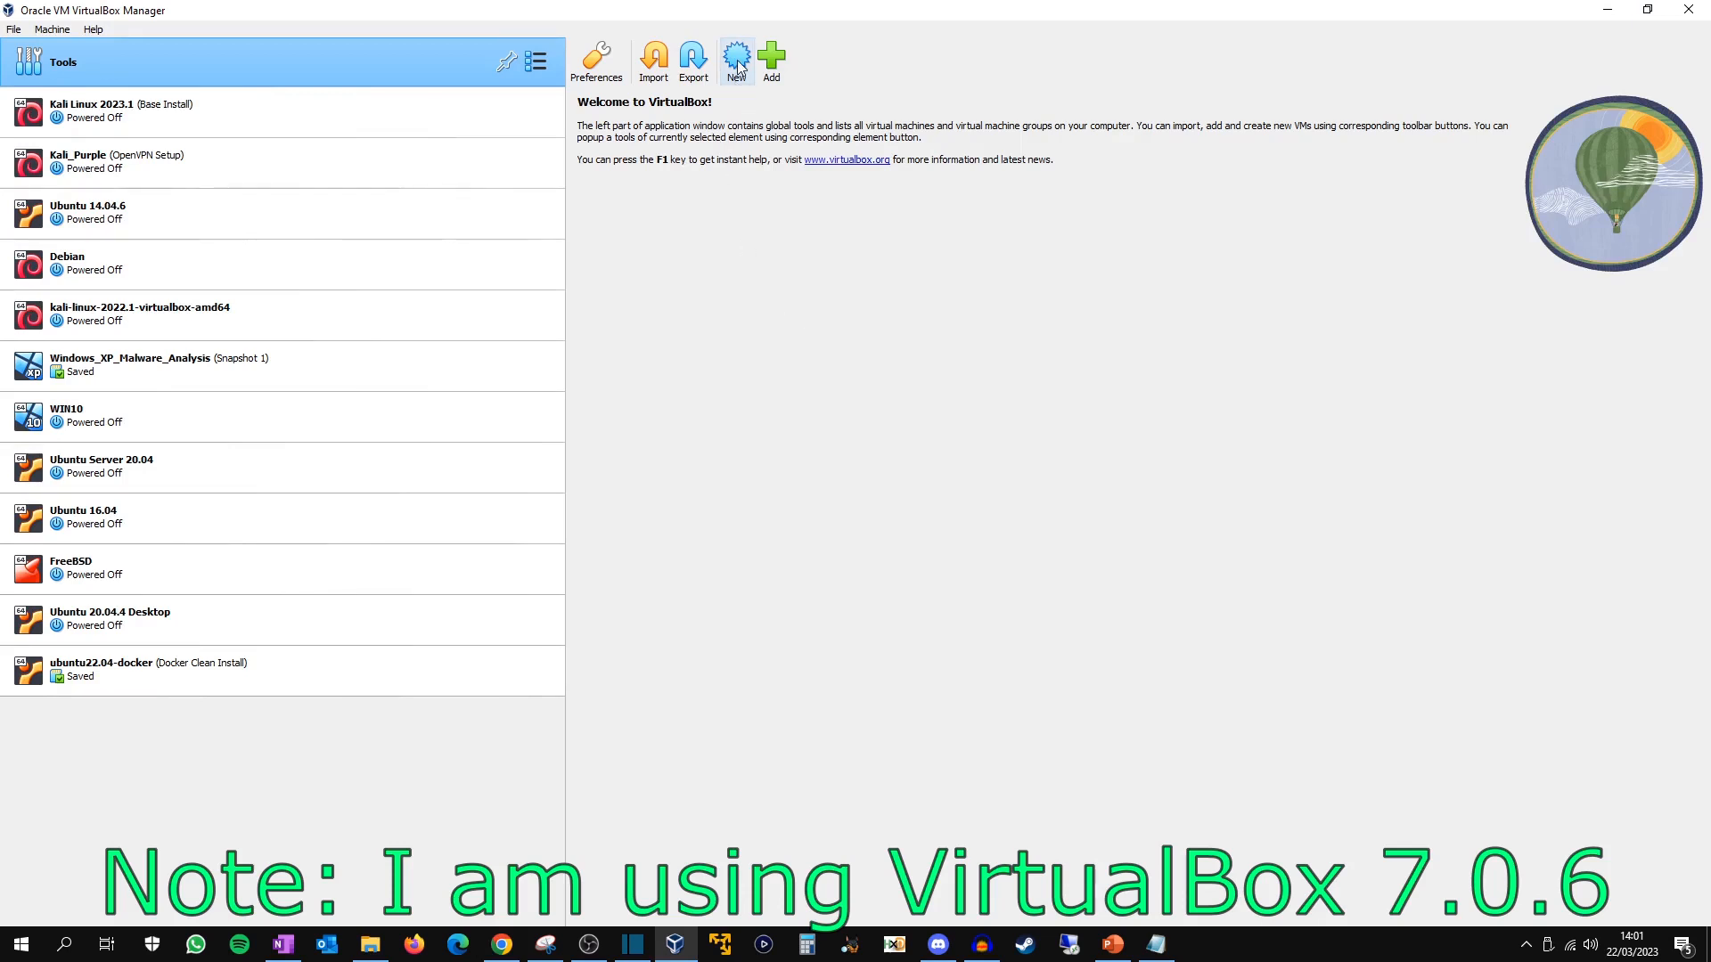
mouse_move(737, 59)
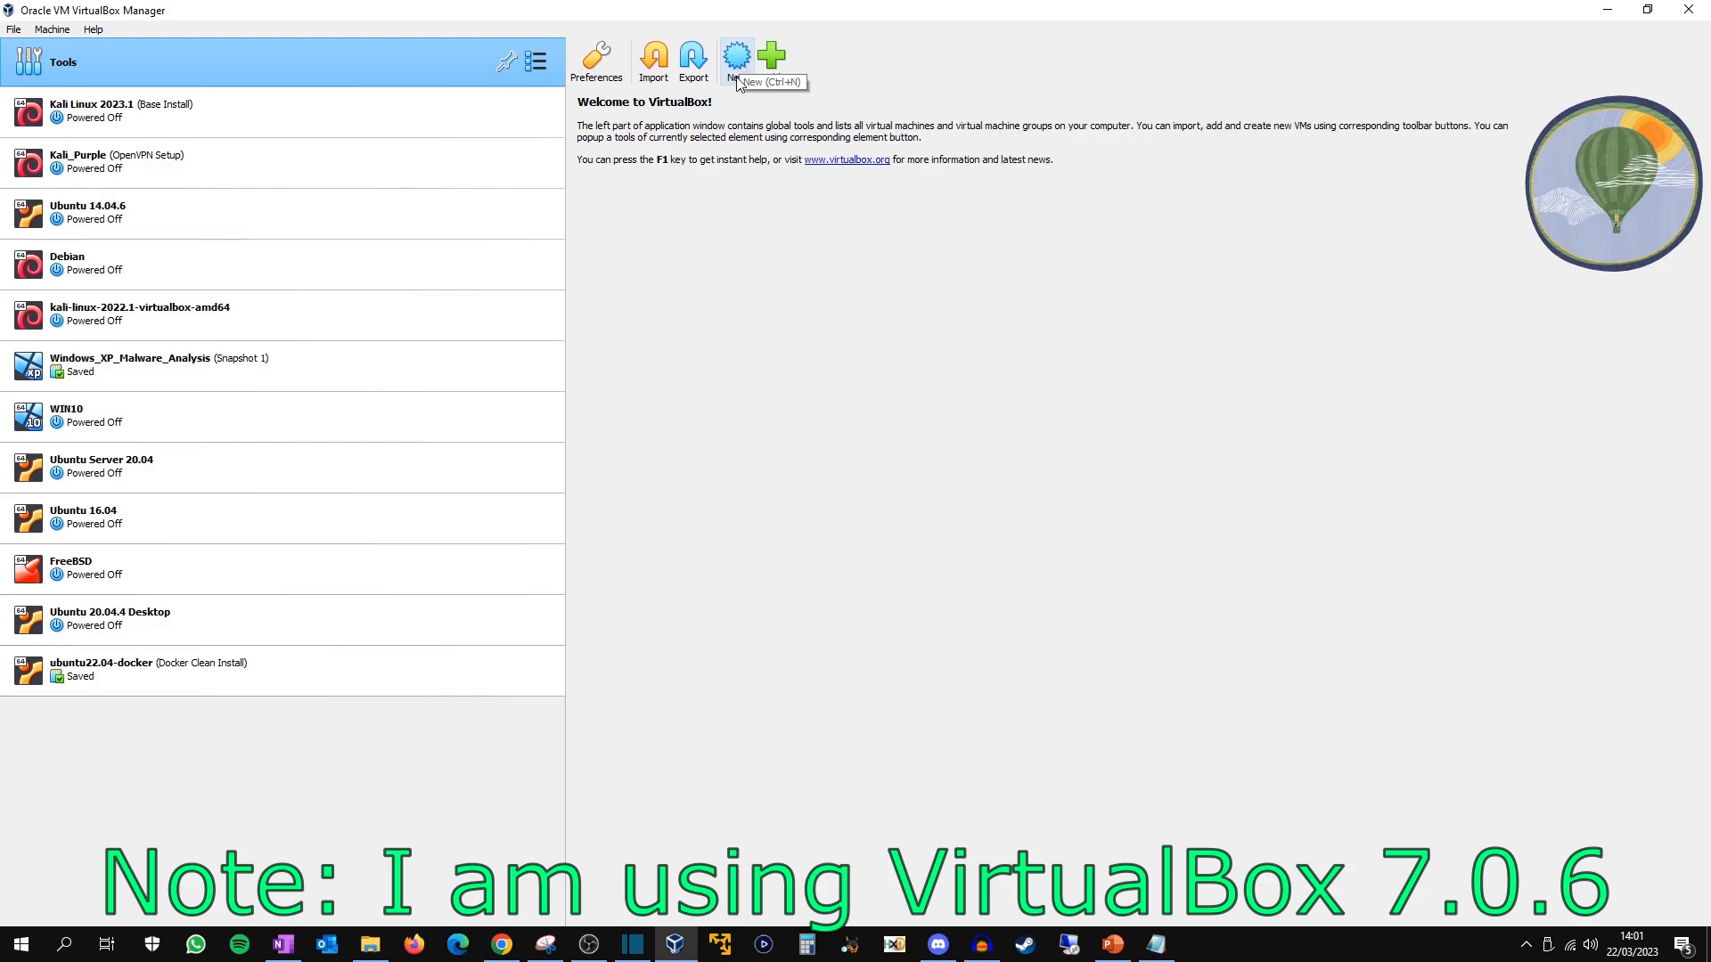
- Start a new virtual machine named 'Kali Purple YT VID' and list the available ISO images
left_click(735, 56)
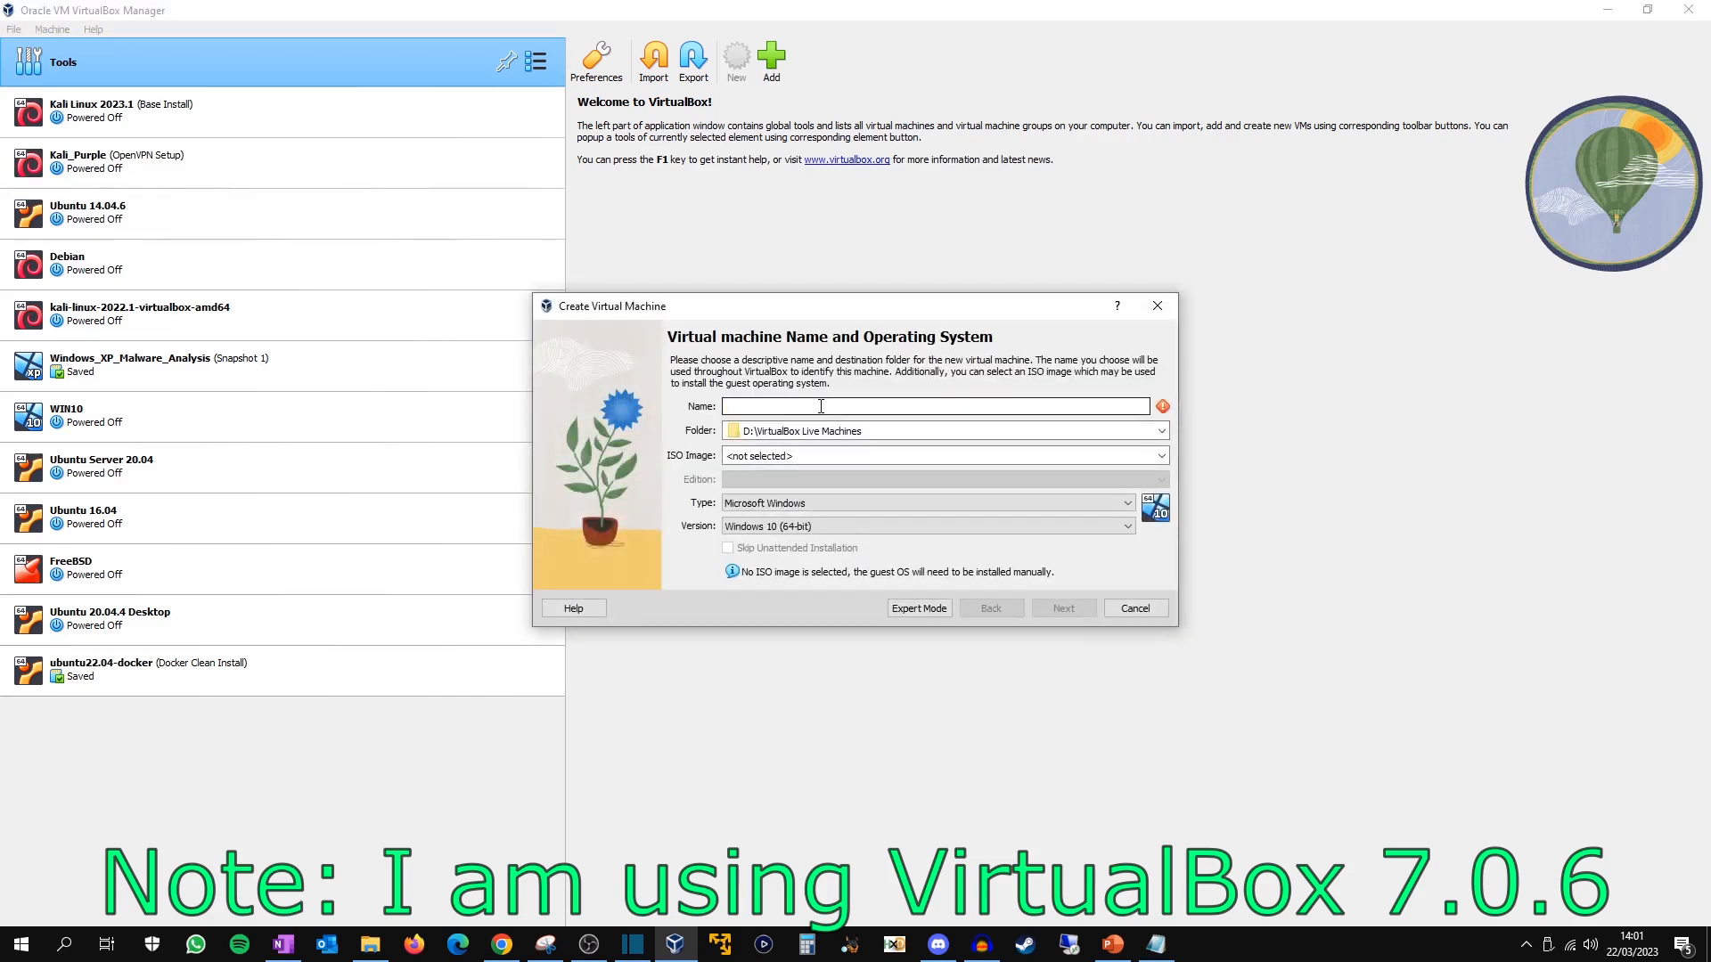
type("Kali Purple")
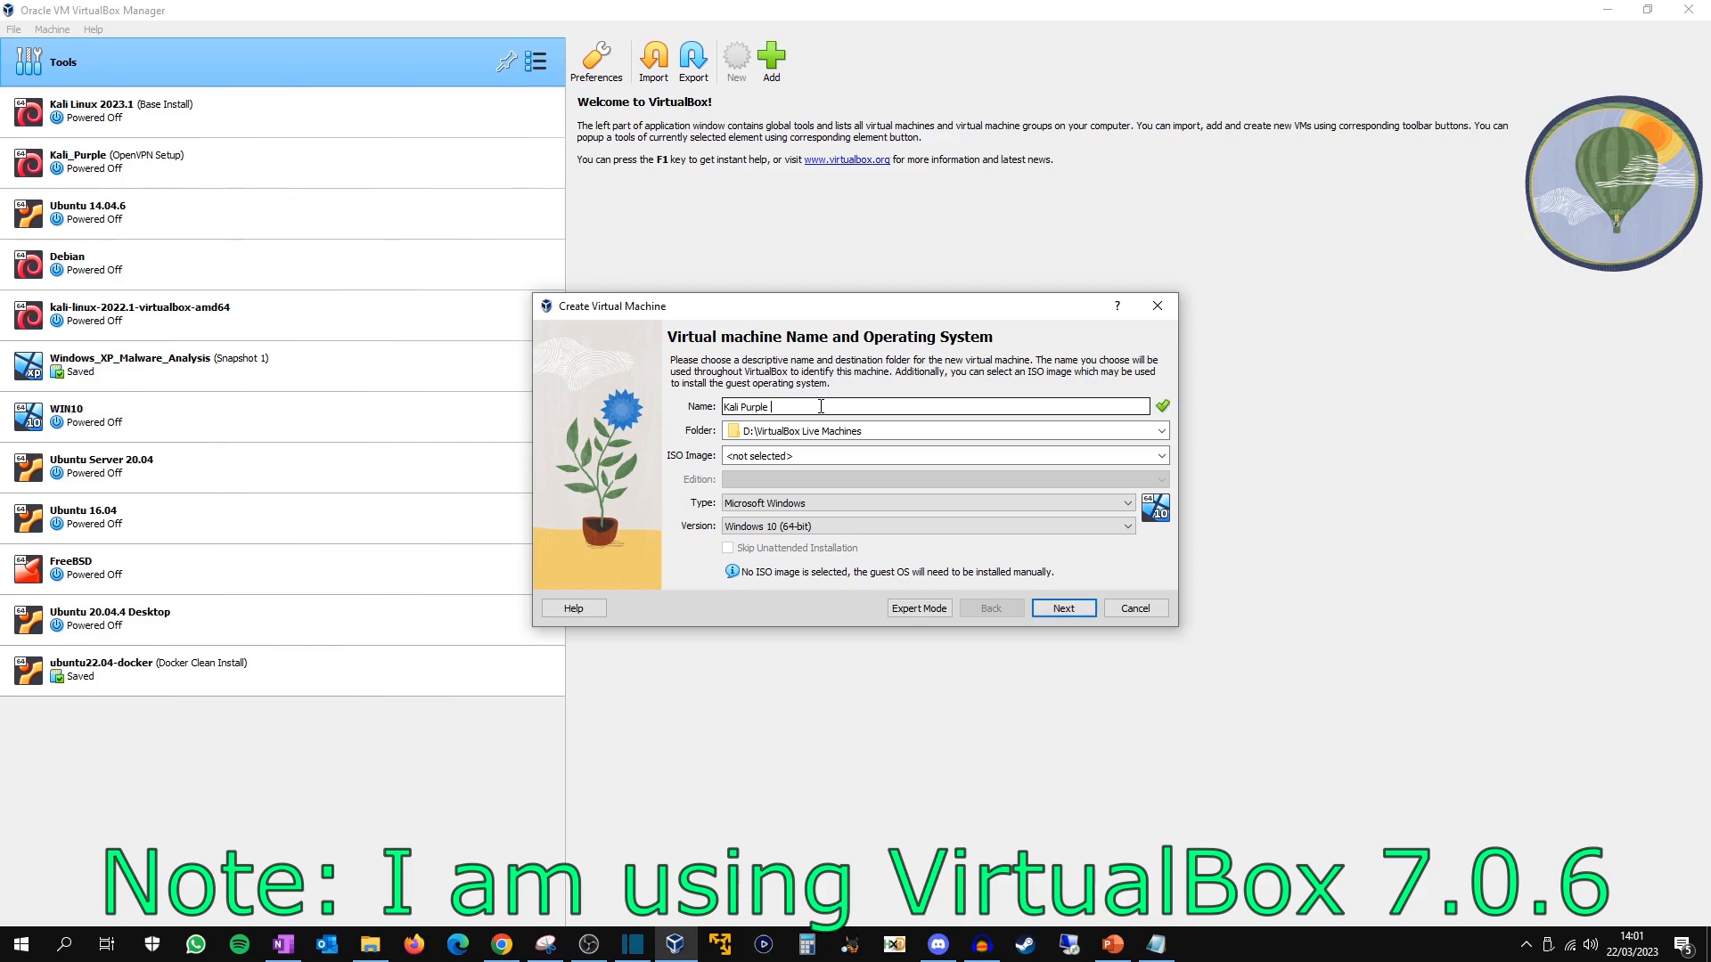
type("YT VID")
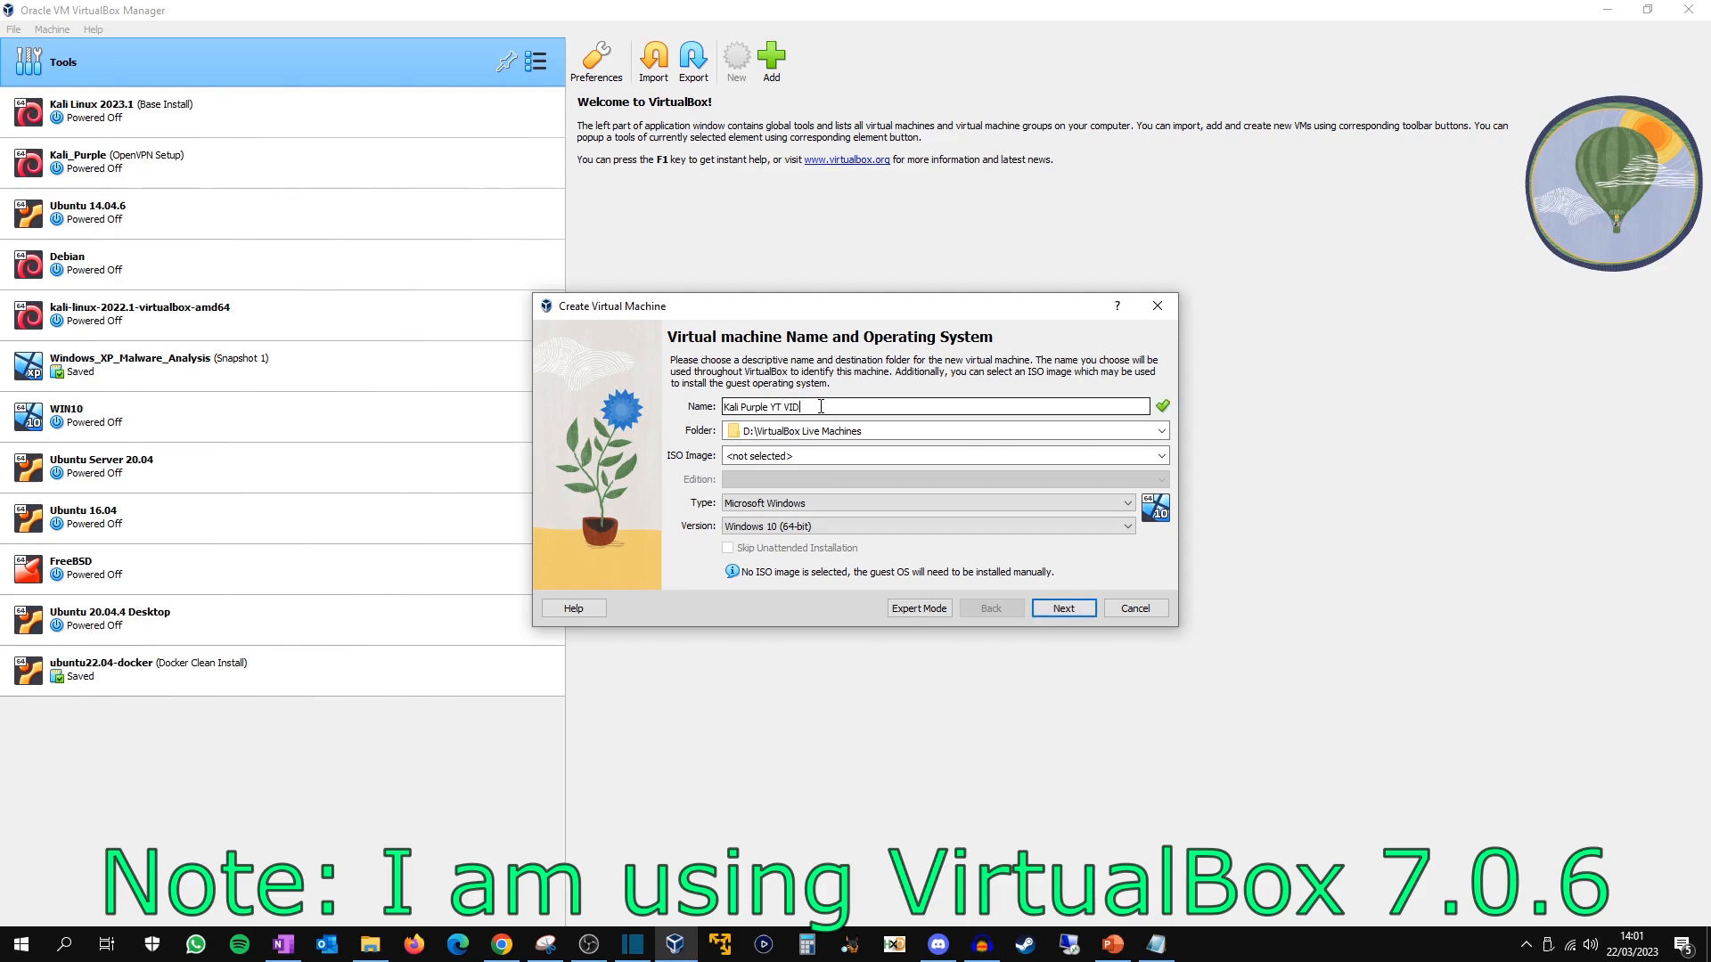
mouse_move(1062, 446)
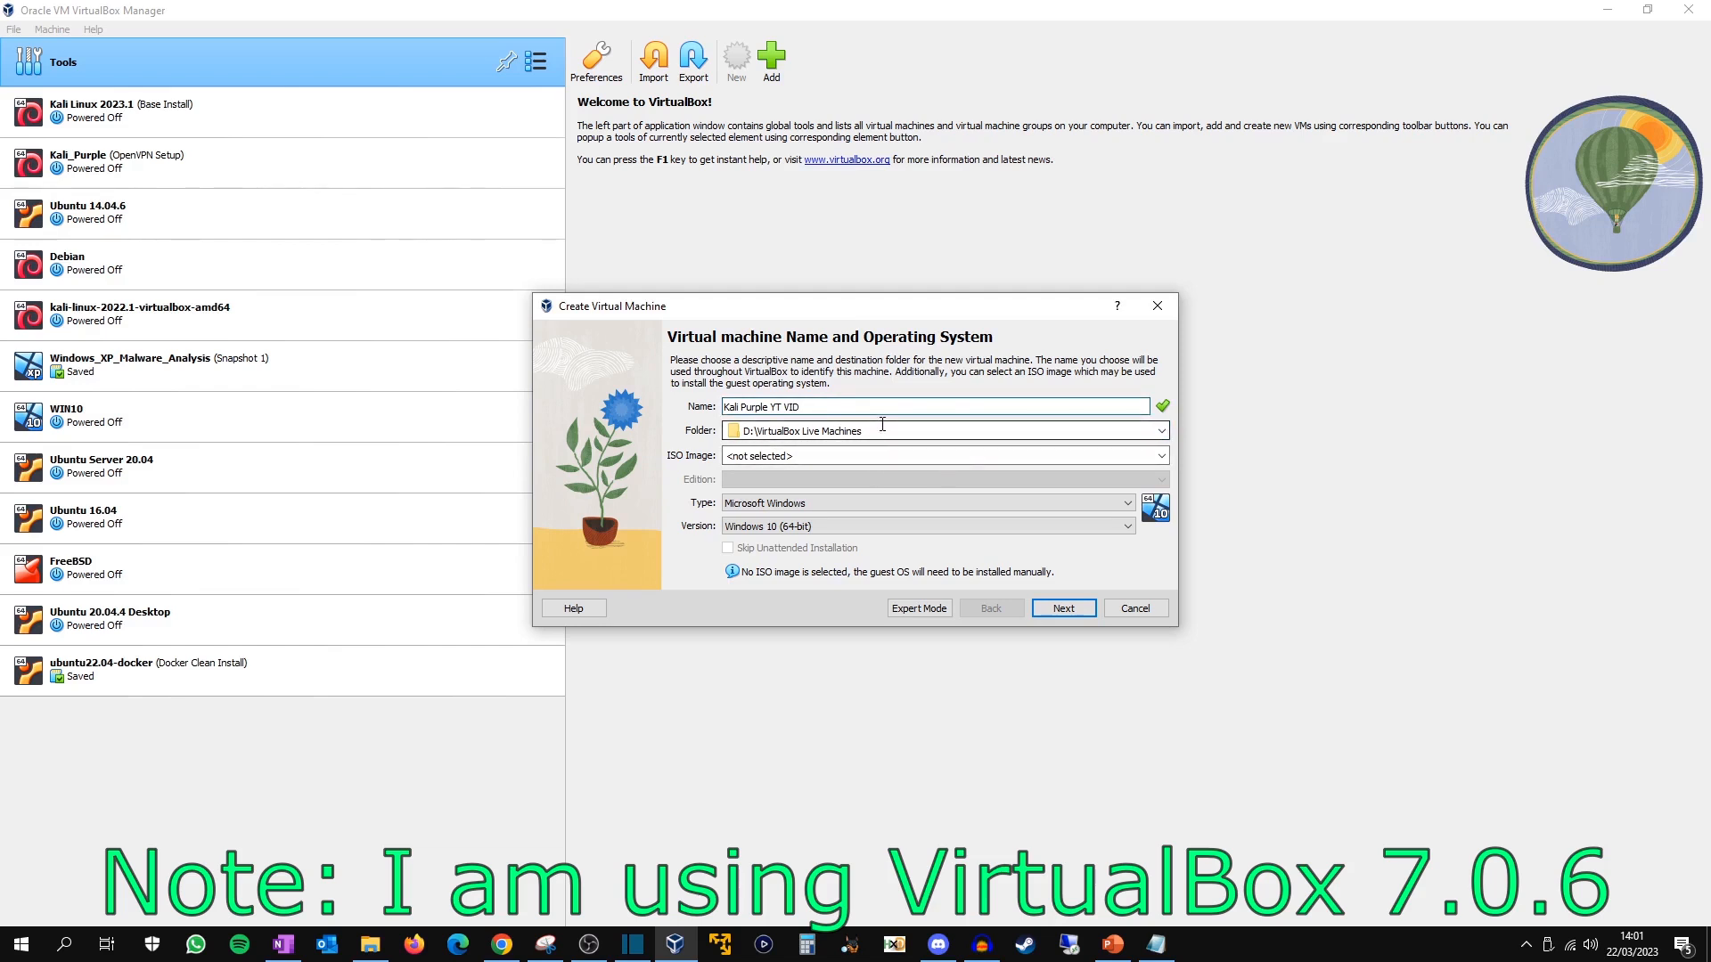
mouse_move(873, 429)
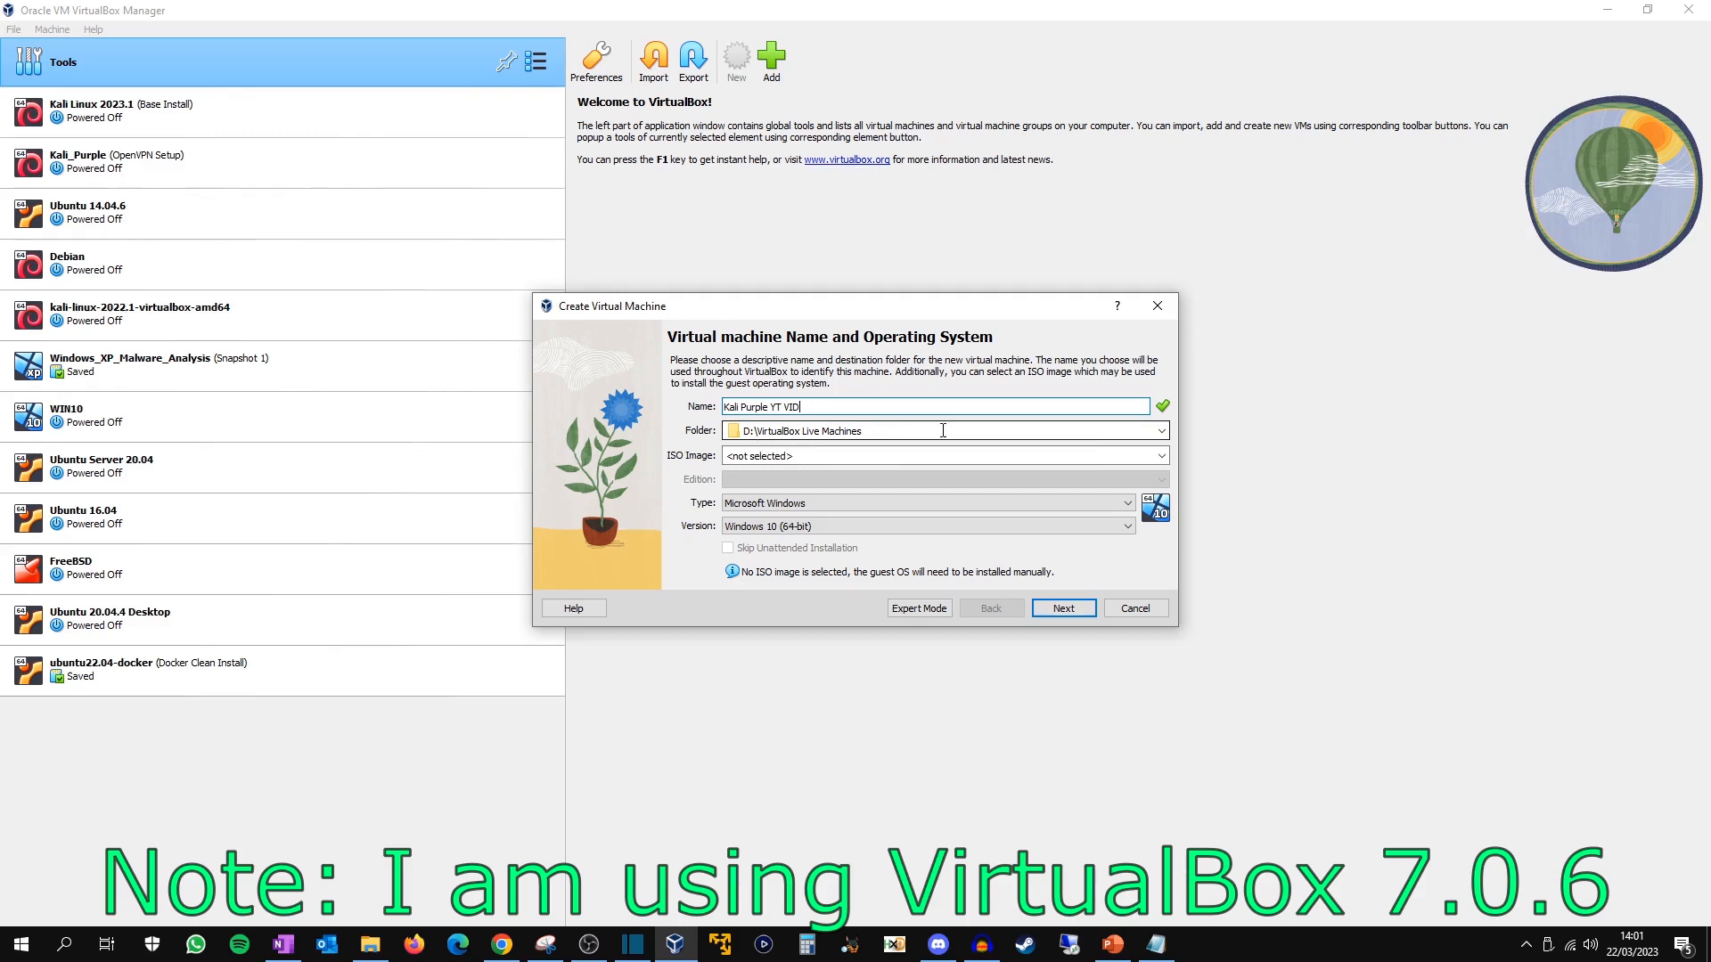
left_click(938, 455)
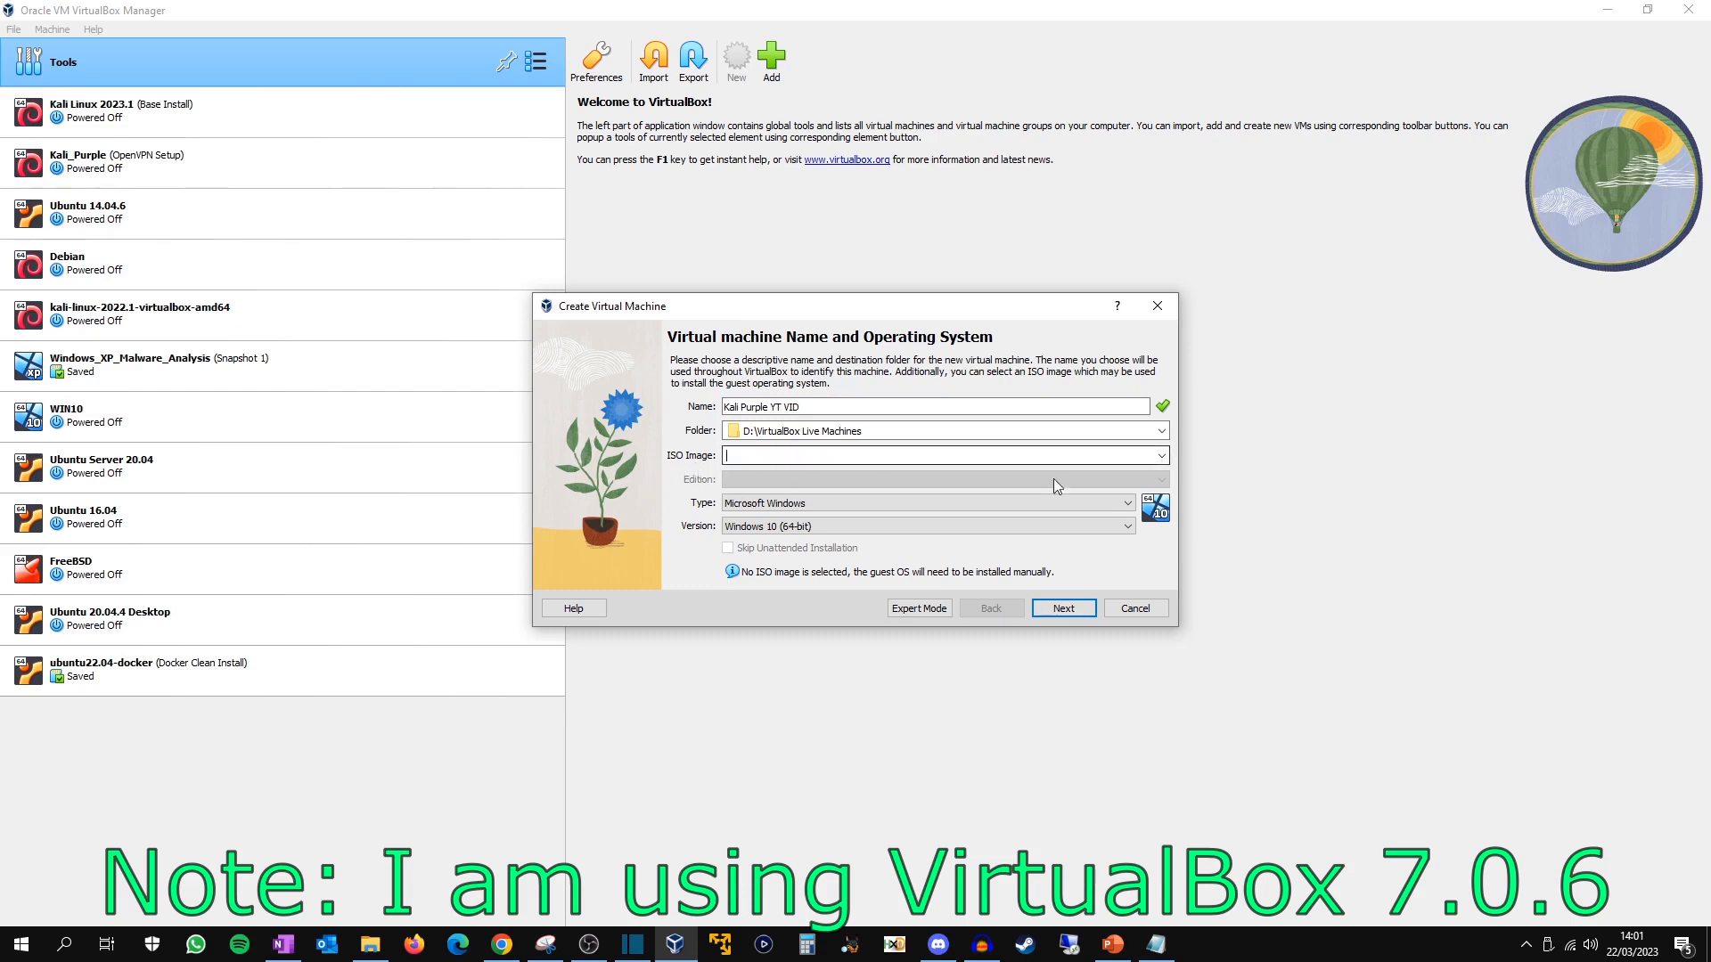
left_click(1162, 455)
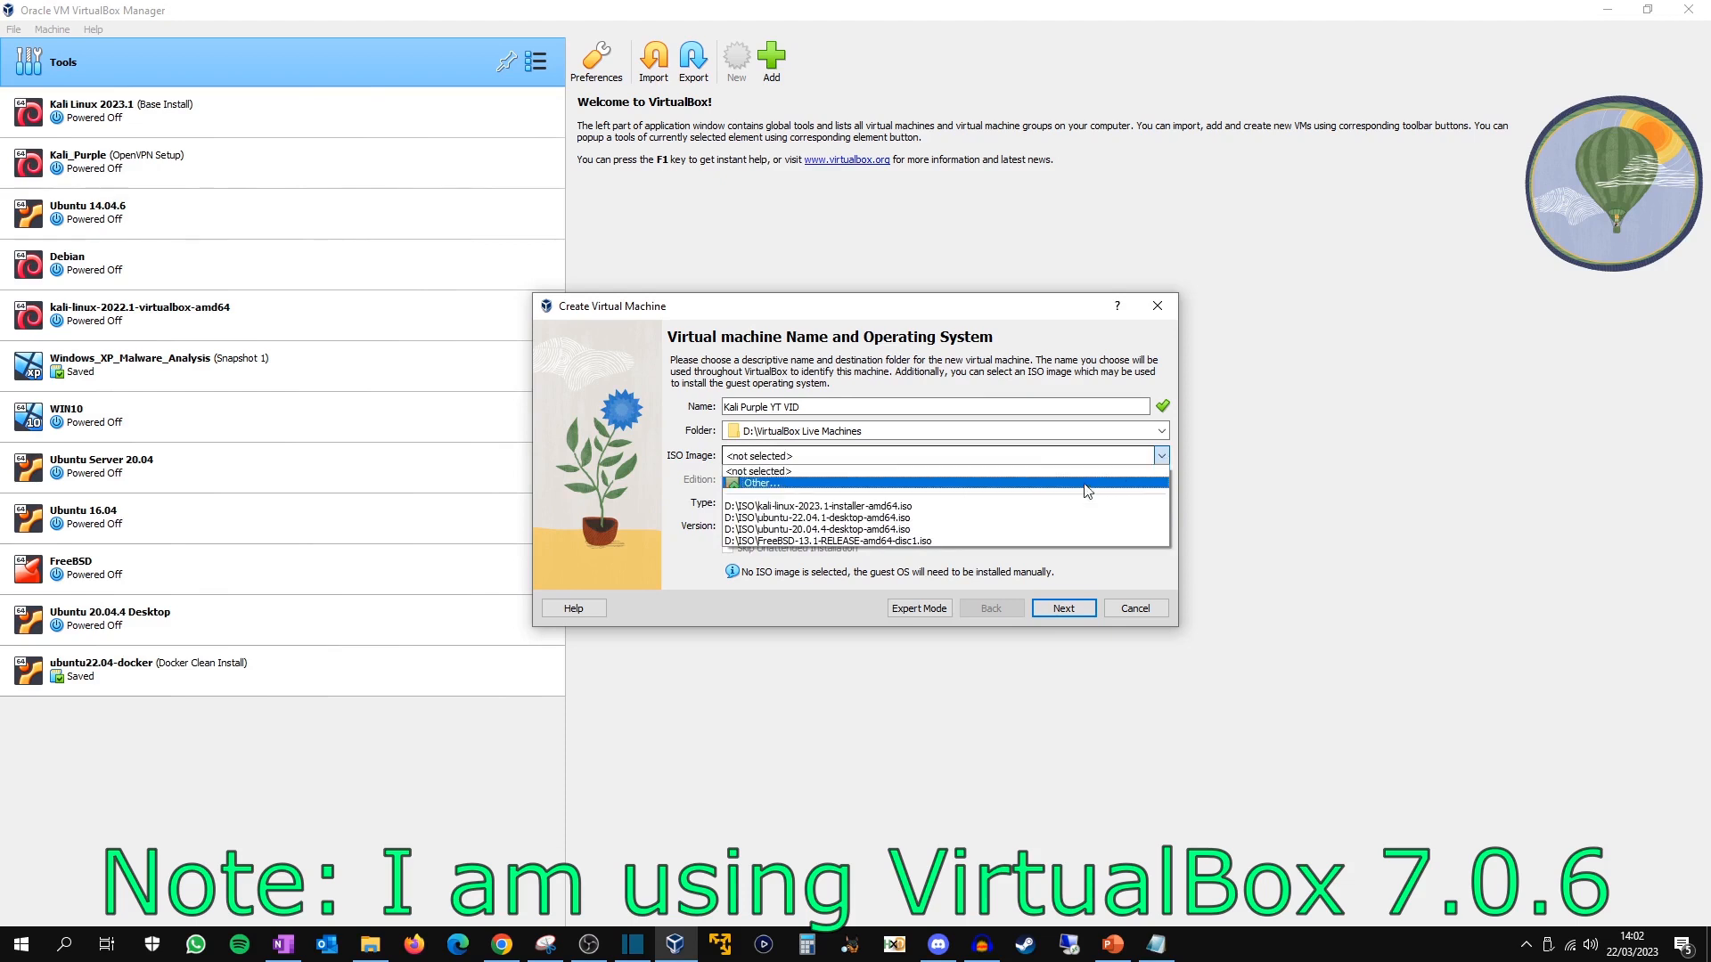
- Attach kali-linux-2023.1a-installer-purple-amd64.iso as the installation image
left_click(760, 483)
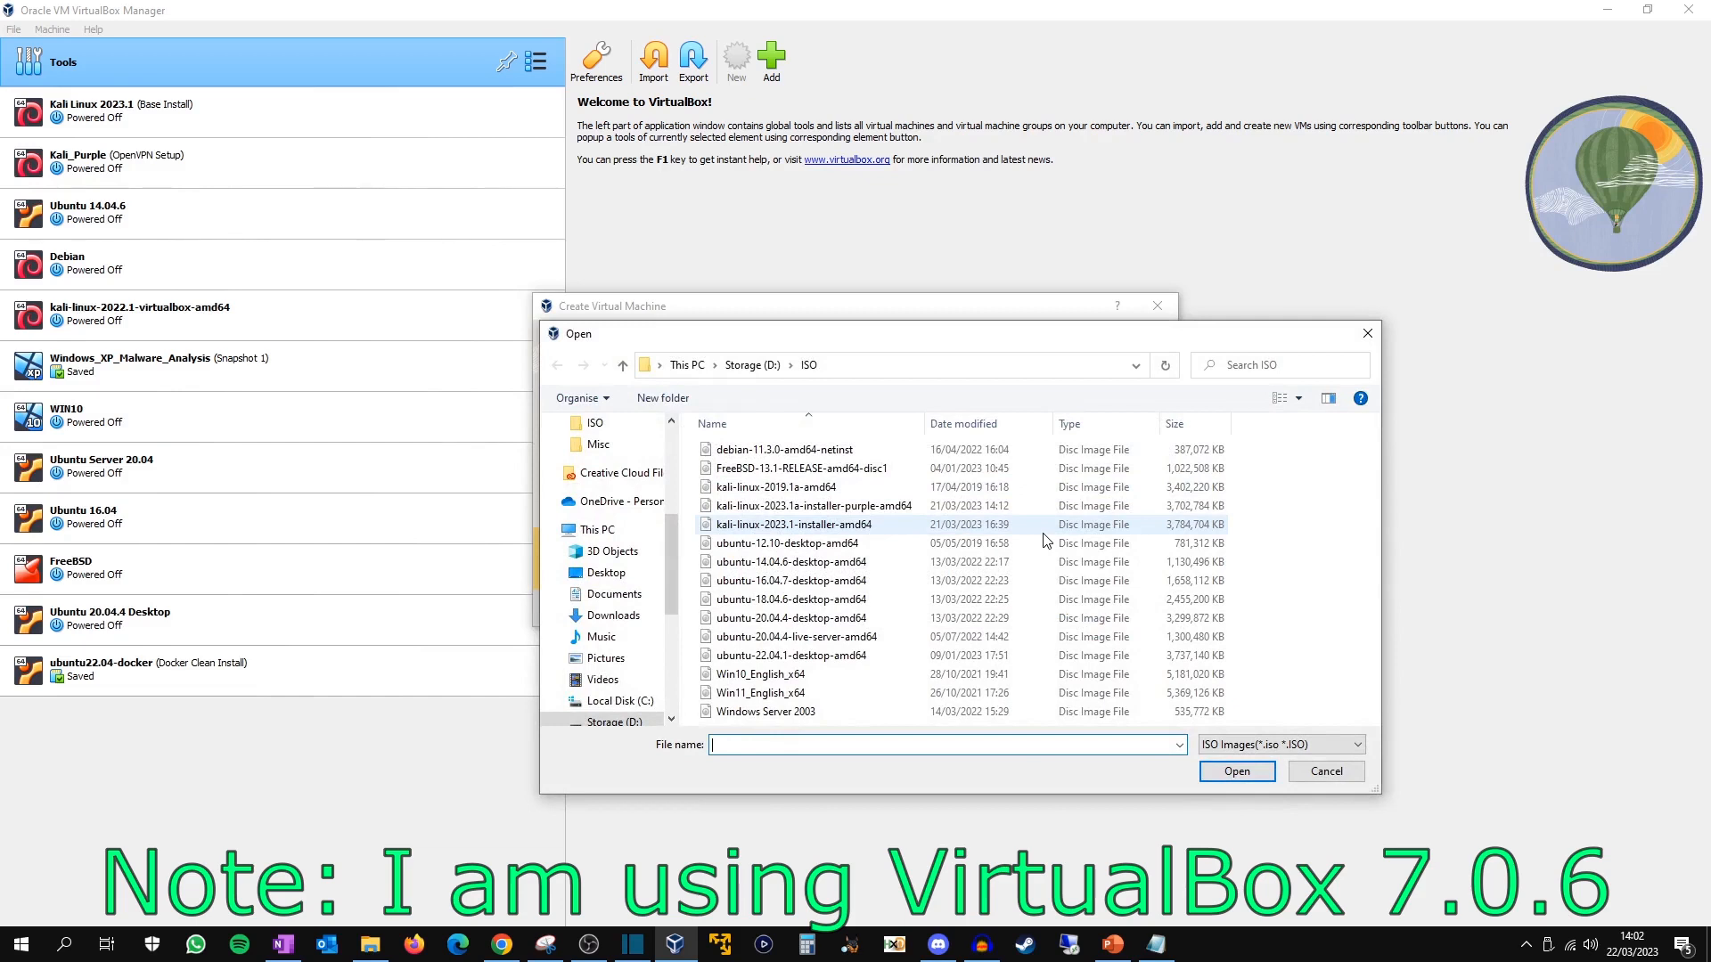
mouse_move(892, 468)
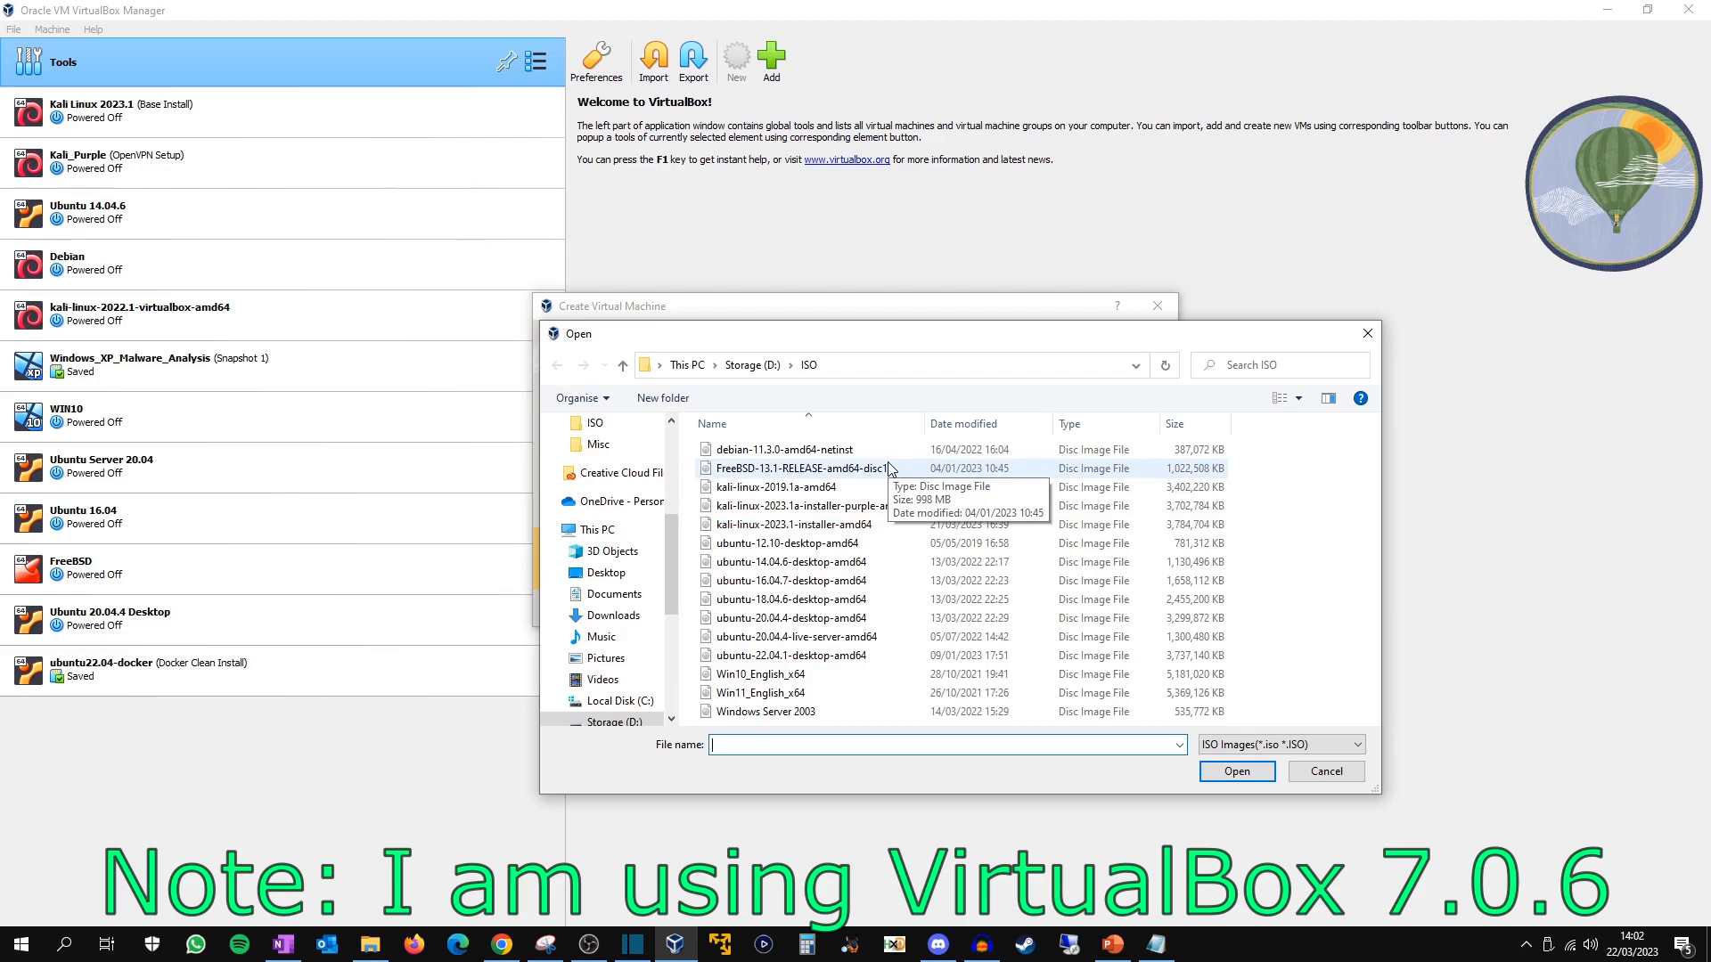
mouse_move(813, 505)
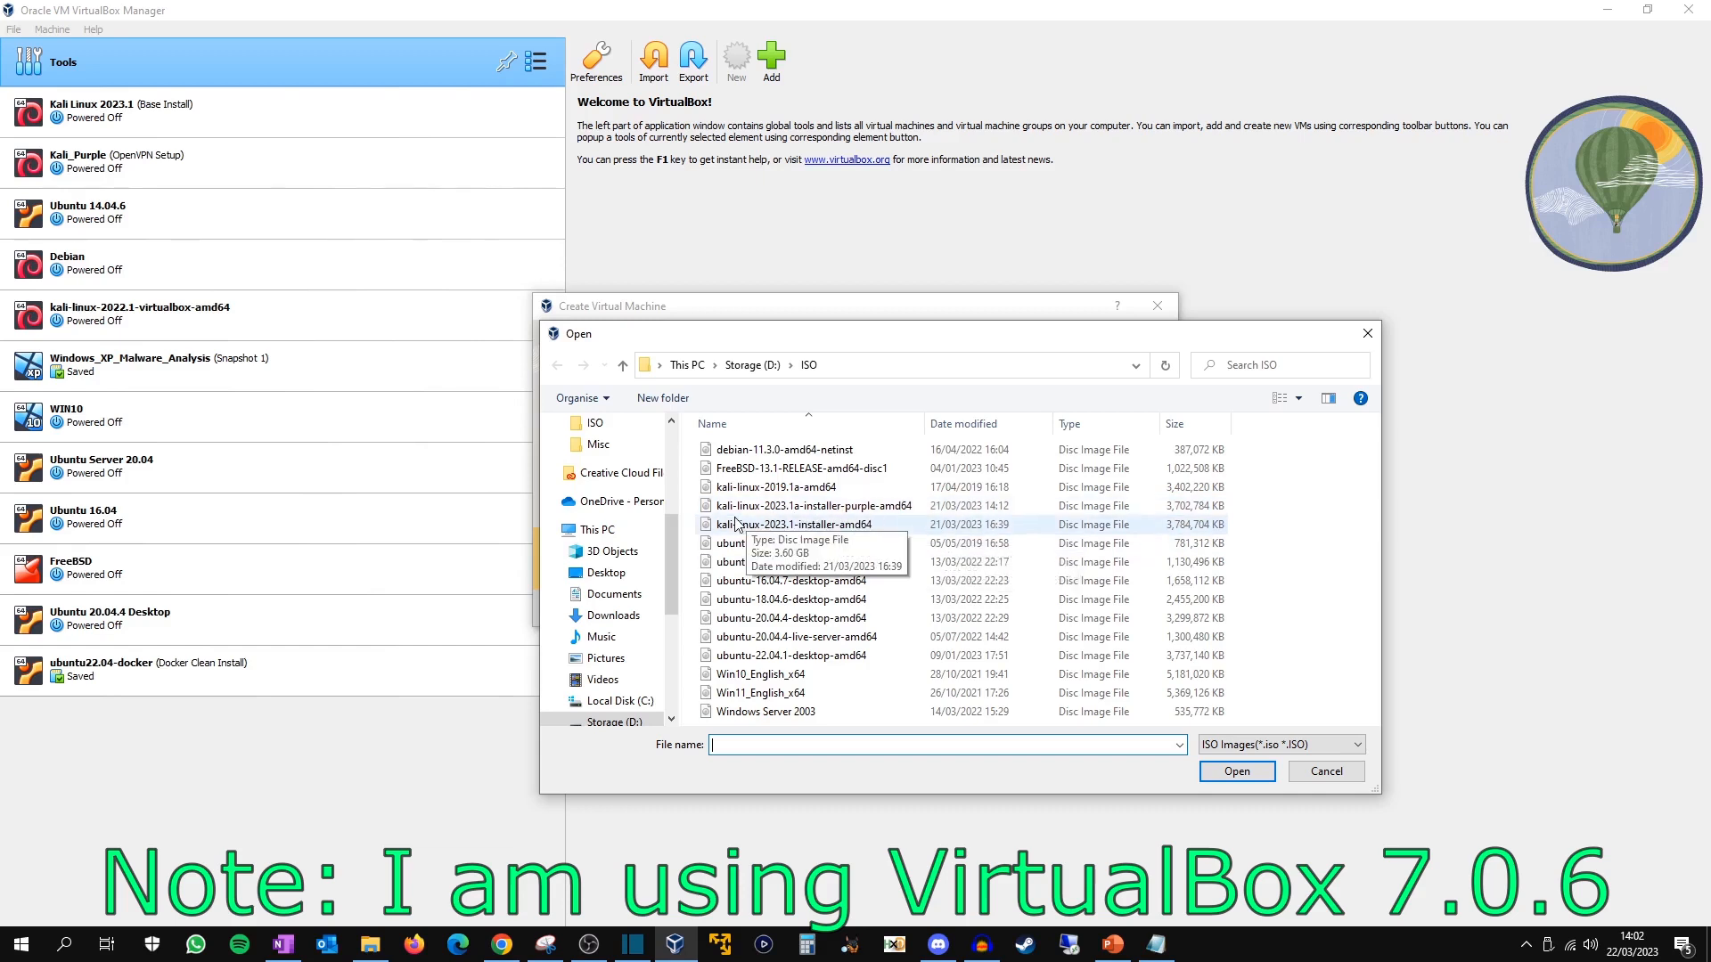
mouse_move(784, 506)
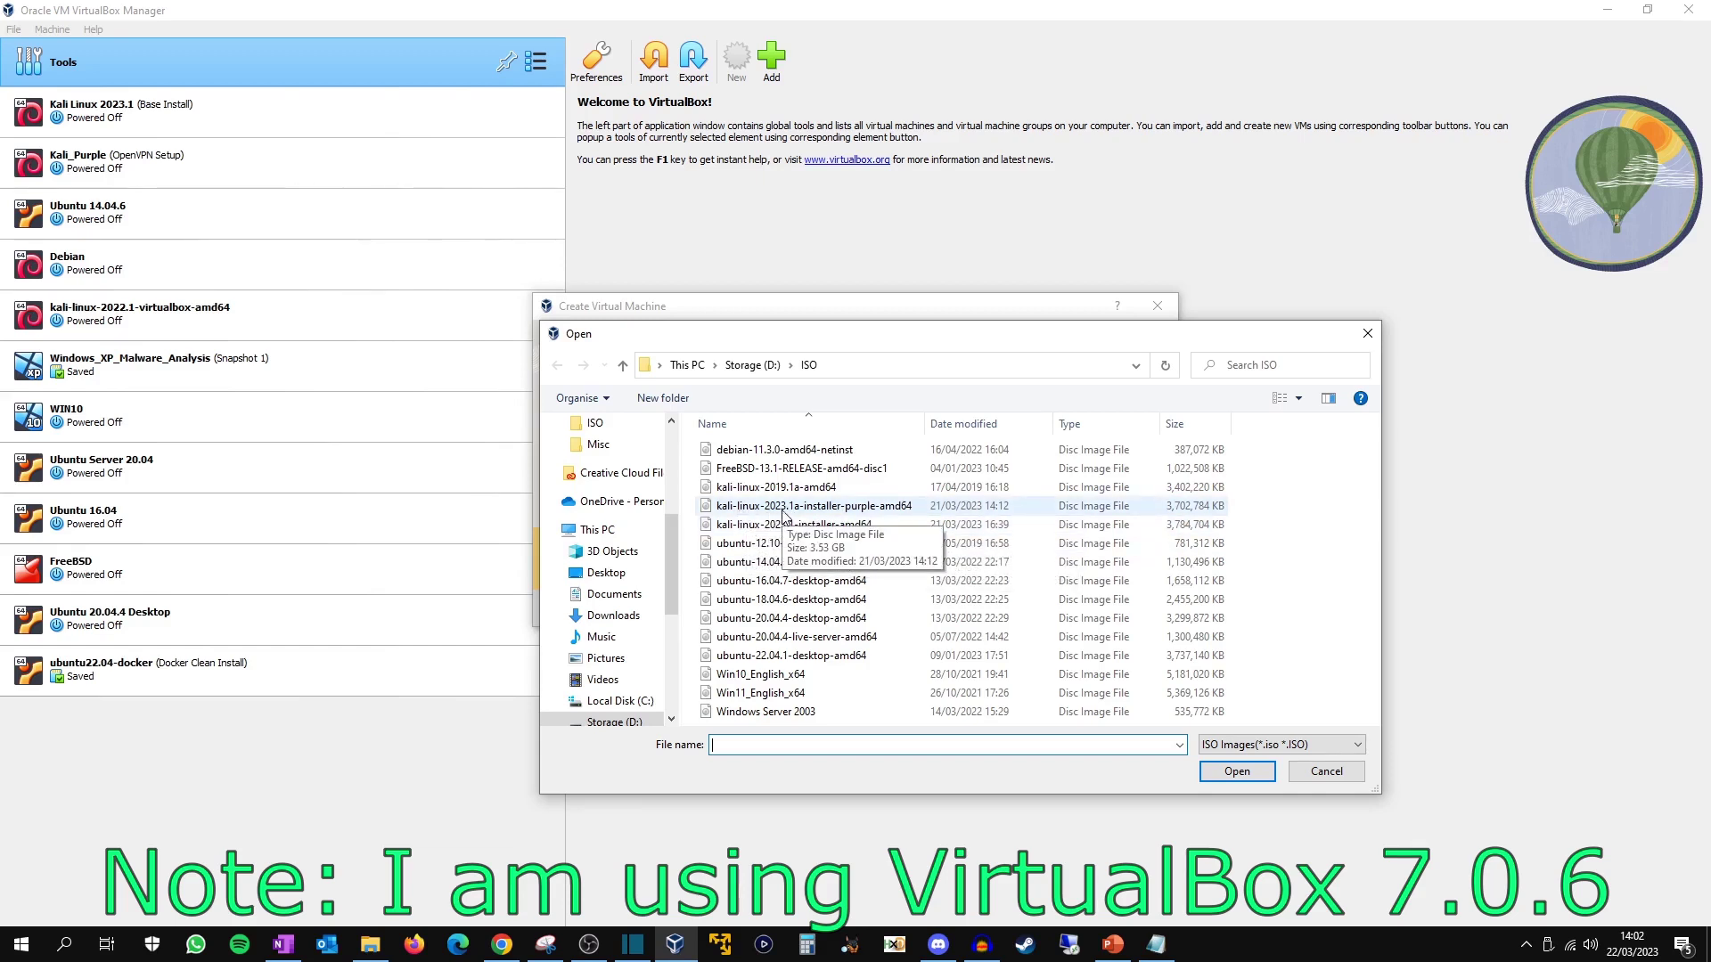
mouse_move(862, 520)
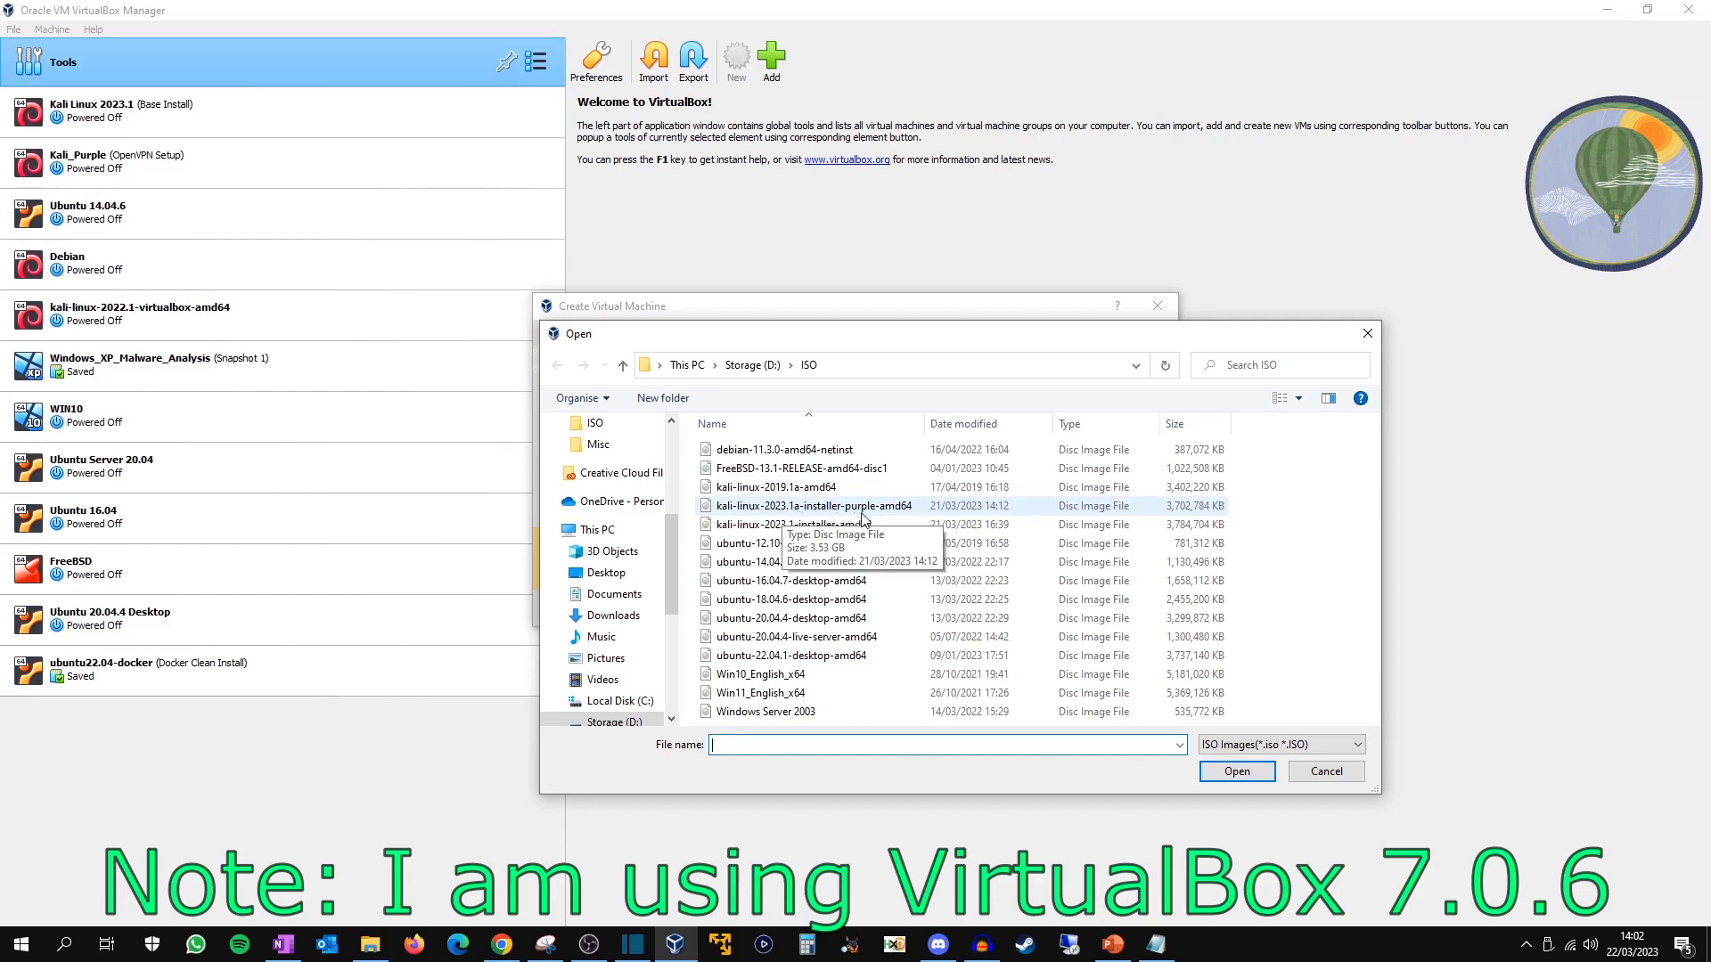
left_click(812, 505)
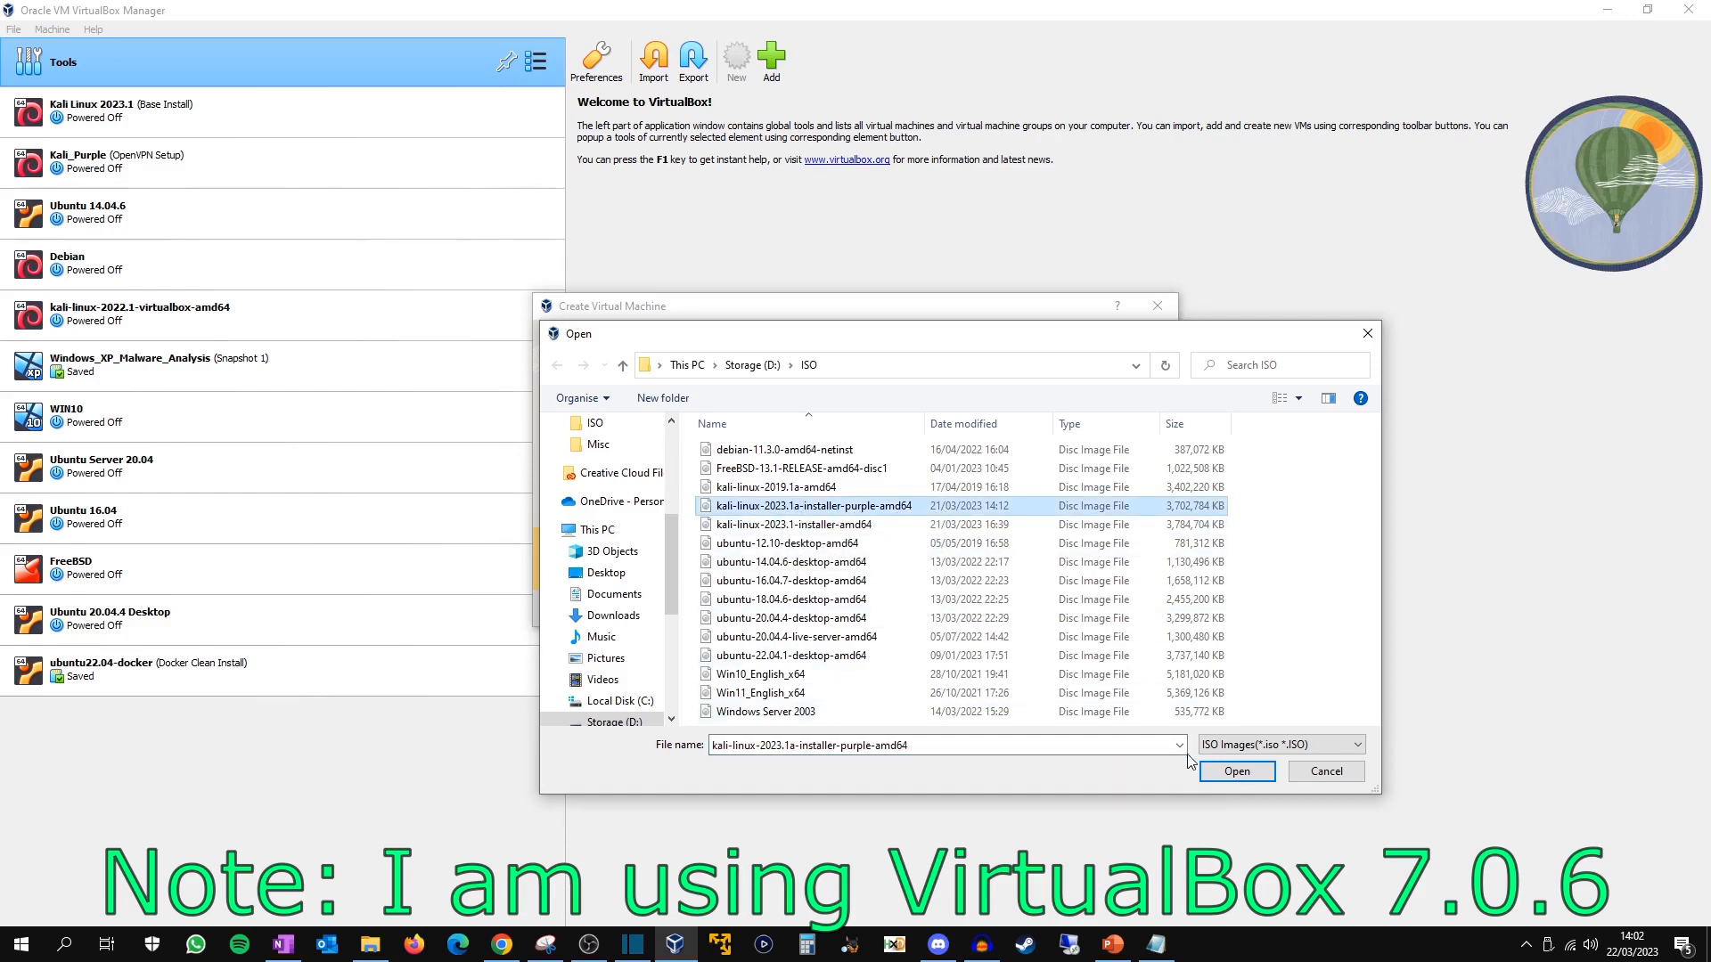
left_click(1235, 772)
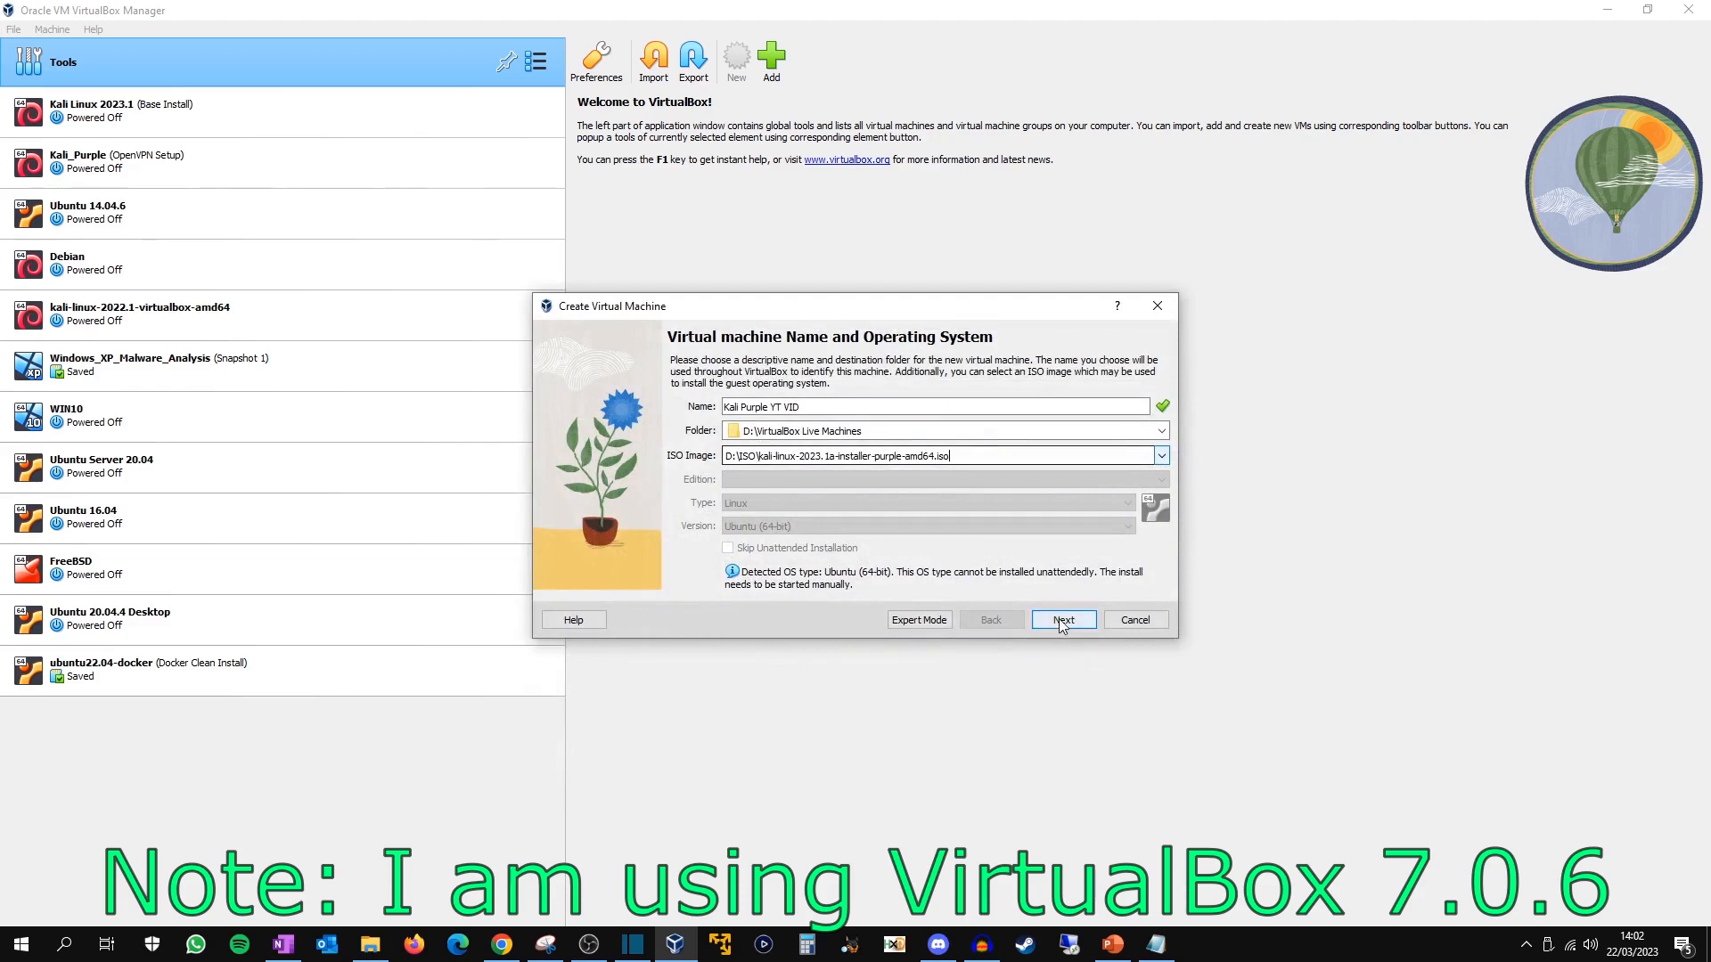
- Advance the wizard to the hardware settings page
left_click(1061, 621)
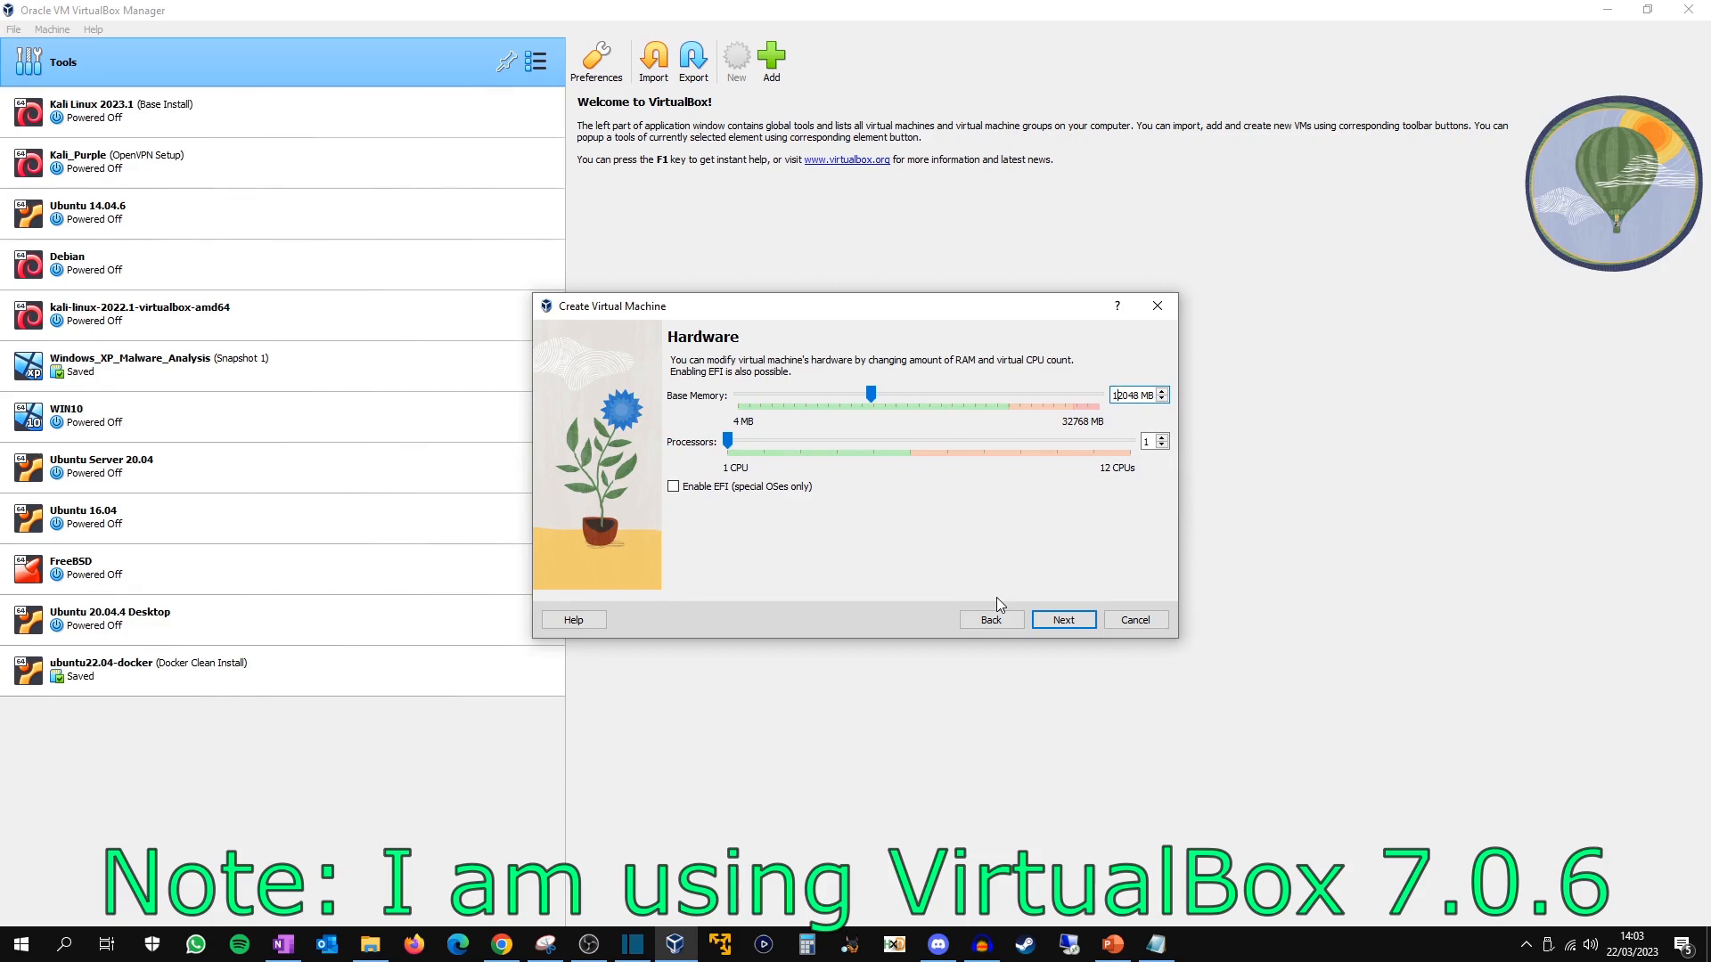
mouse_move(1117, 472)
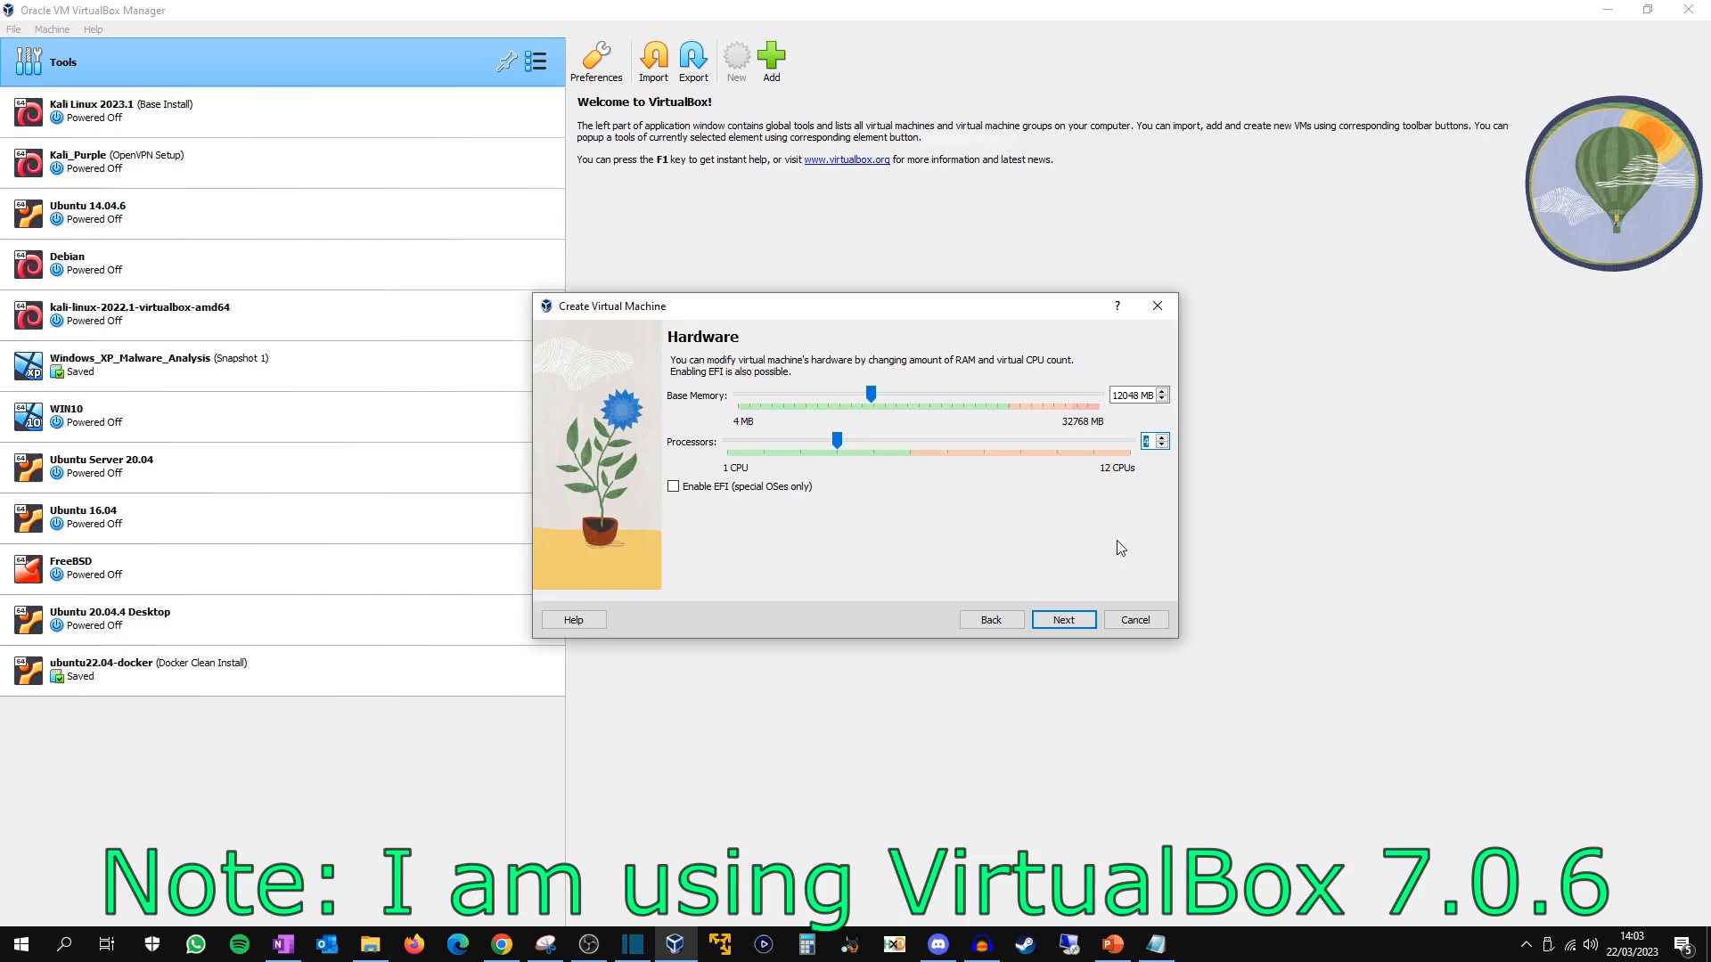
mouse_move(1099, 590)
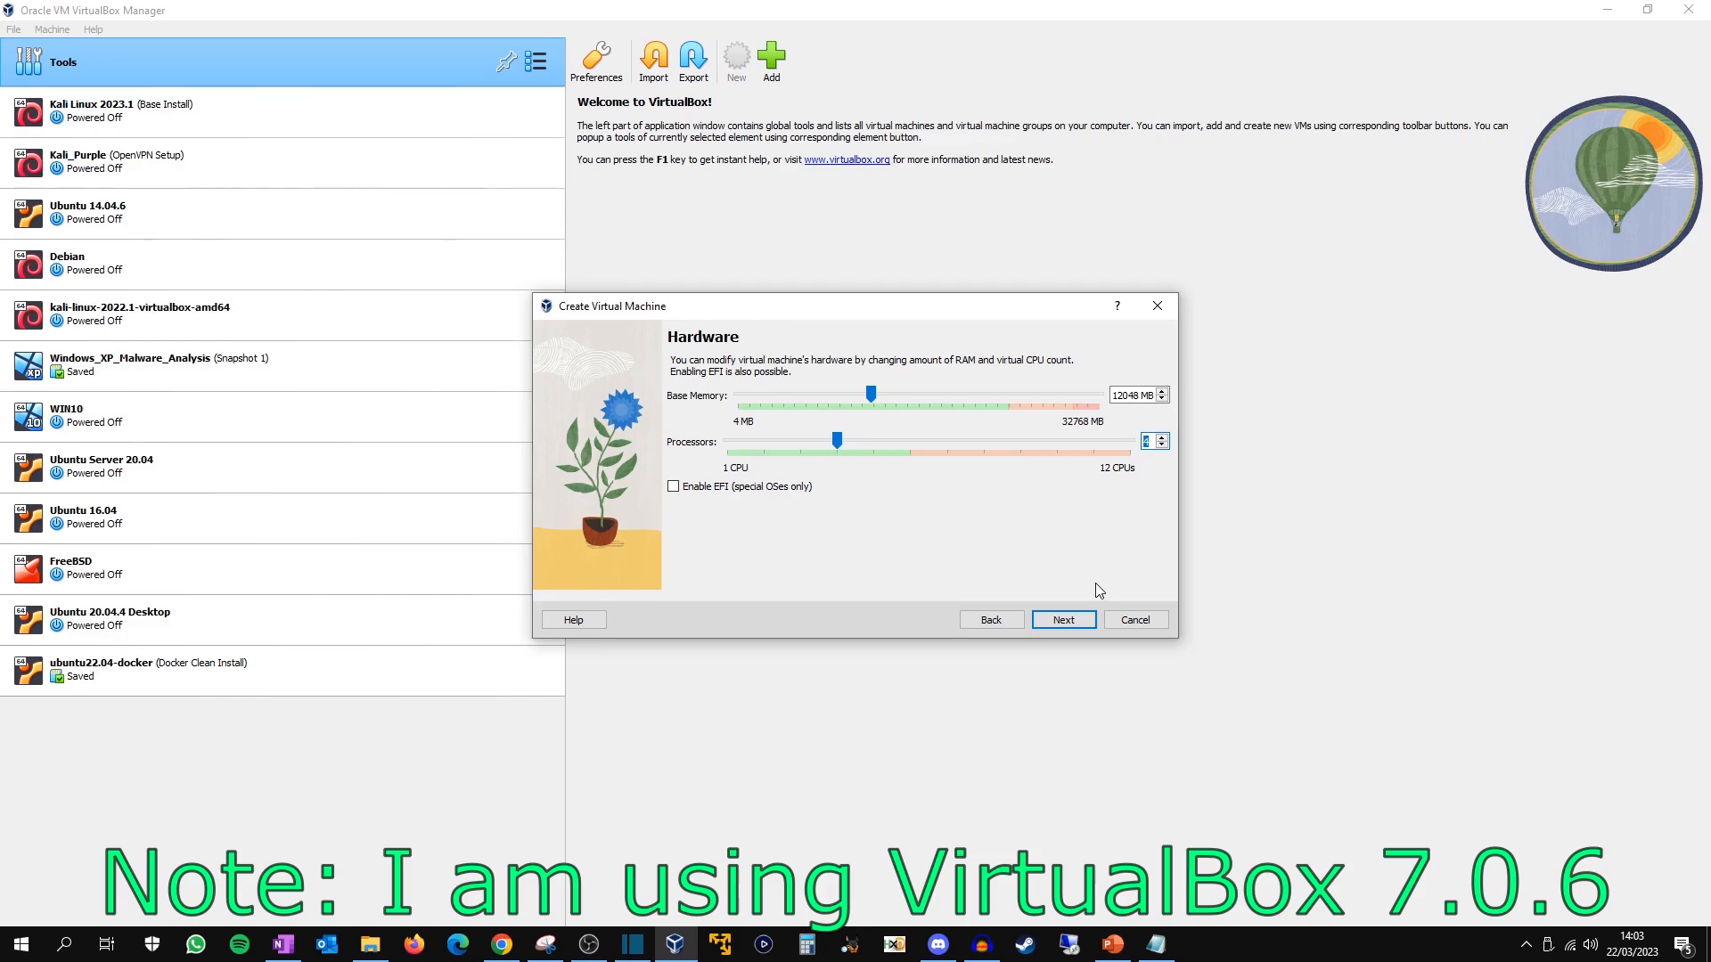
mouse_move(1063, 621)
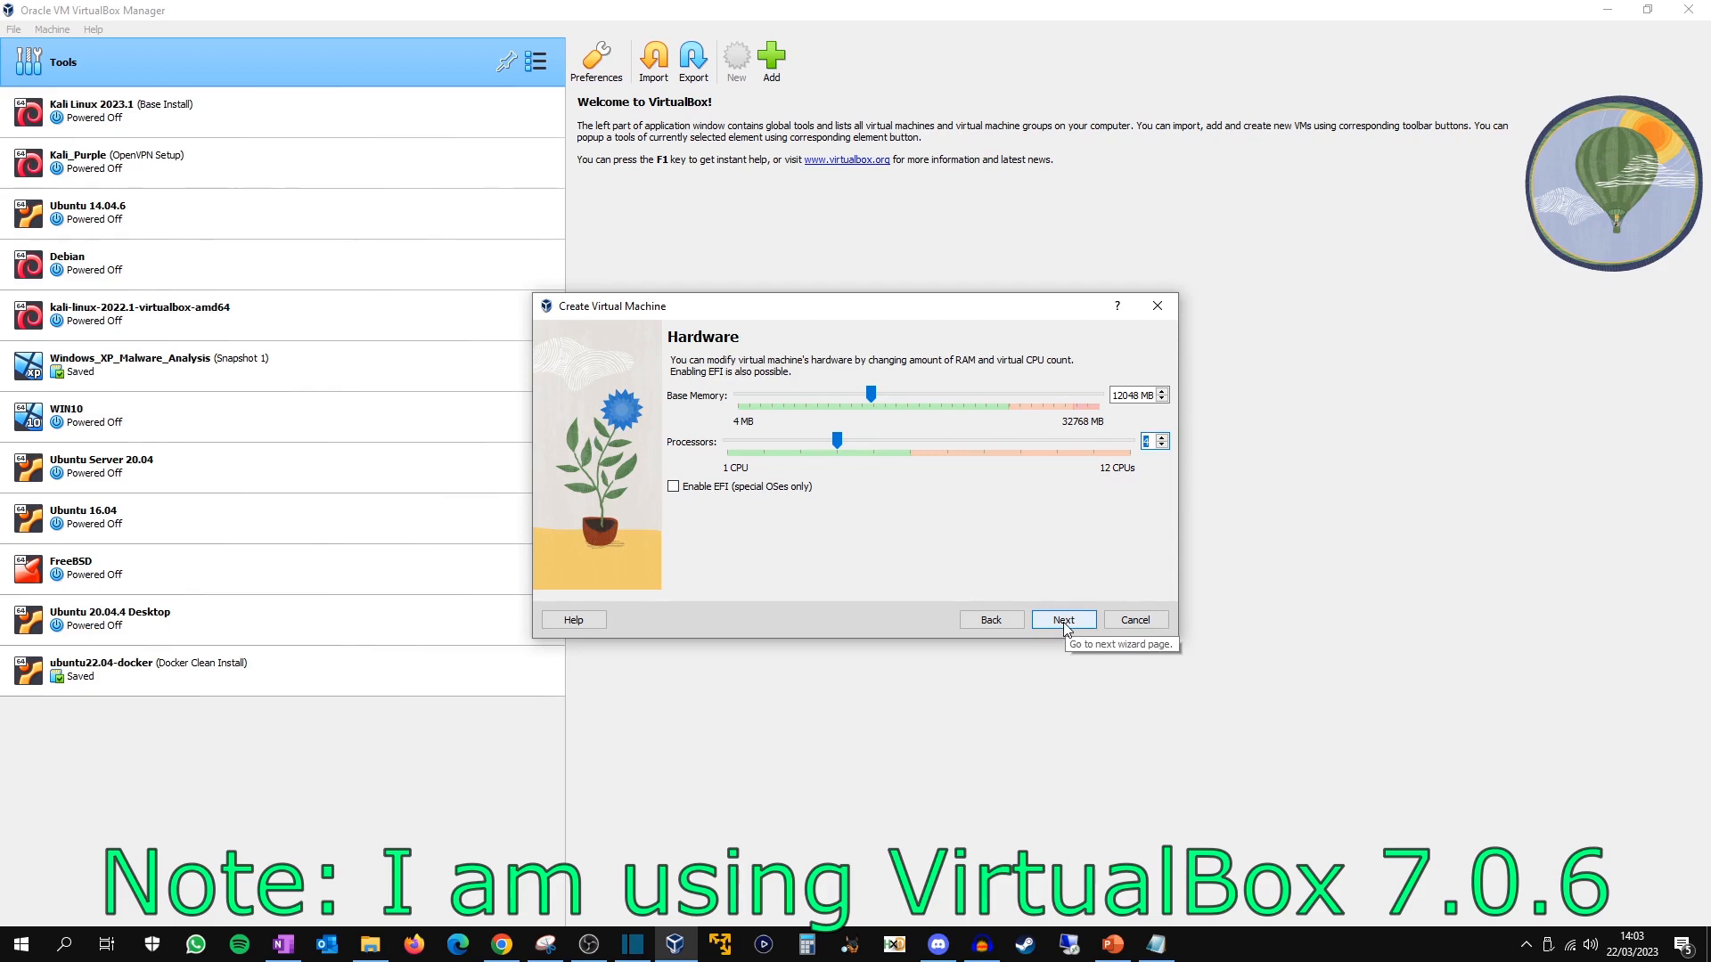
- Accept the 30 GB virtual disk, review the summary and create the machine
left_click(1064, 621)
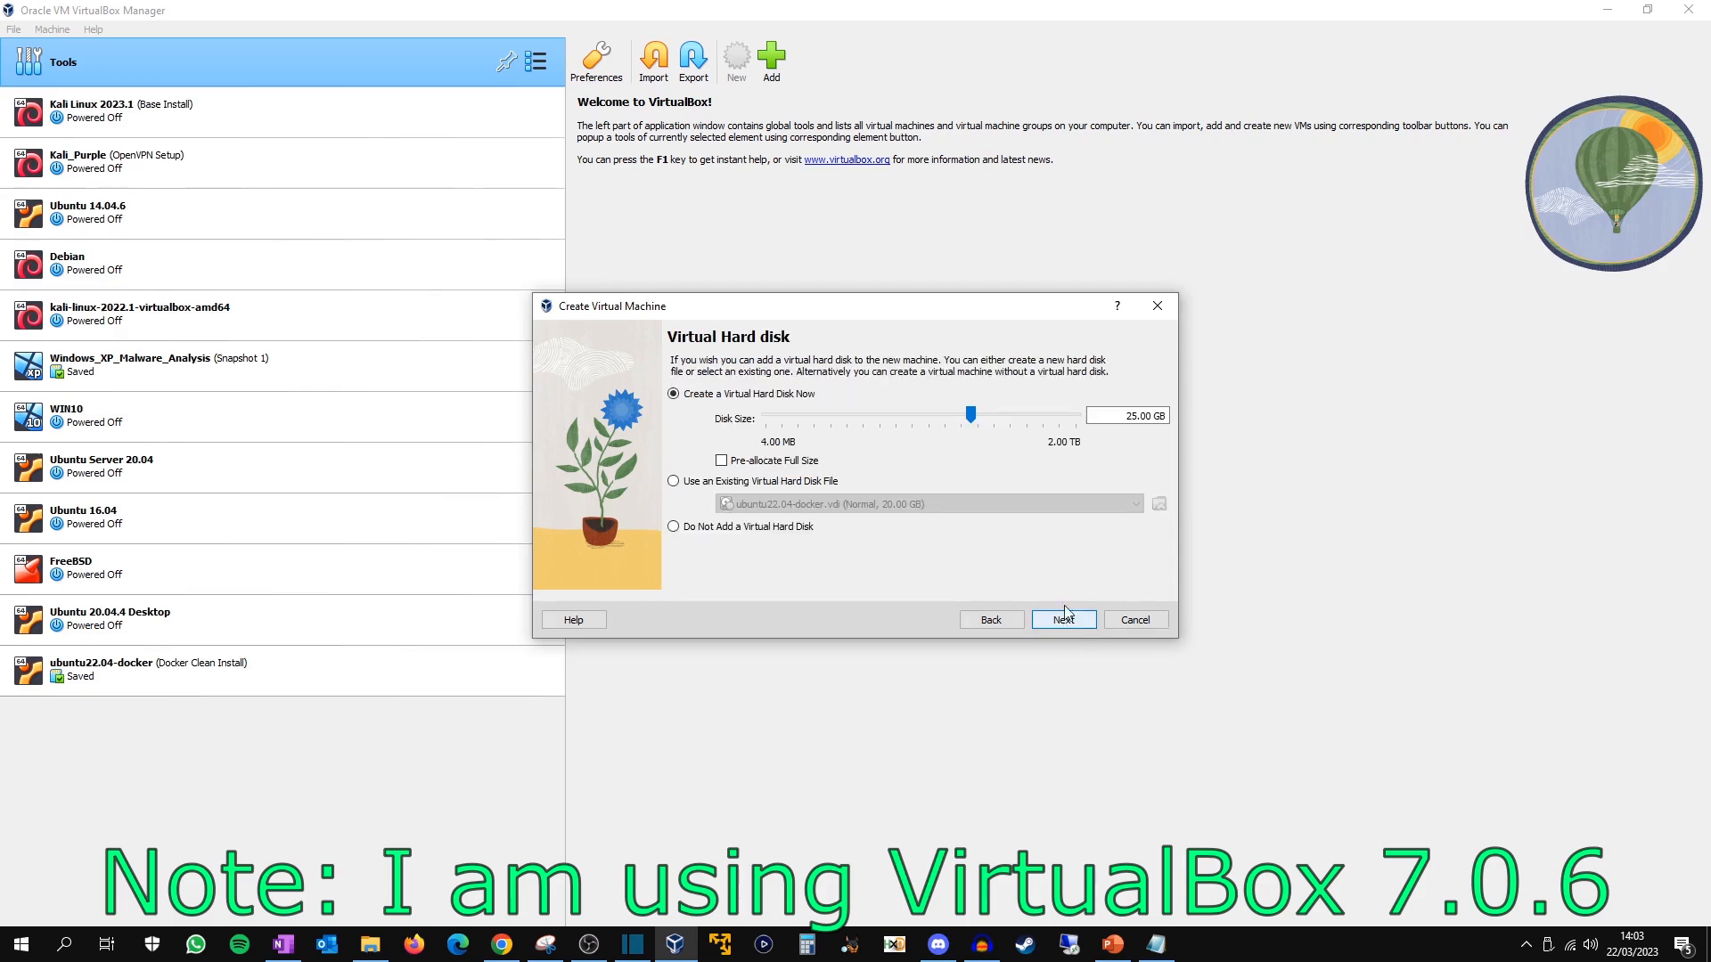
mouse_move(1129, 416)
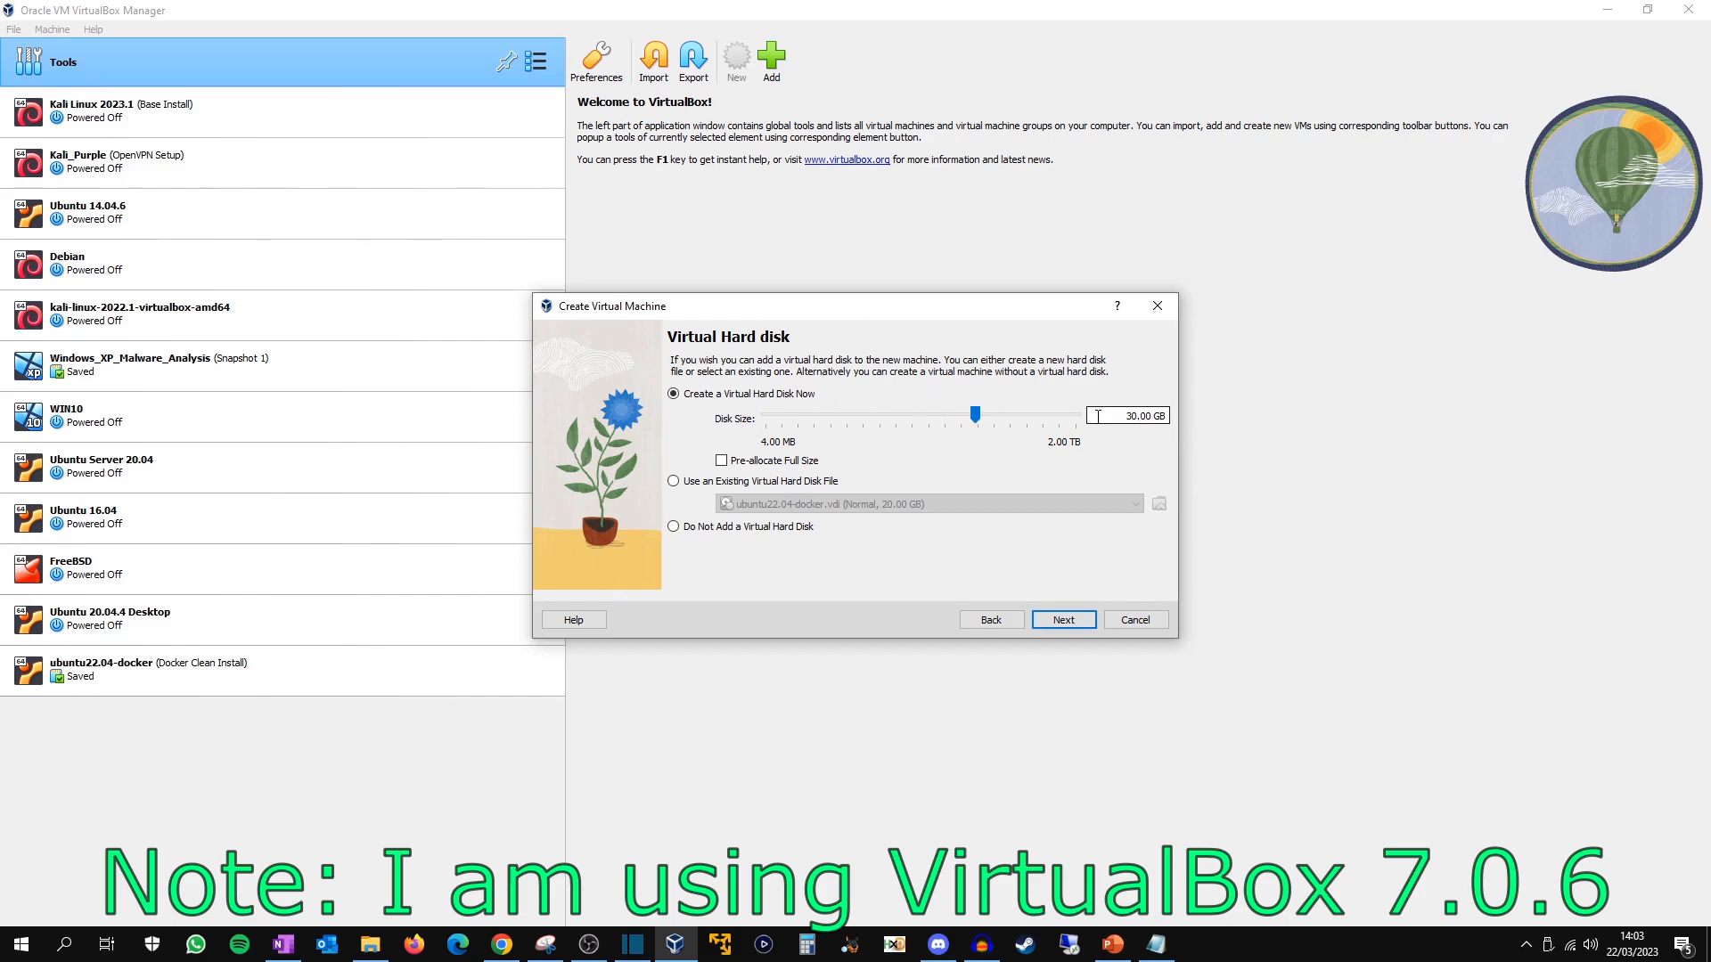
mouse_move(1069, 525)
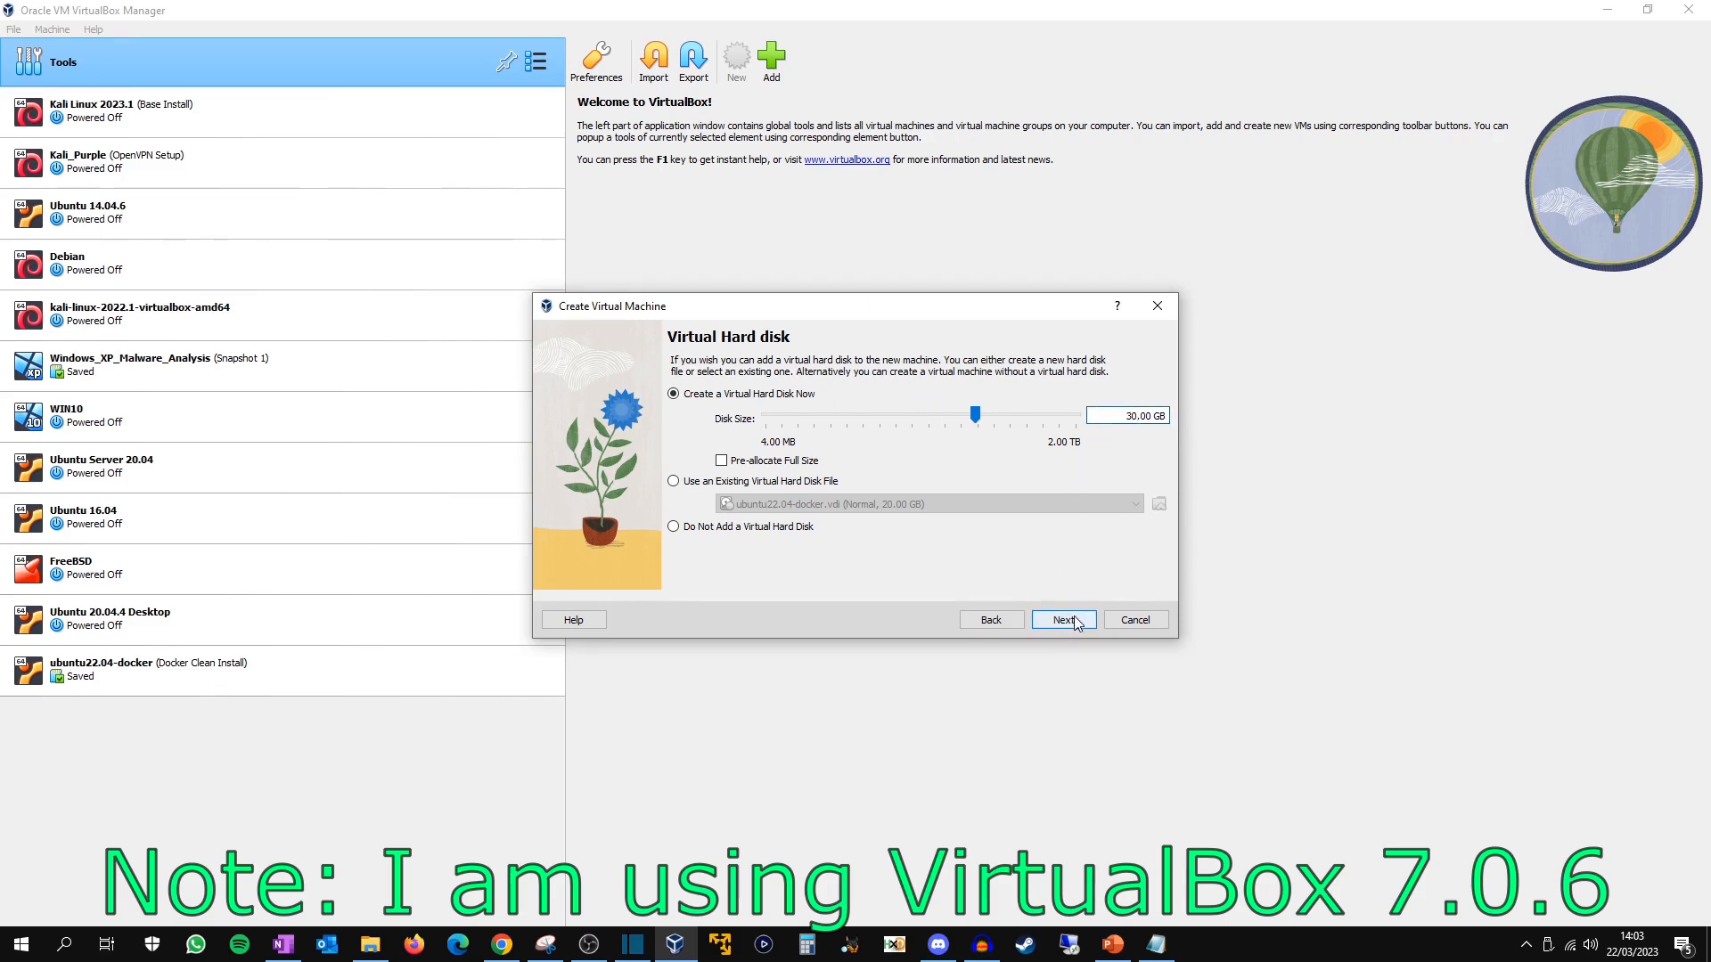
left_click(1061, 620)
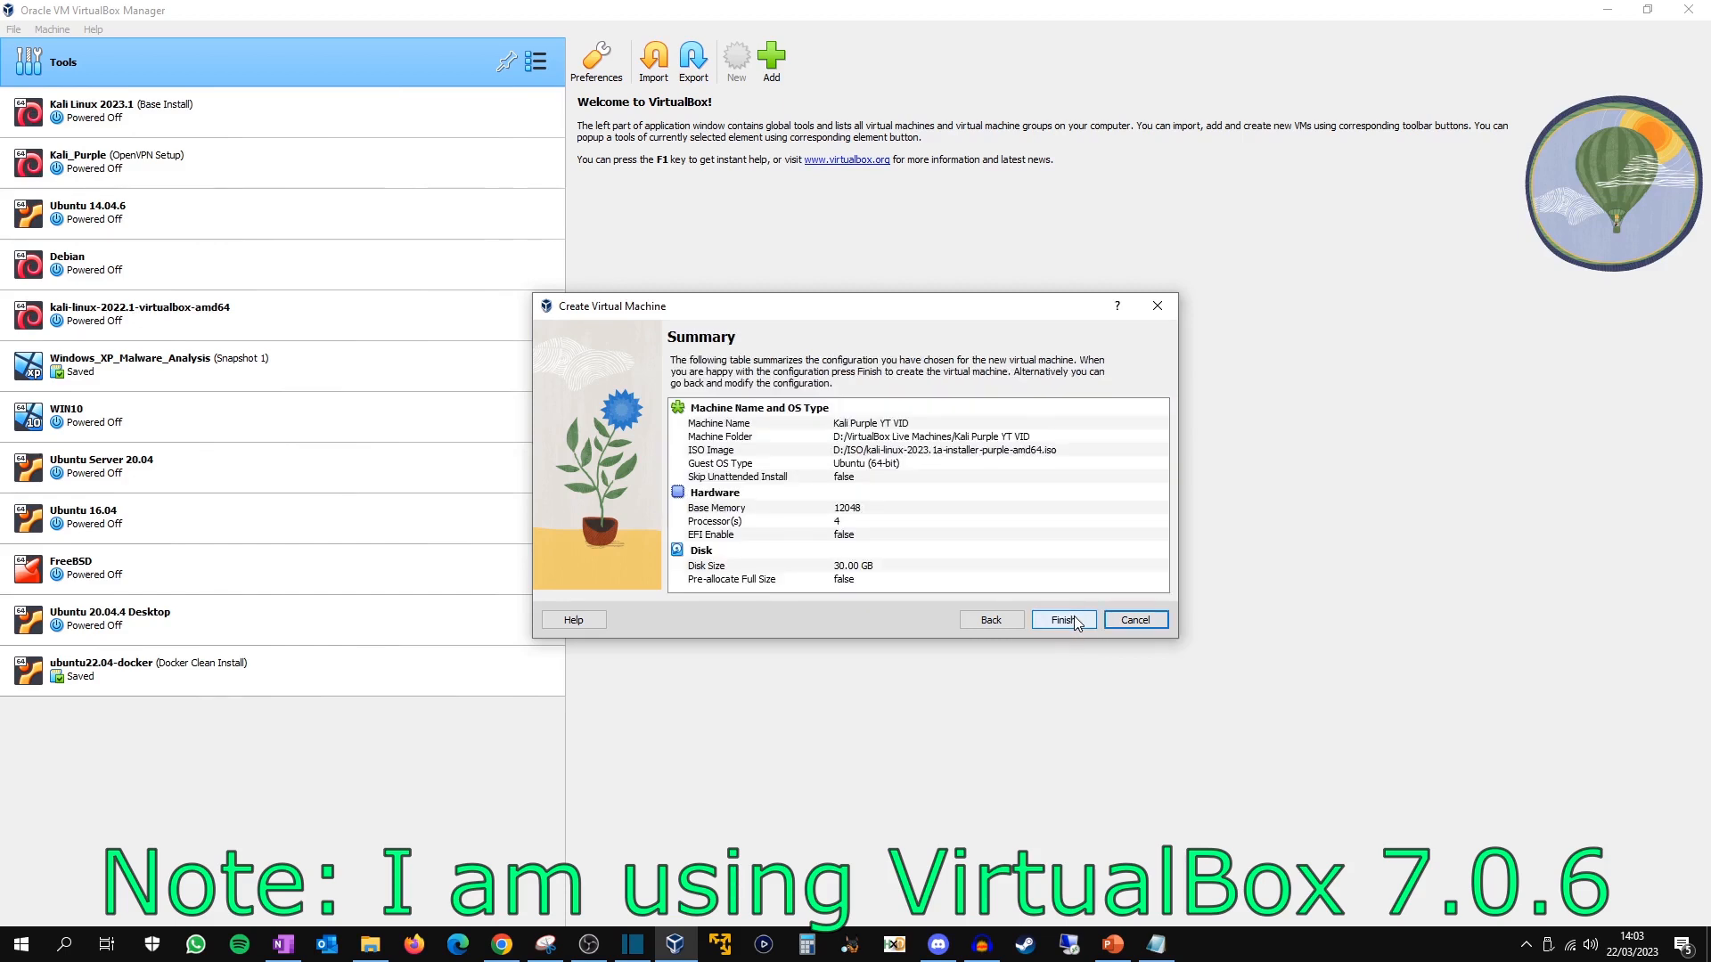
mouse_move(1060, 620)
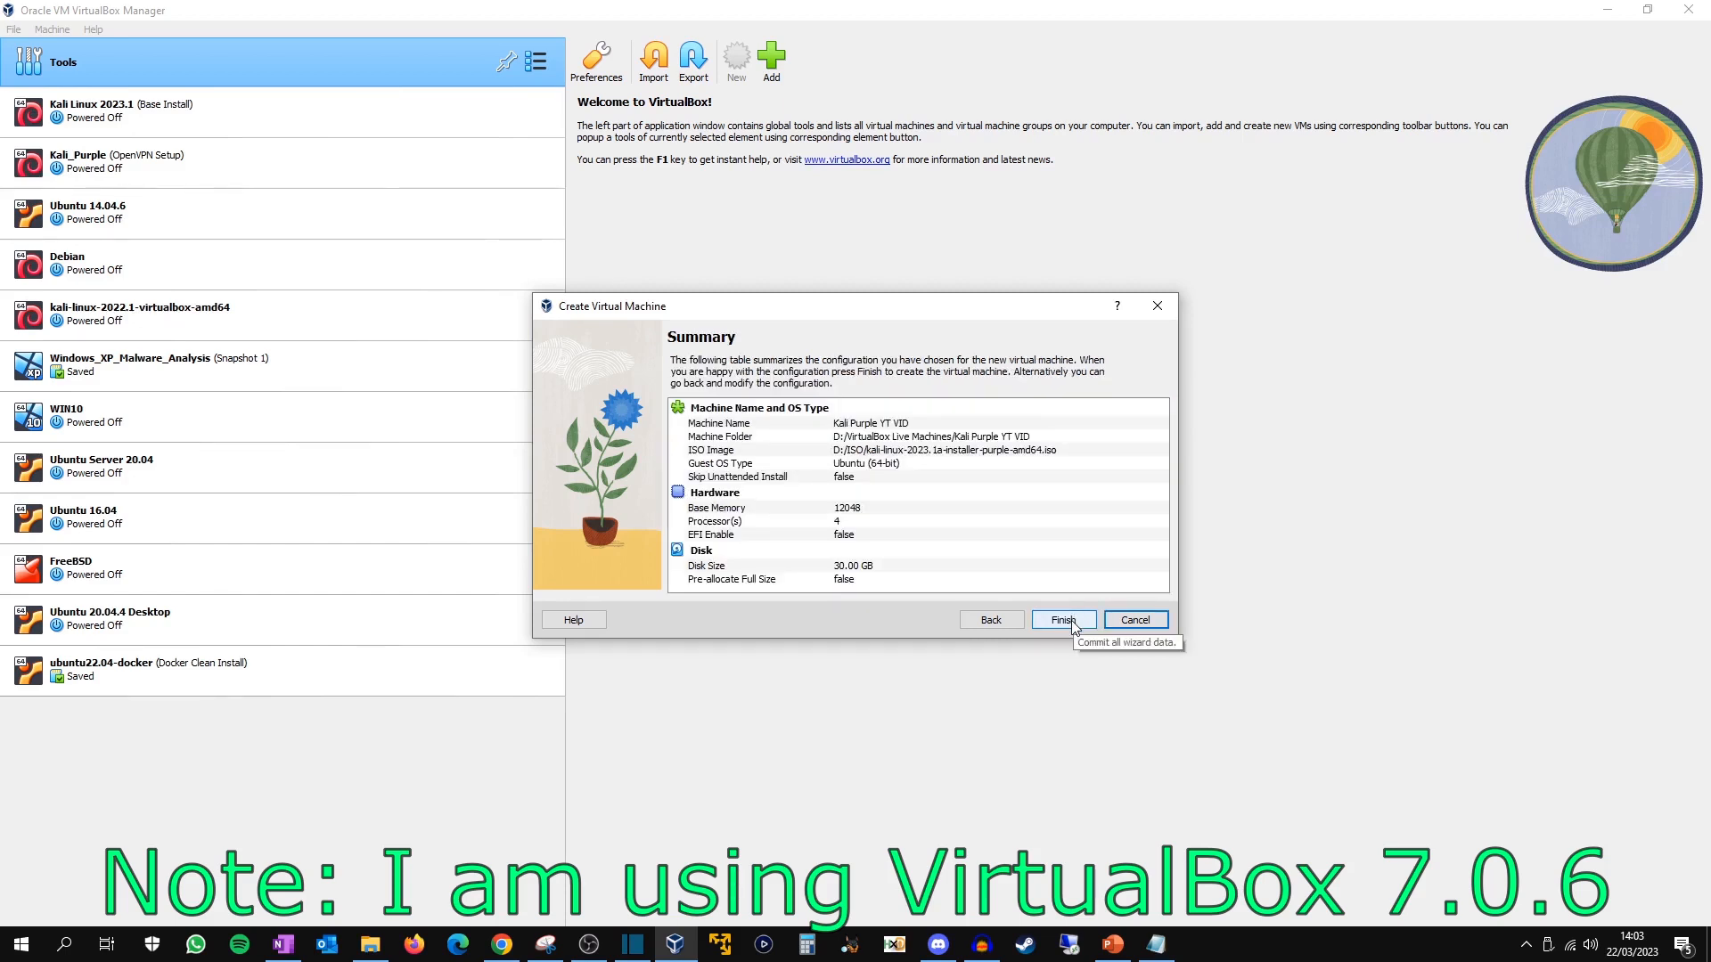
left_click(1061, 620)
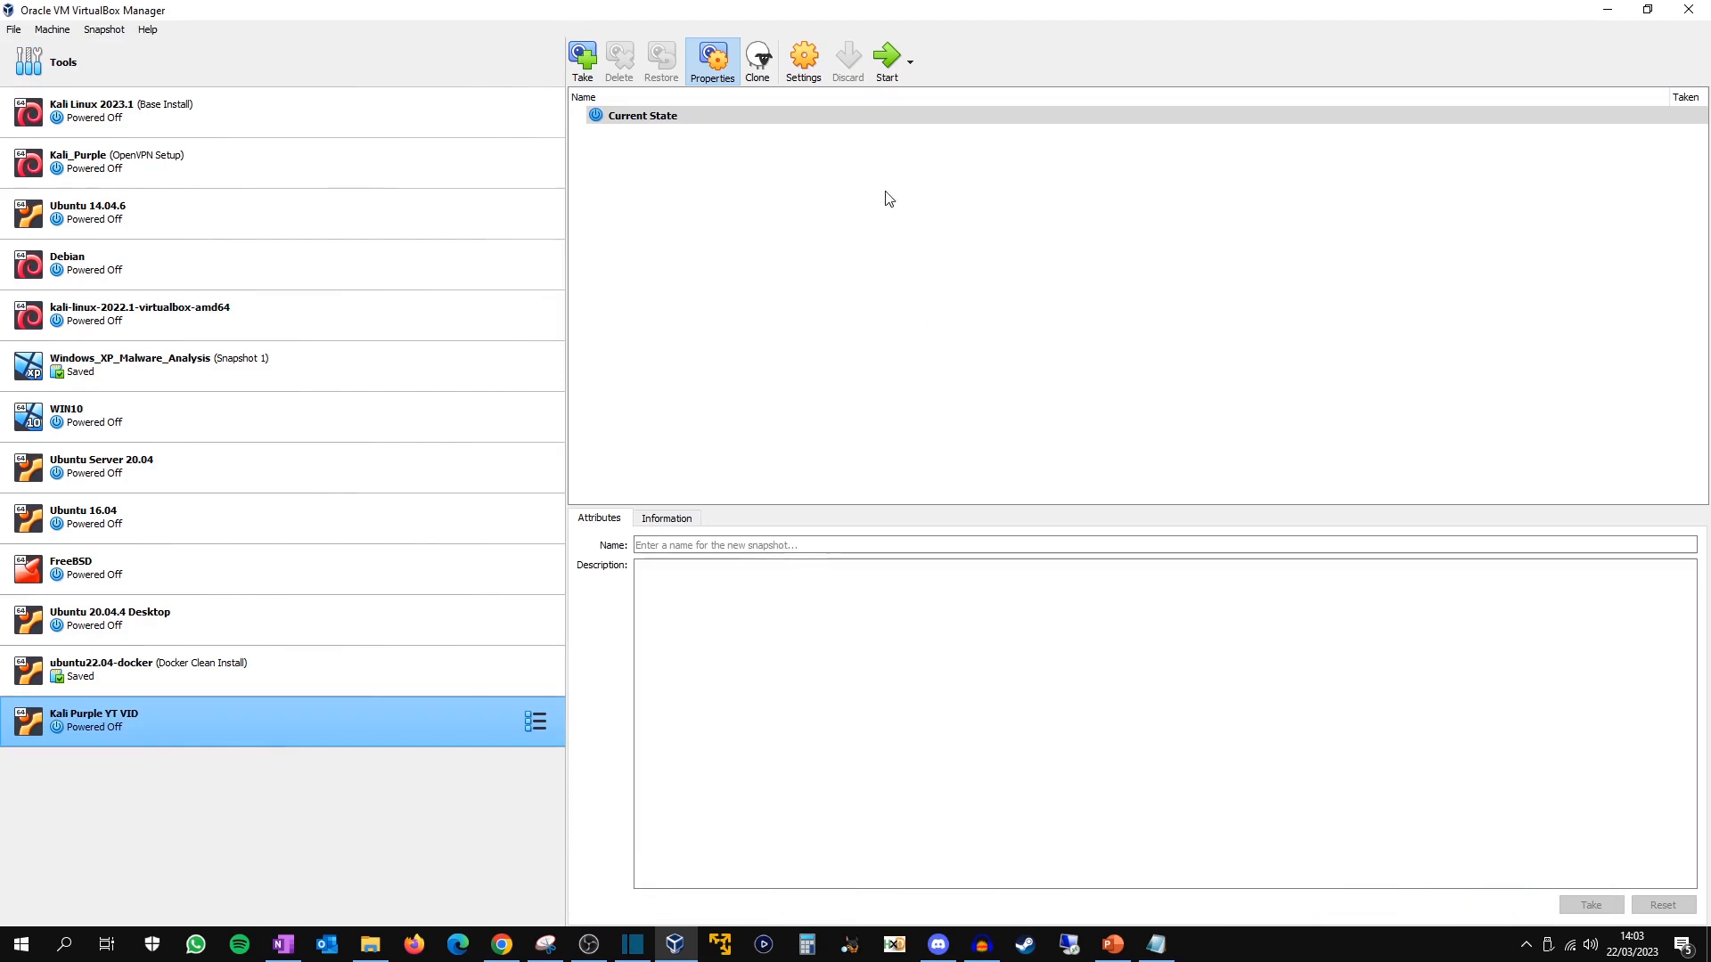
mouse_move(890, 57)
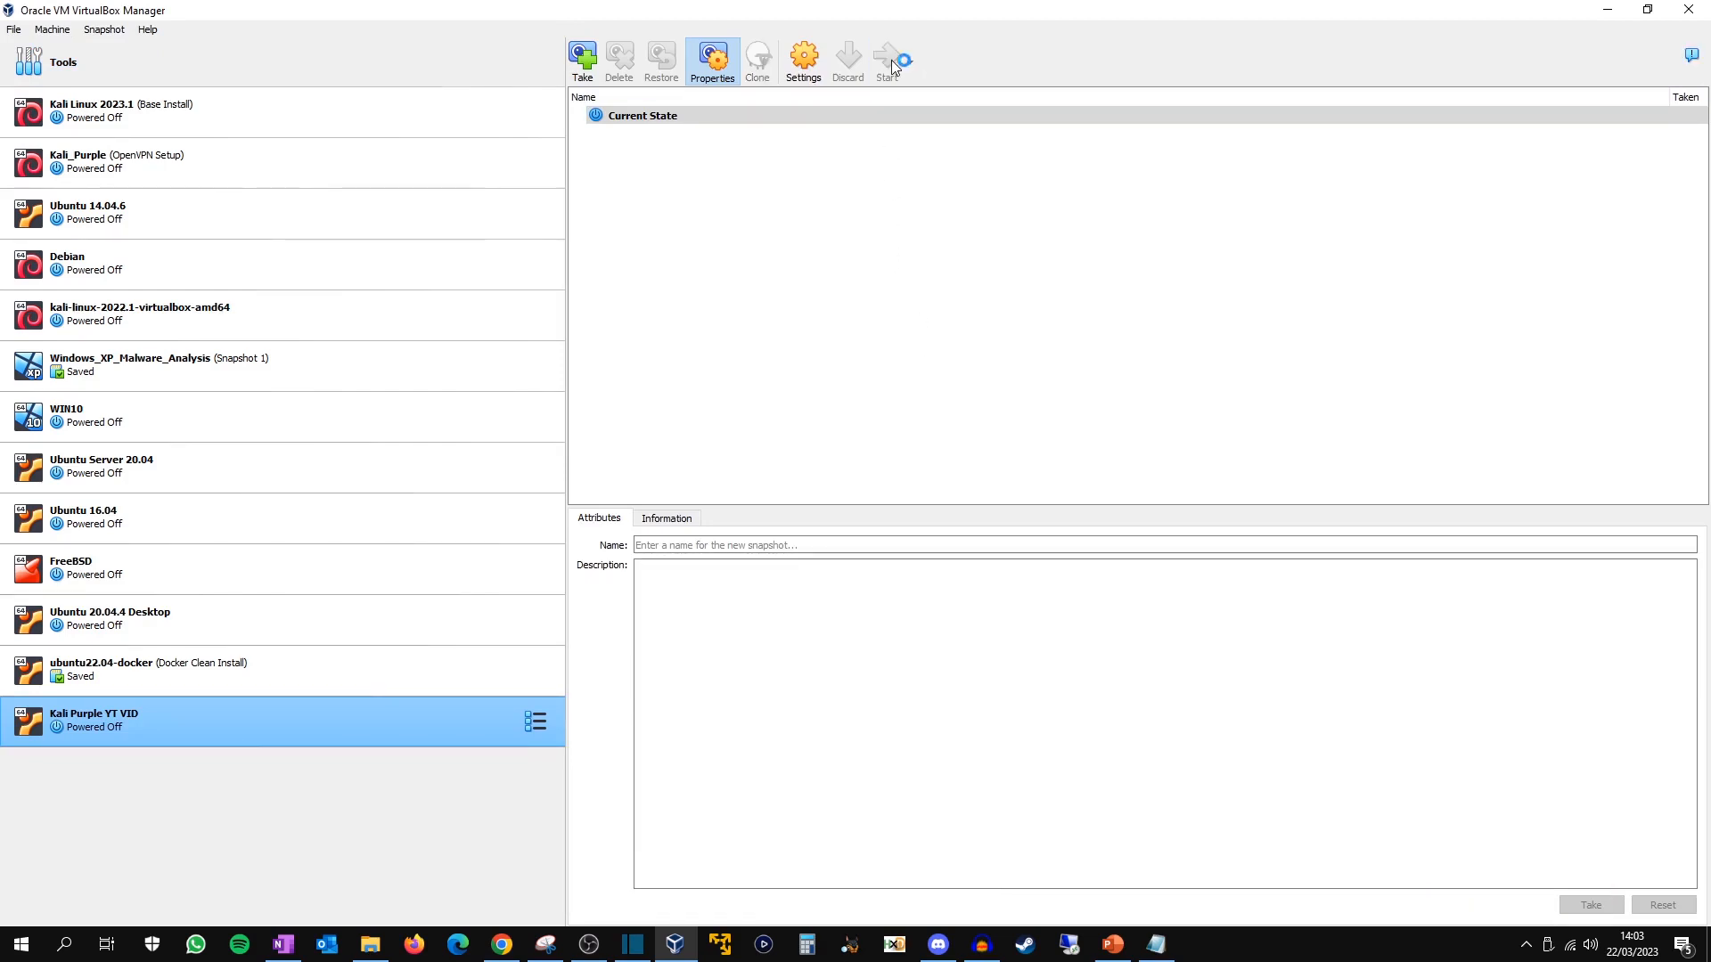
- Boot the Kali Purple YT VID machine into the Kali installer
left_click(889, 60)
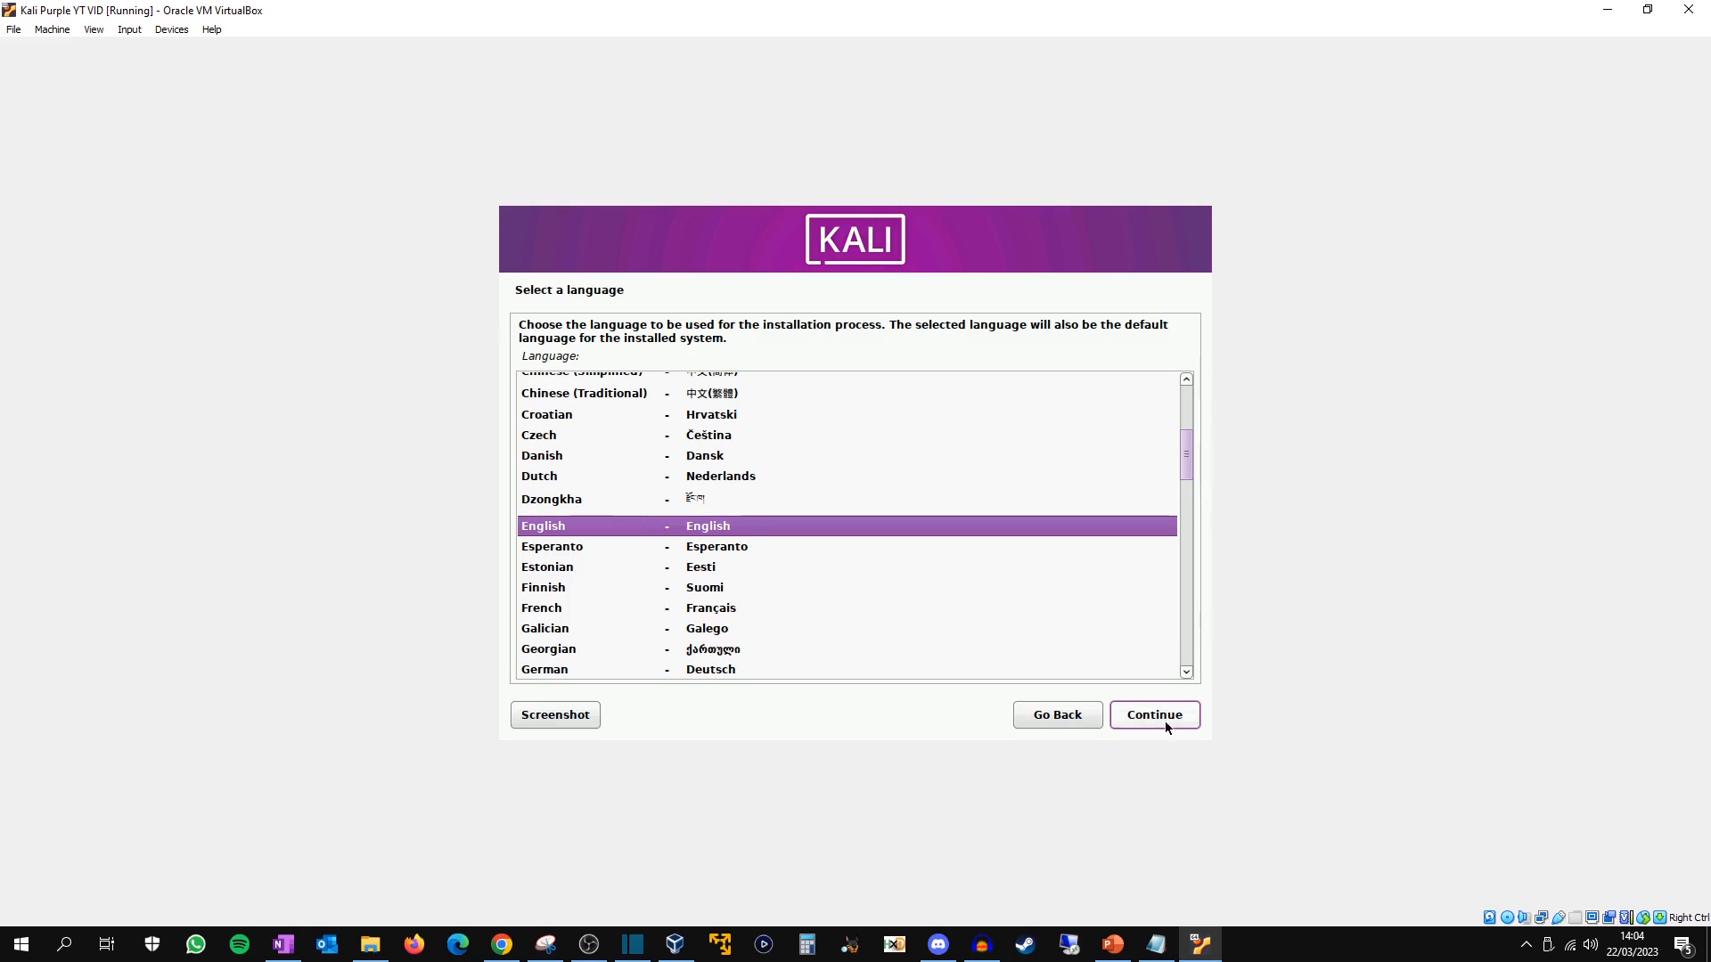
- Choose English language, United Kingdom location and British English keymap in the installer
left_click(1153, 715)
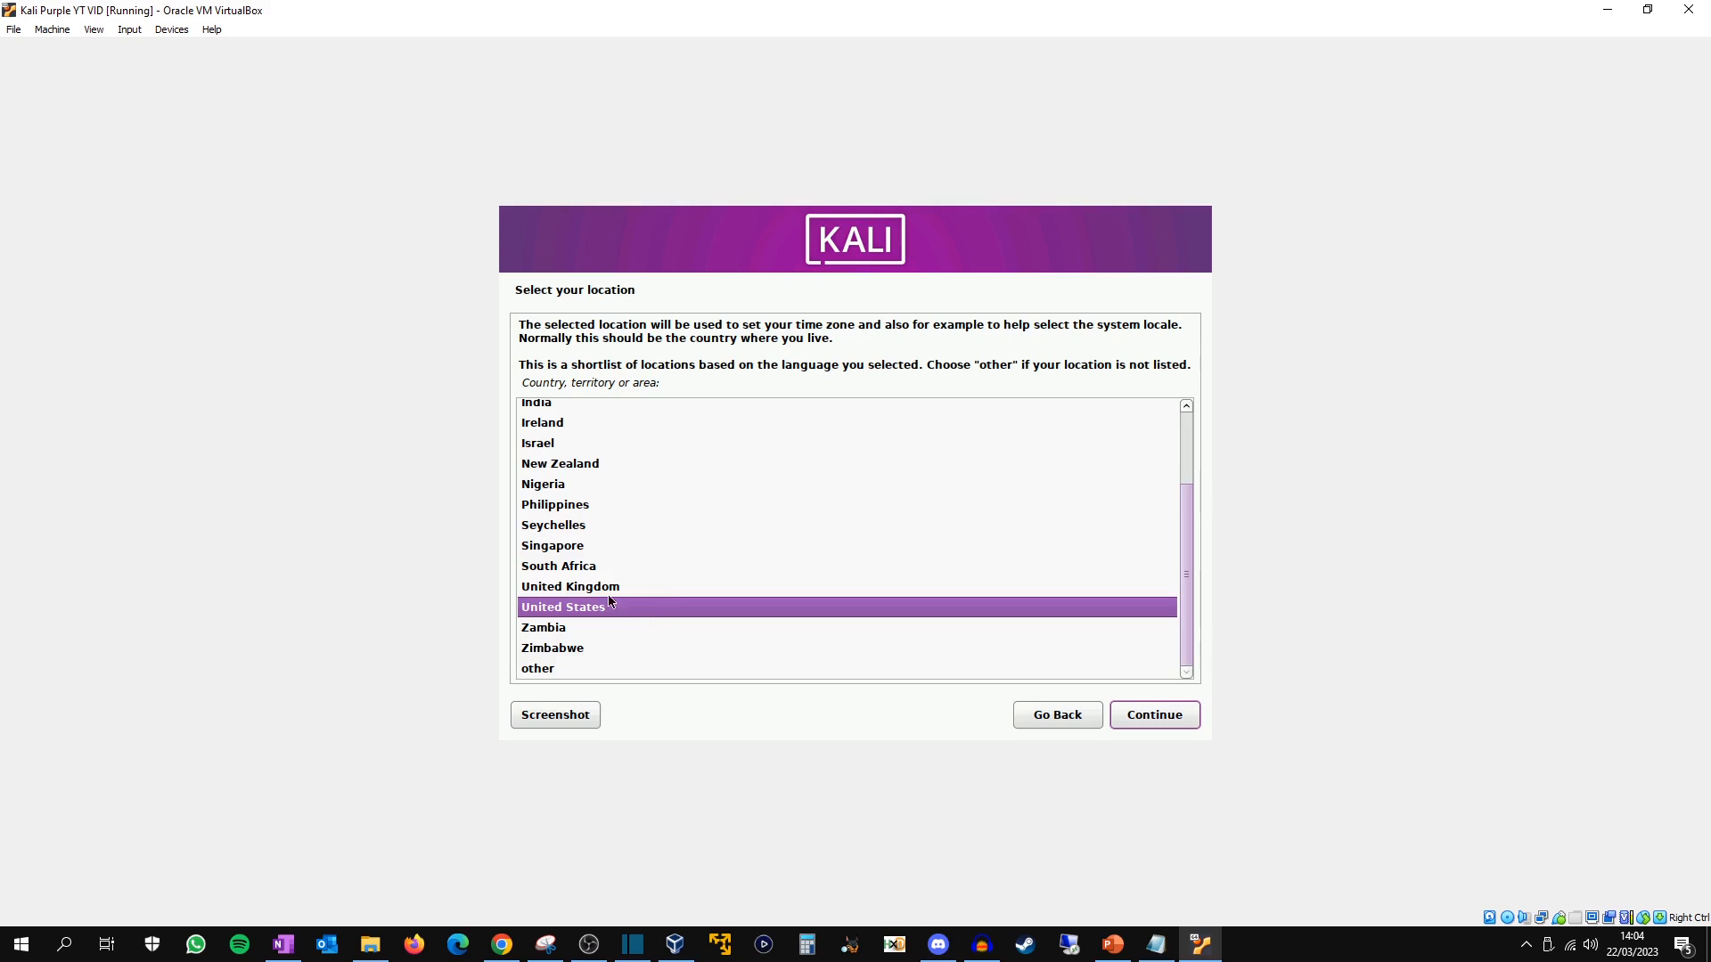
left_click(569, 587)
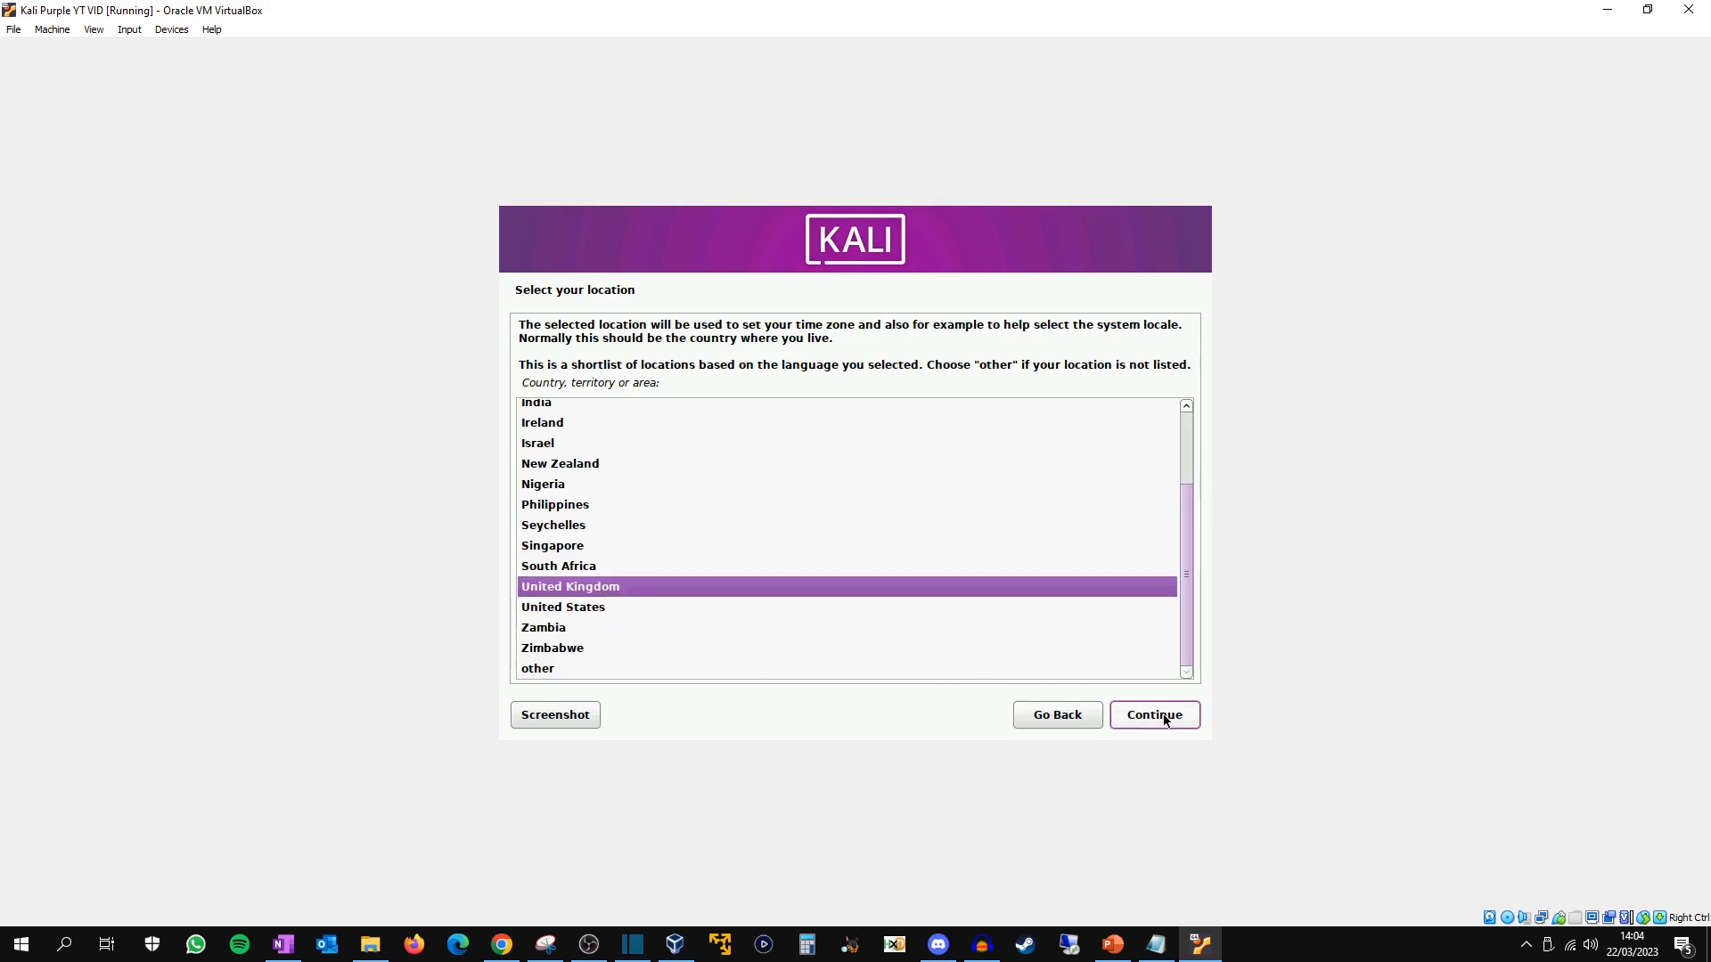
left_click(1154, 715)
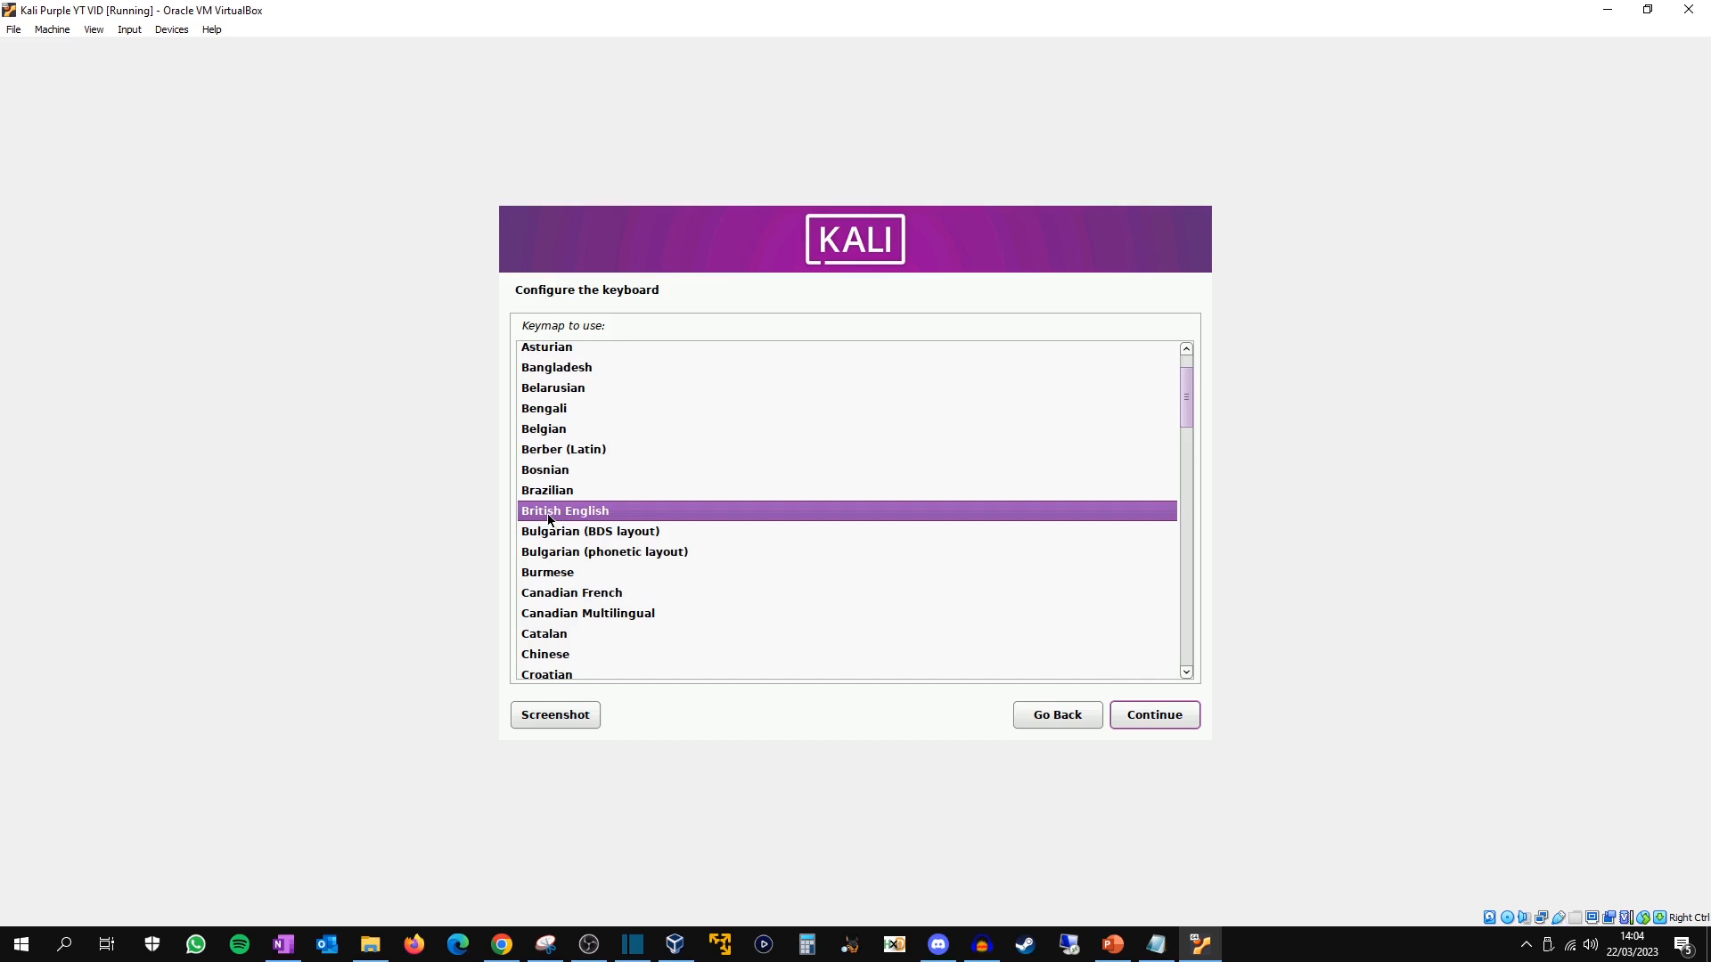
mouse_move(636, 520)
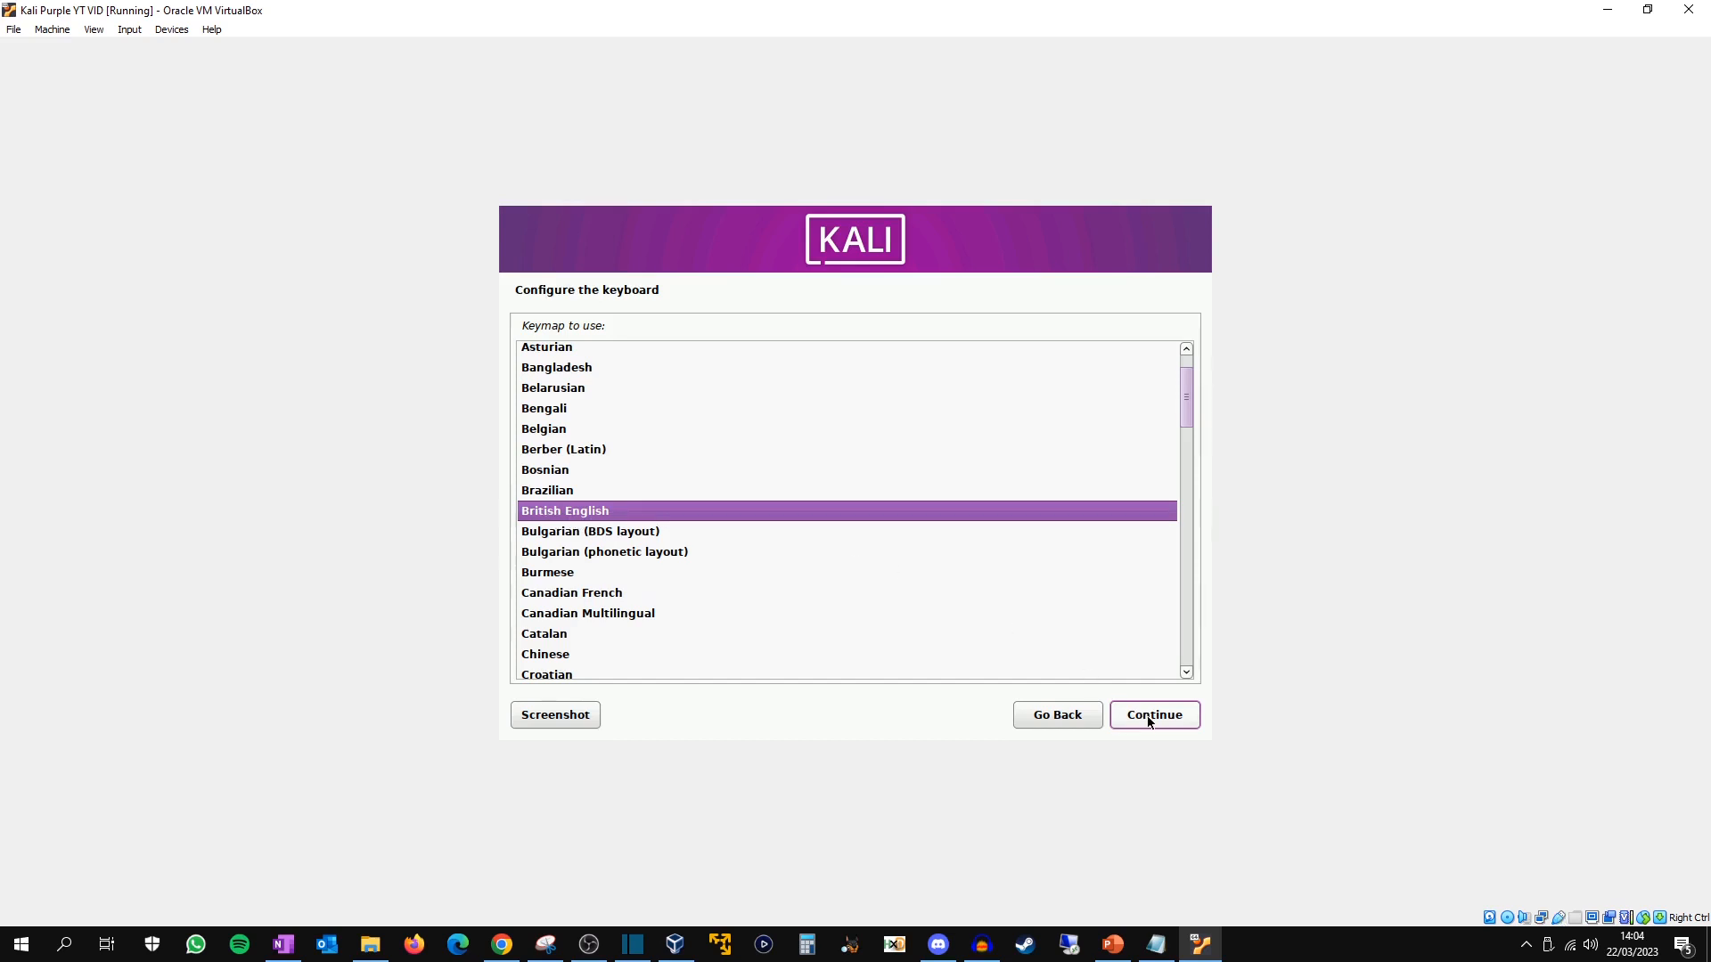
left_click(1154, 715)
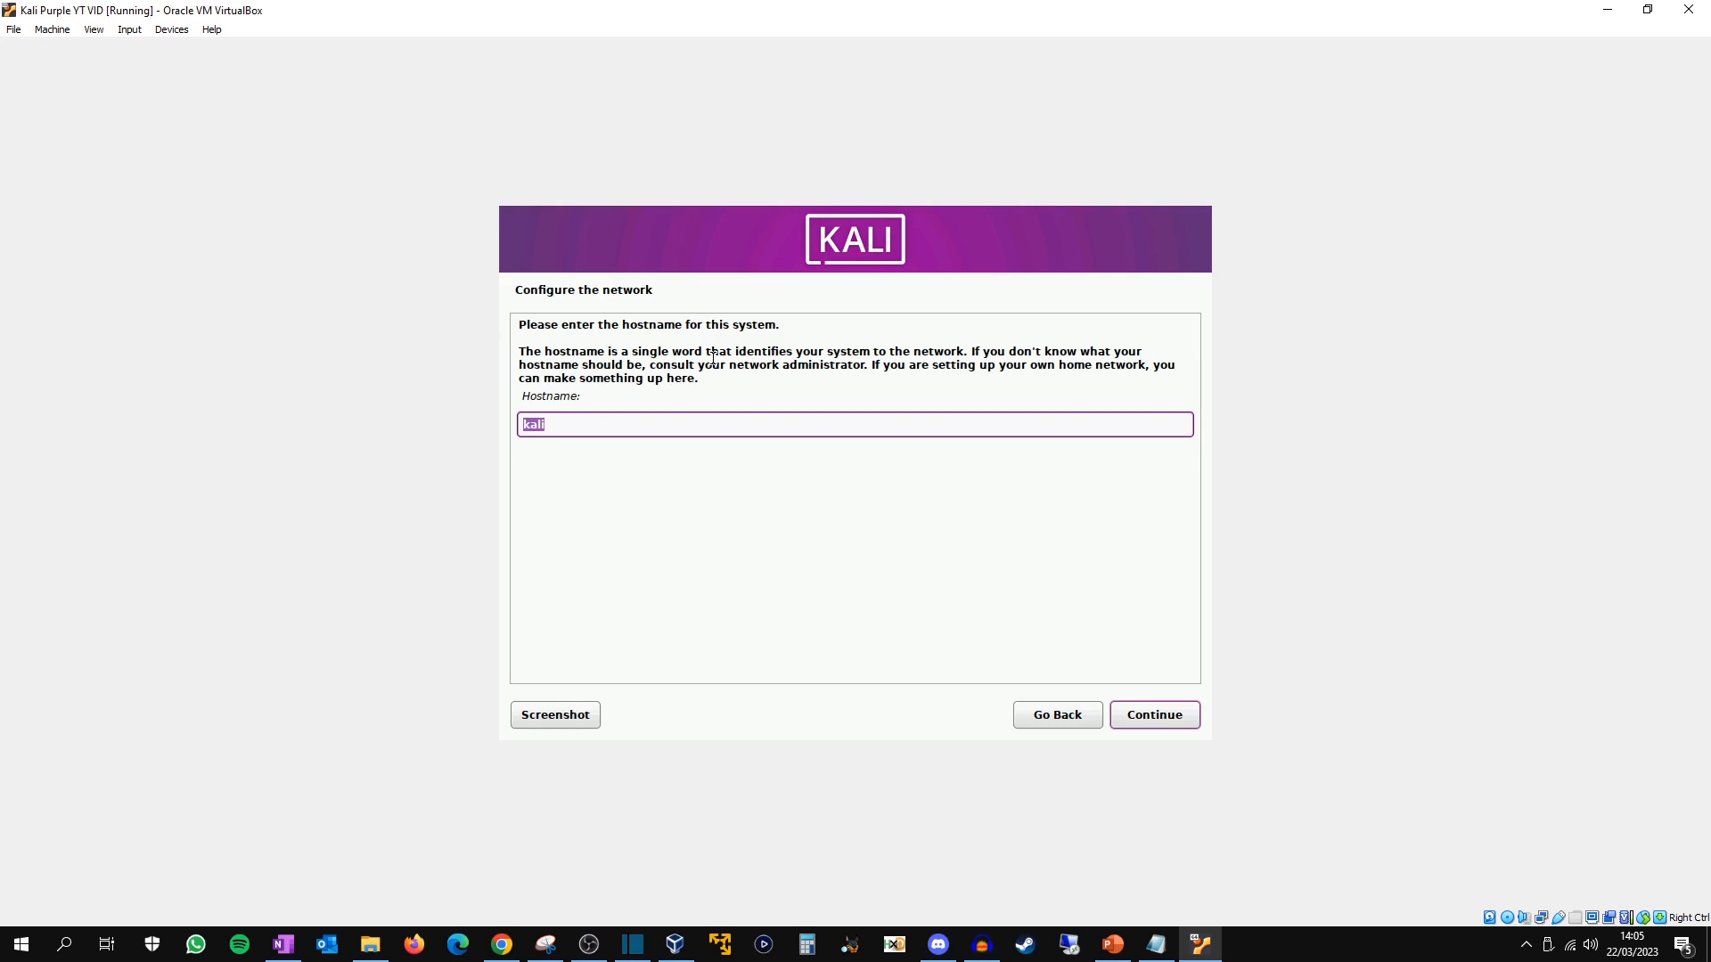
mouse_move(656, 471)
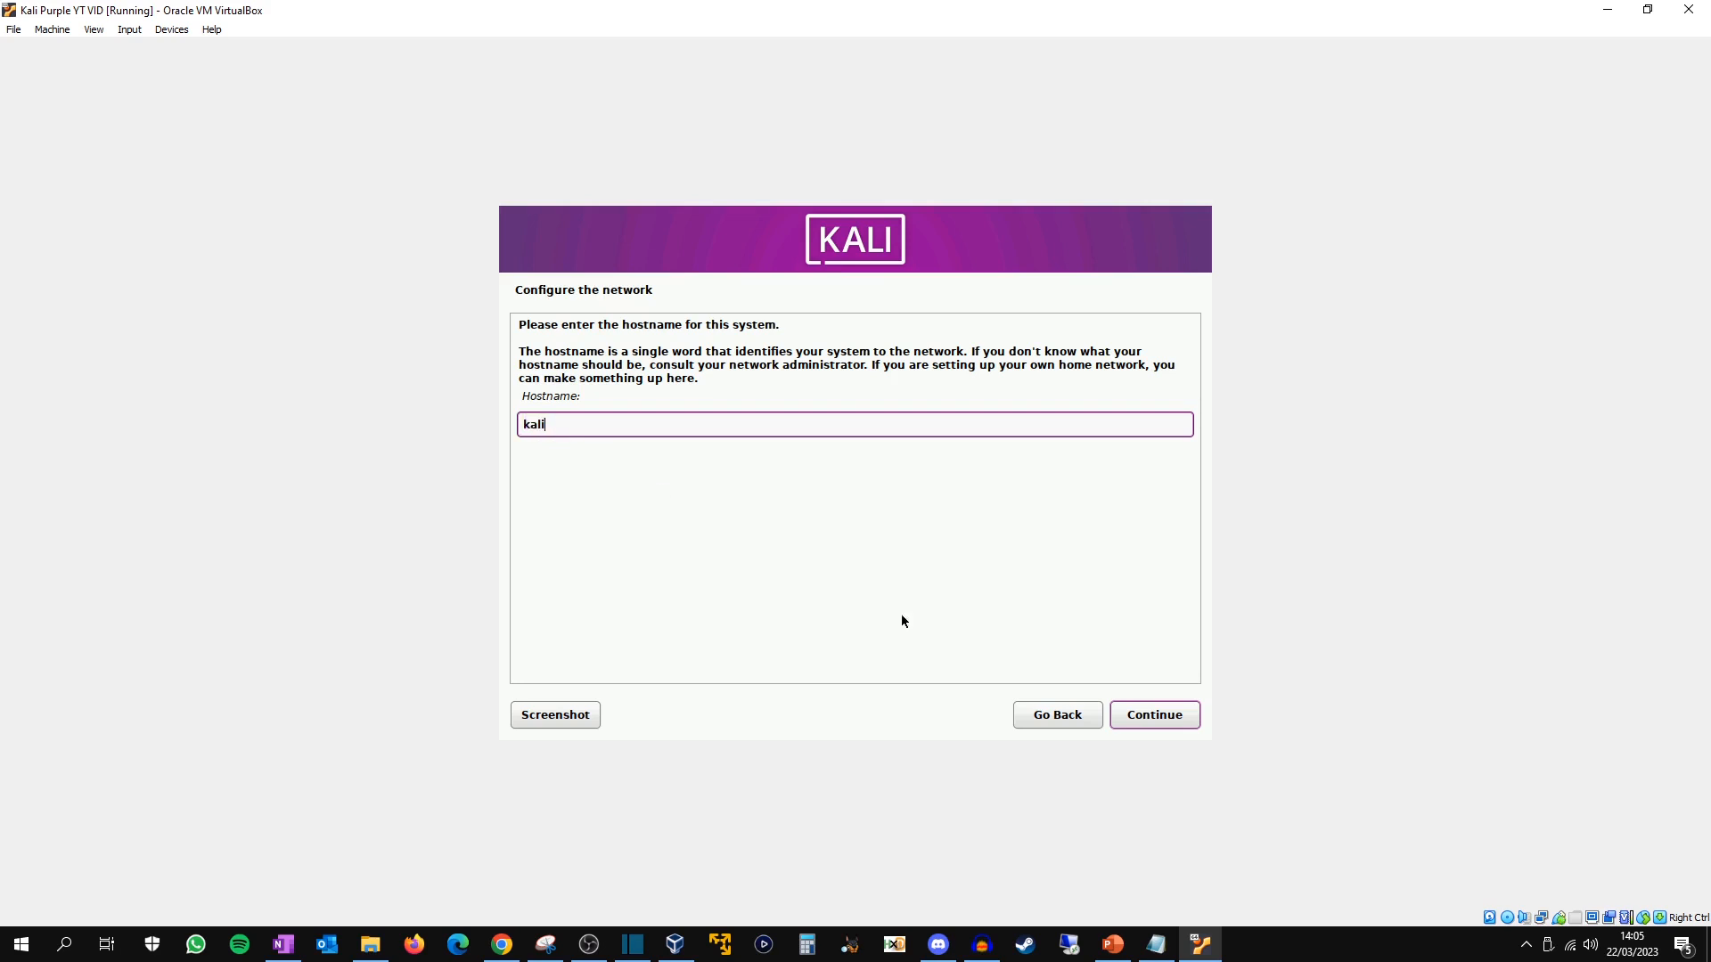
- Keep hostname kali and leave the domain name blank
left_click(1153, 715)
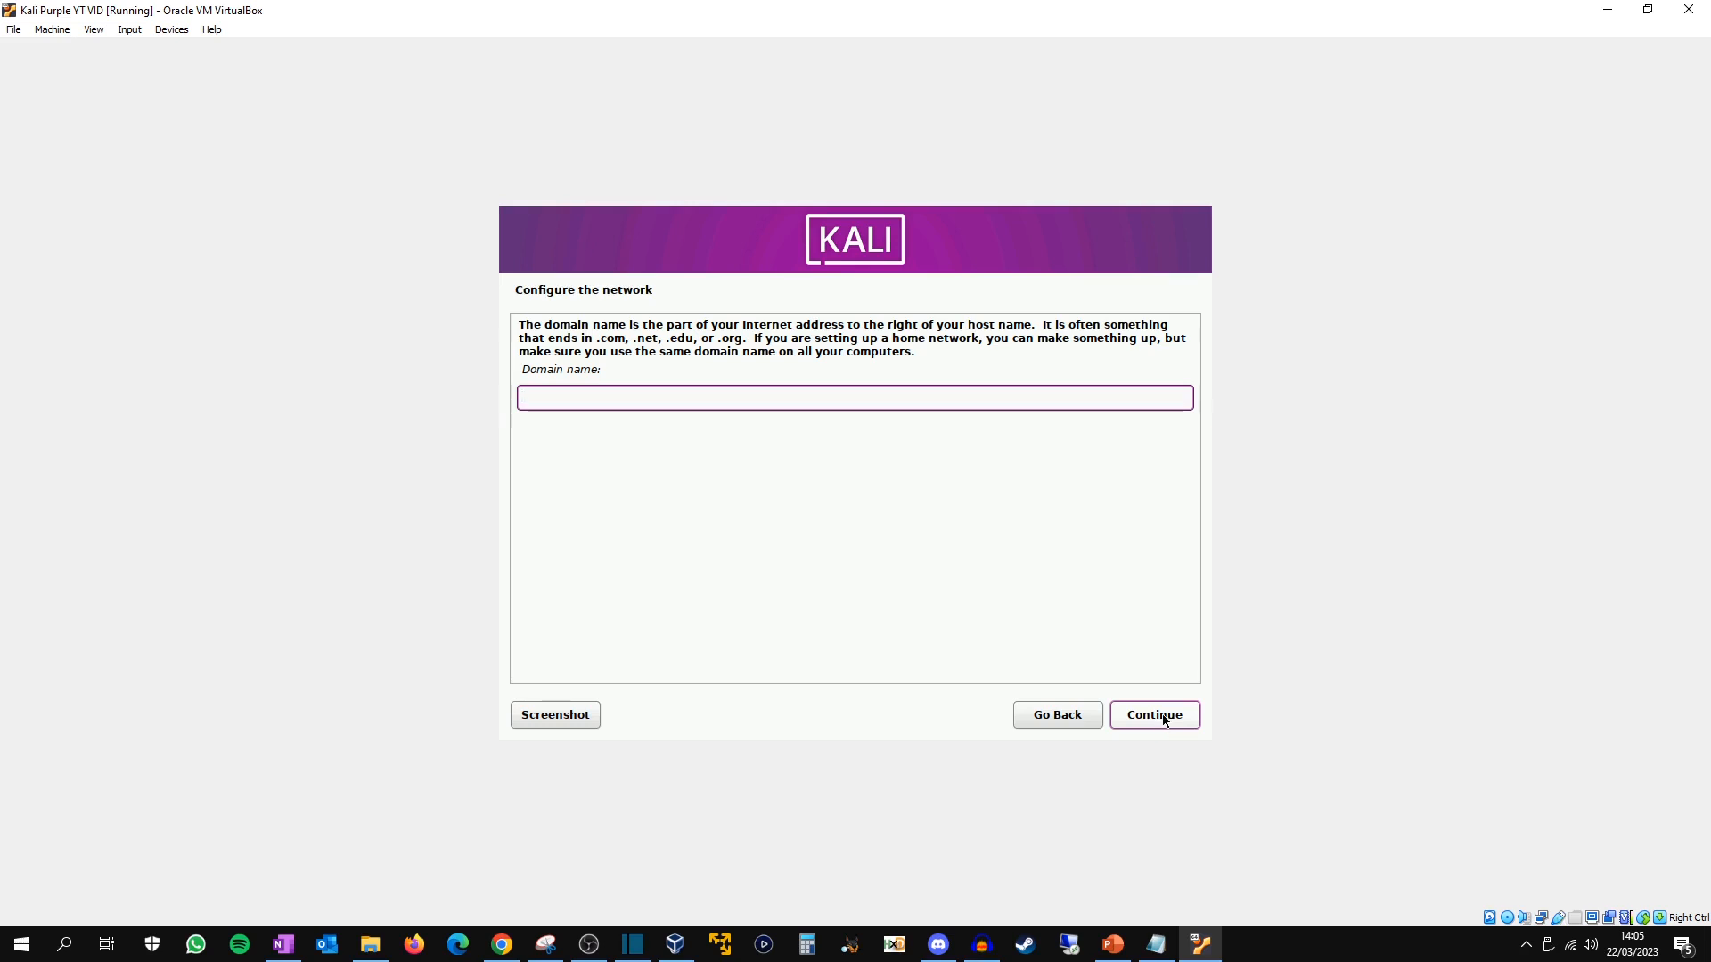
left_click(1153, 715)
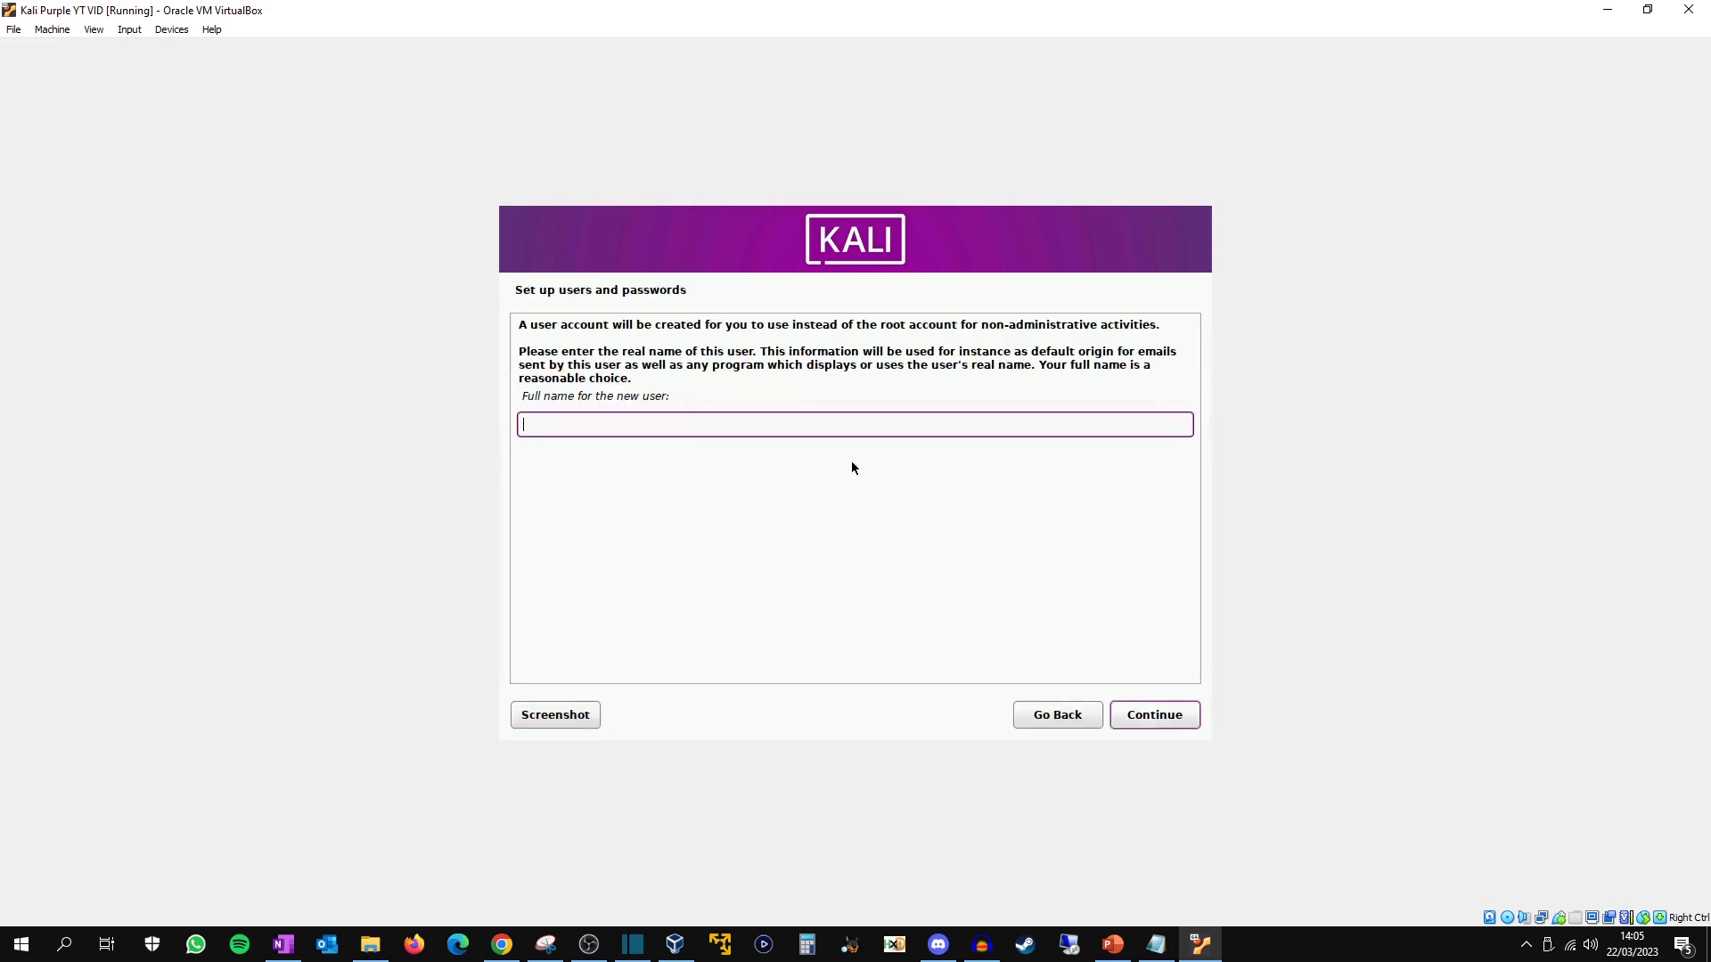
mouse_move(696, 423)
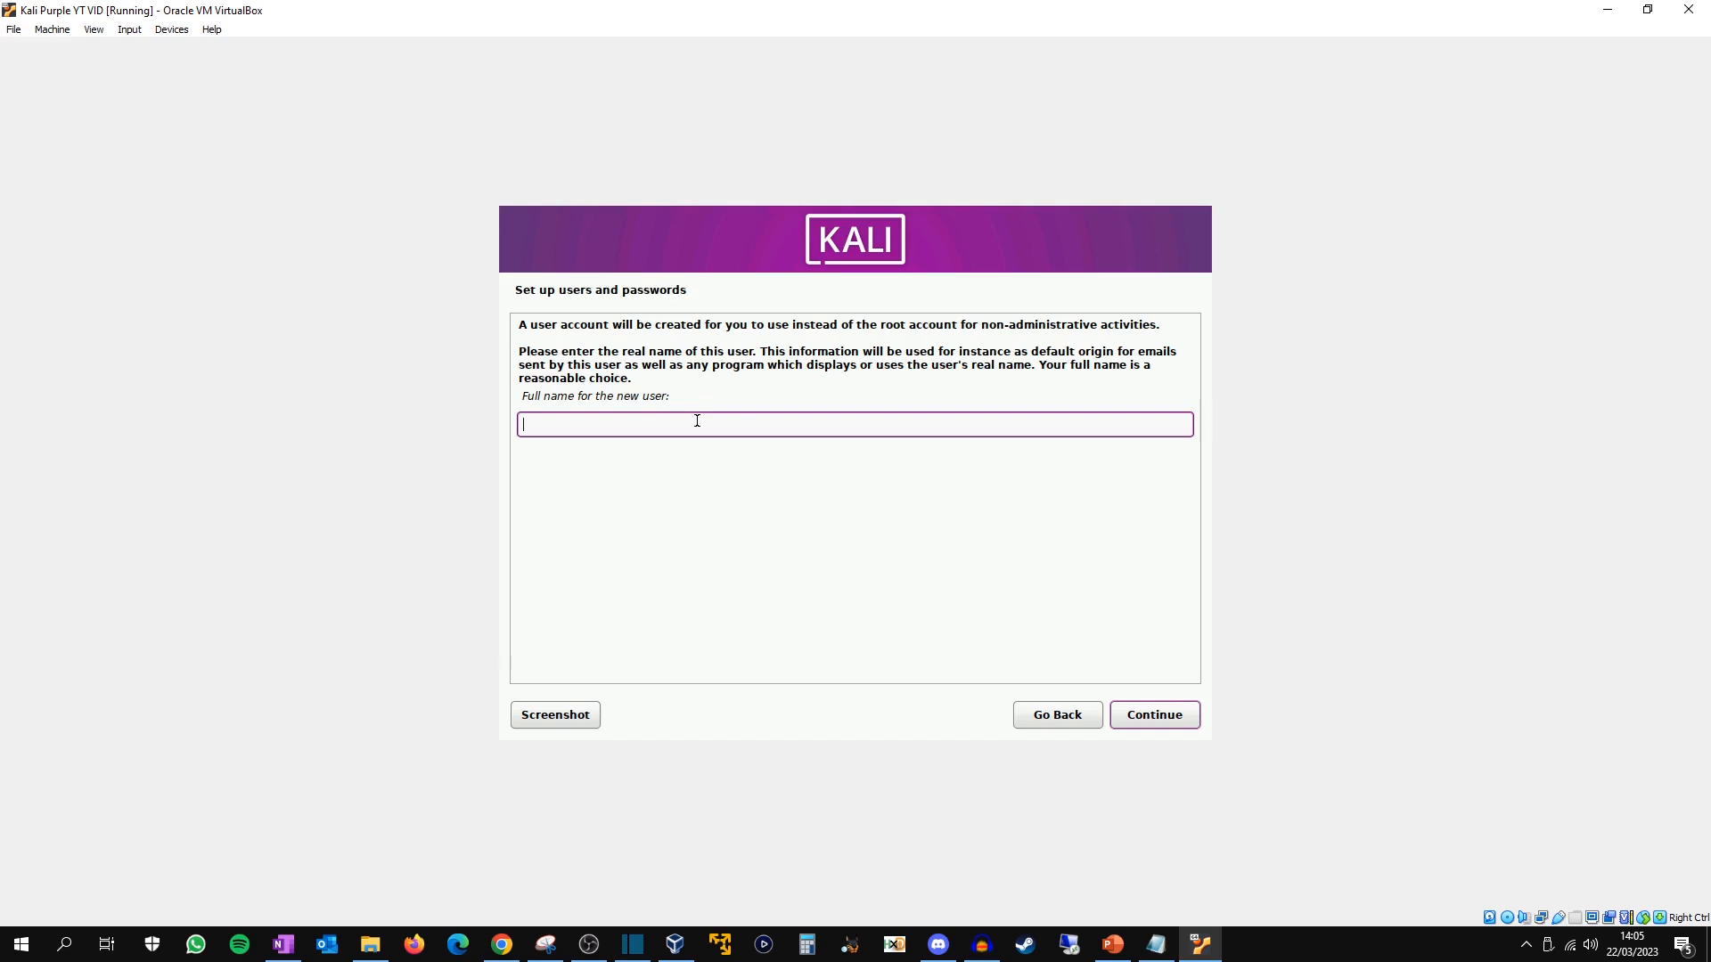
- Create user kali with the suggested username and a confirmed password
type("kali")
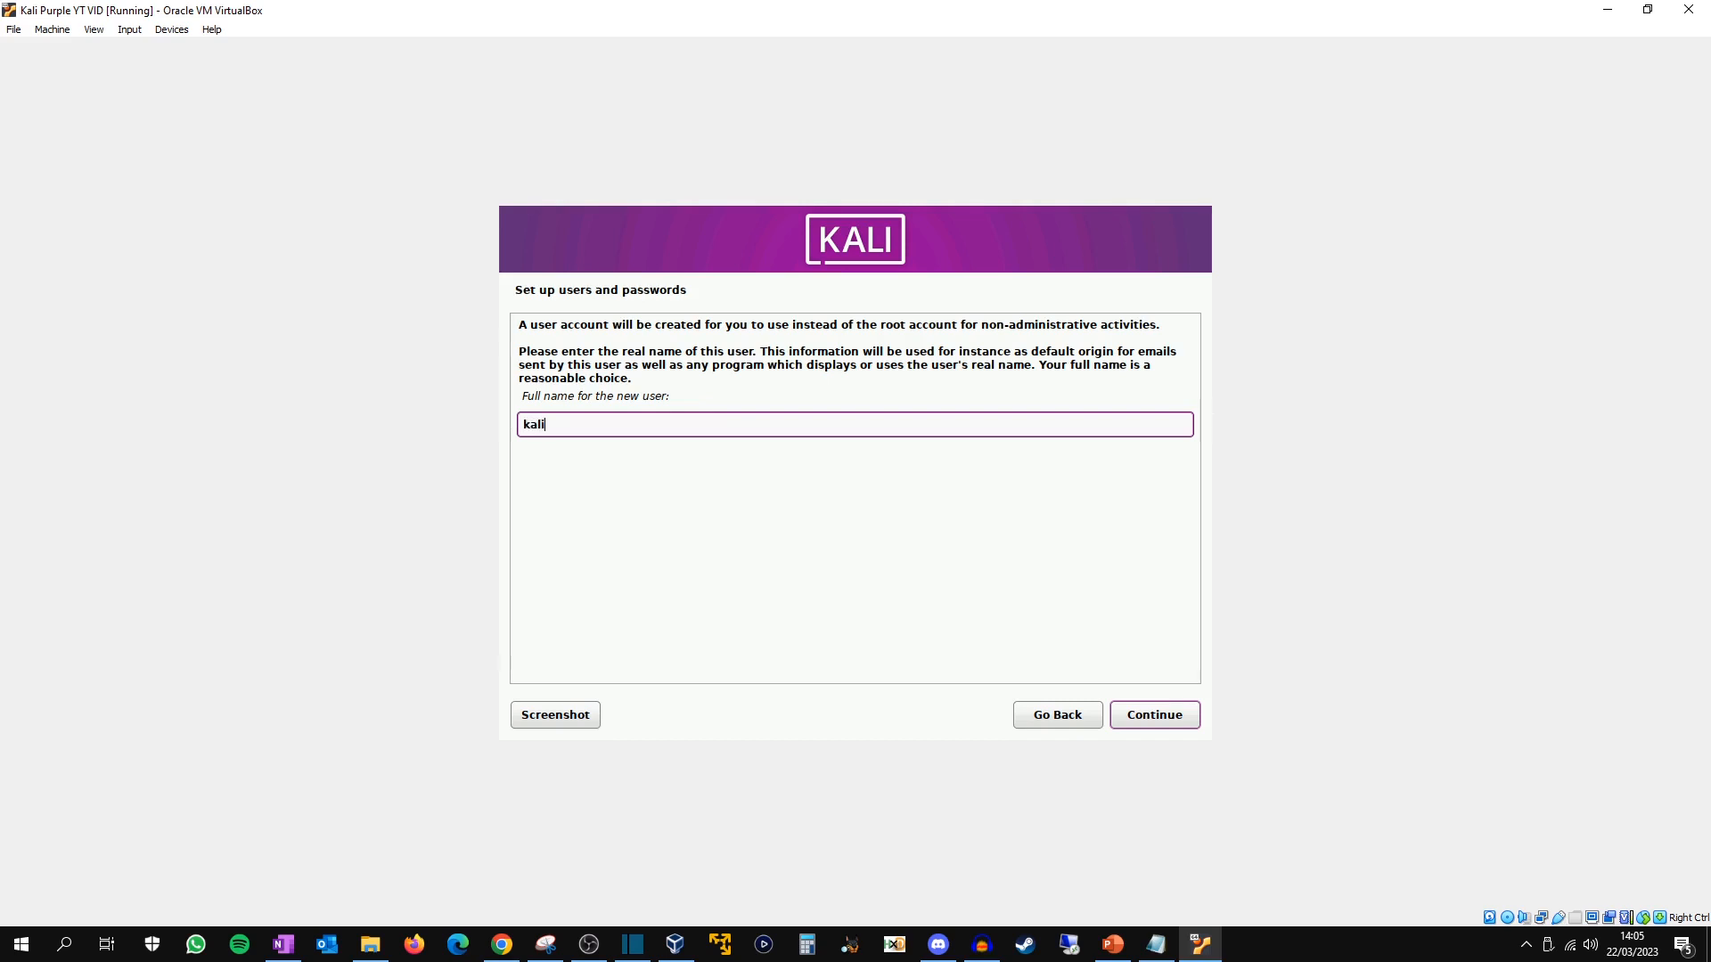
left_click(1154, 715)
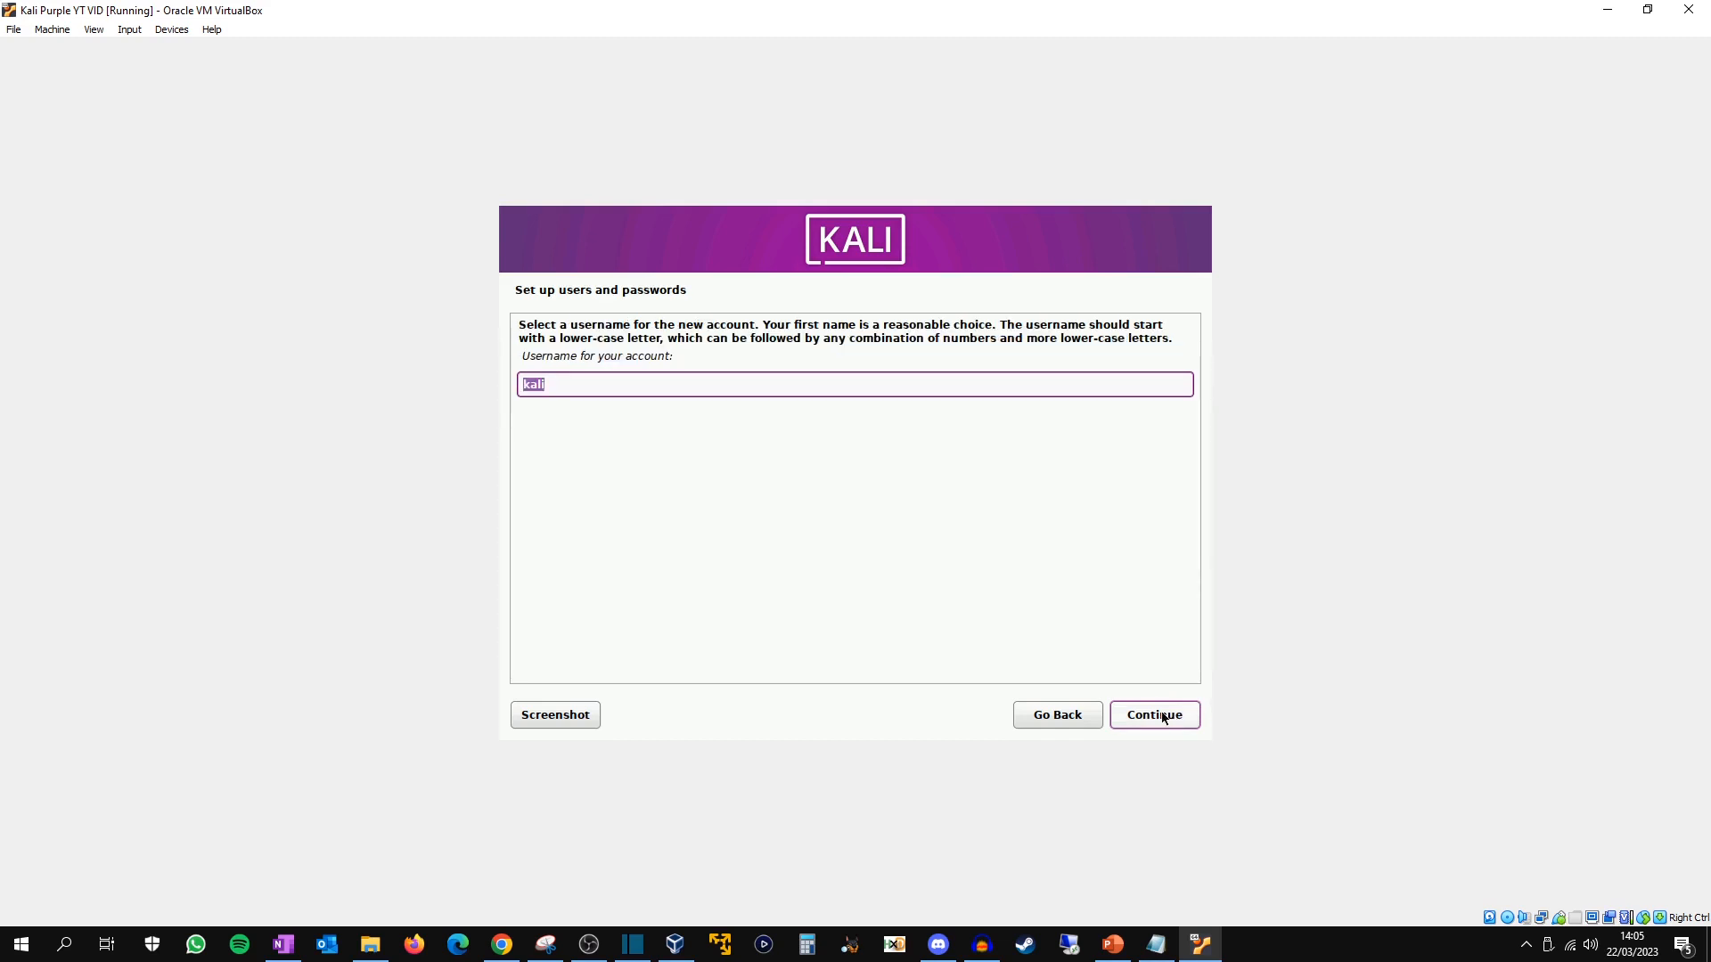
mouse_move(567, 404)
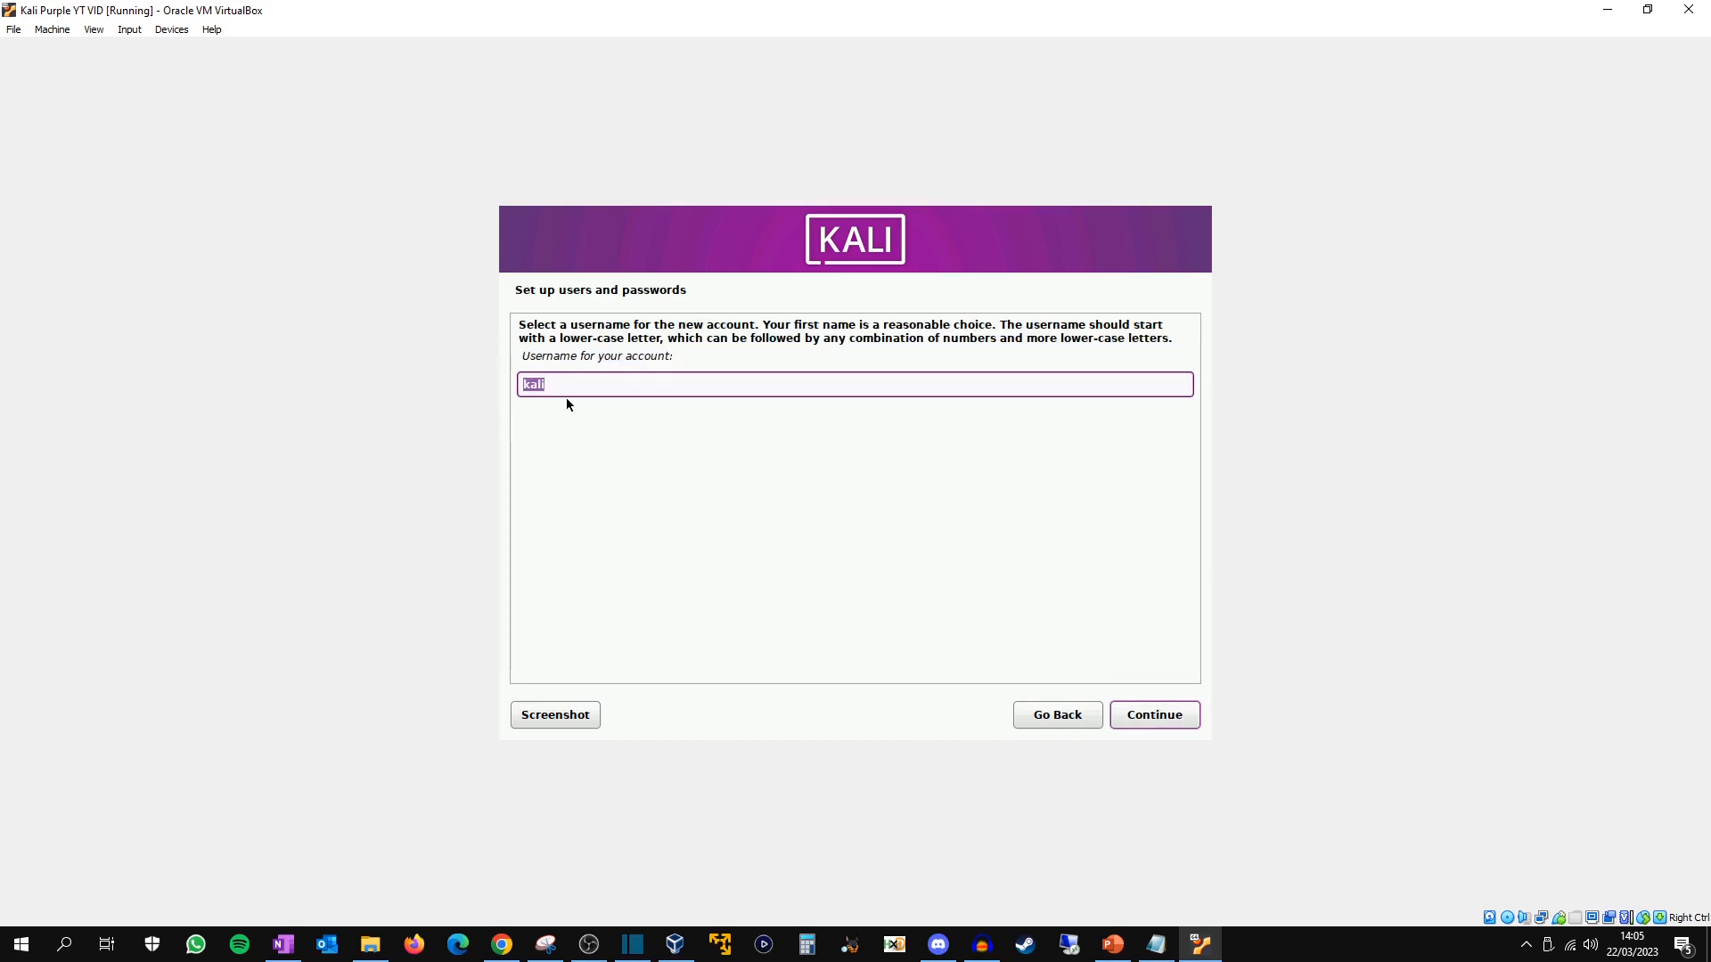
mouse_move(569, 386)
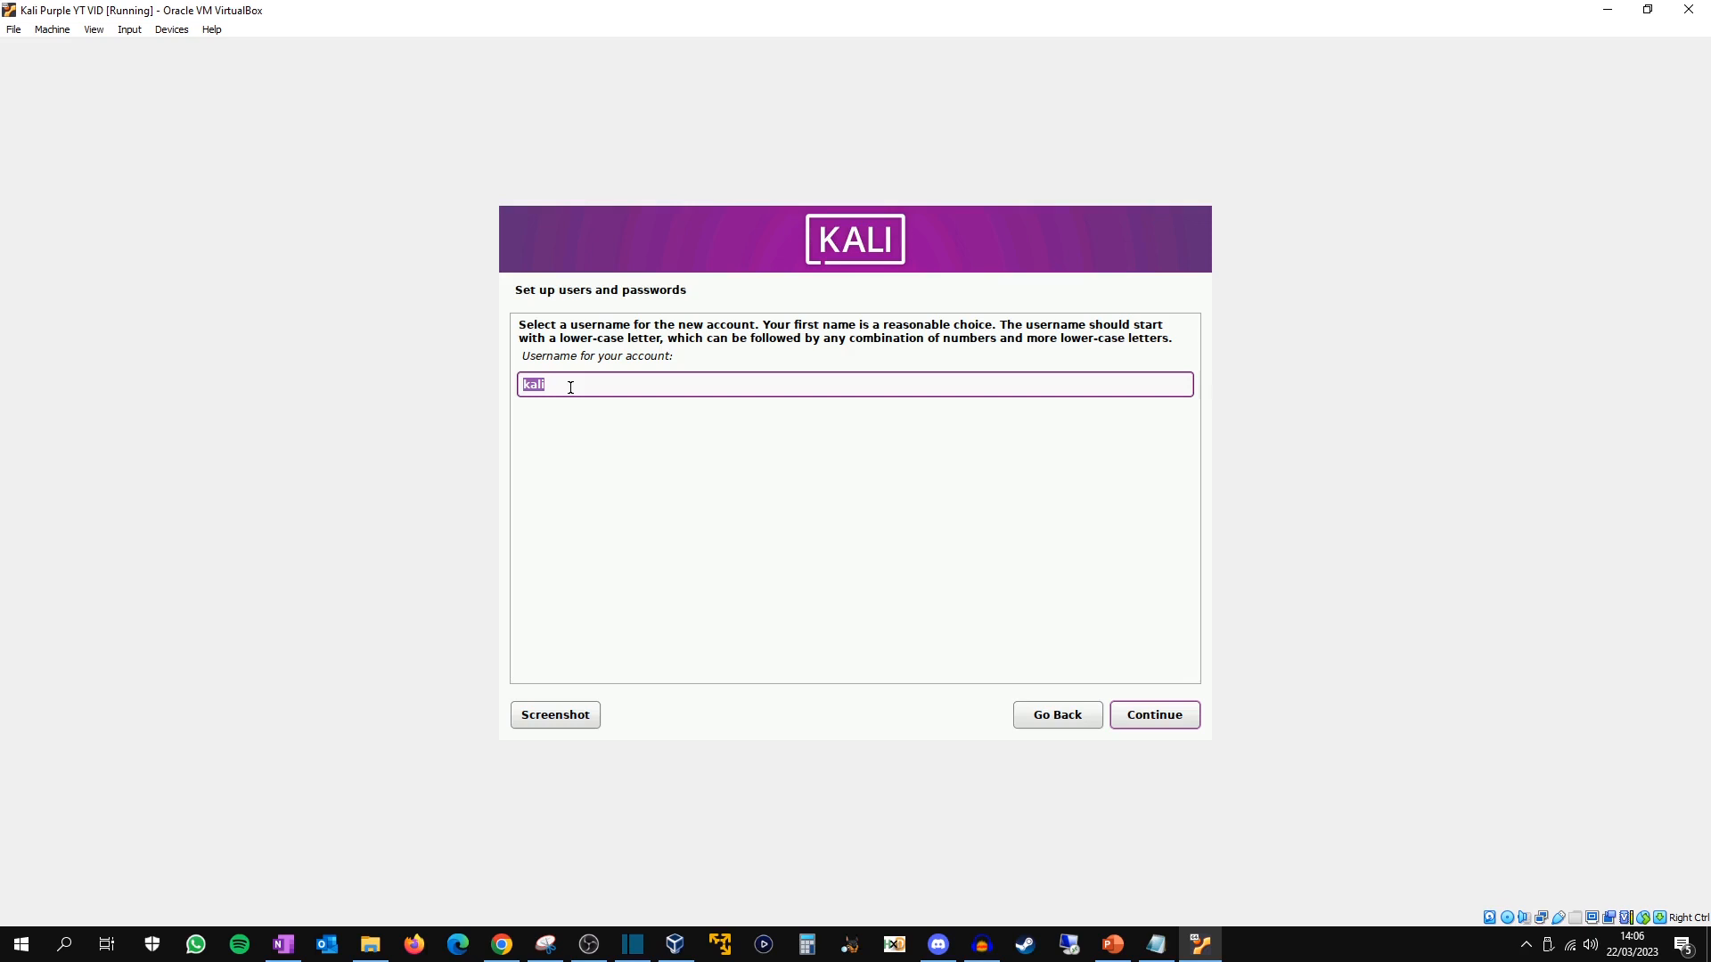
left_click(1153, 715)
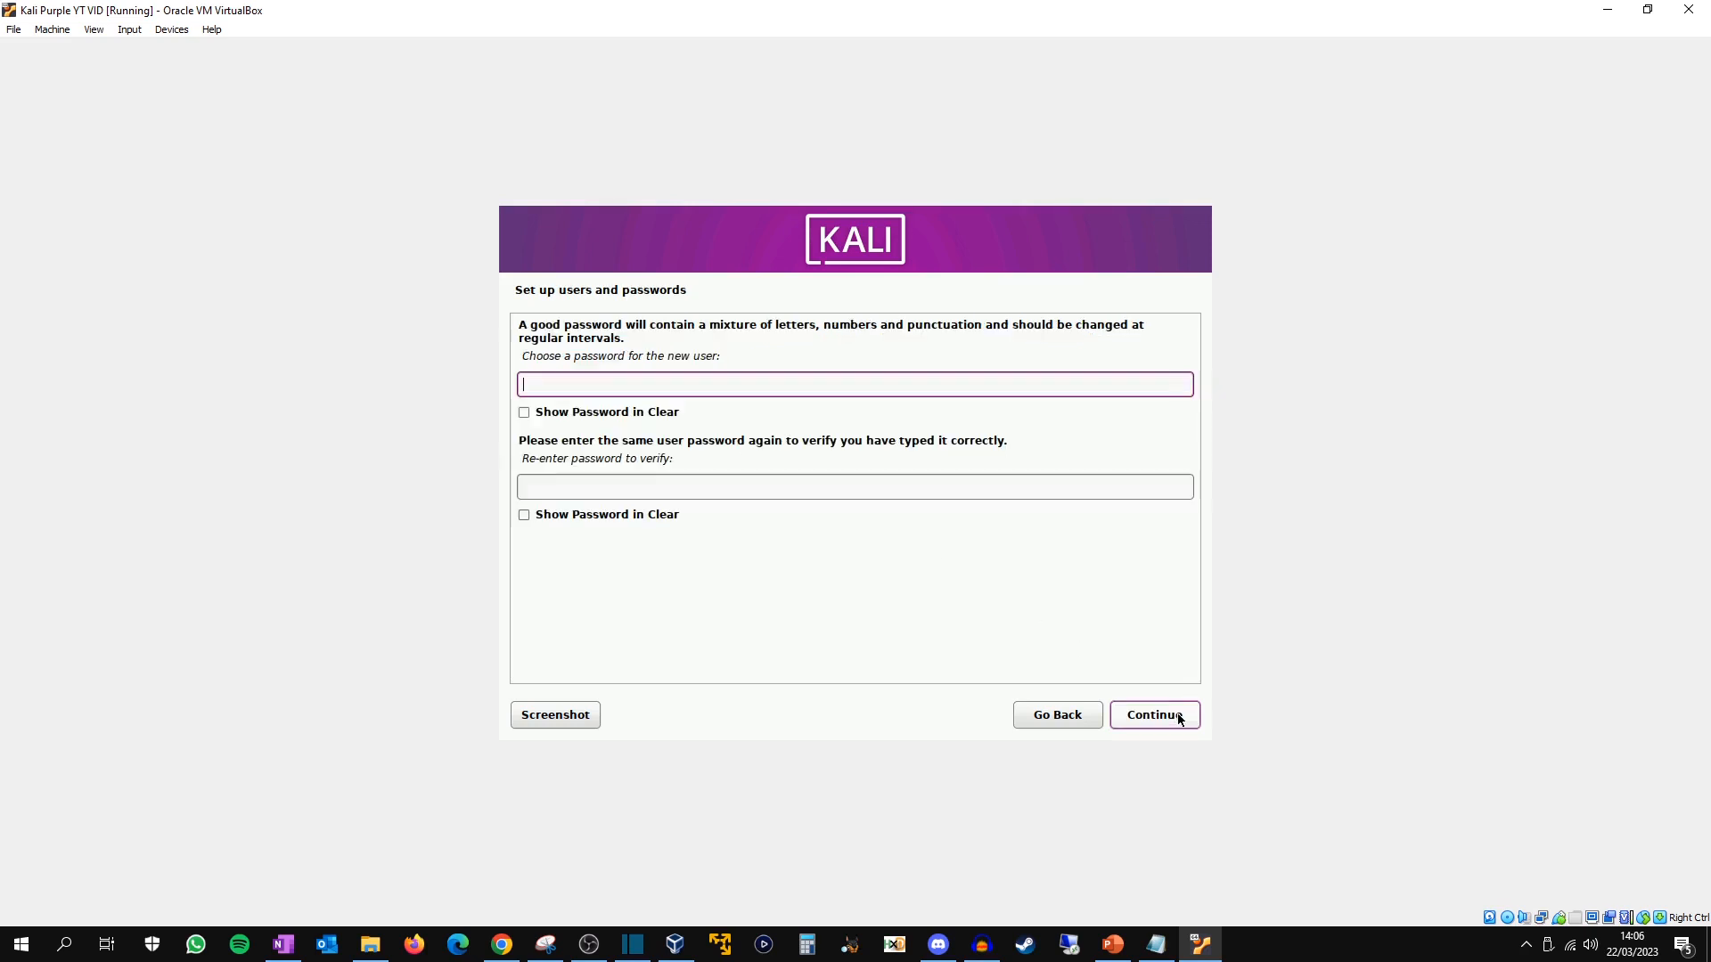
mouse_move(650, 383)
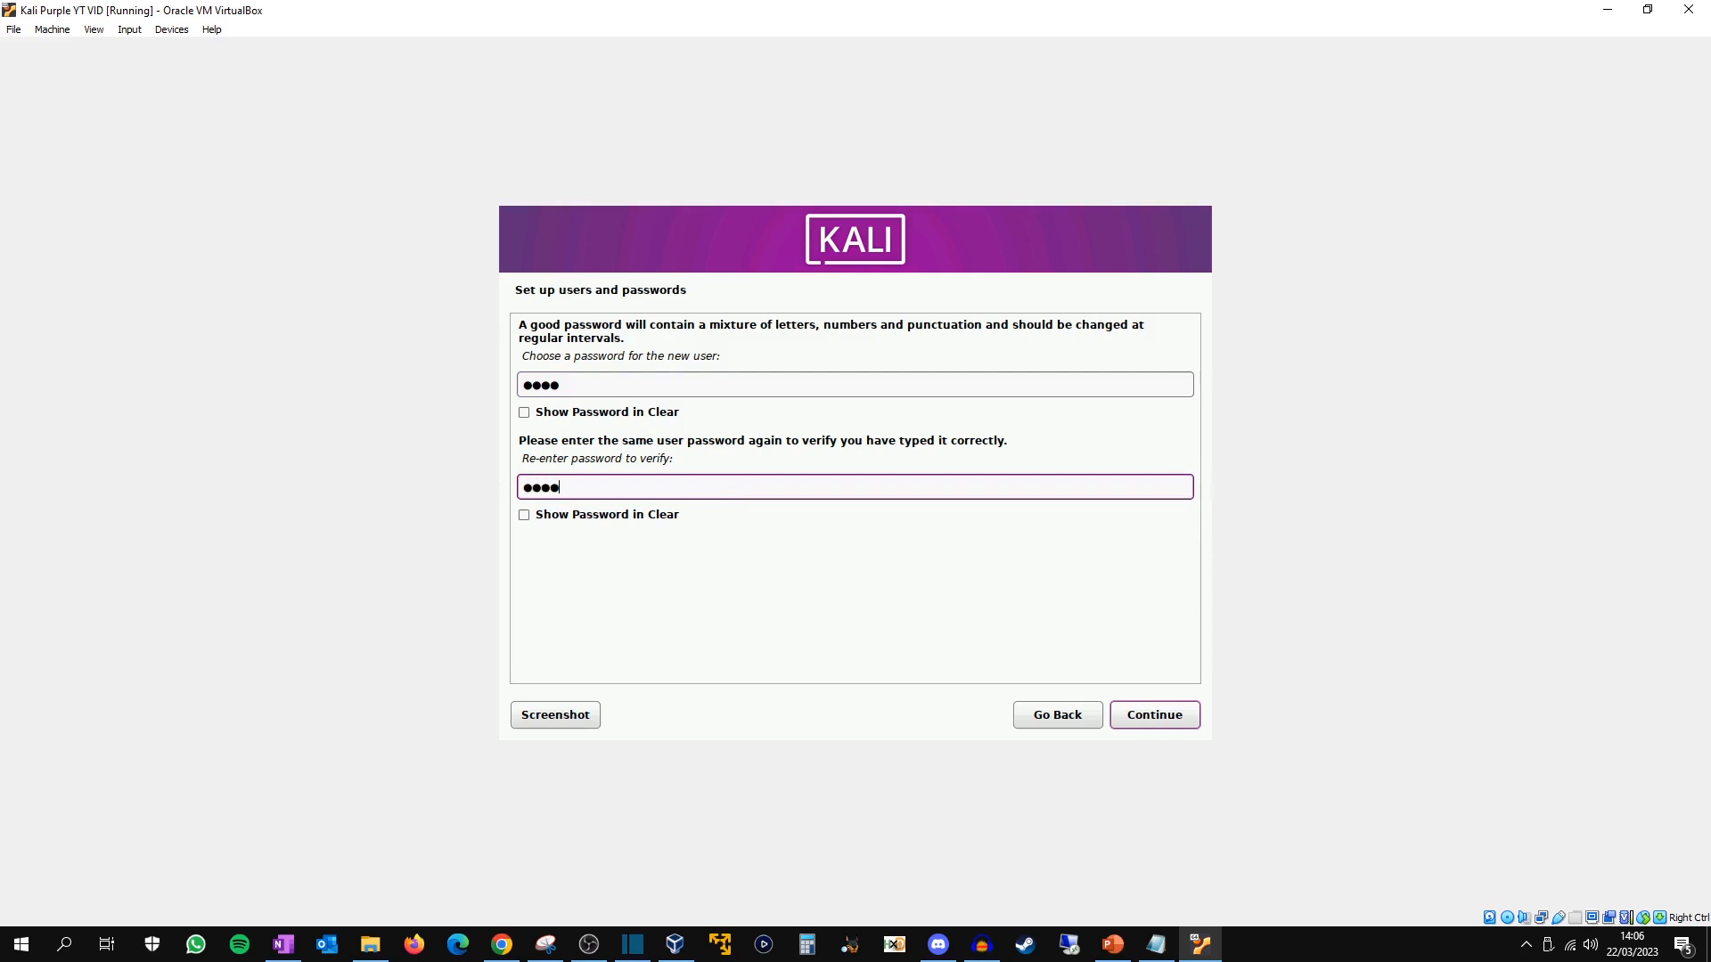
left_click(1153, 714)
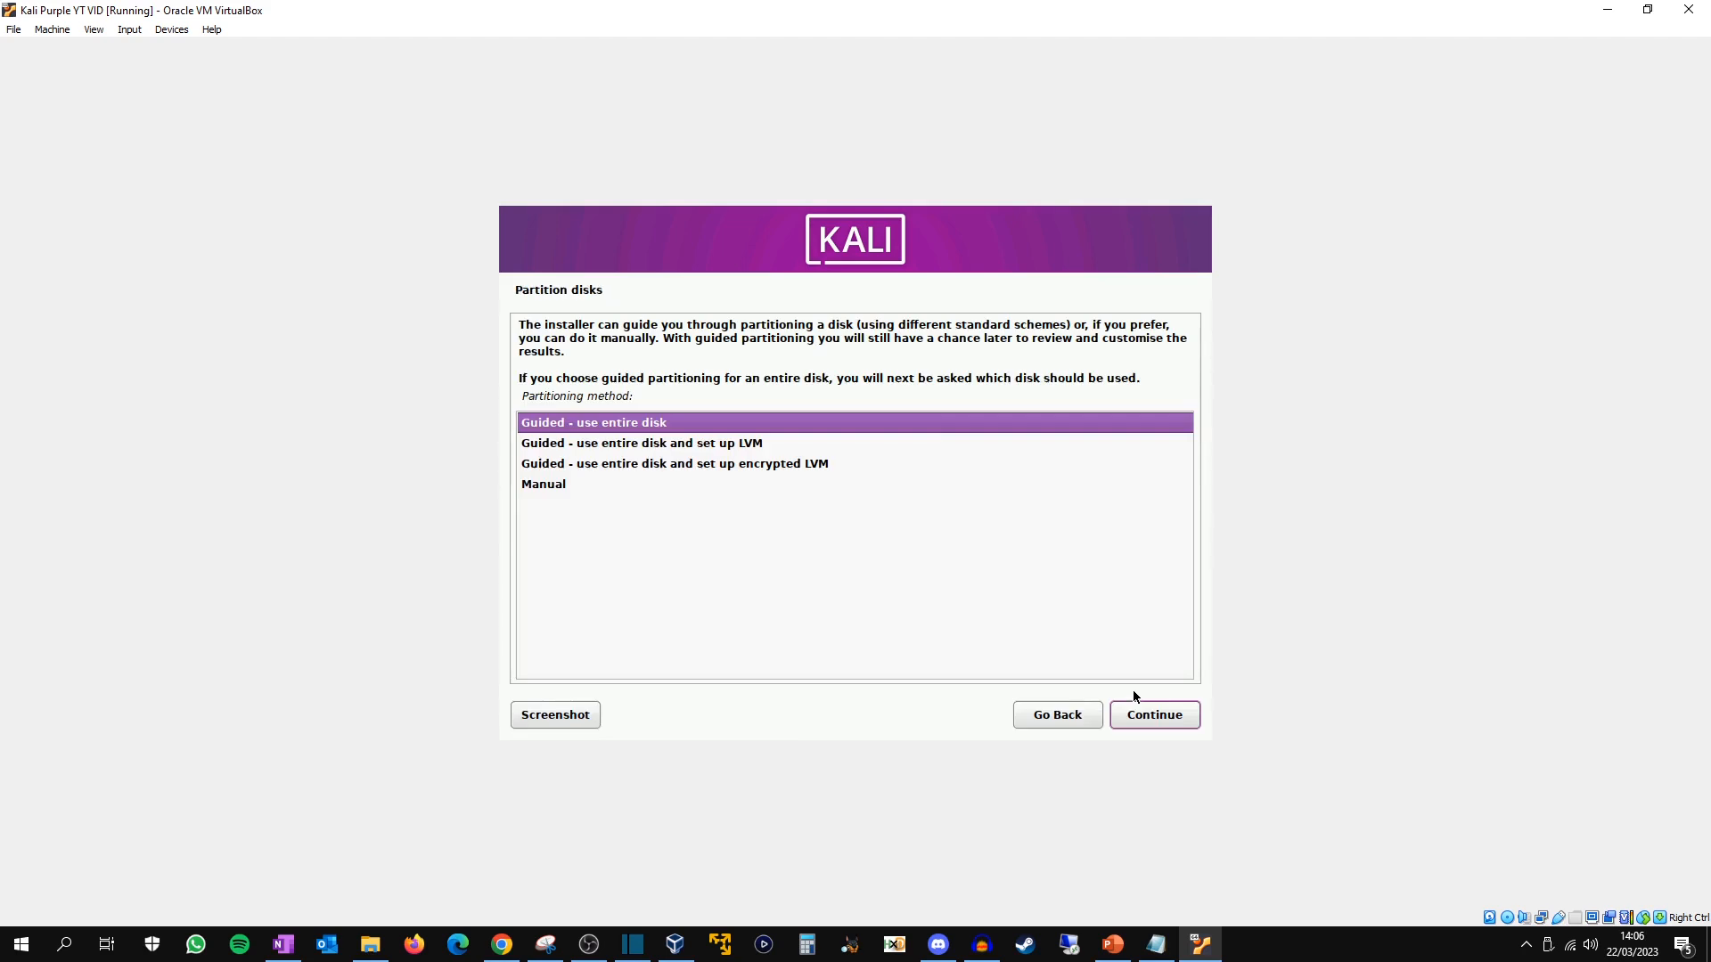
mouse_move(954, 430)
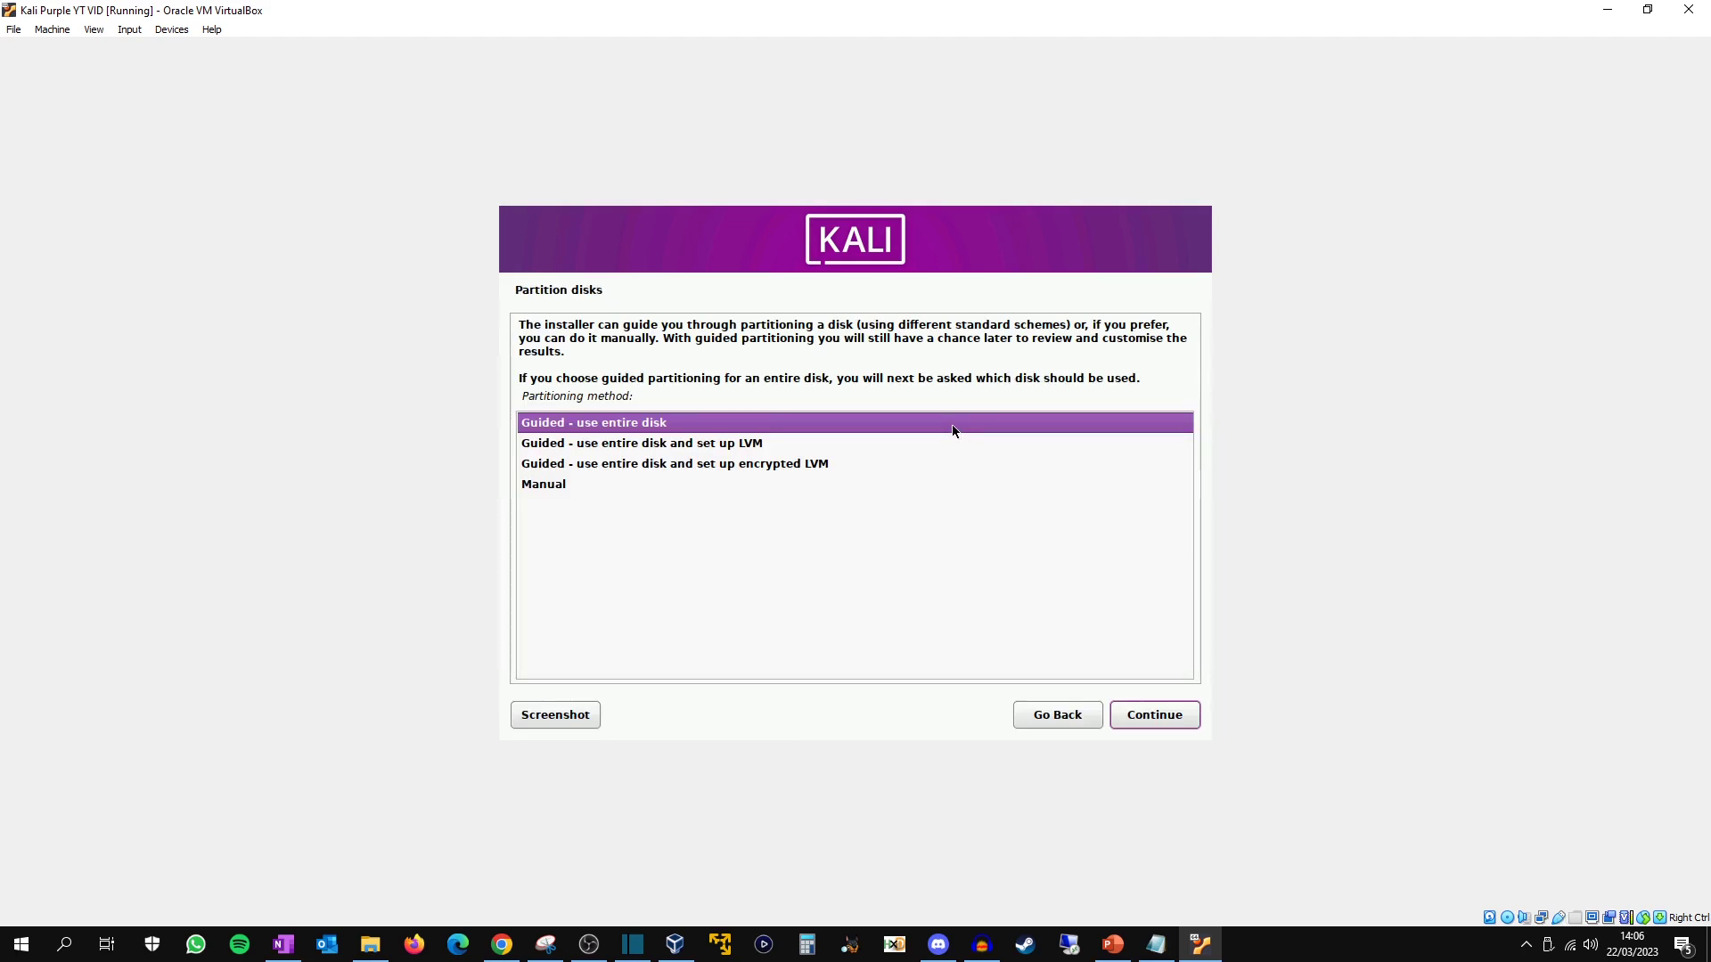
- Partition the entire 32.2 GB disk with all files in one partition and write the changes
left_click(1153, 715)
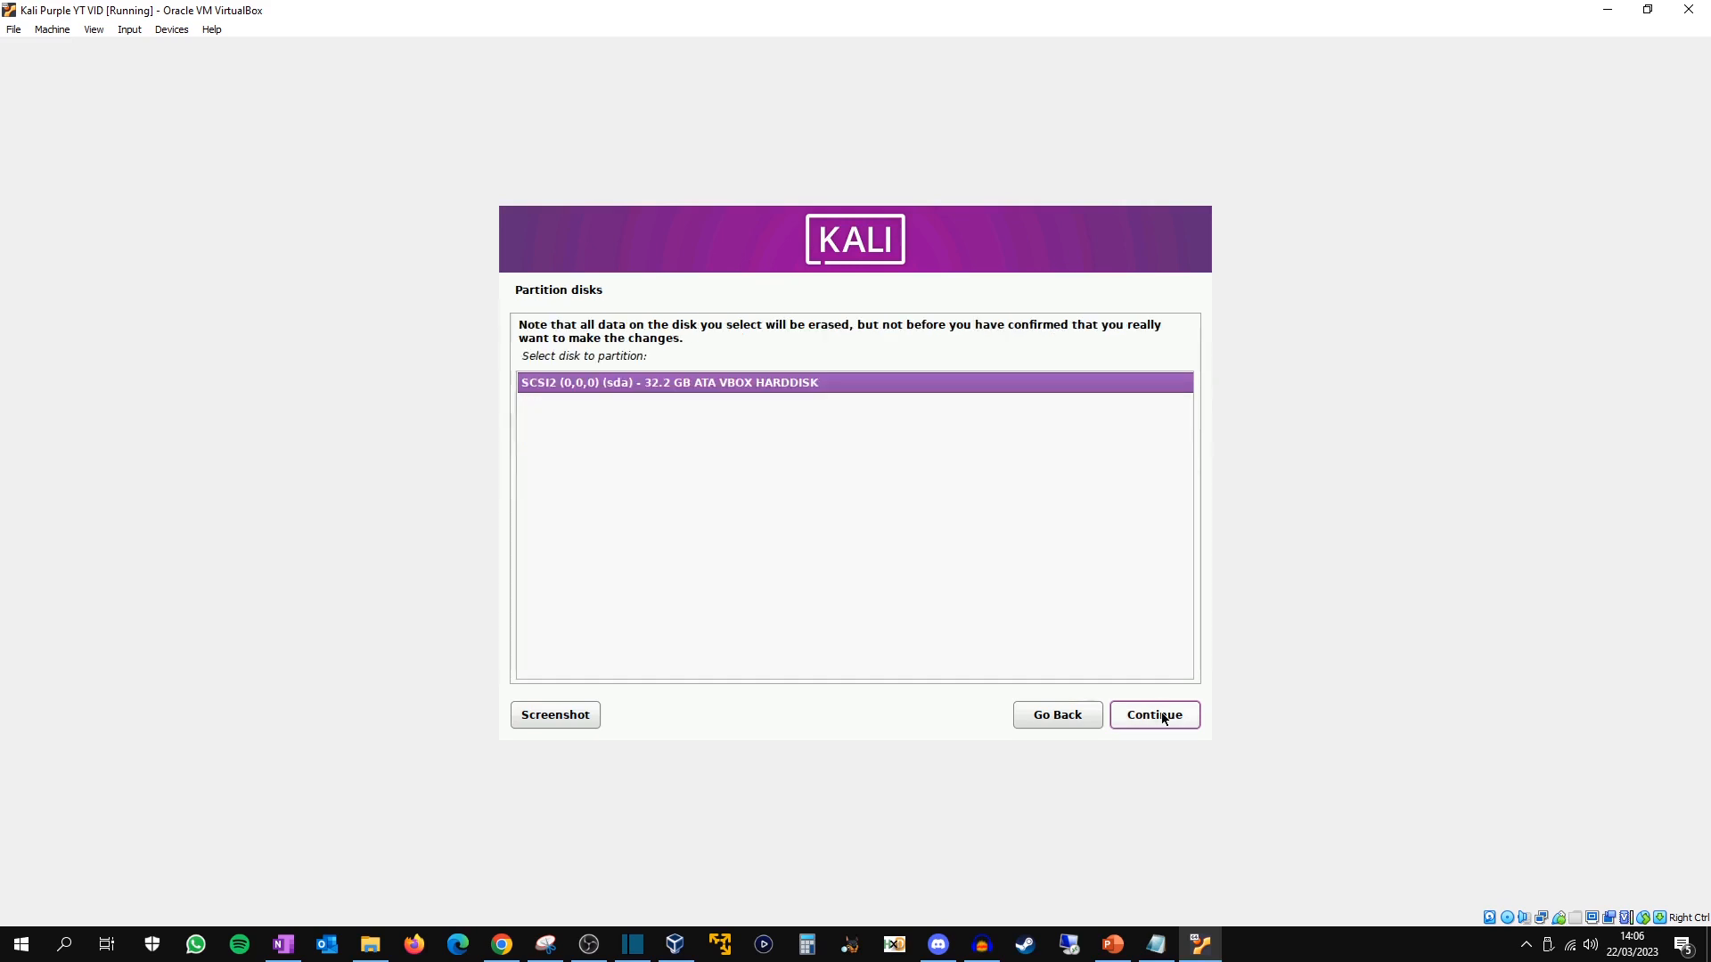
mouse_move(866, 394)
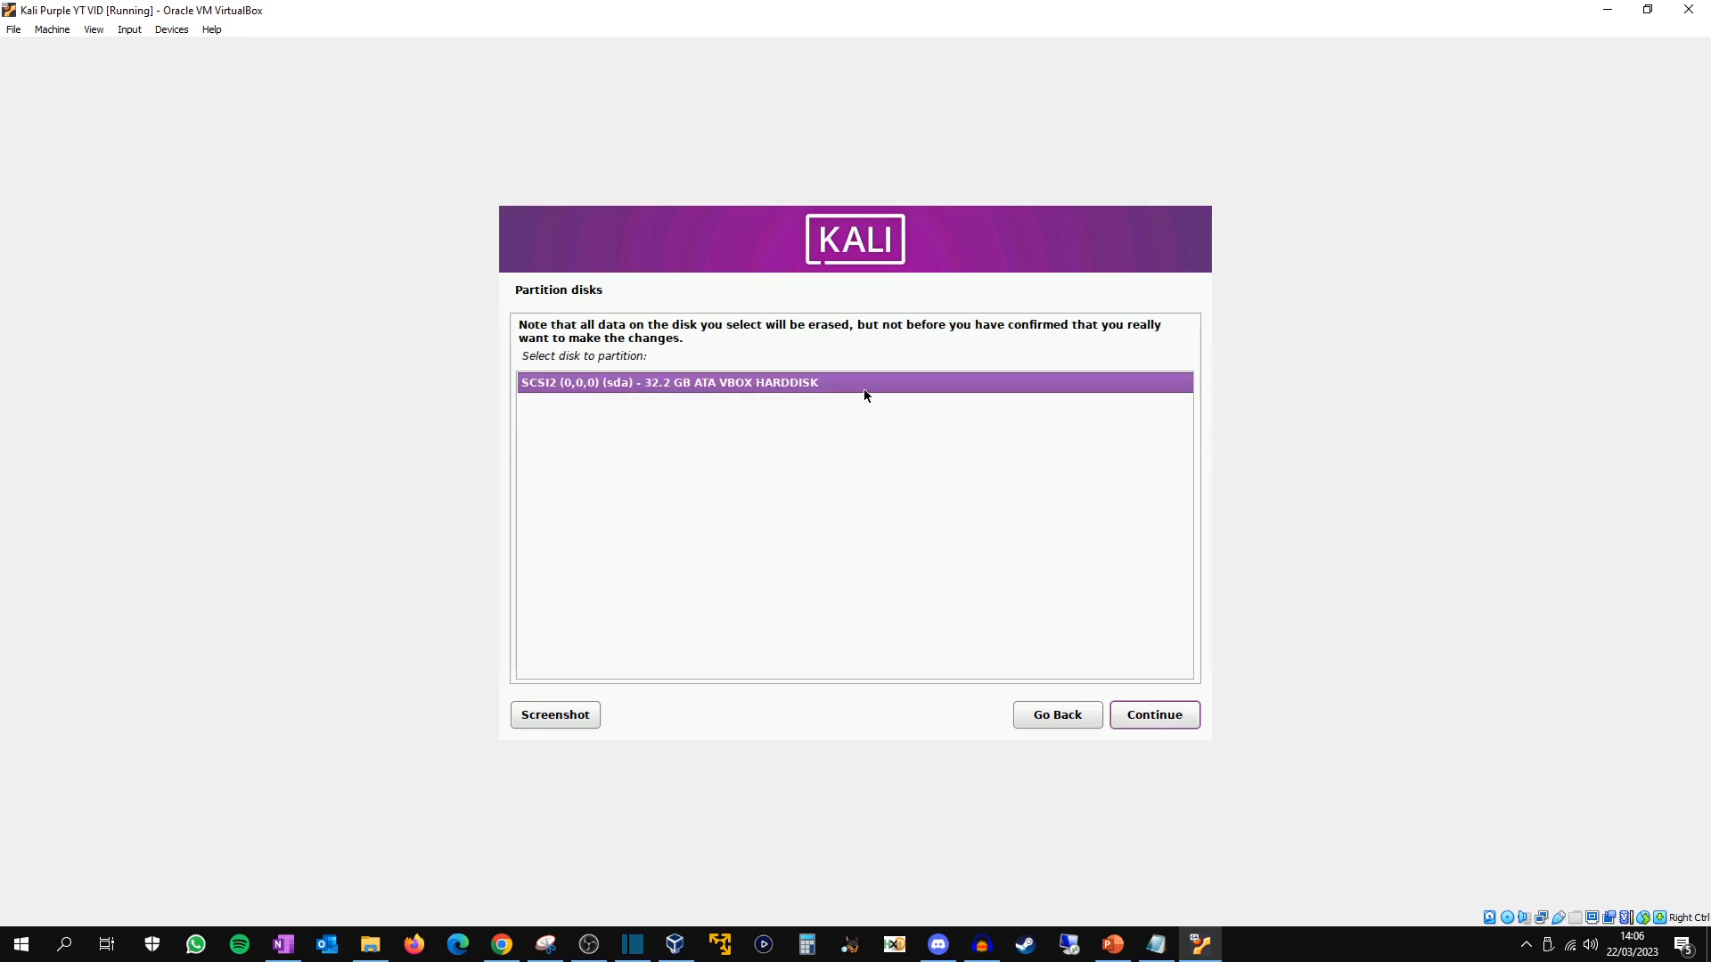
mouse_move(902, 418)
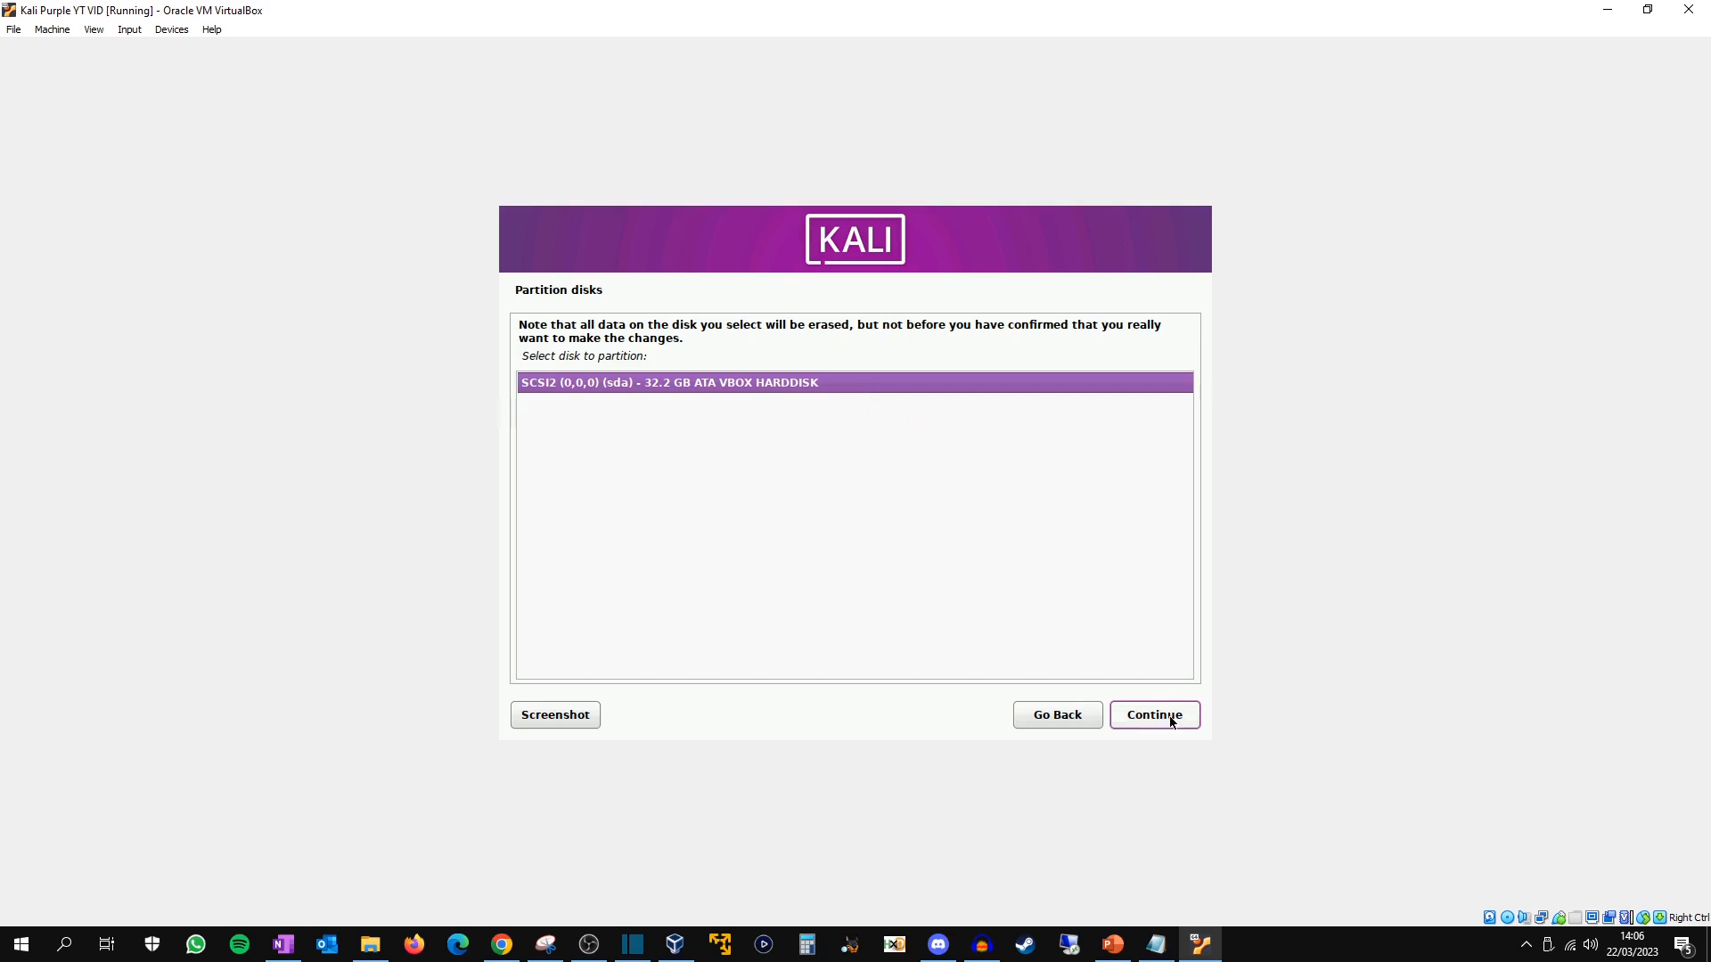
left_click(1153, 714)
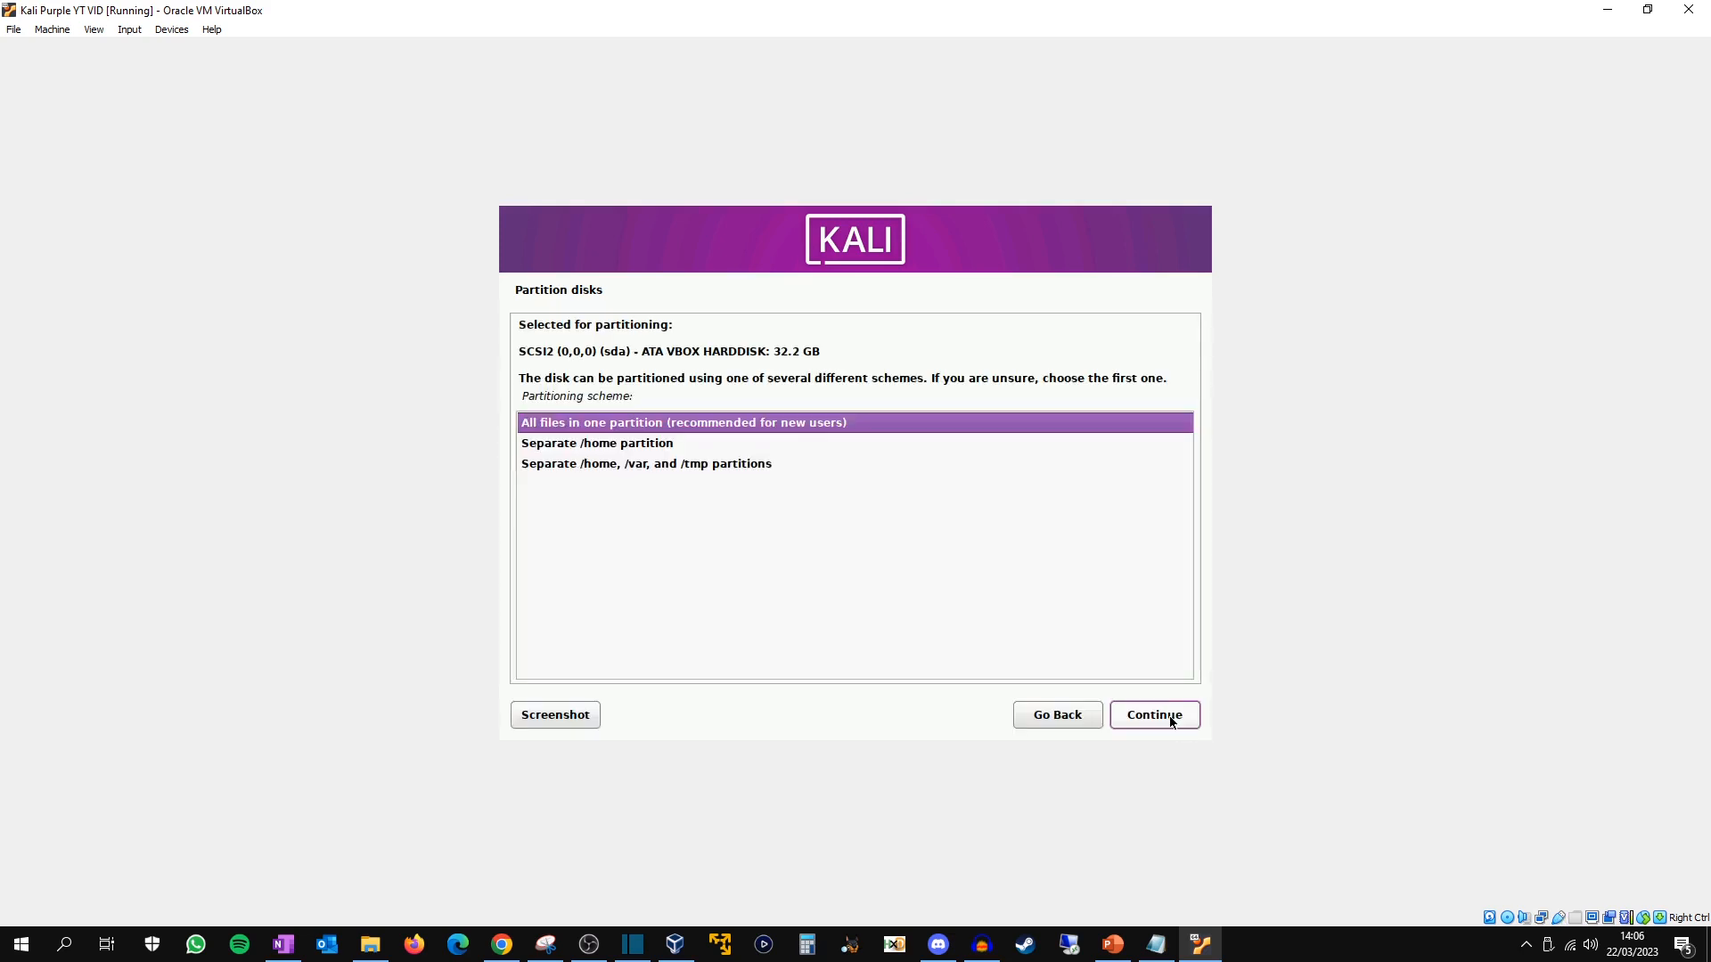
mouse_move(959, 427)
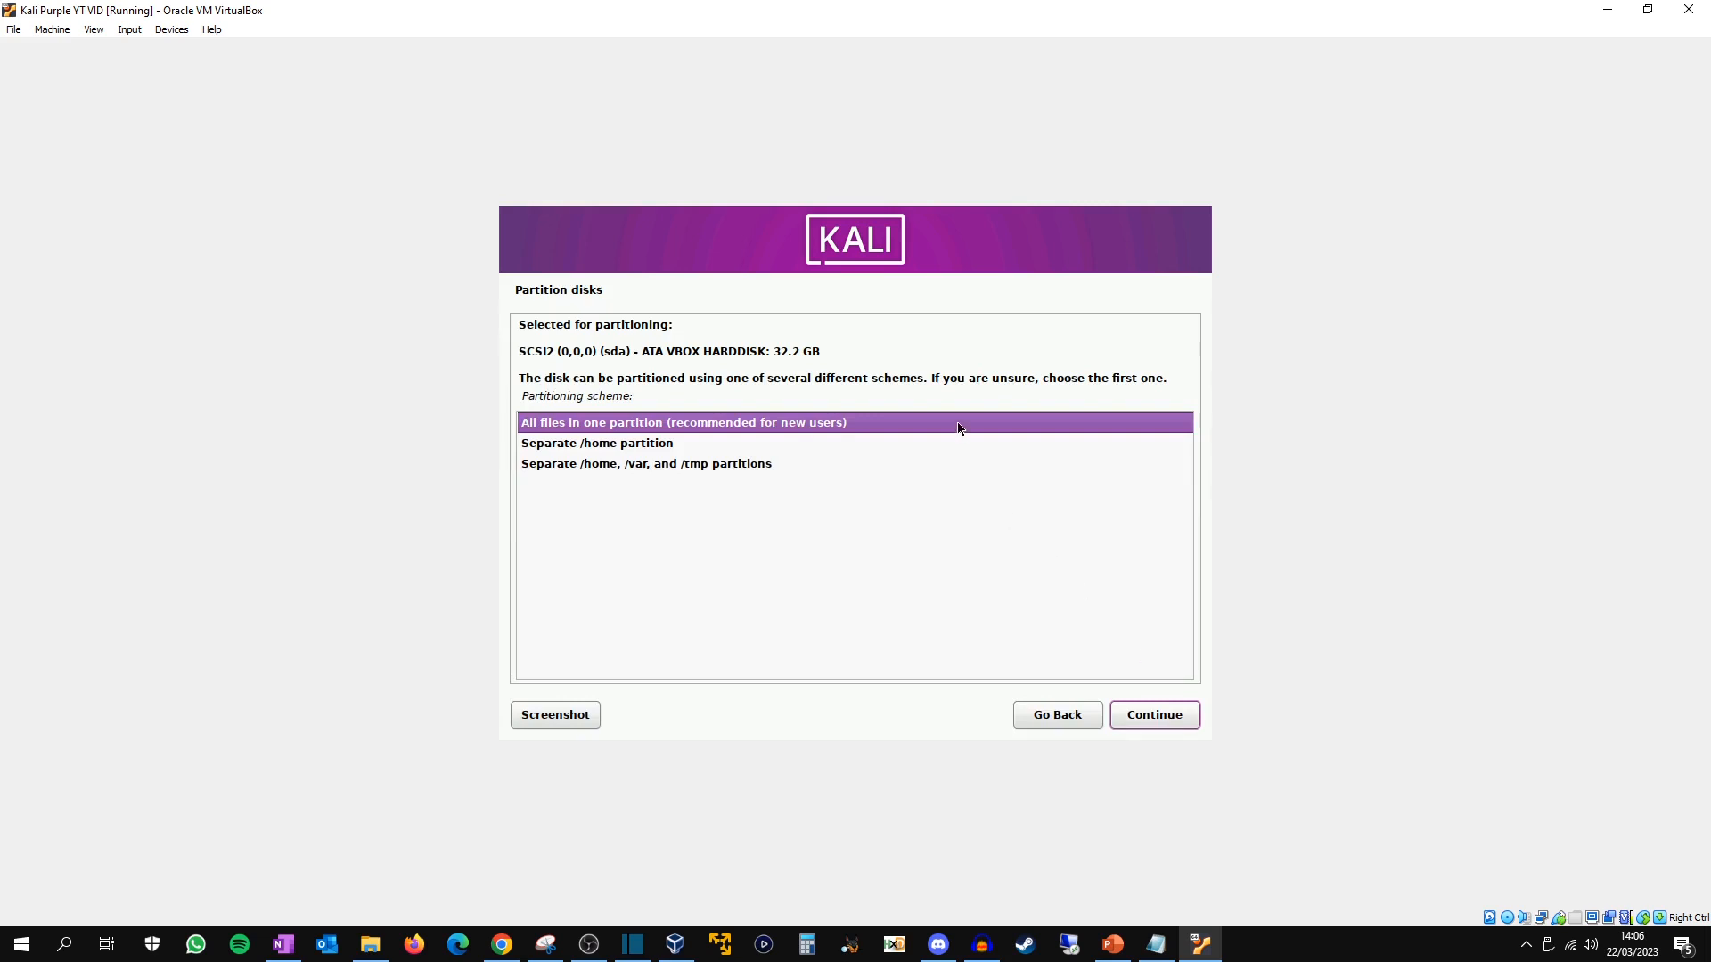
mouse_move(1169, 710)
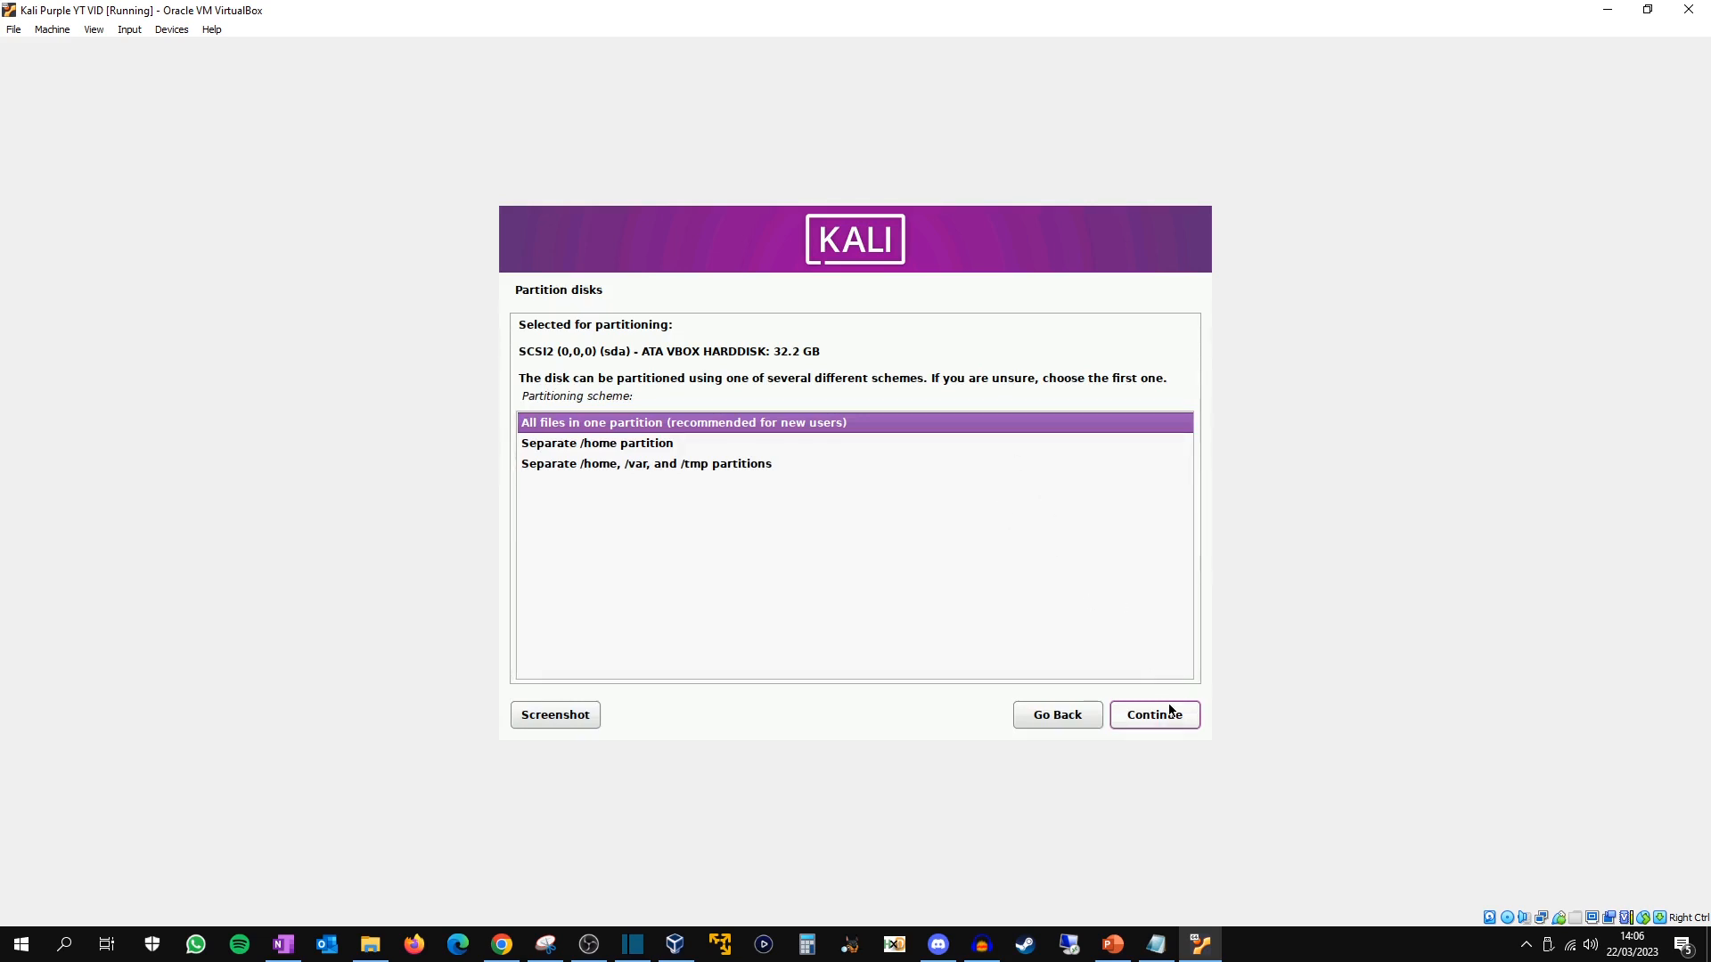
left_click(1153, 715)
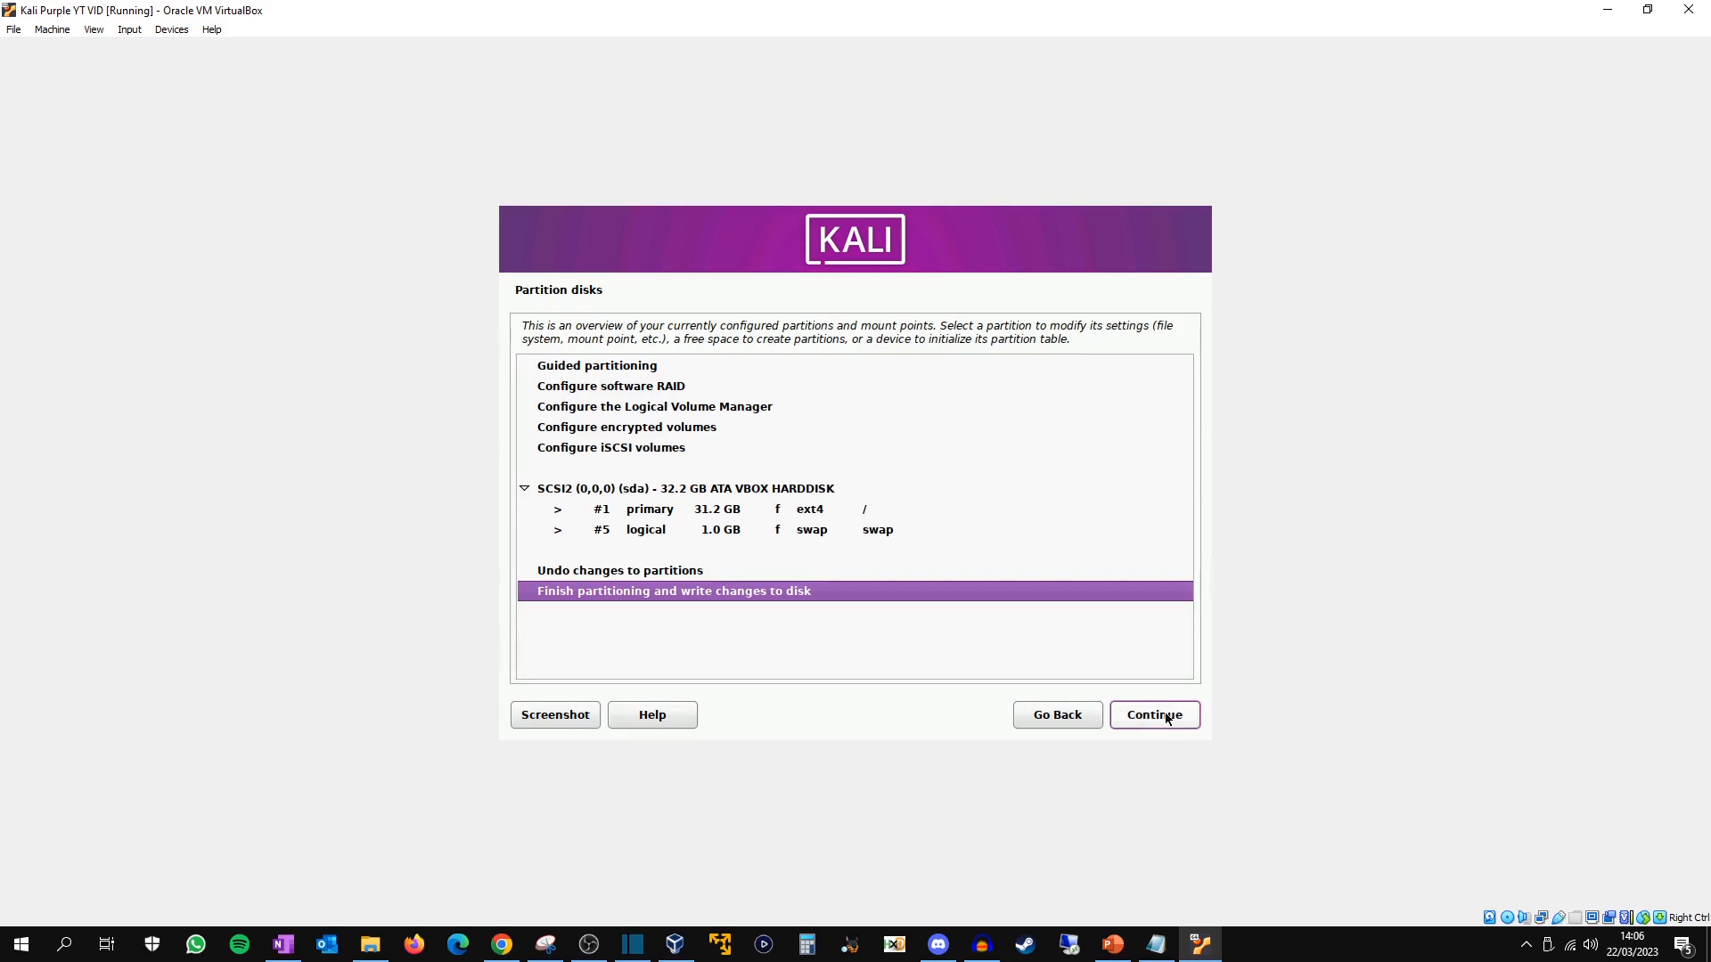
mouse_move(560, 604)
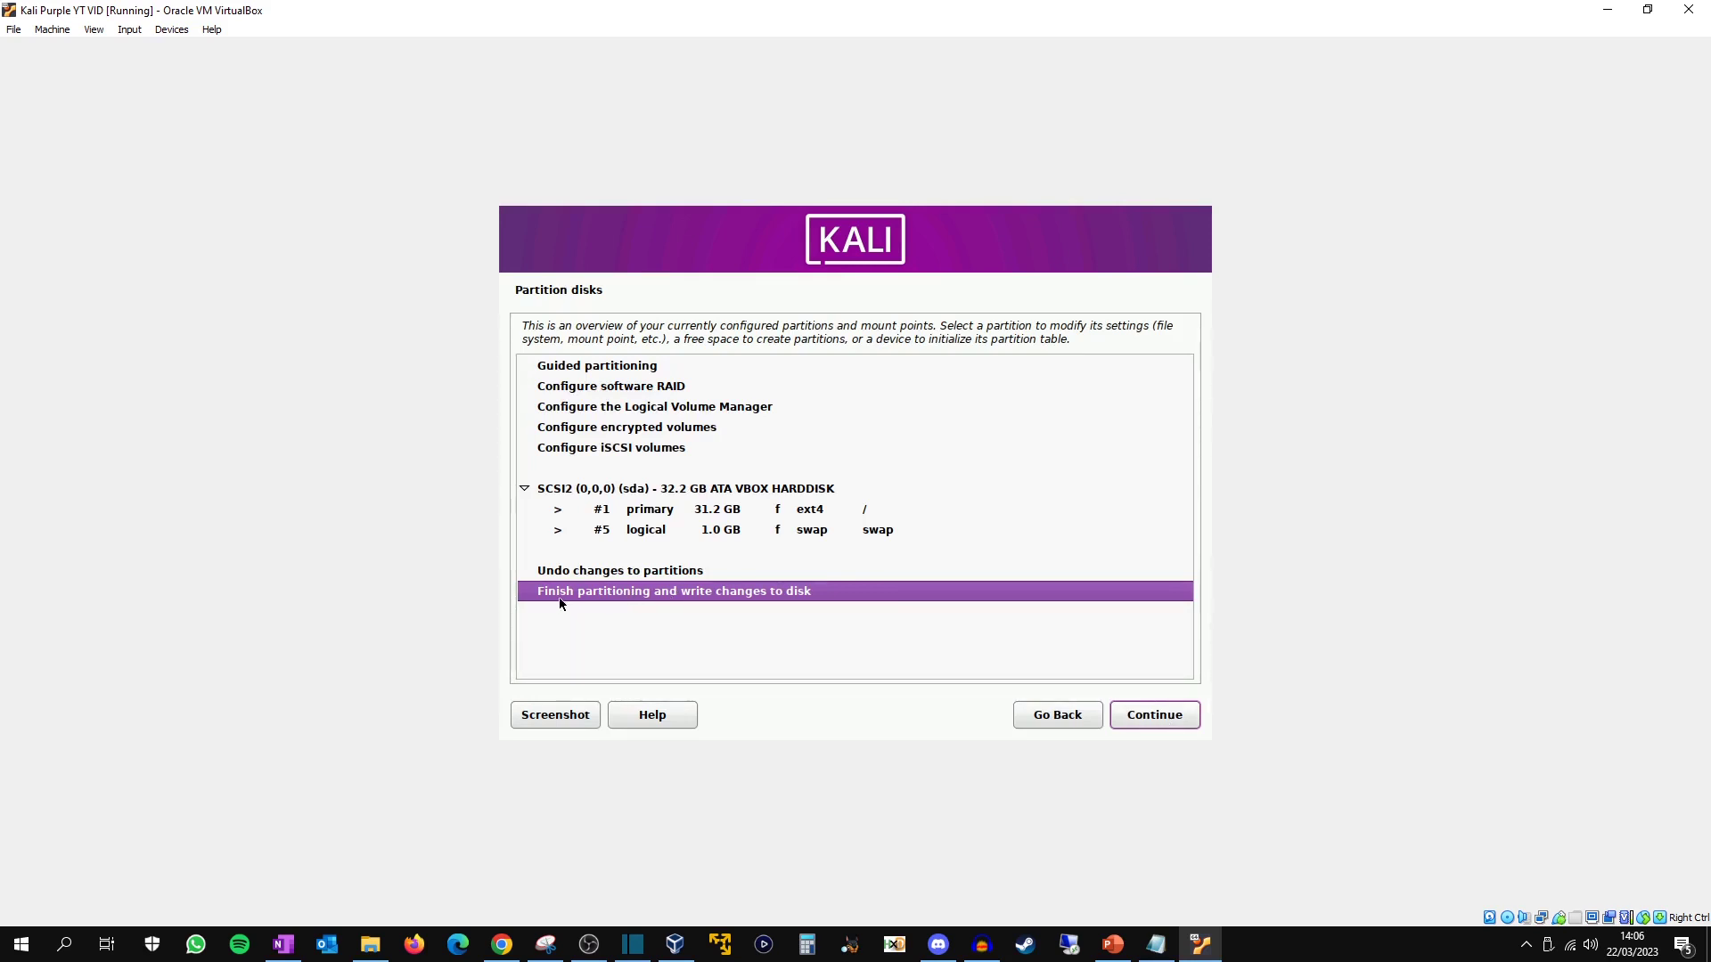
mouse_move(716, 604)
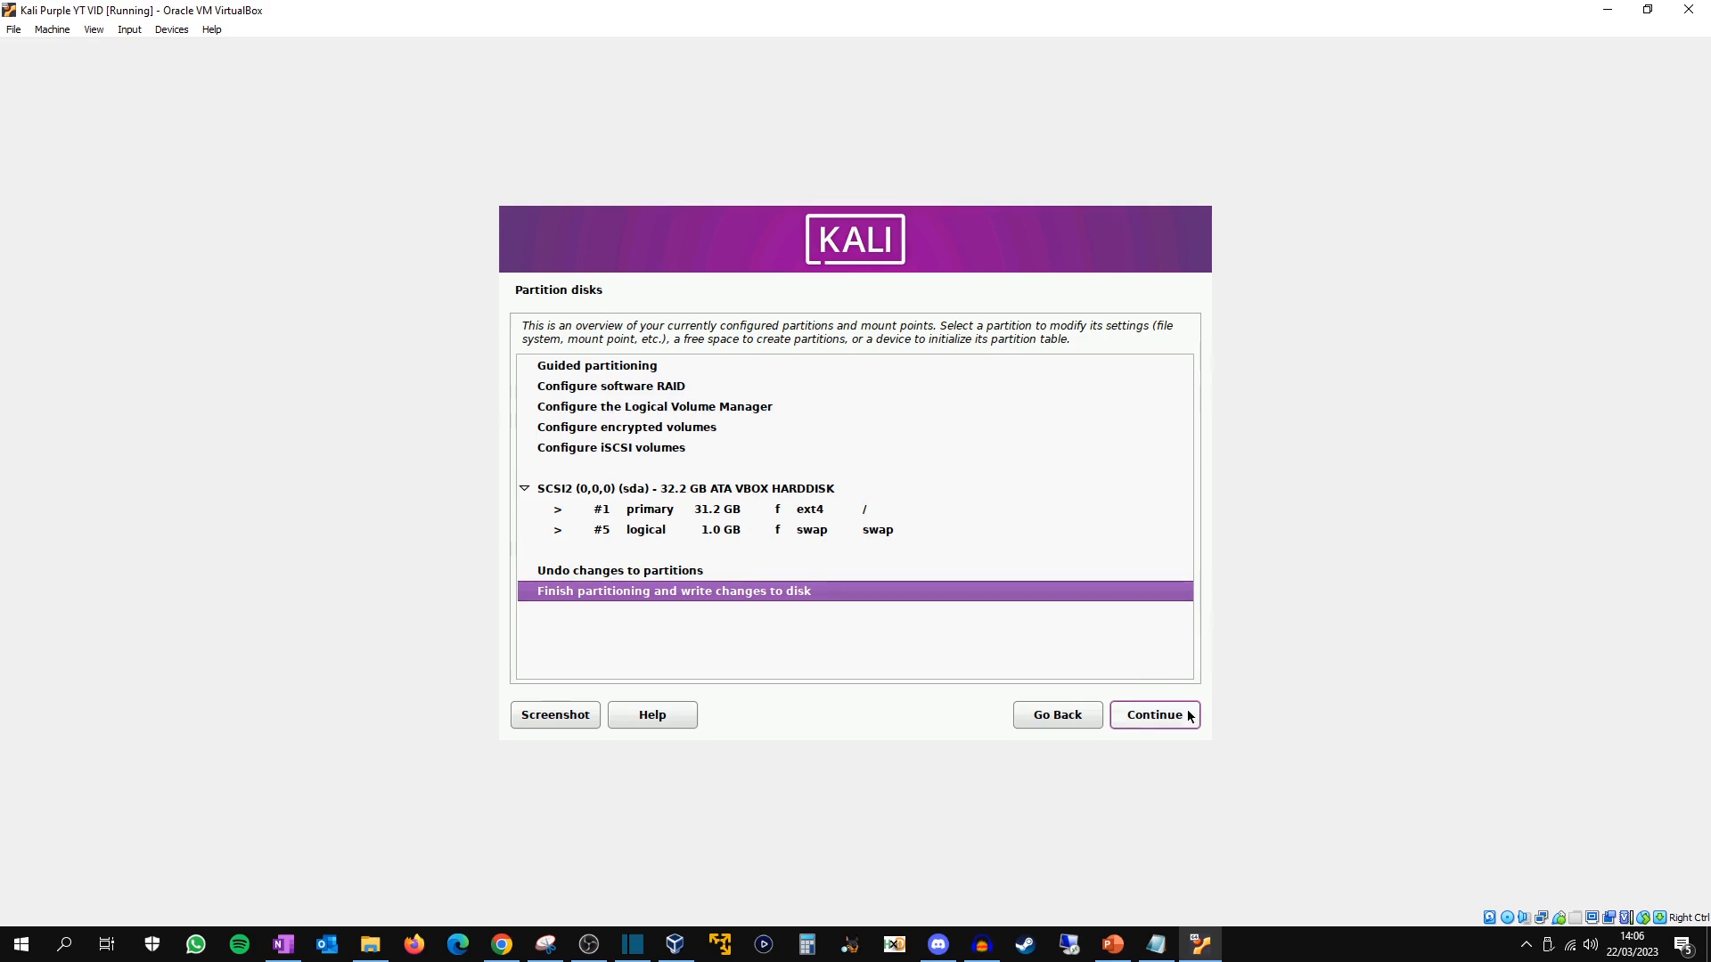
left_click(1155, 714)
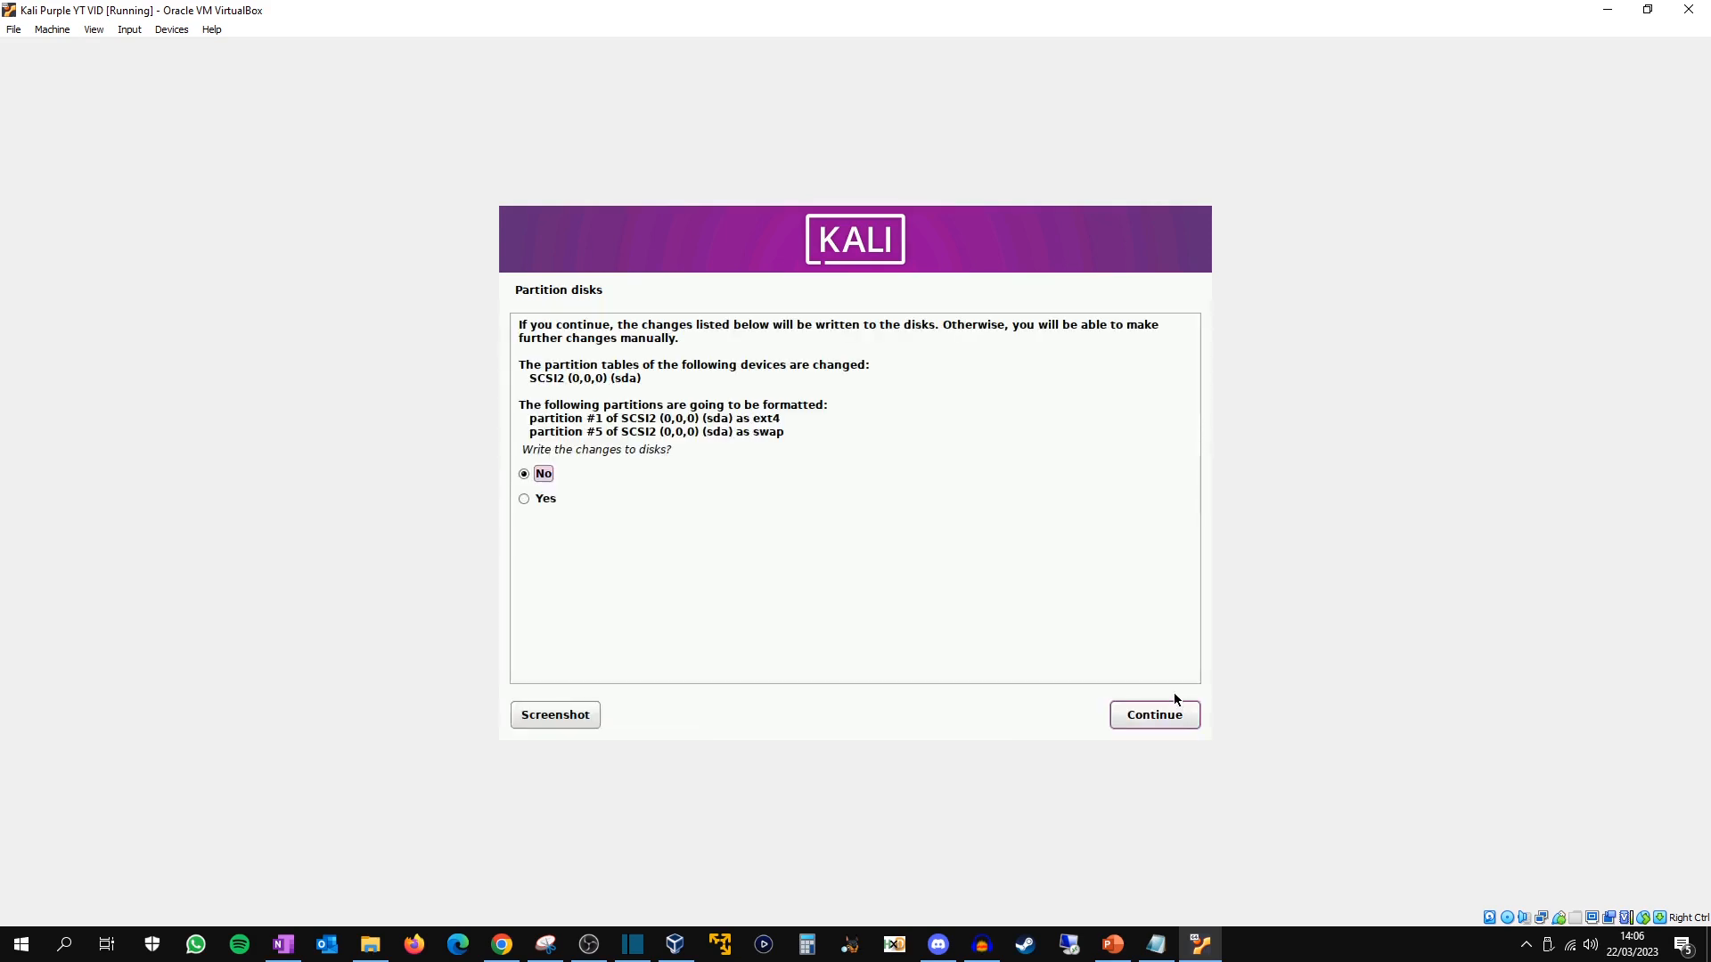
left_click(524, 499)
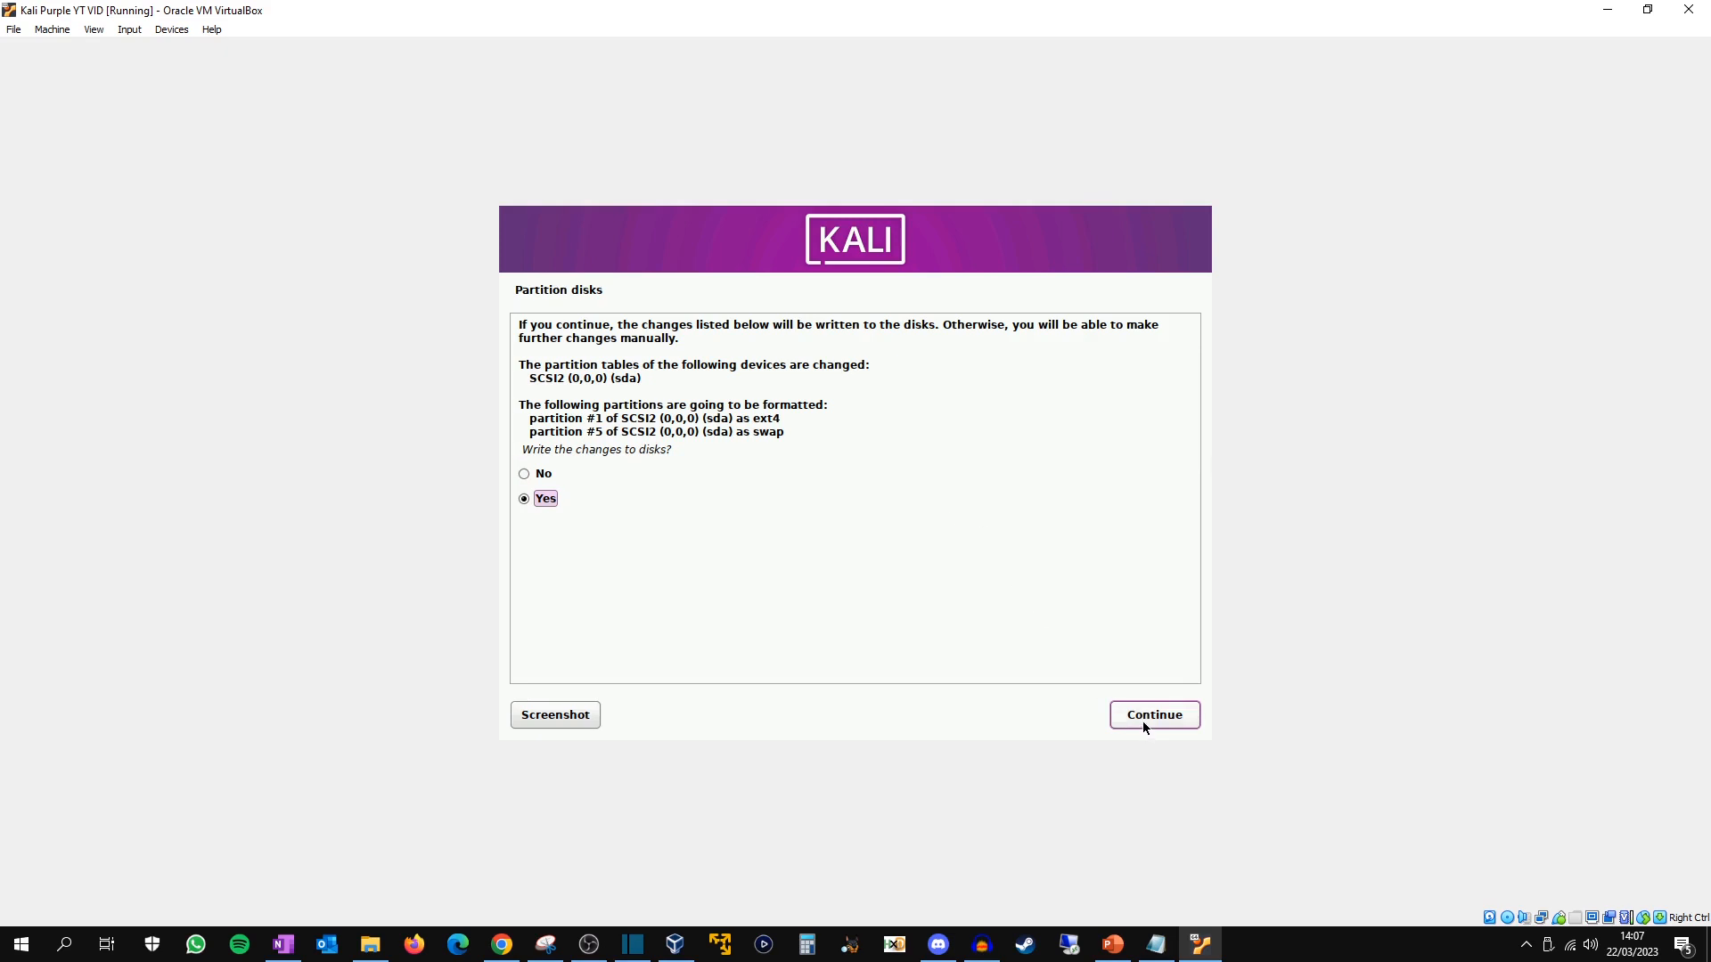
left_click(1154, 715)
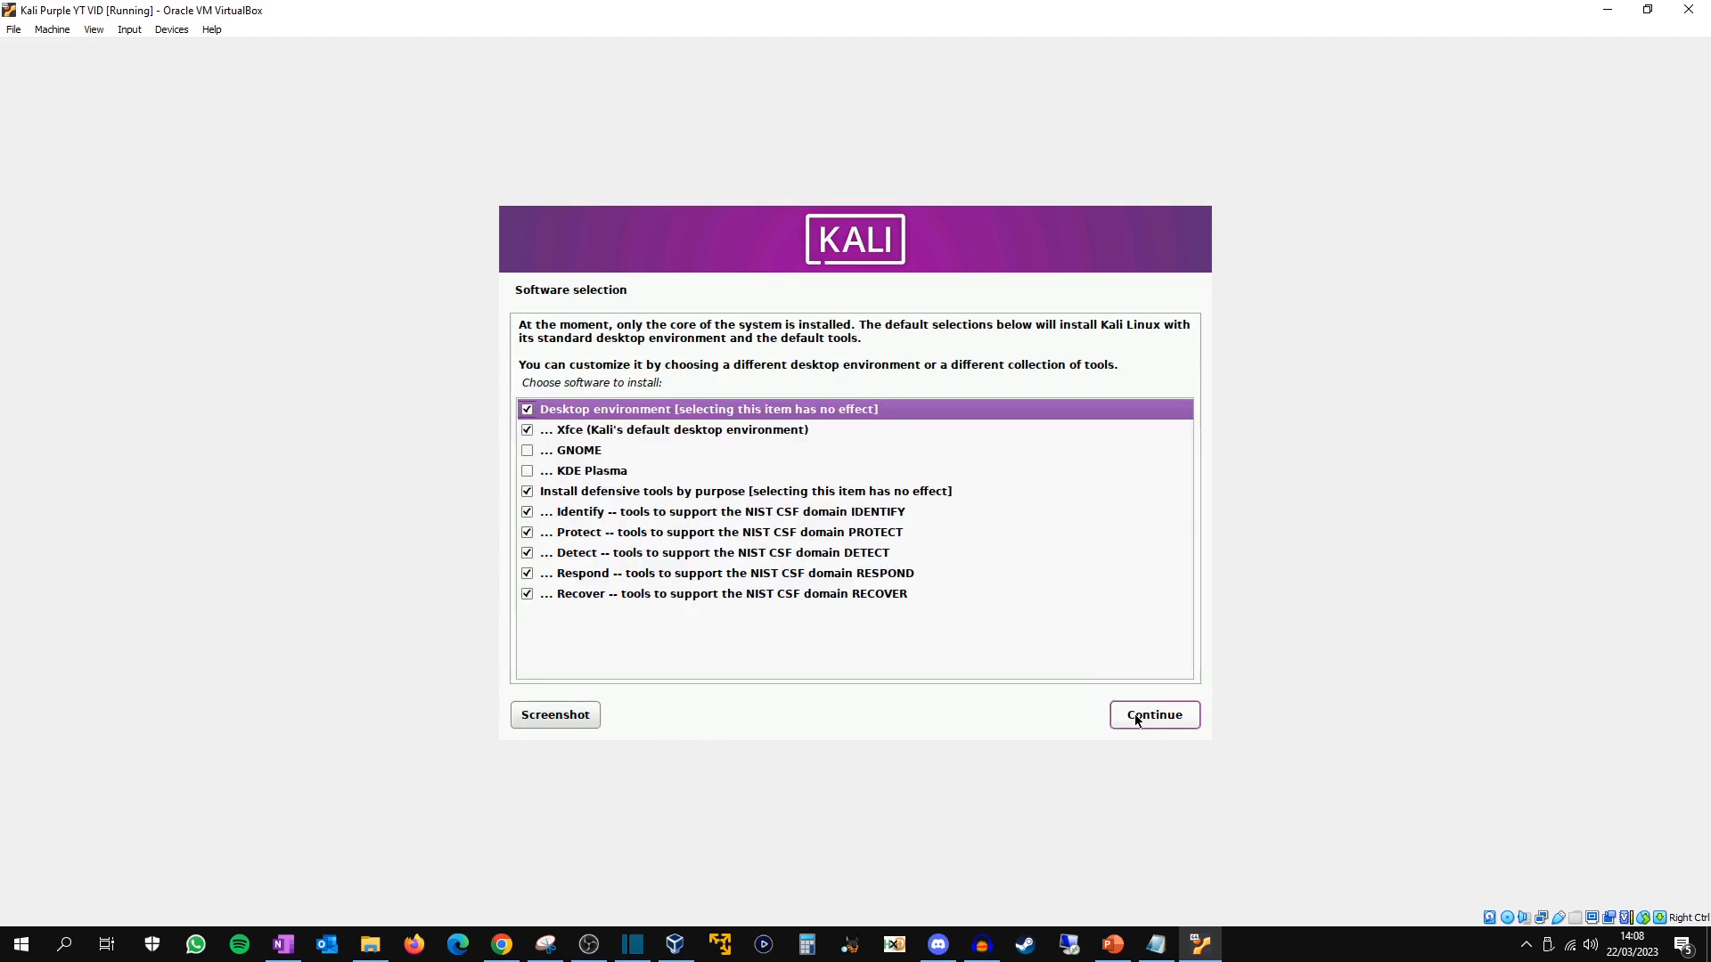
mouse_move(584, 303)
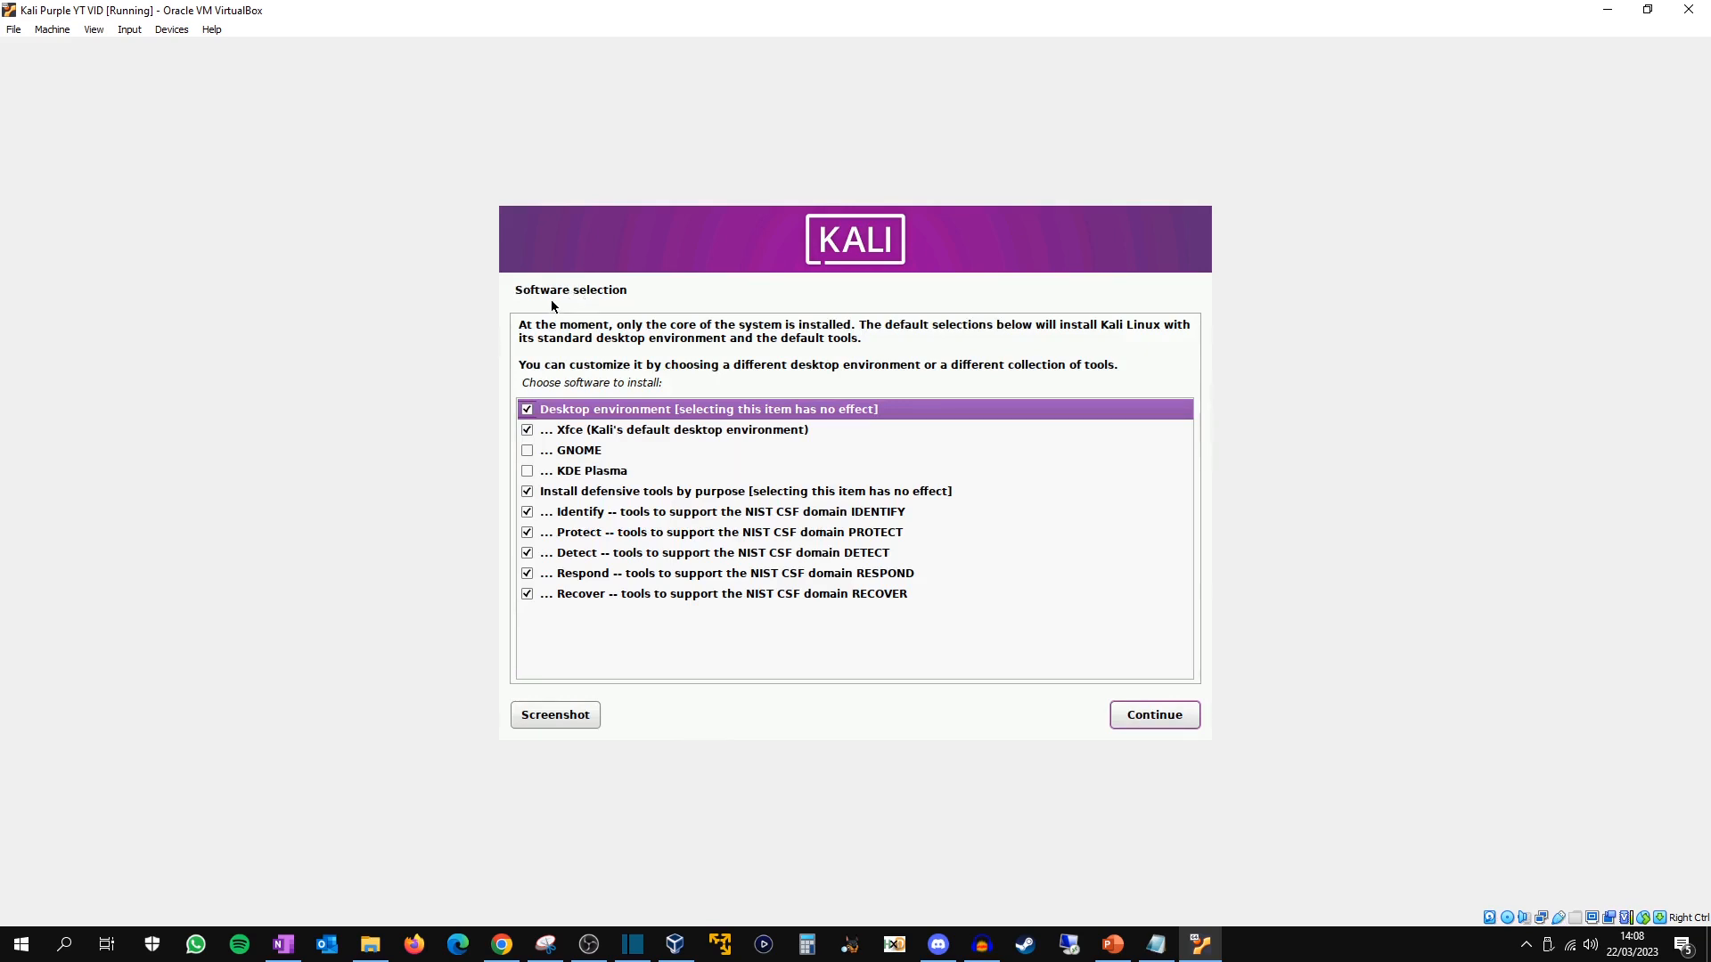
mouse_move(545, 303)
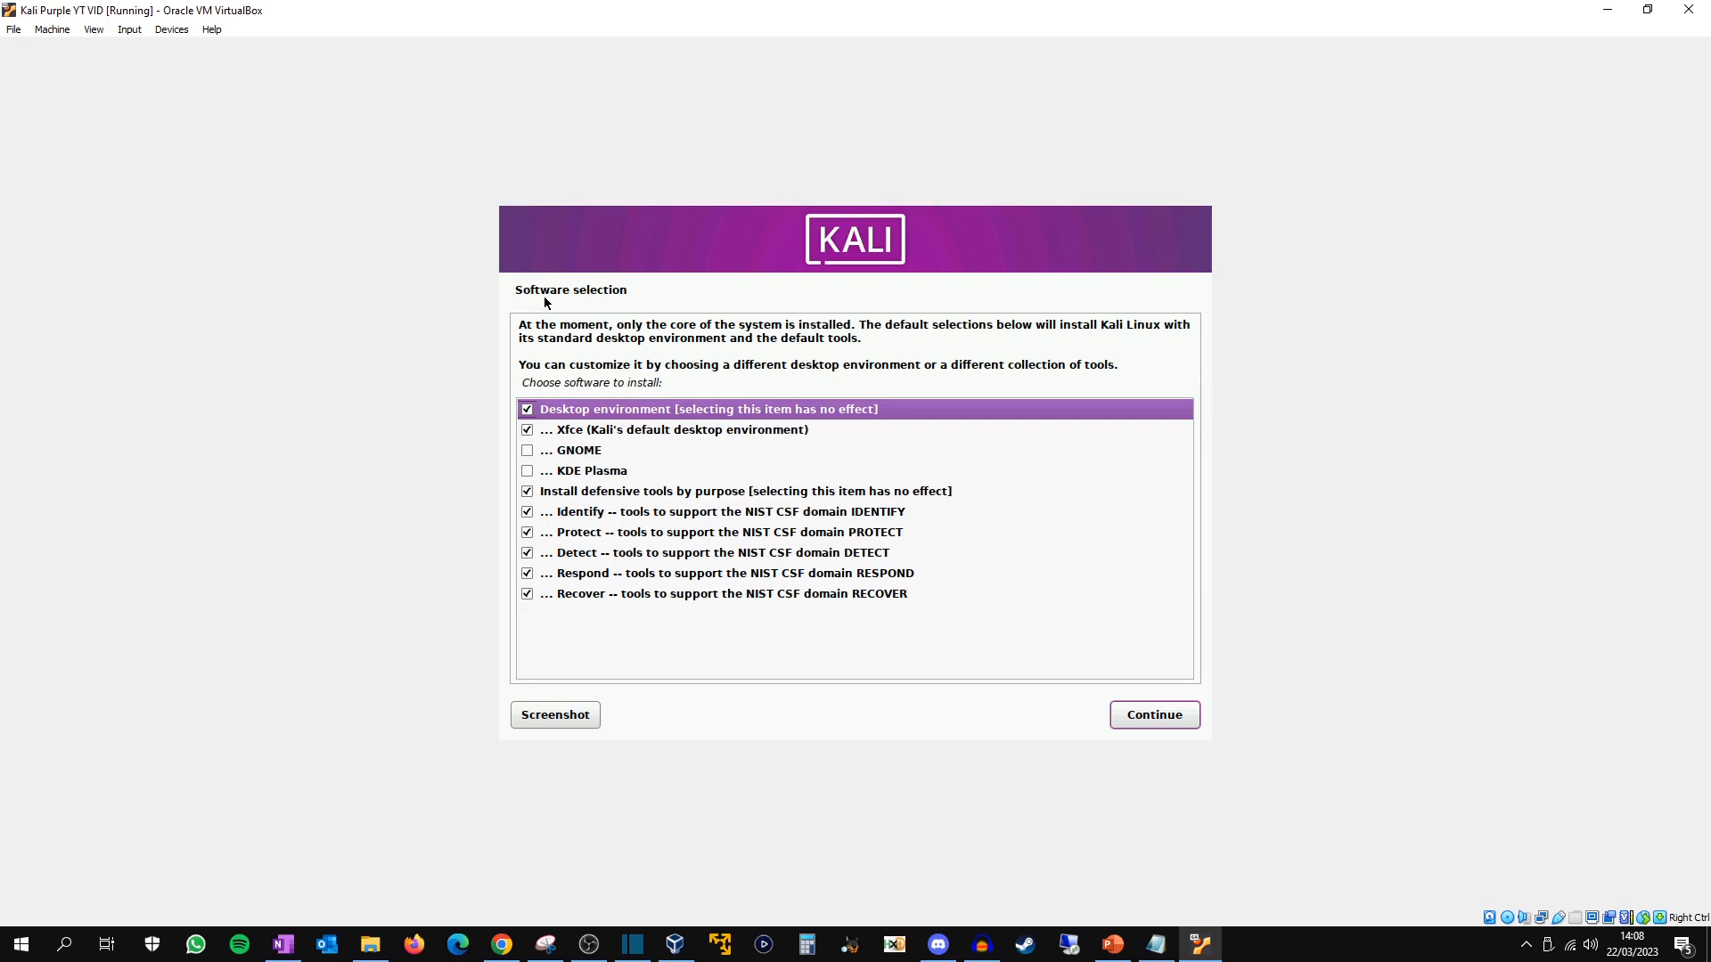
- Accept the default software selection of Xfce plus the defensive tool groups
left_click(1153, 715)
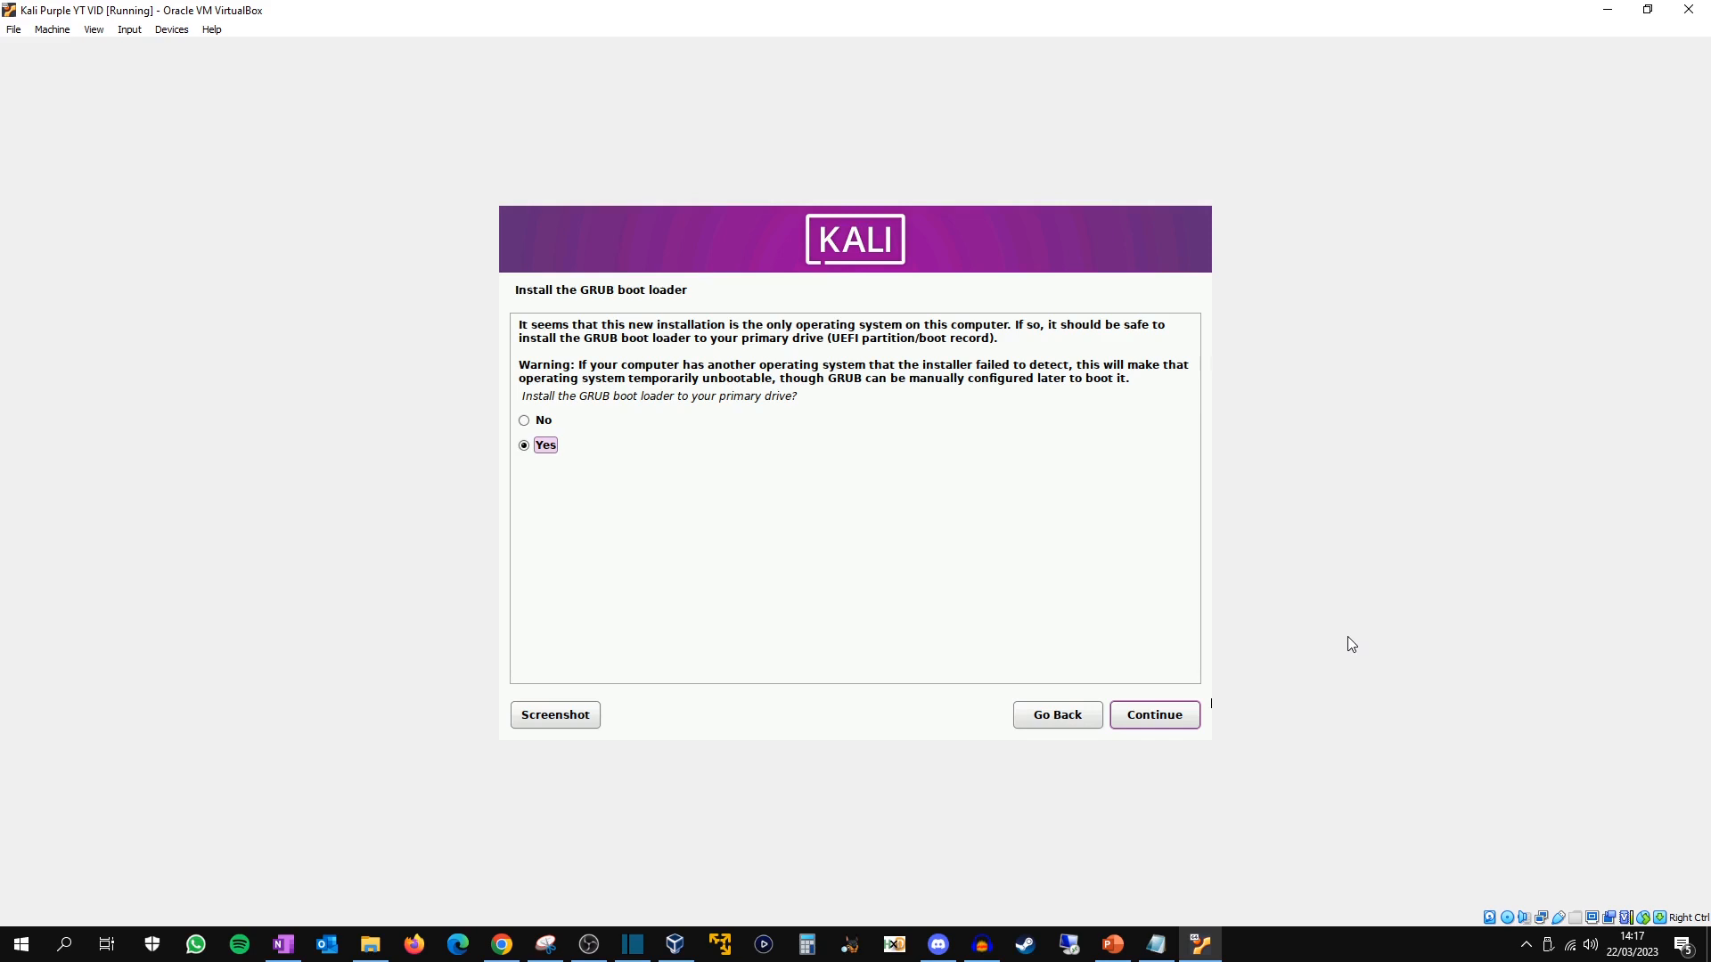
mouse_move(554, 462)
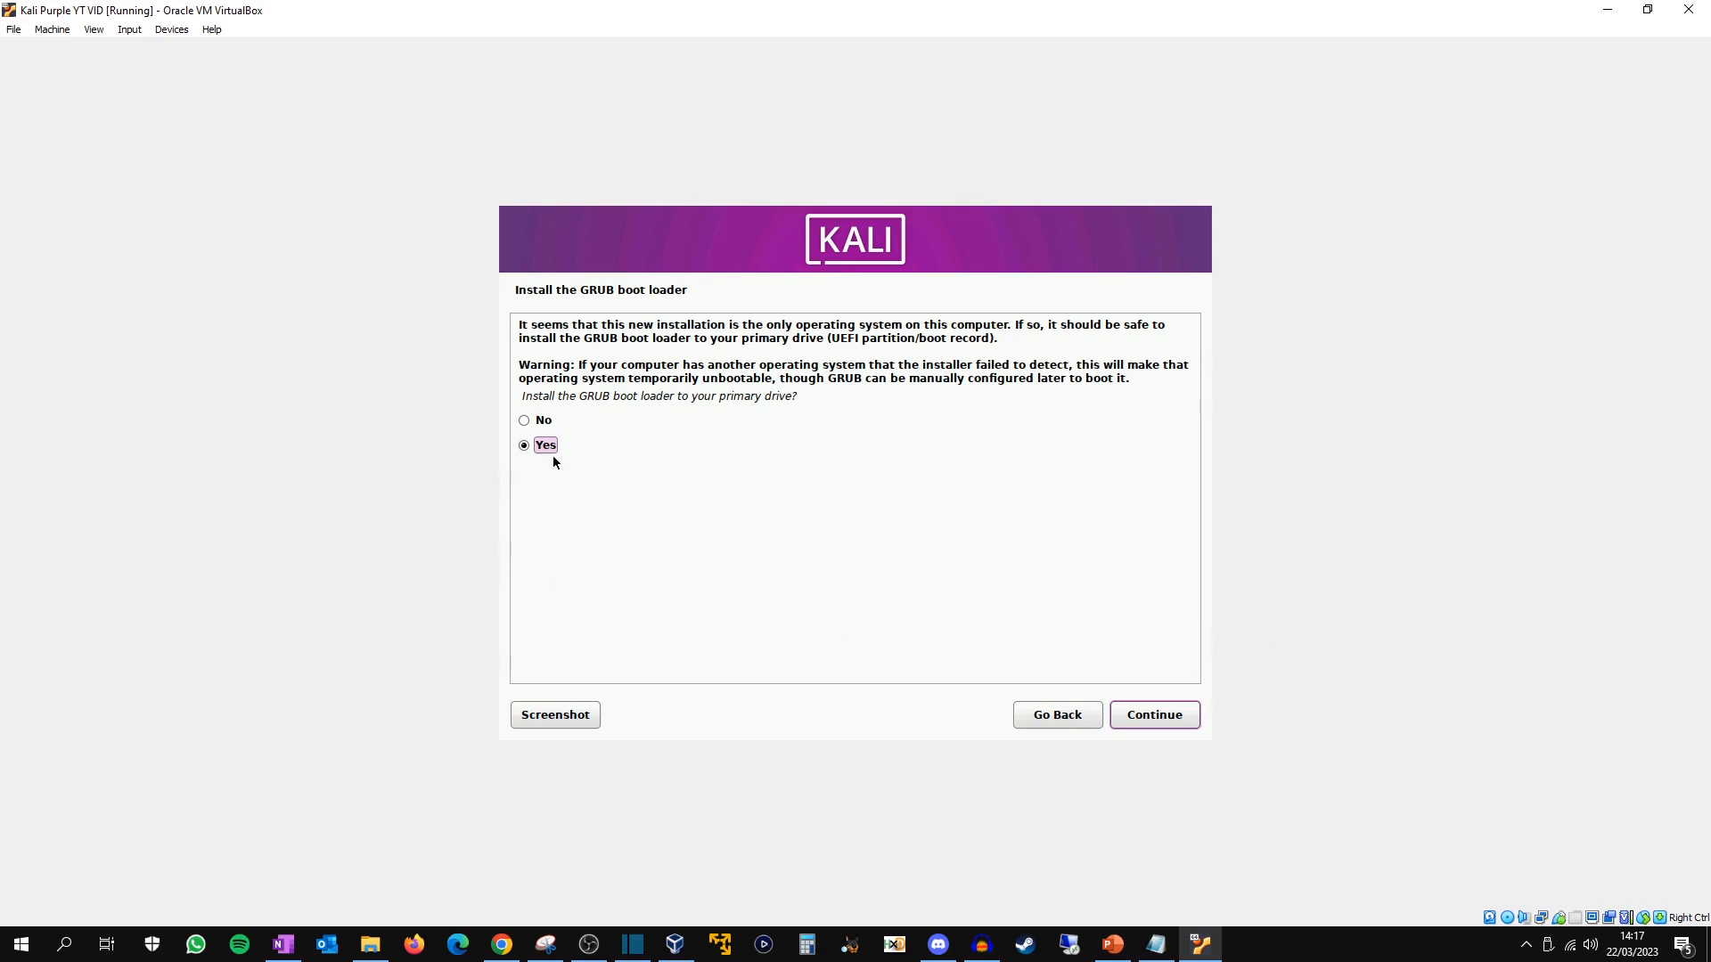
mouse_move(1058, 682)
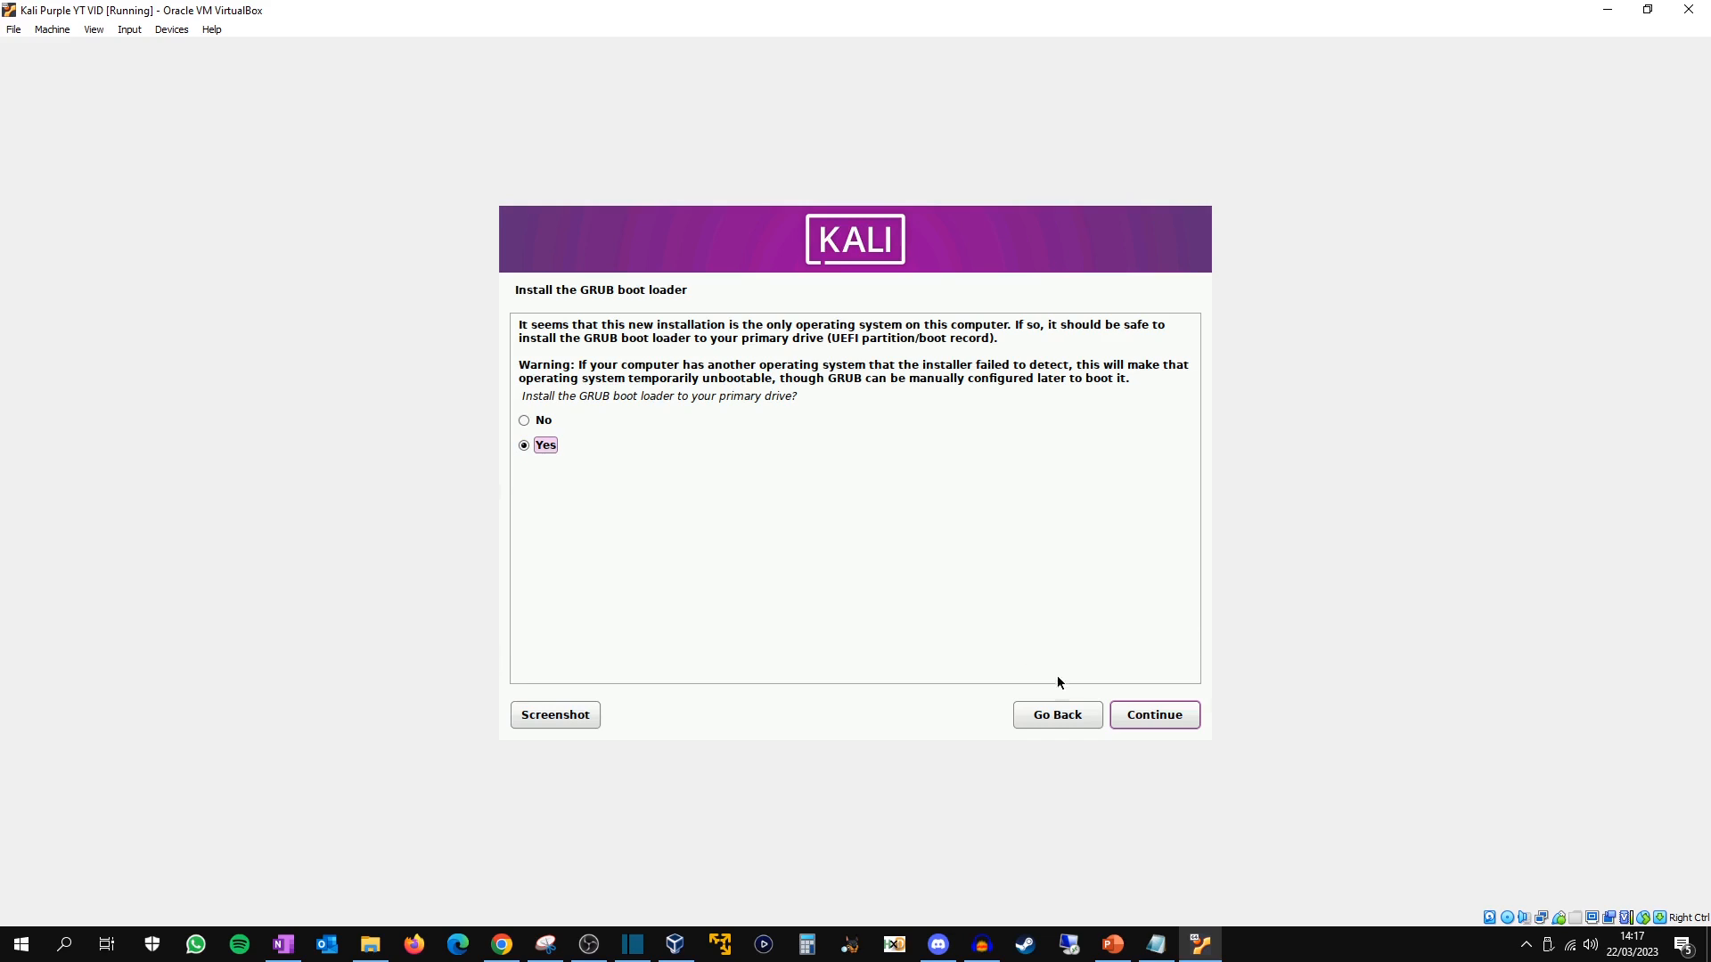
- Agree to install GRUB and choose /dev/sda as the boot loader device
left_click(1153, 715)
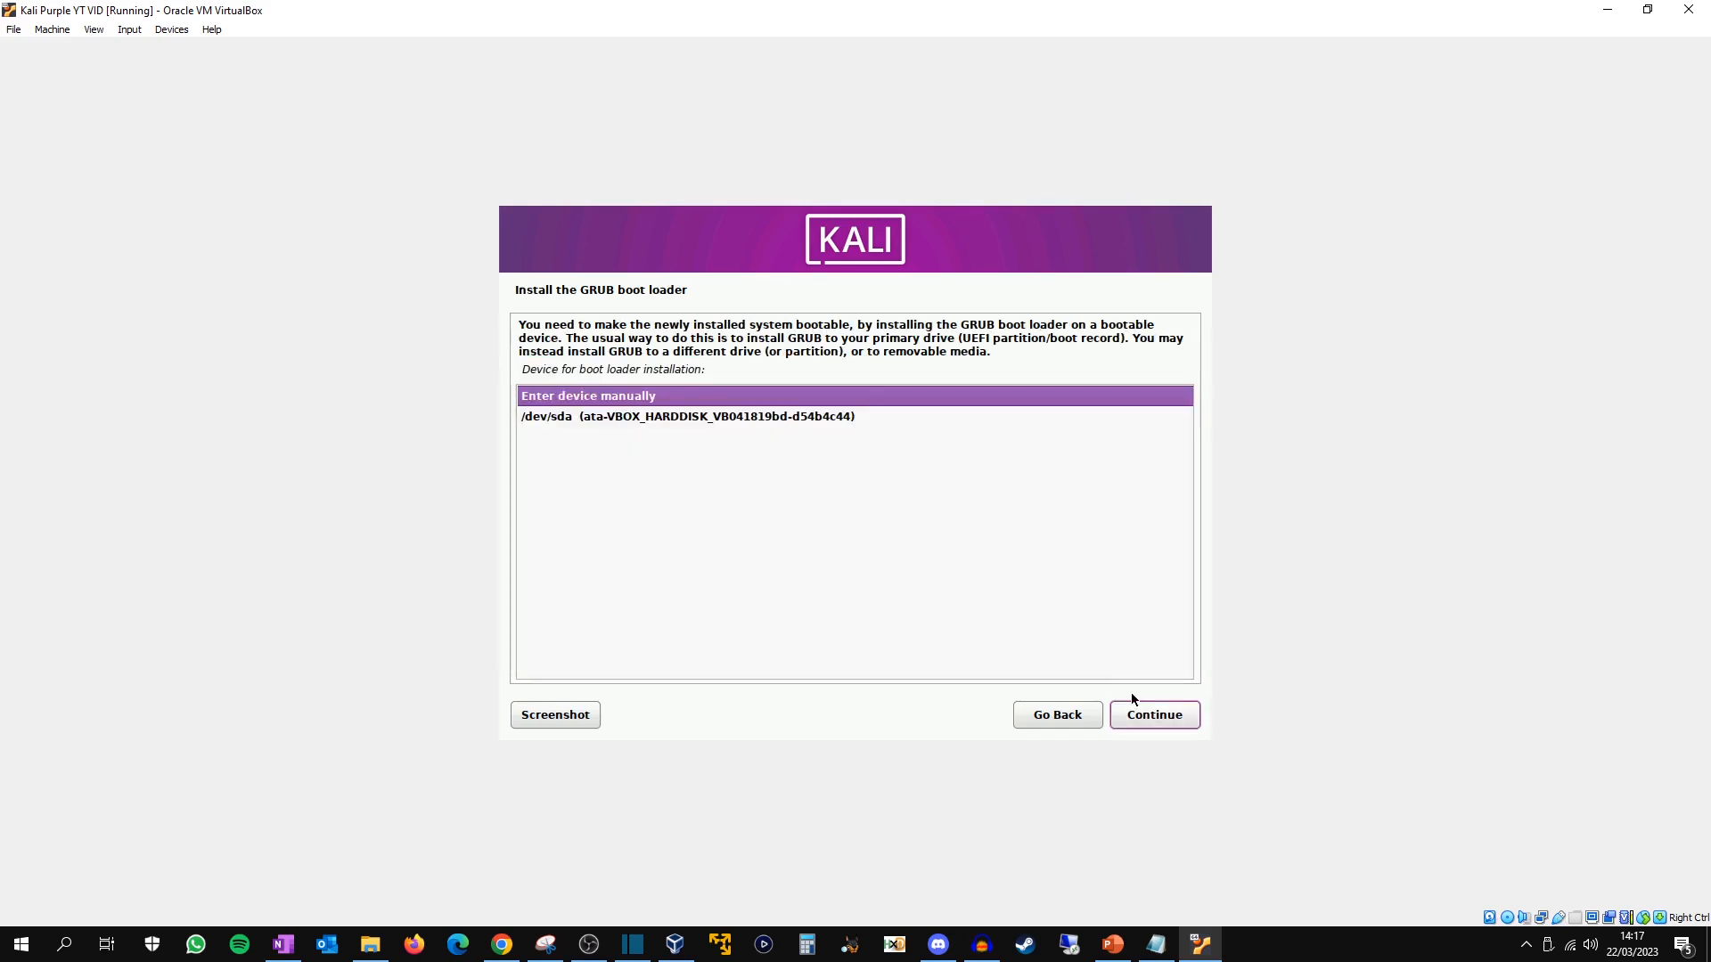
left_click(687, 416)
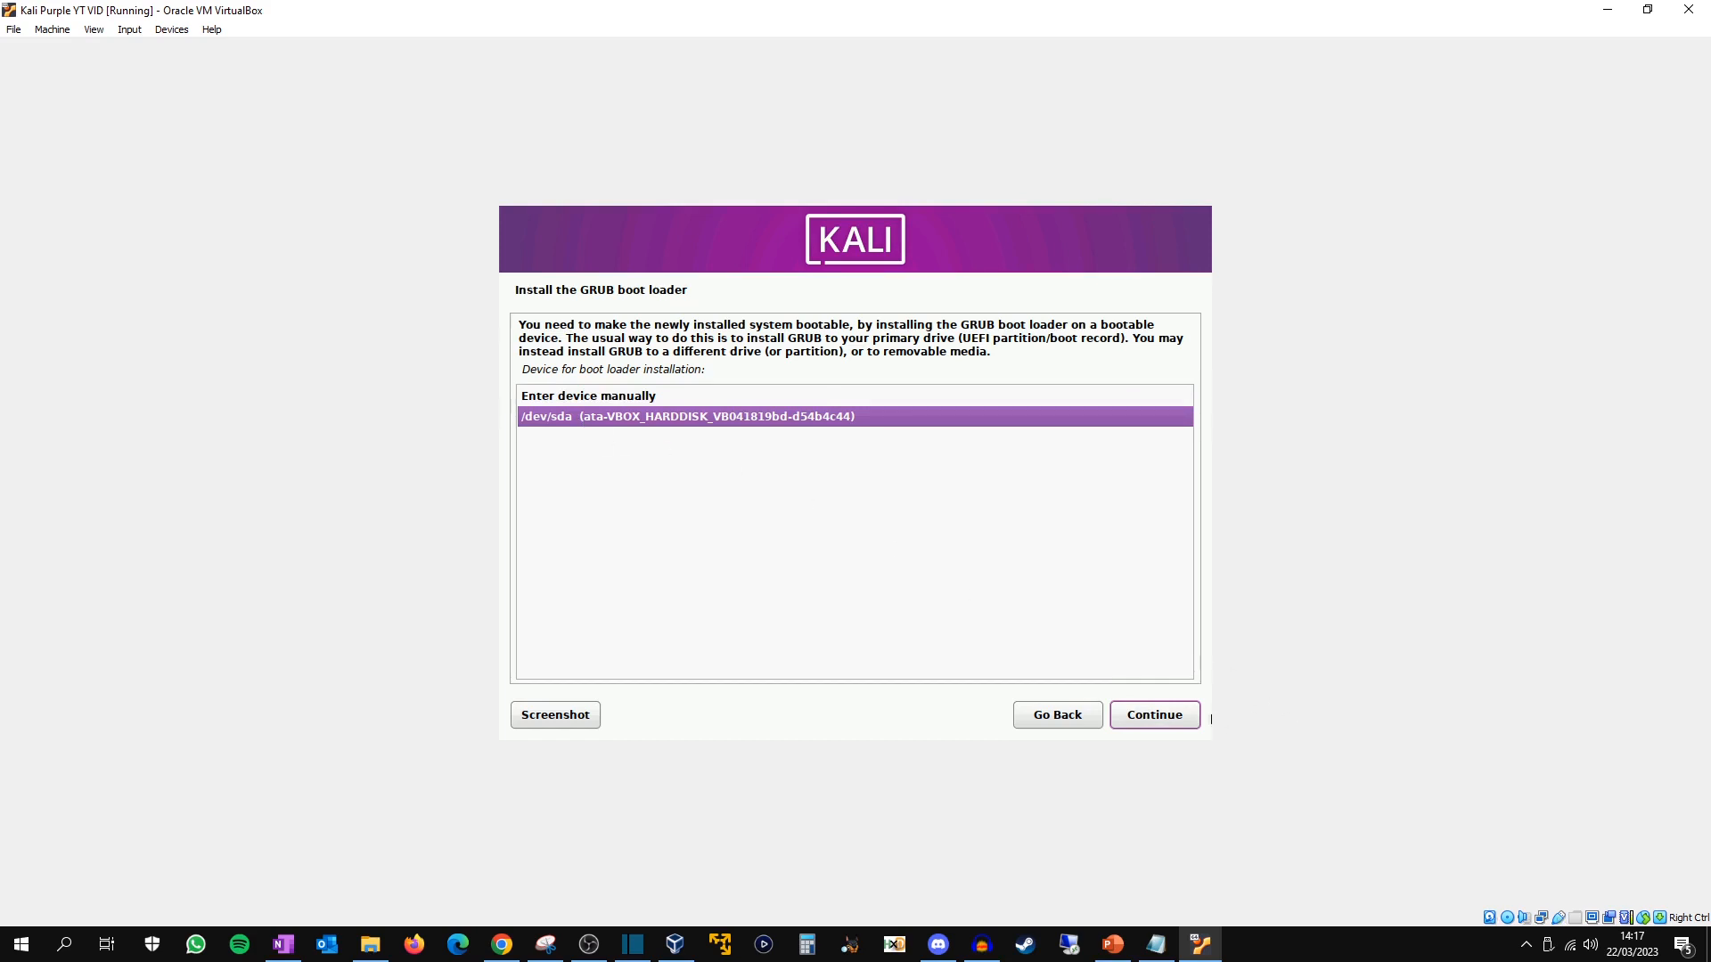
left_click(1154, 715)
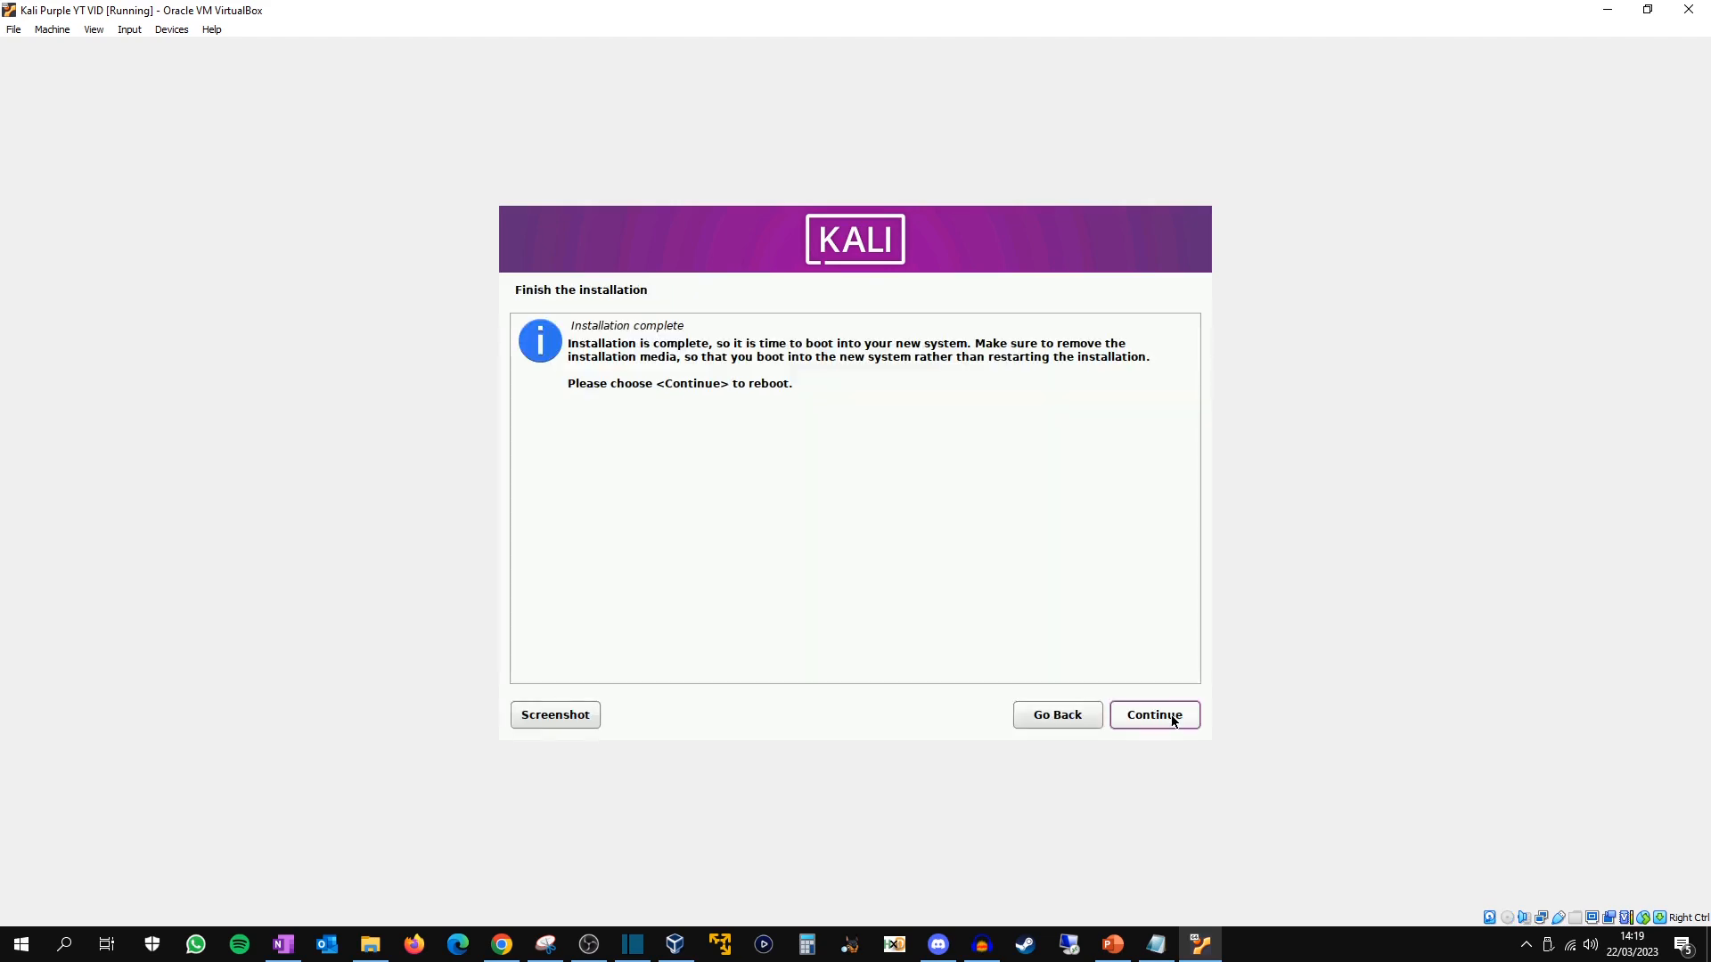
mouse_move(1179, 716)
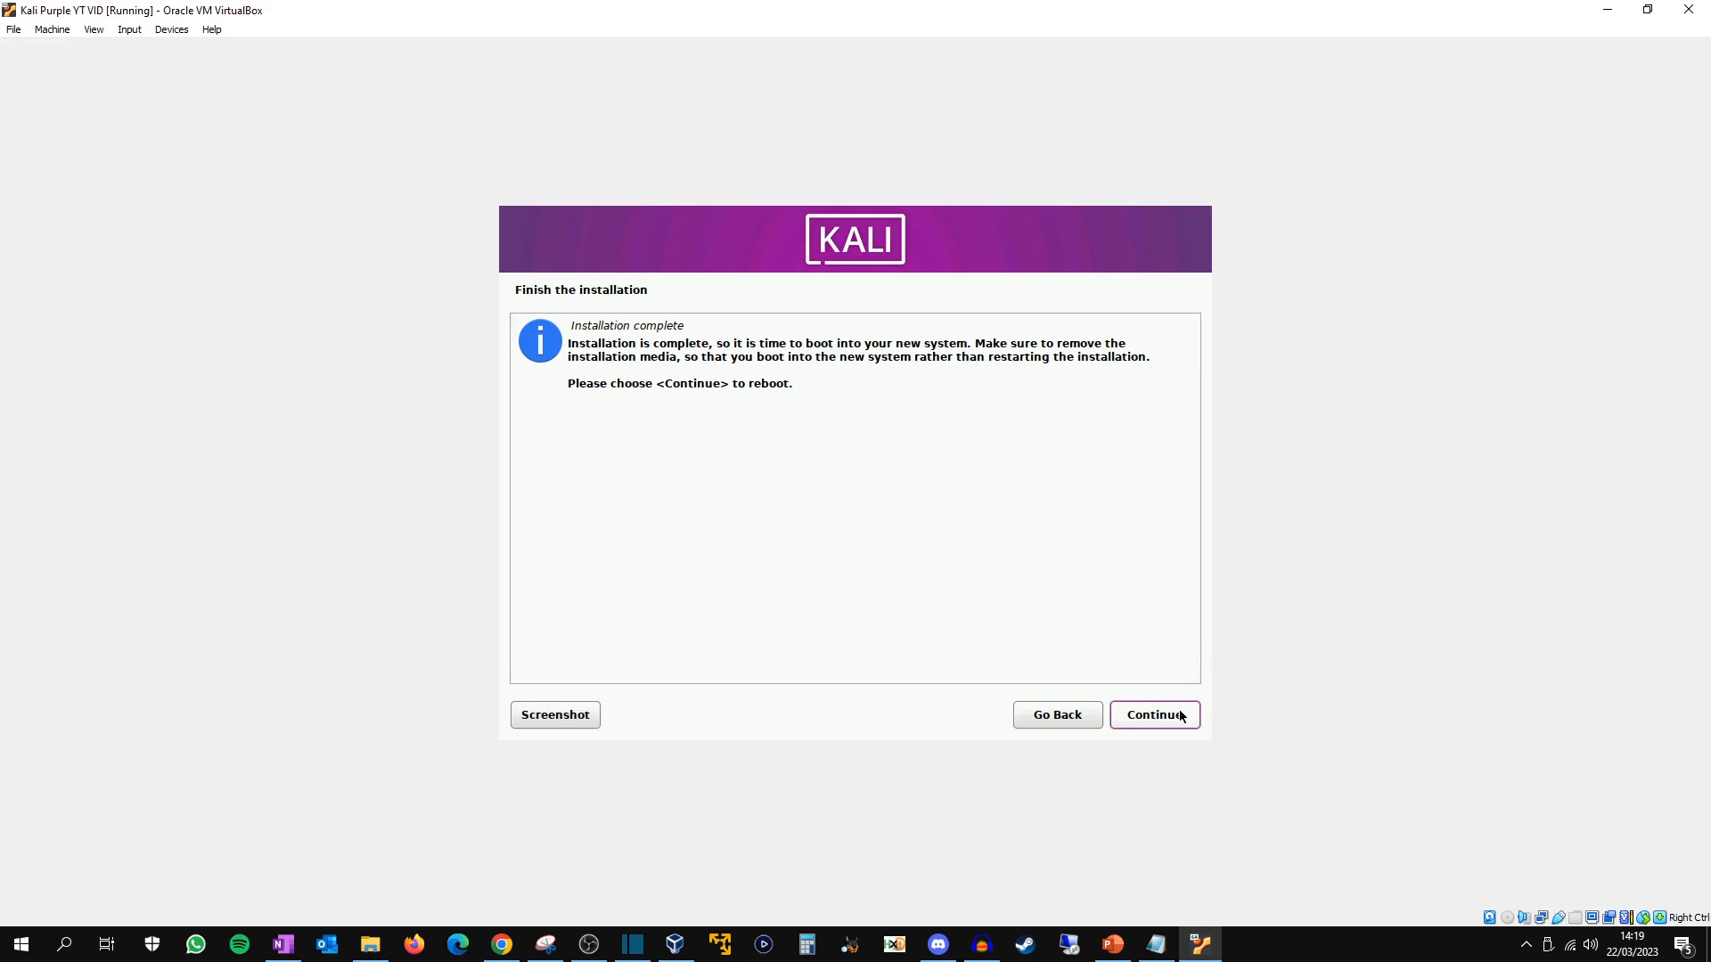
- Finish the installation and reboot into the newly installed Kali system
left_click(1153, 715)
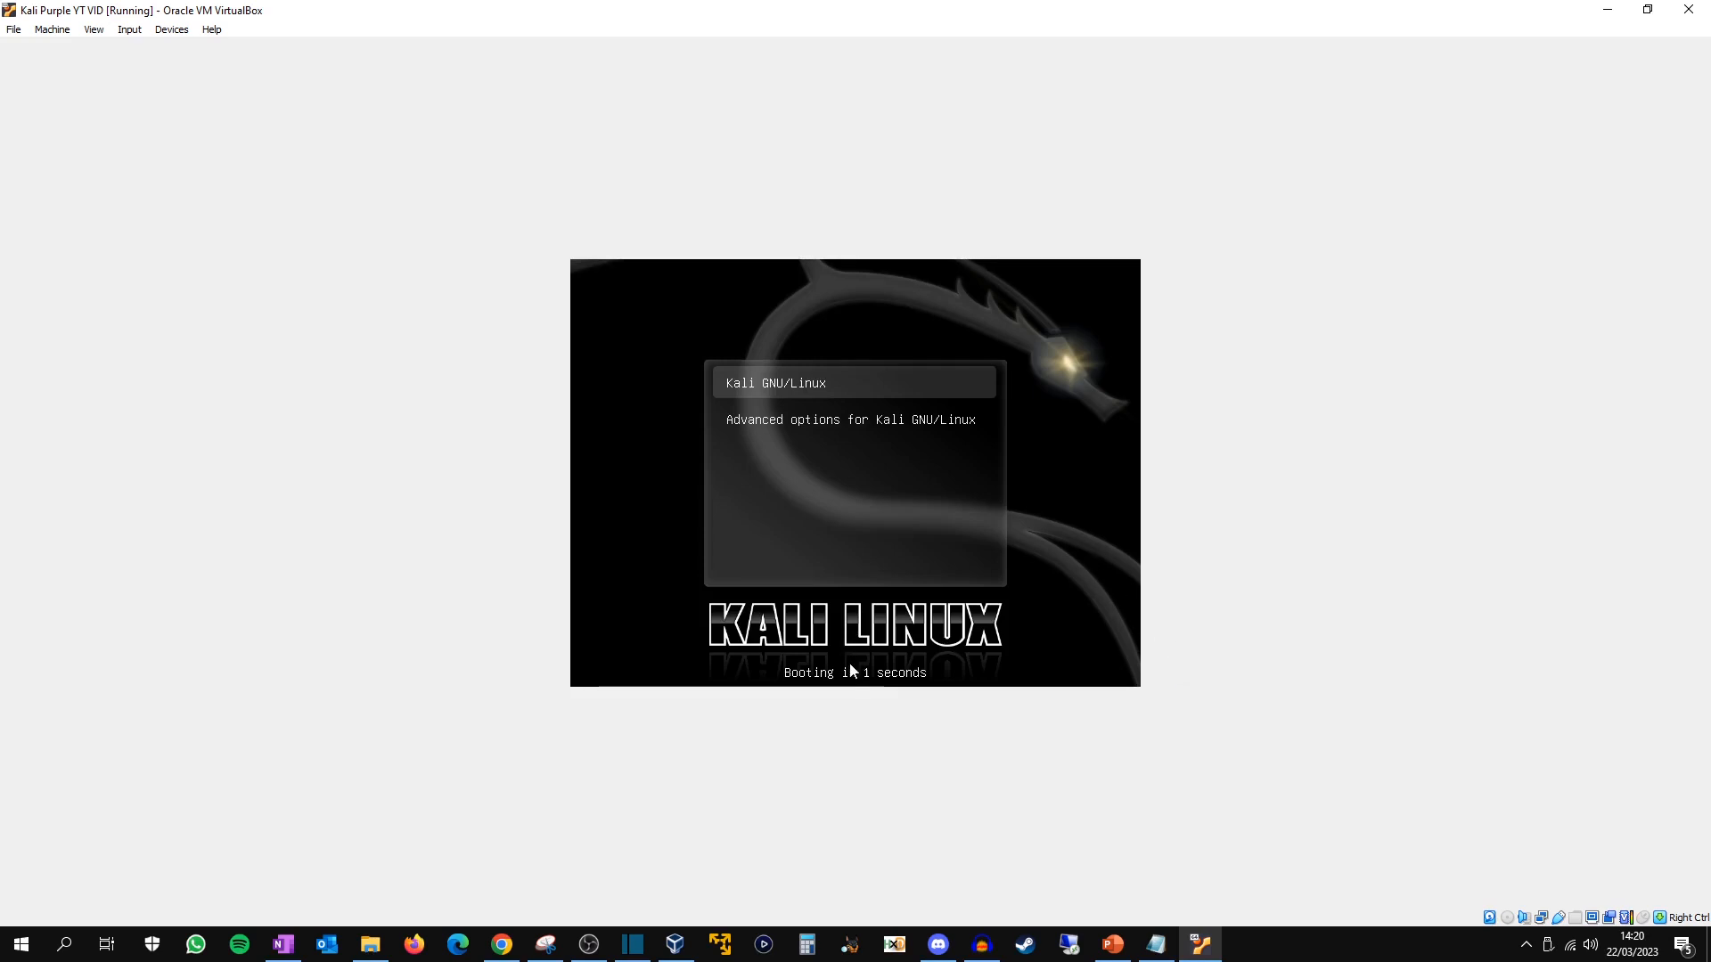
key("Return")
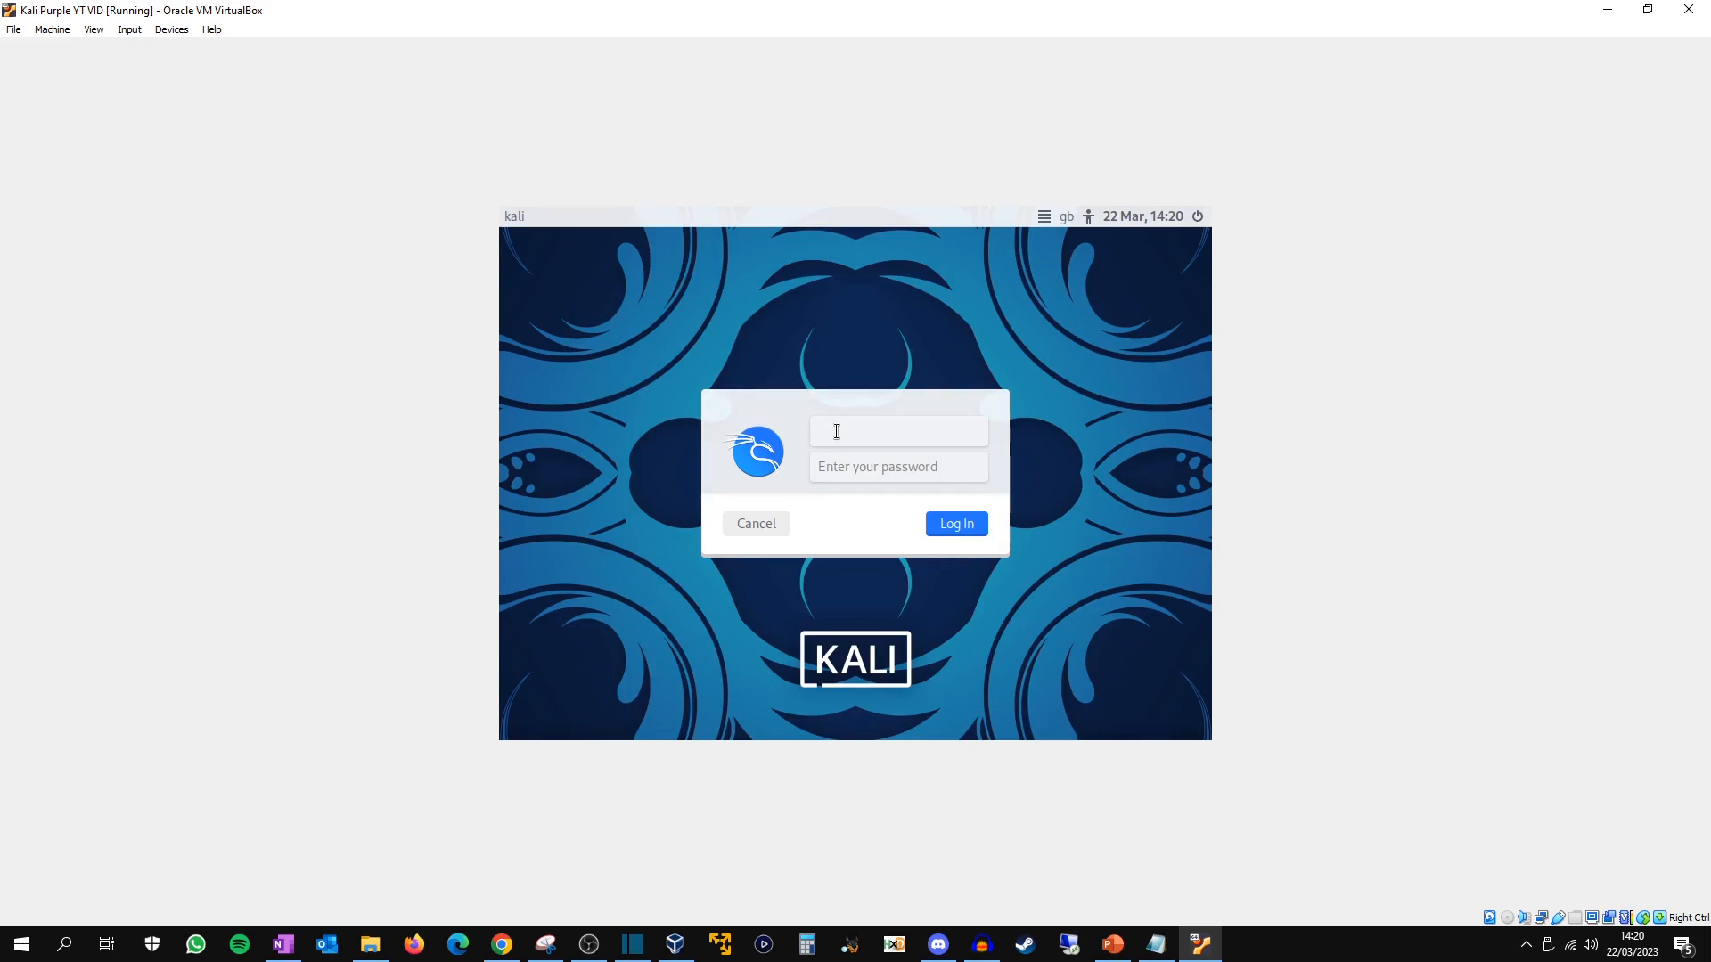
left_click(897, 432)
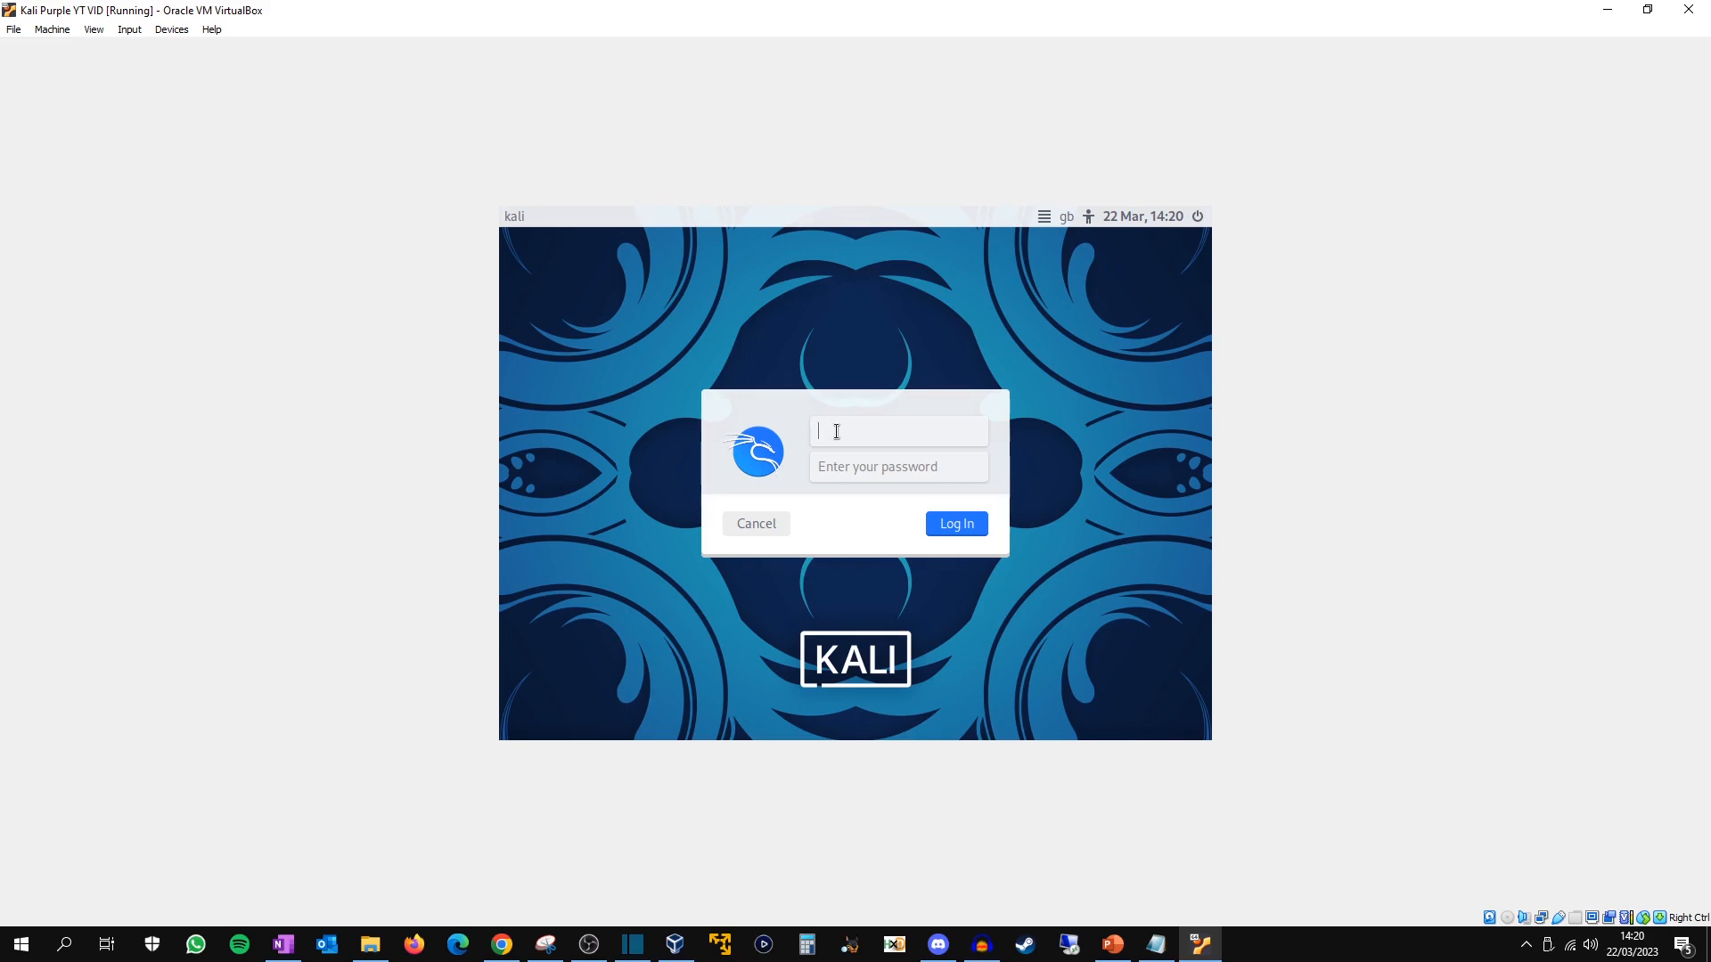
type("kali")
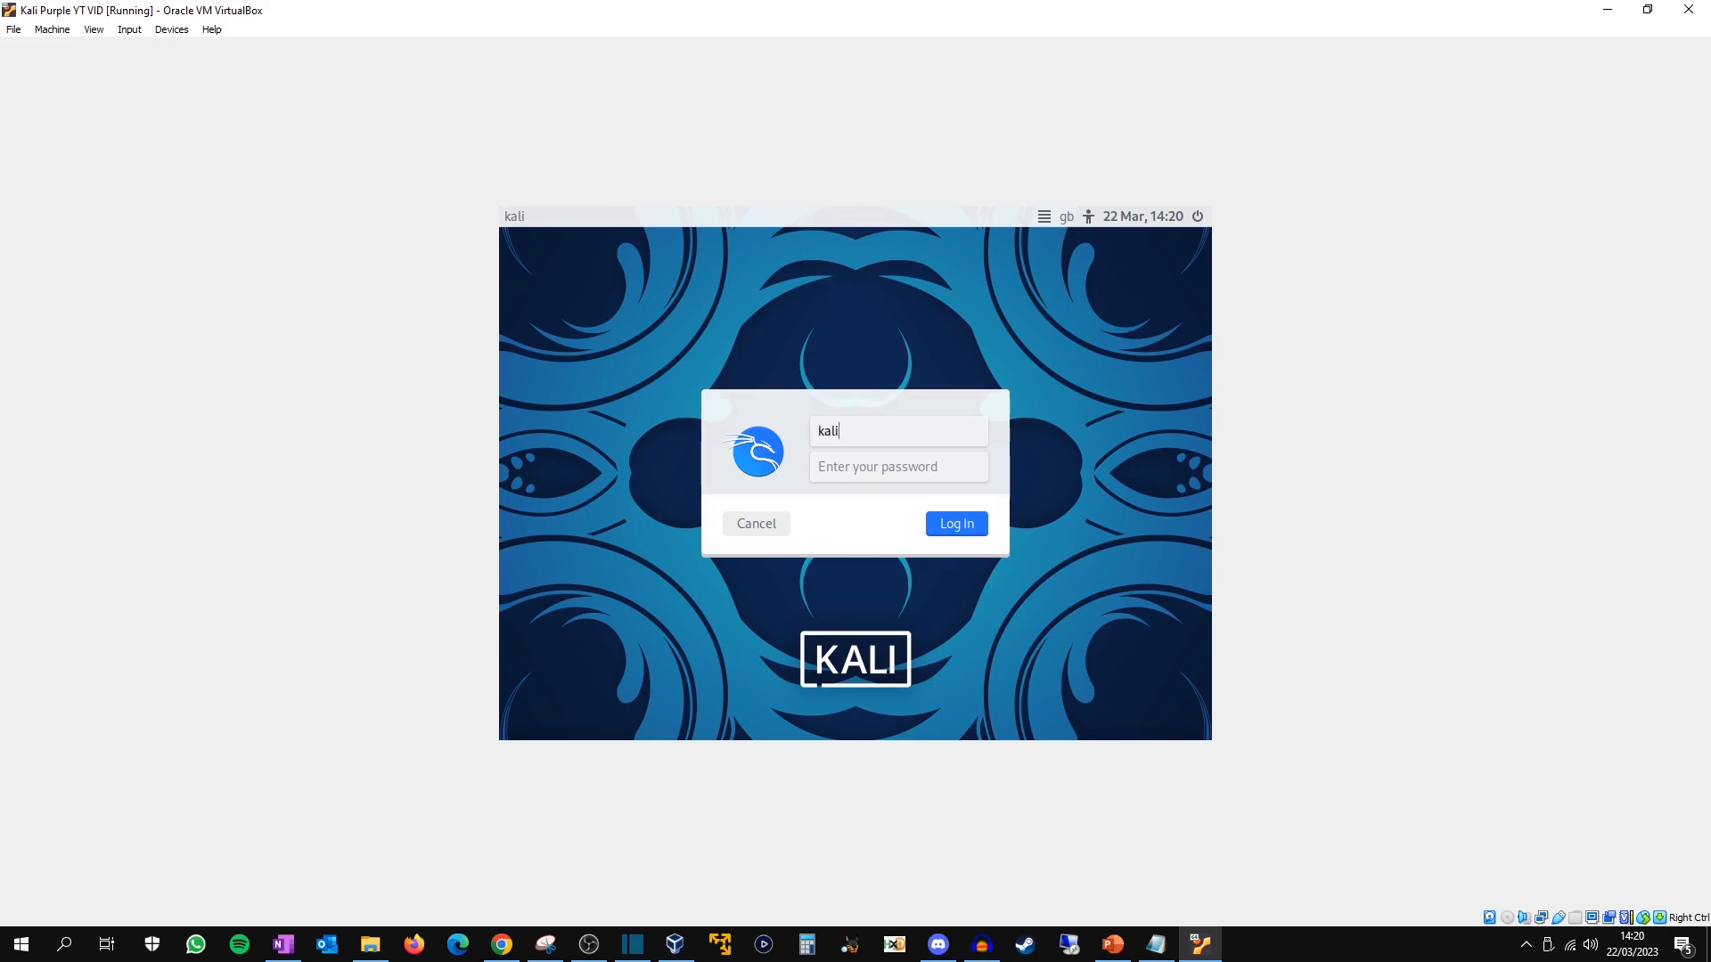
type("kali")
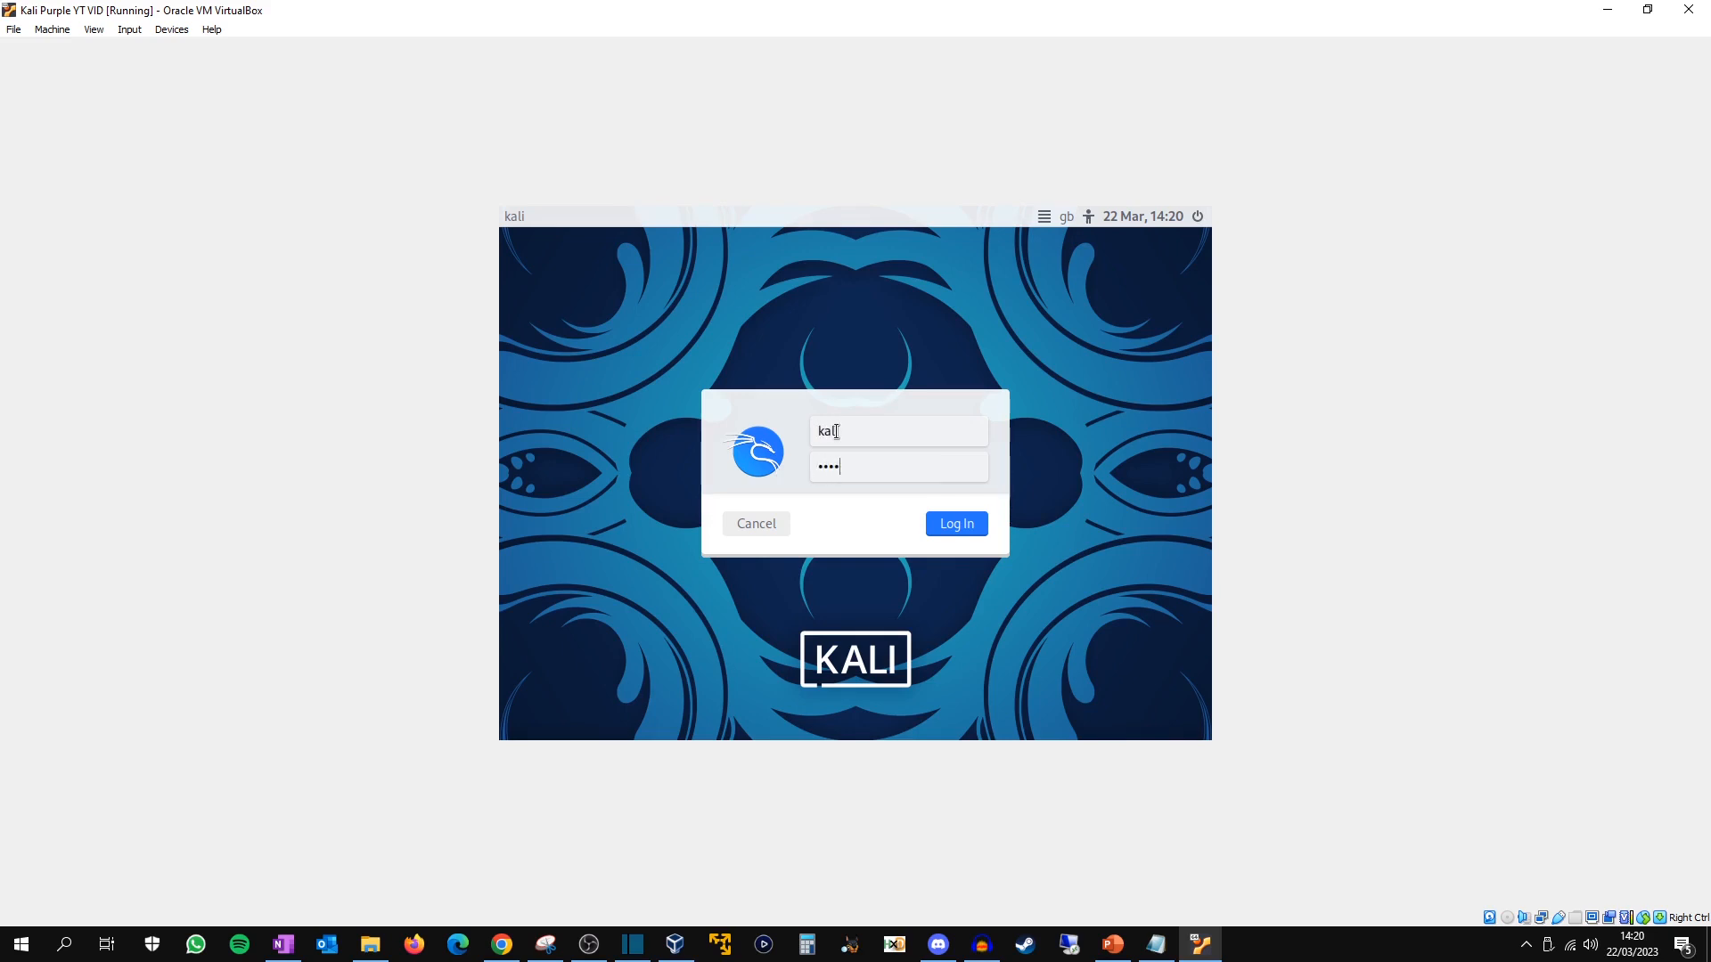
left_click(954, 524)
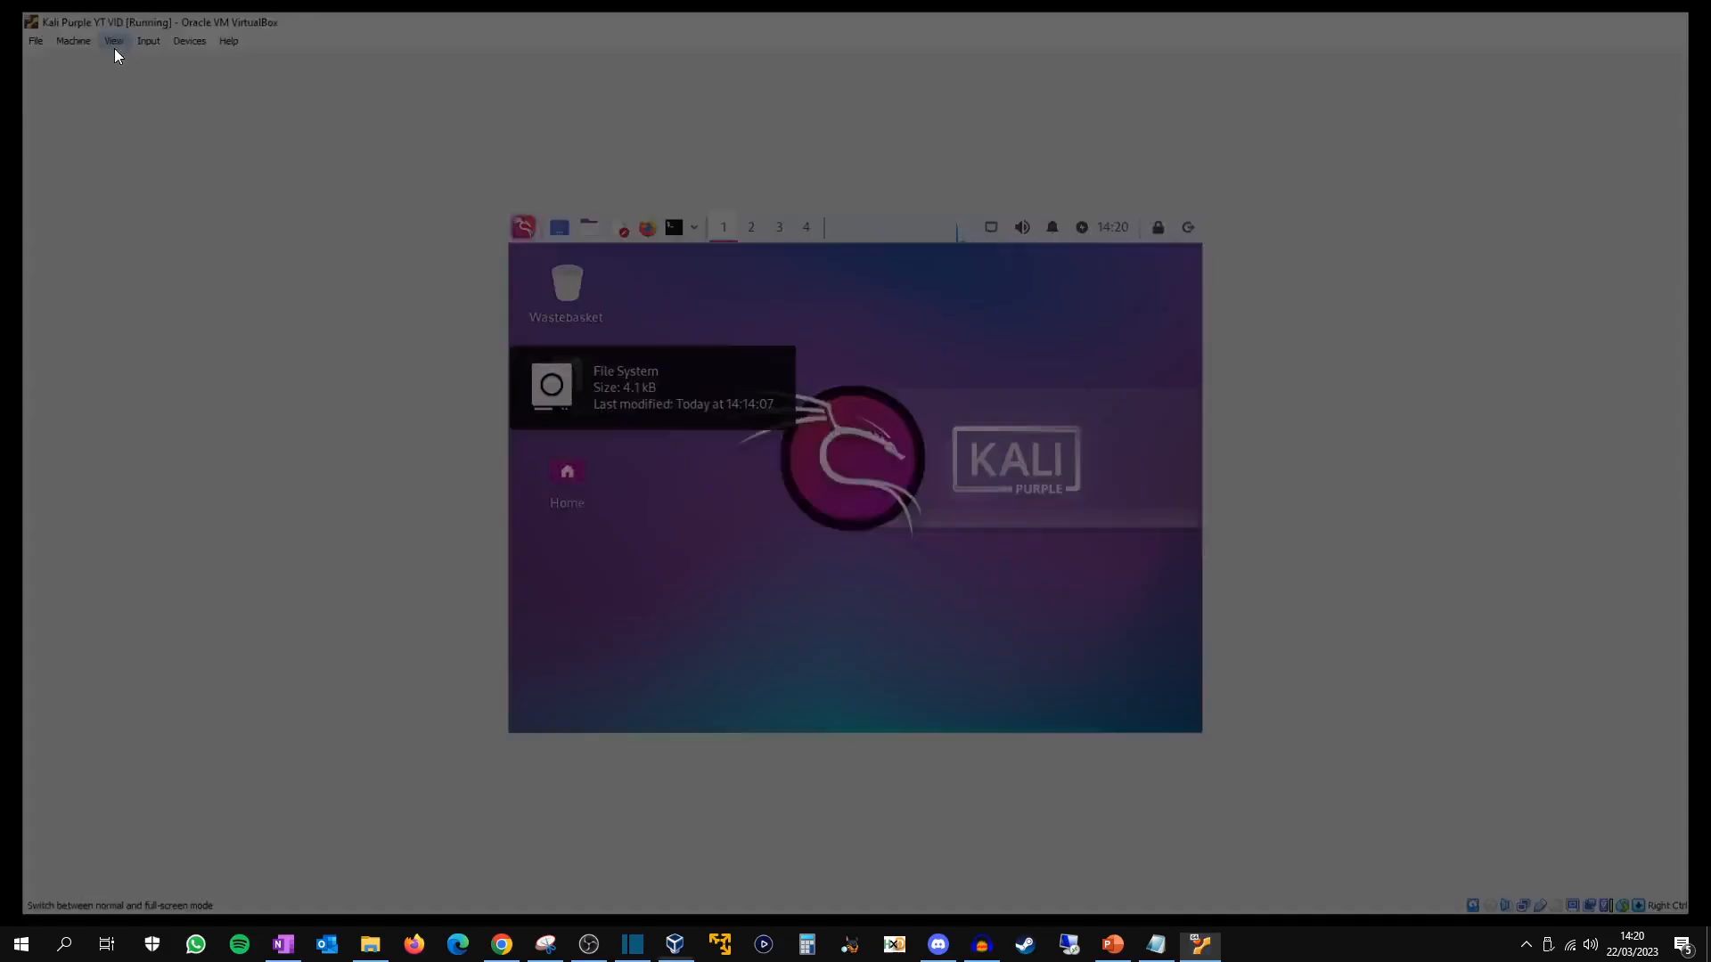
- Show the VM full screen and launch a terminal from the Kali top panel
left_click(113, 40)
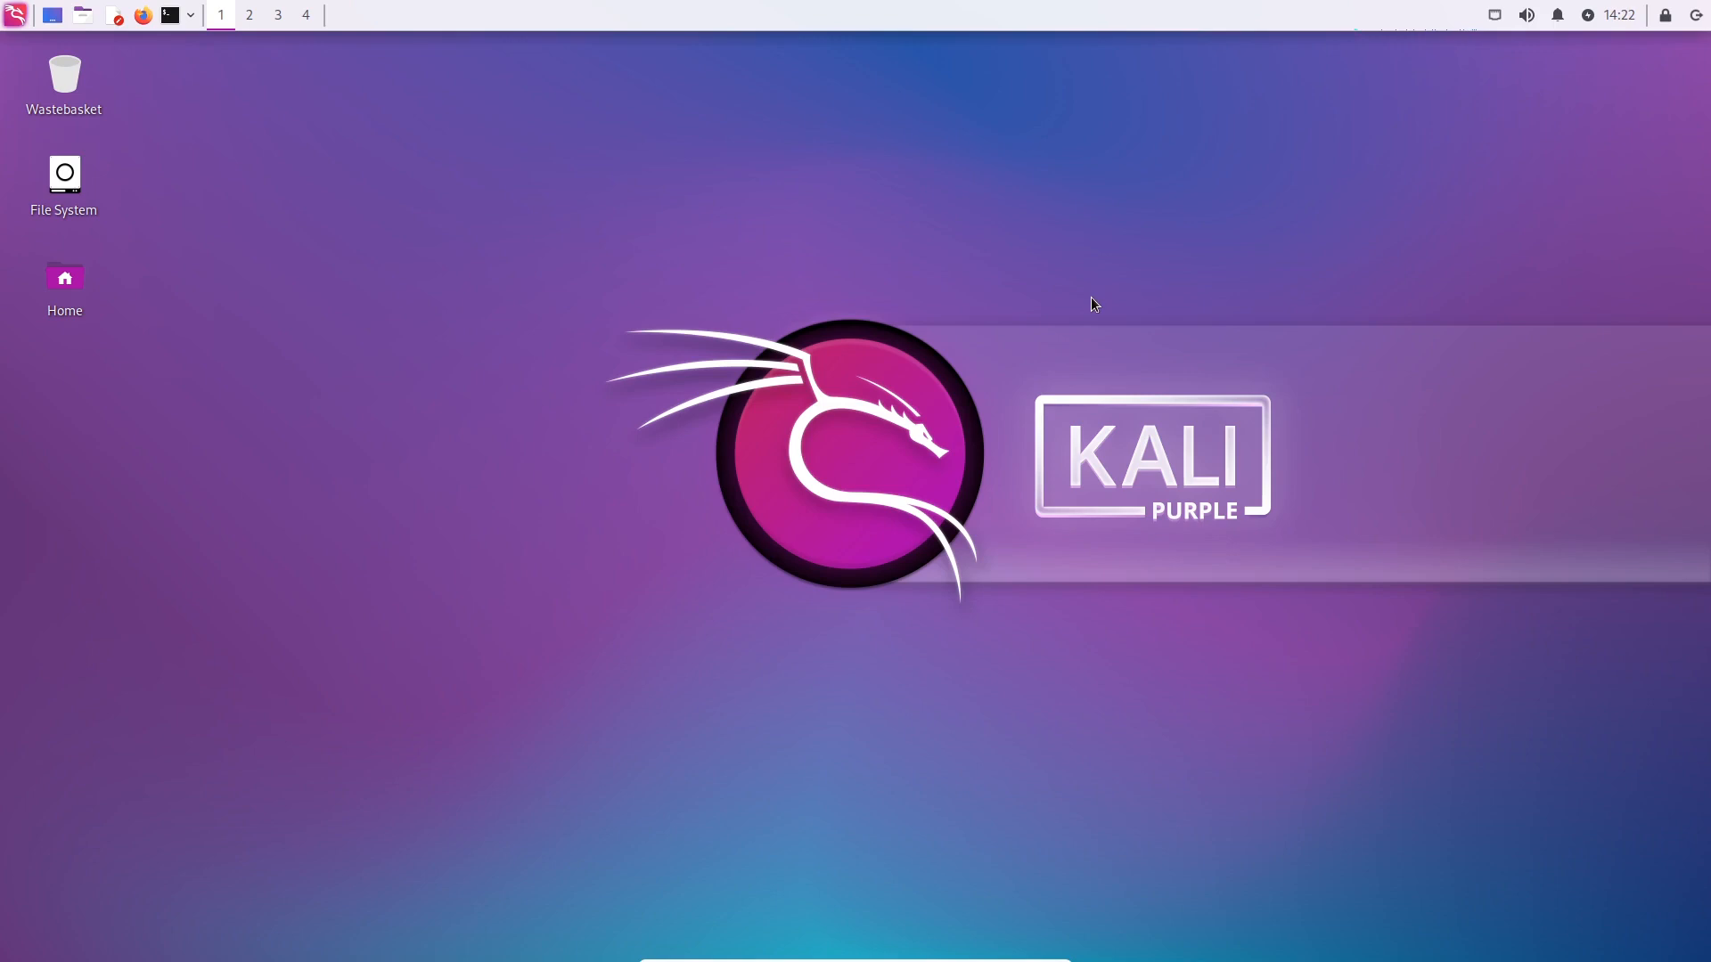
mouse_move(1018, 325)
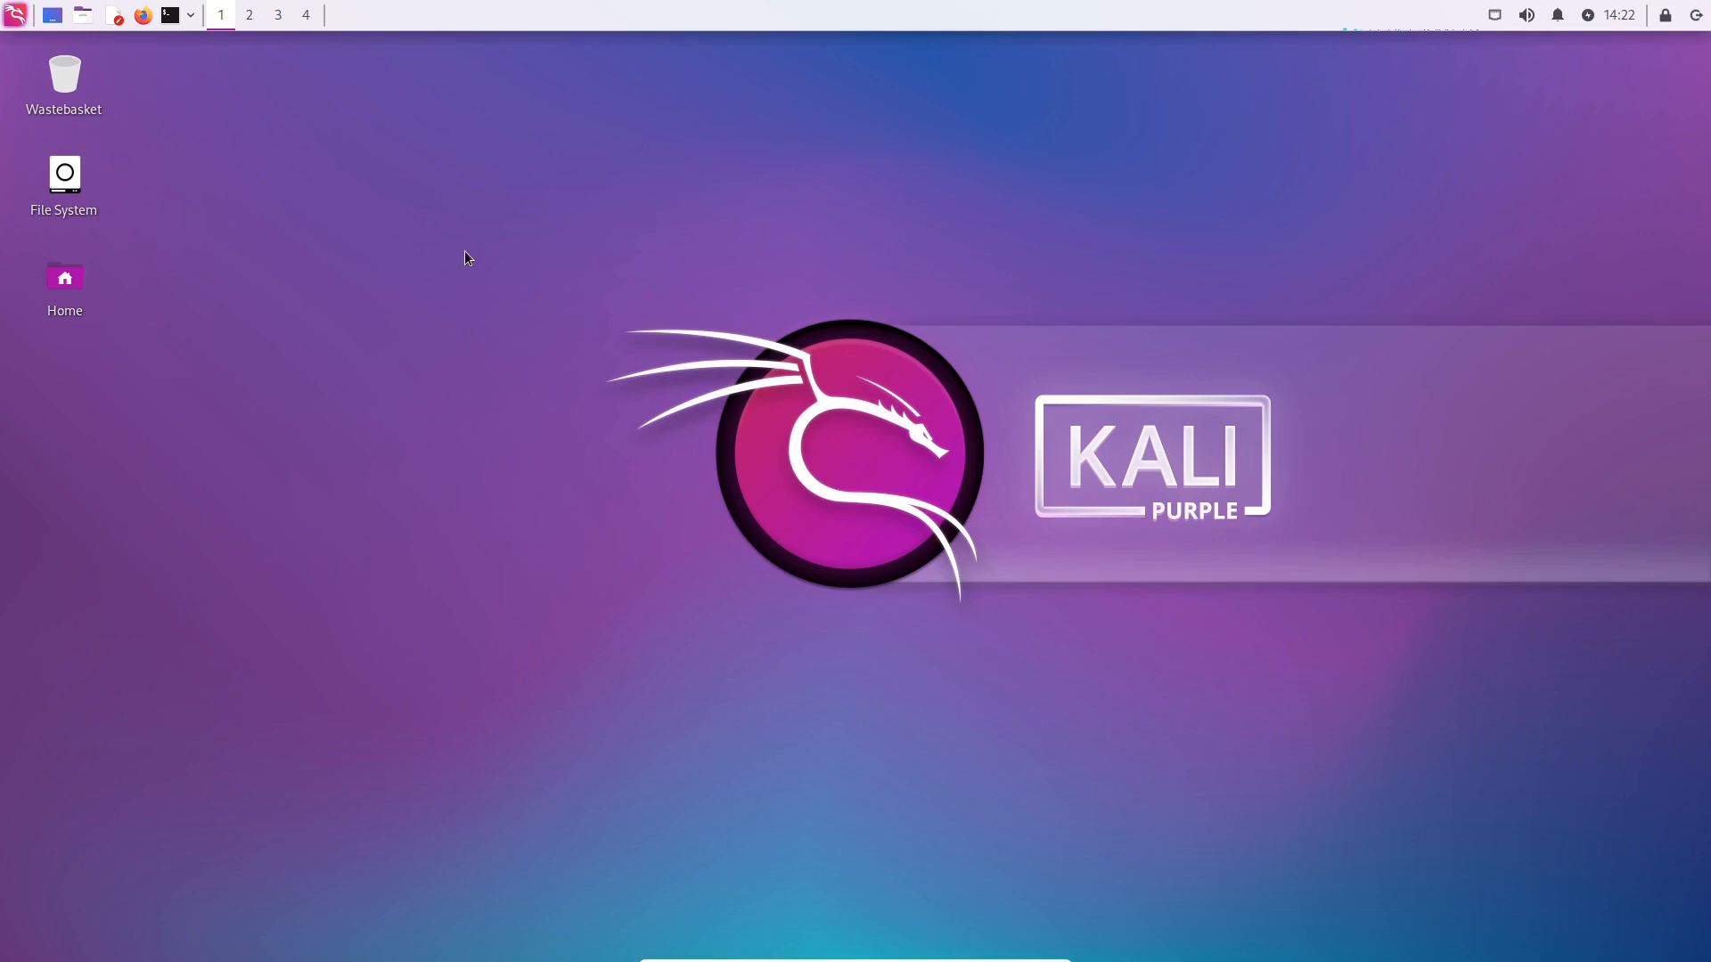
mouse_move(167, 15)
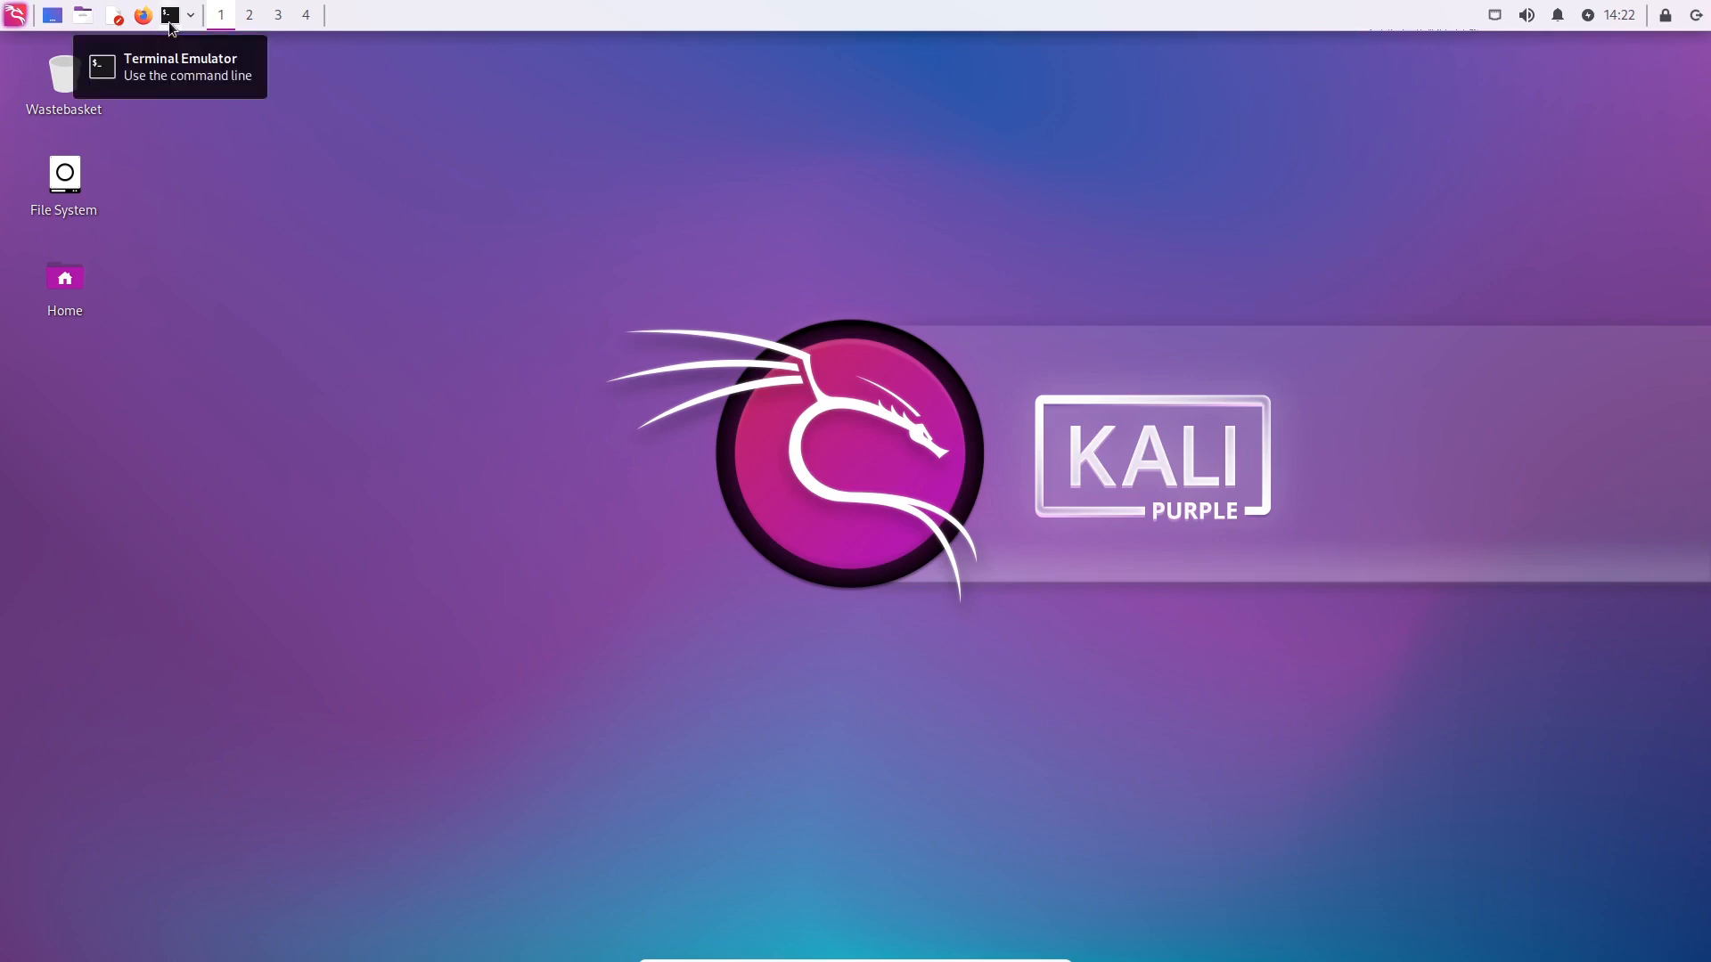
mouse_move(166, 15)
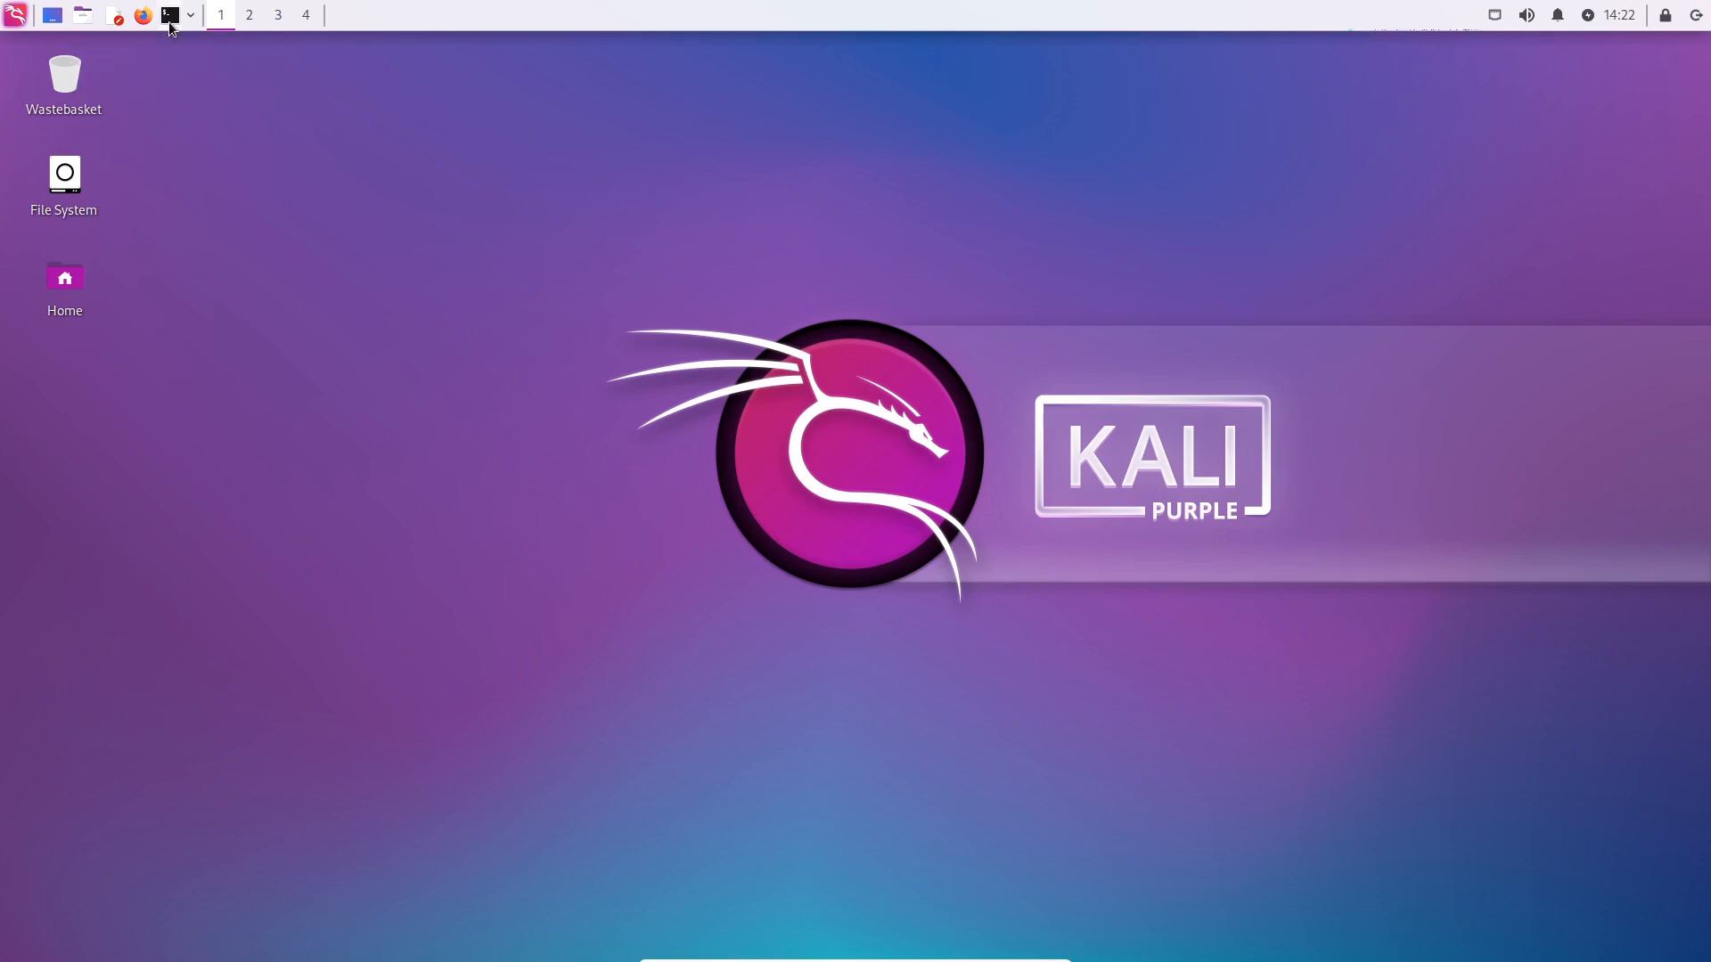
left_click(167, 15)
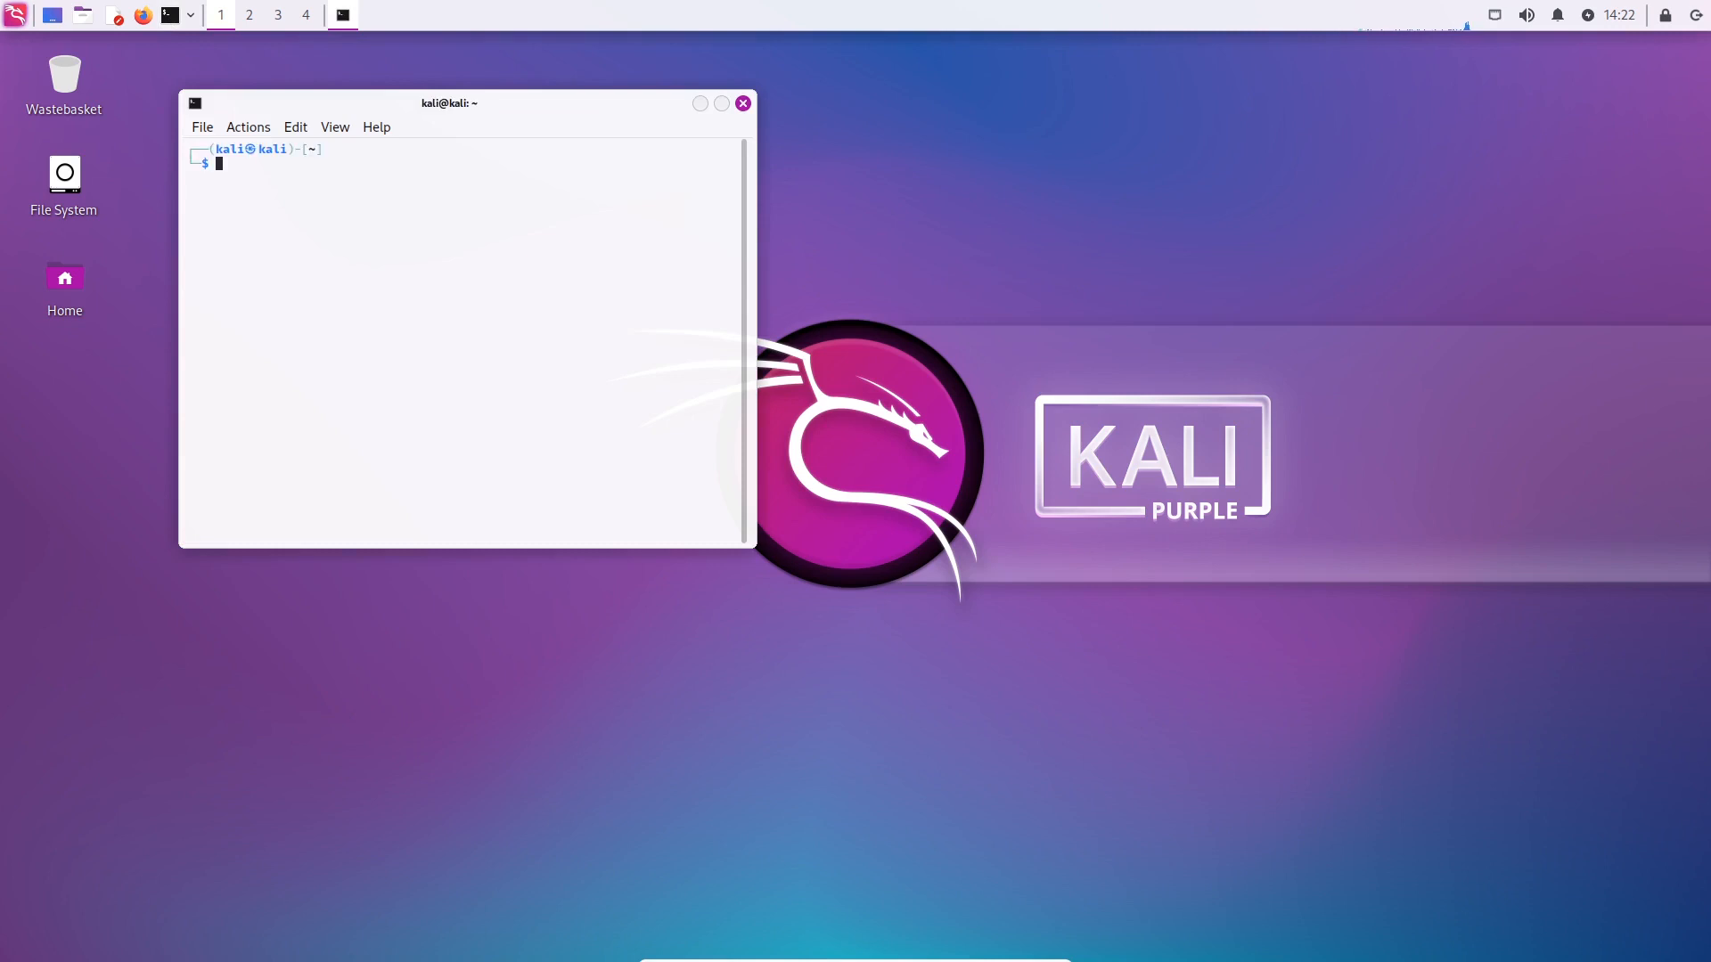
mouse_move(360, 198)
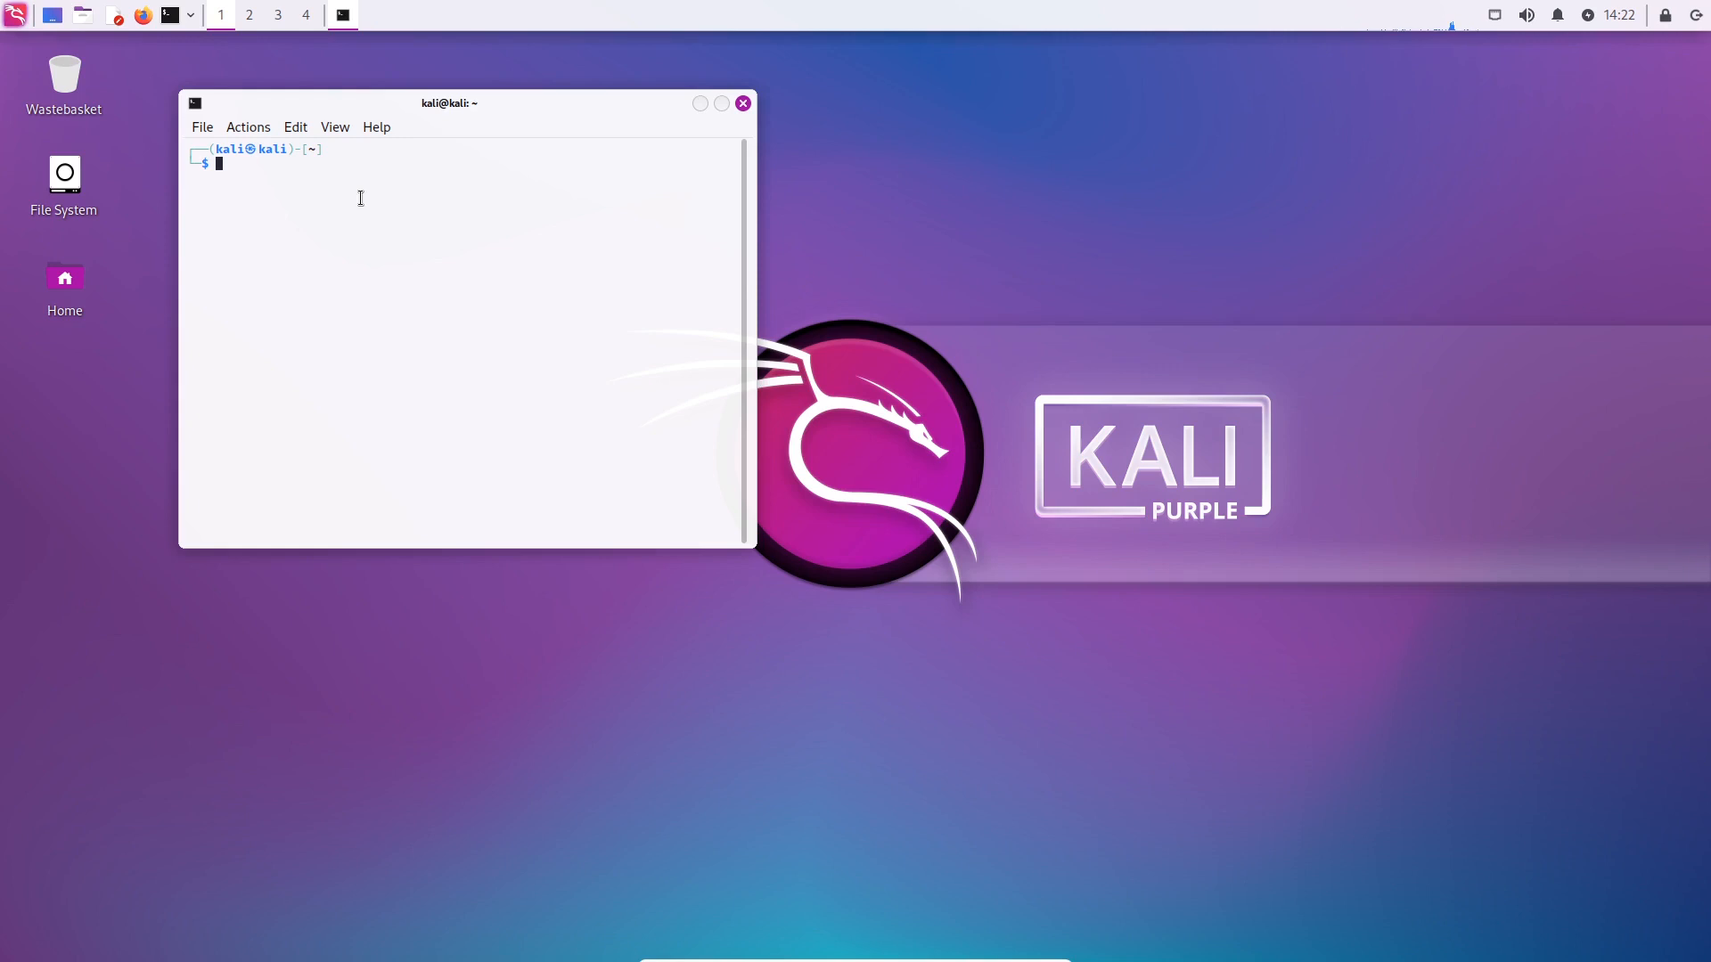
- Run sudo apt update and install linux-headers for the running kernel, entering the sudo password
type("sudo")
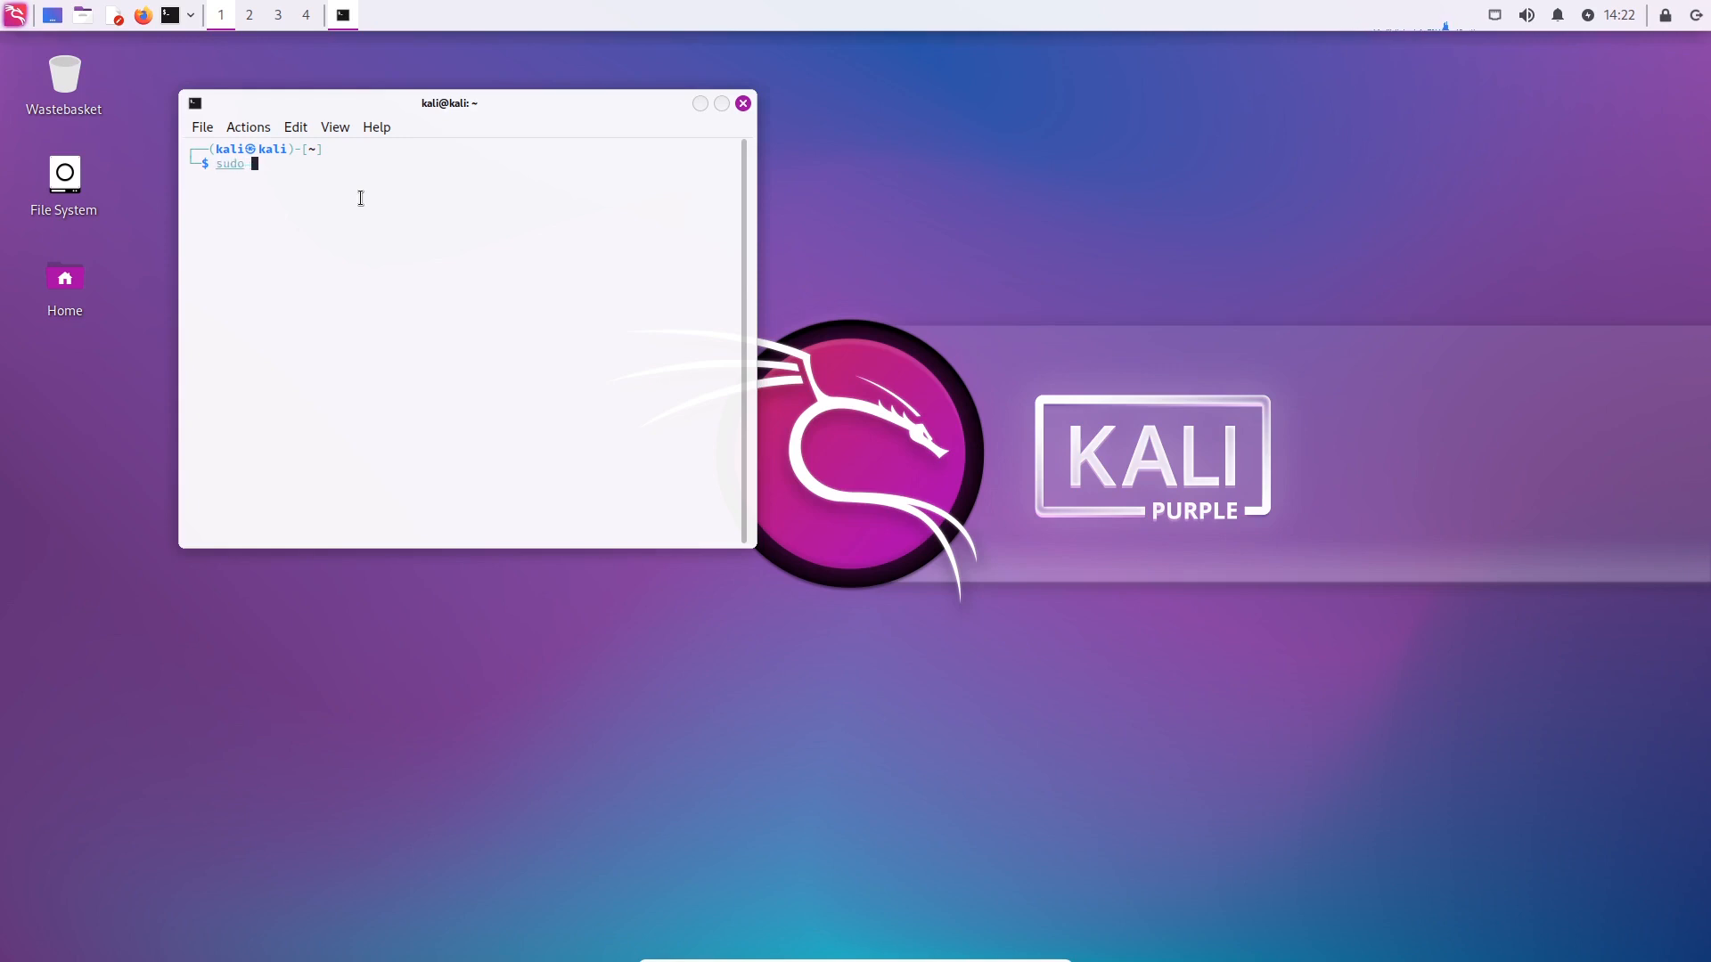
type("apt")
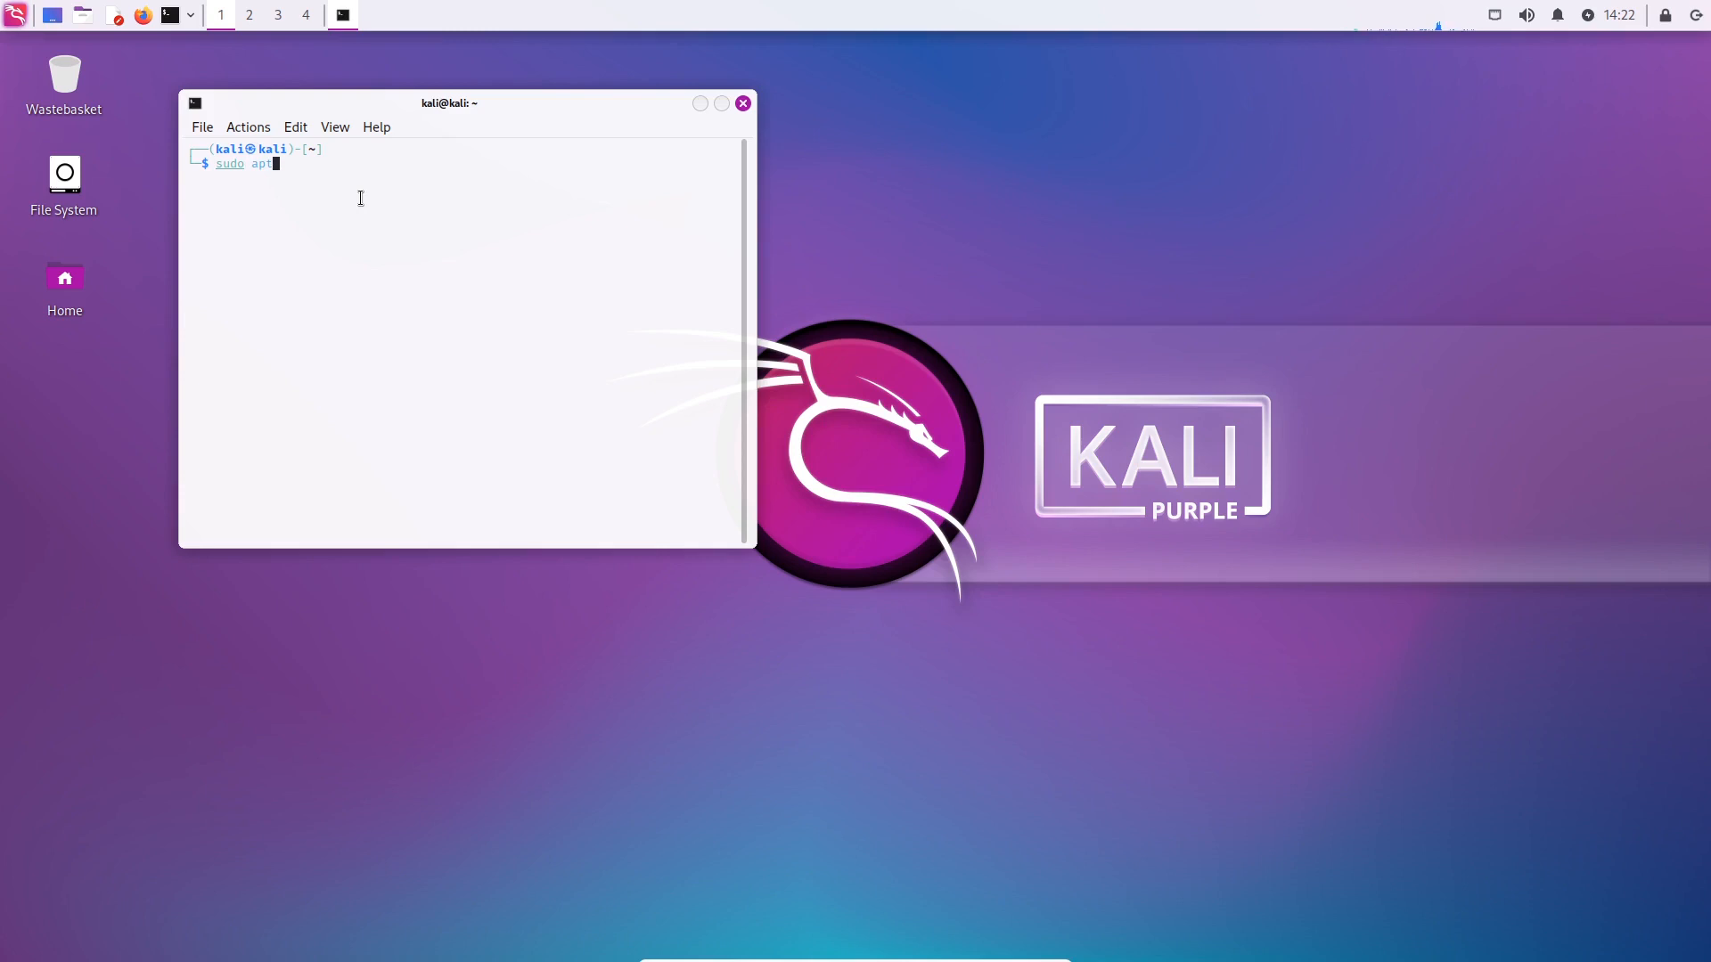
key("Return")
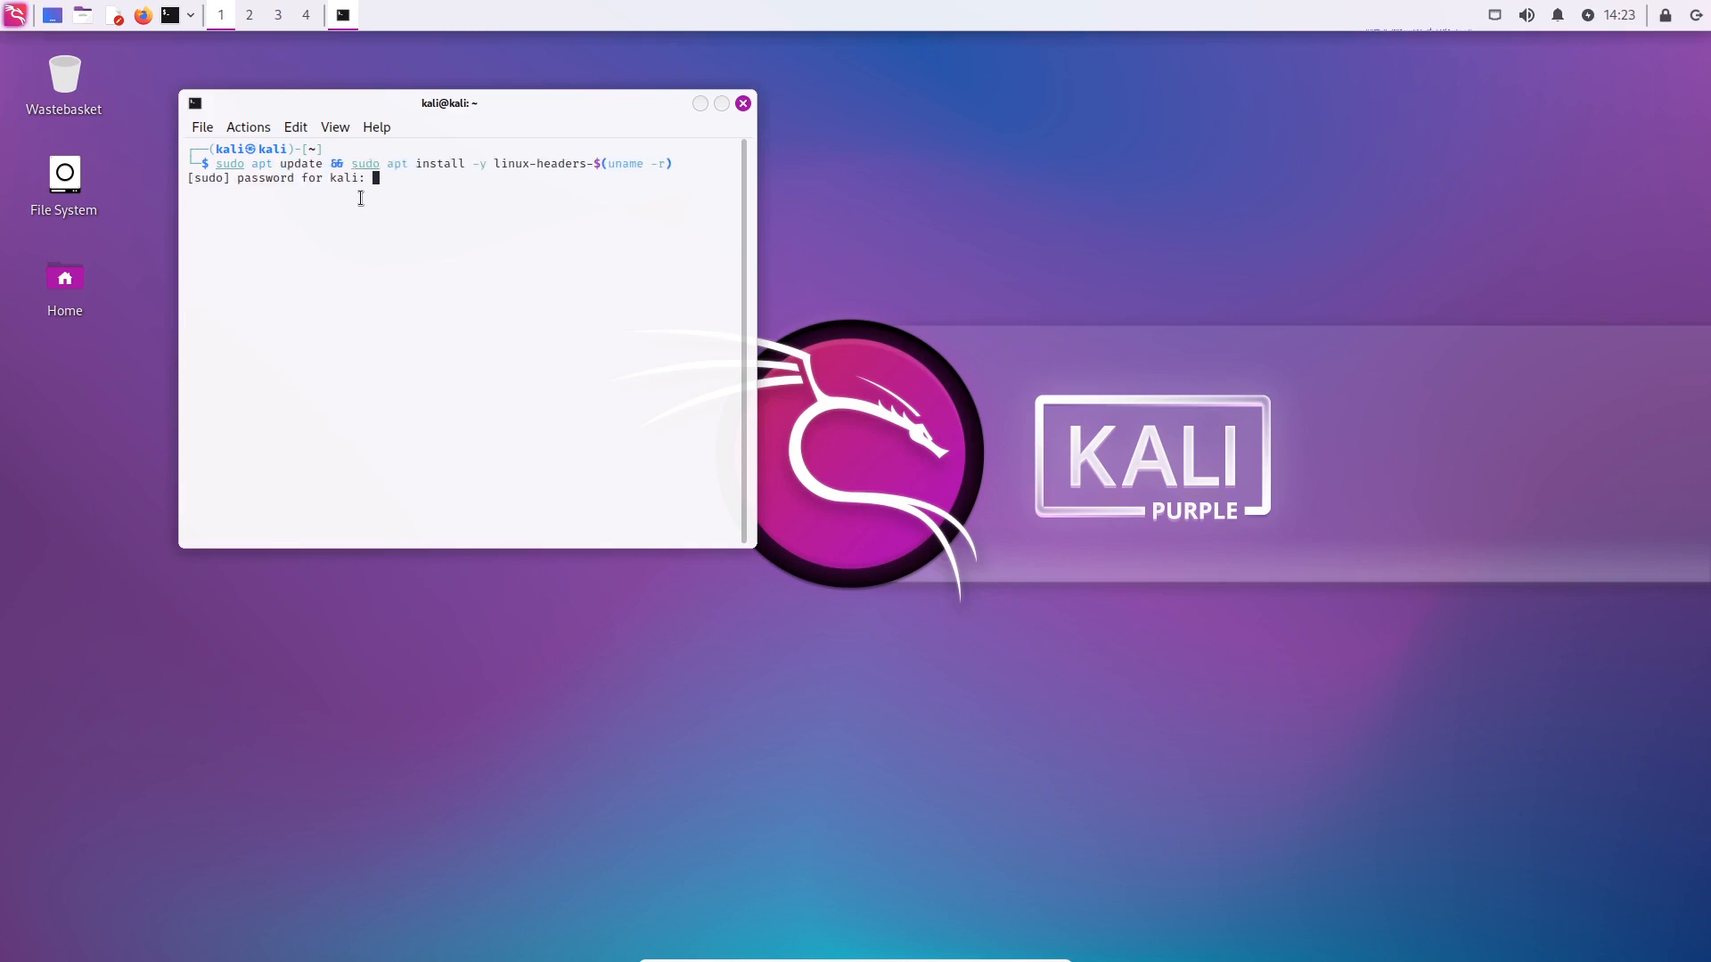
key("Return")
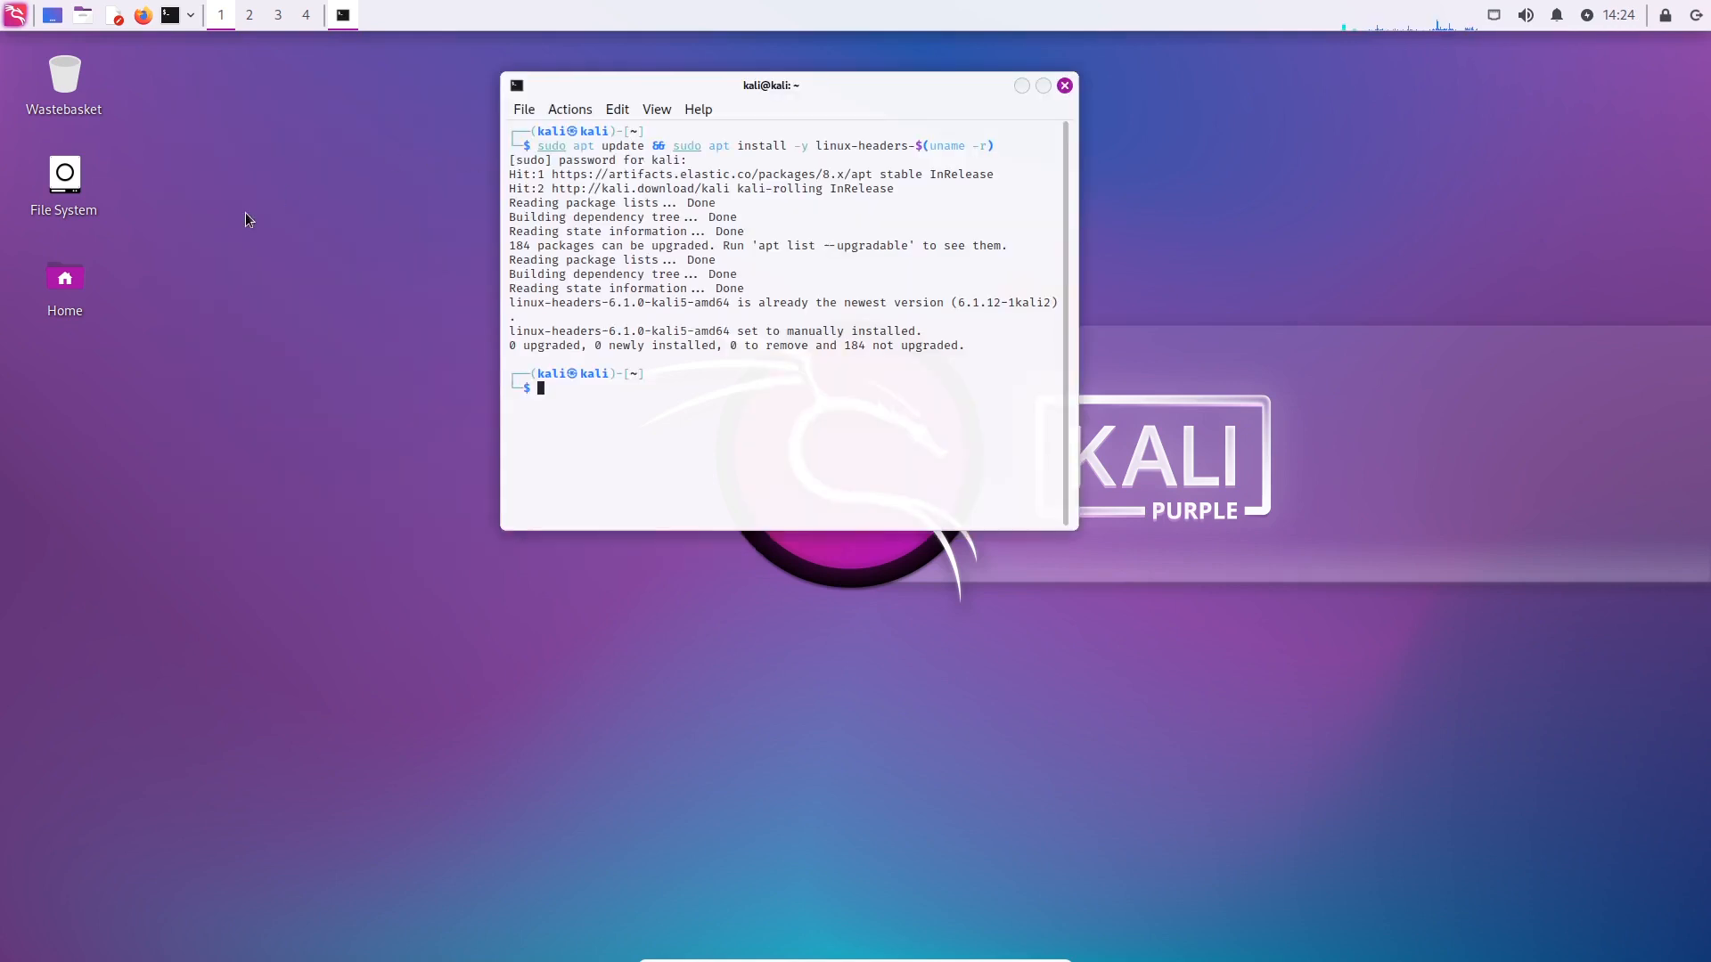
mouse_move(656, 652)
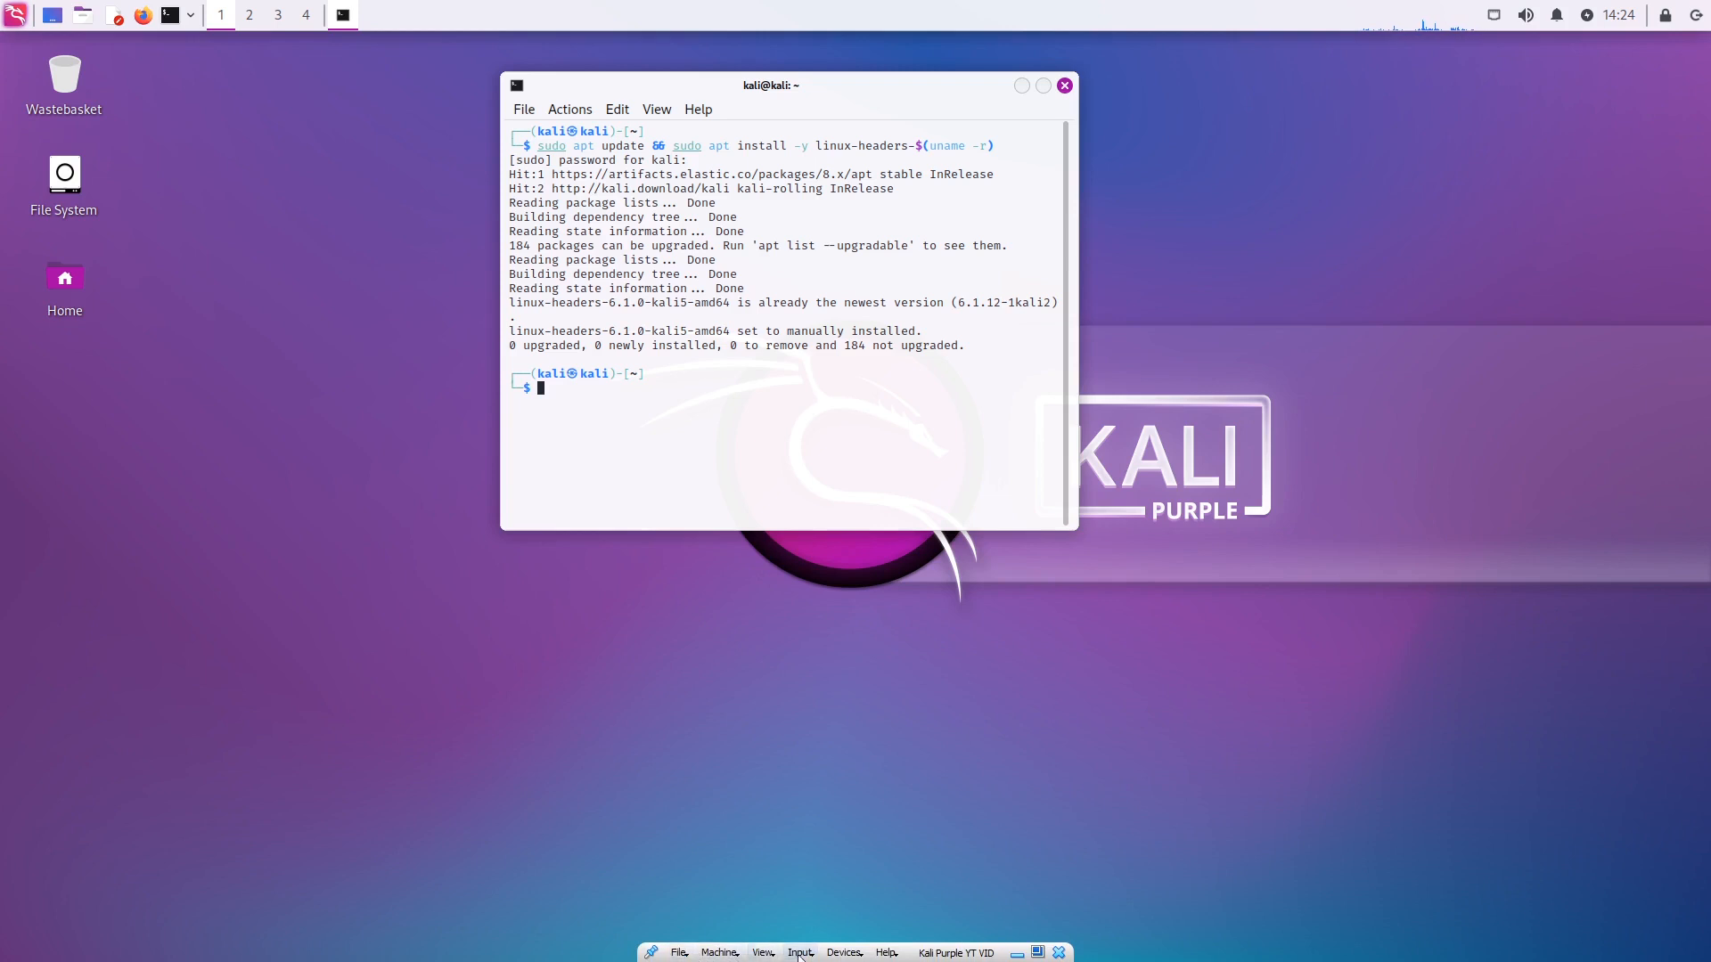
- Insert the Guest Additions CD image from the VM's Devices menu
left_click(845, 953)
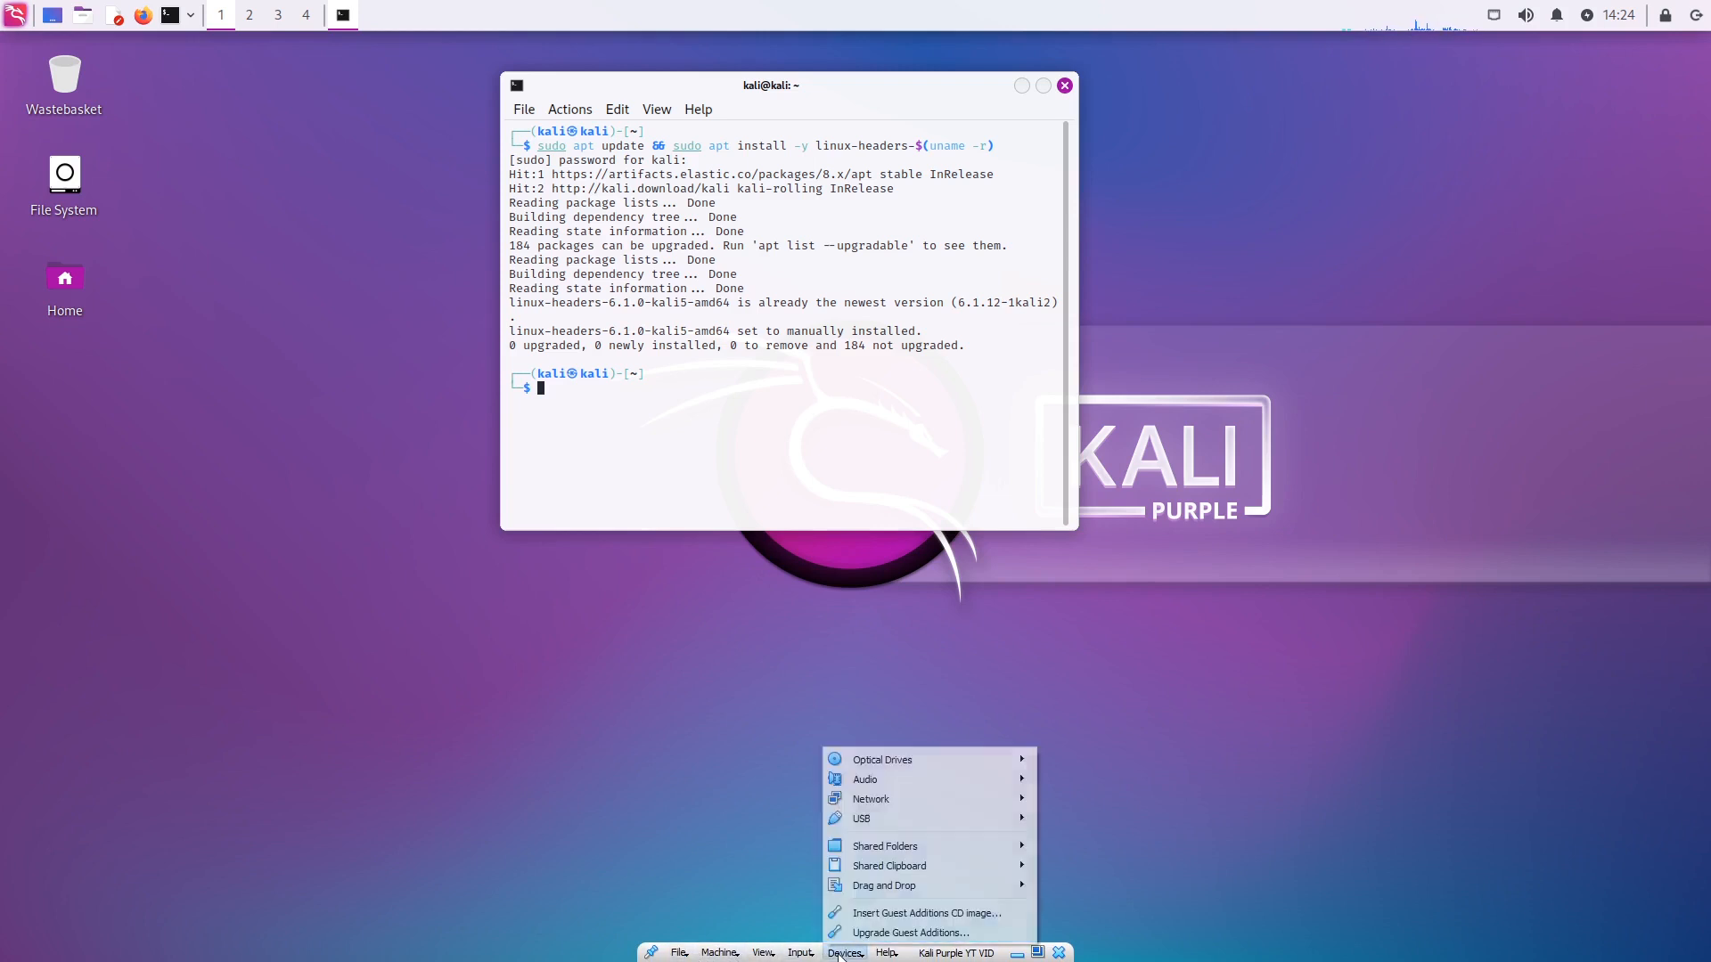
mouse_move(924, 913)
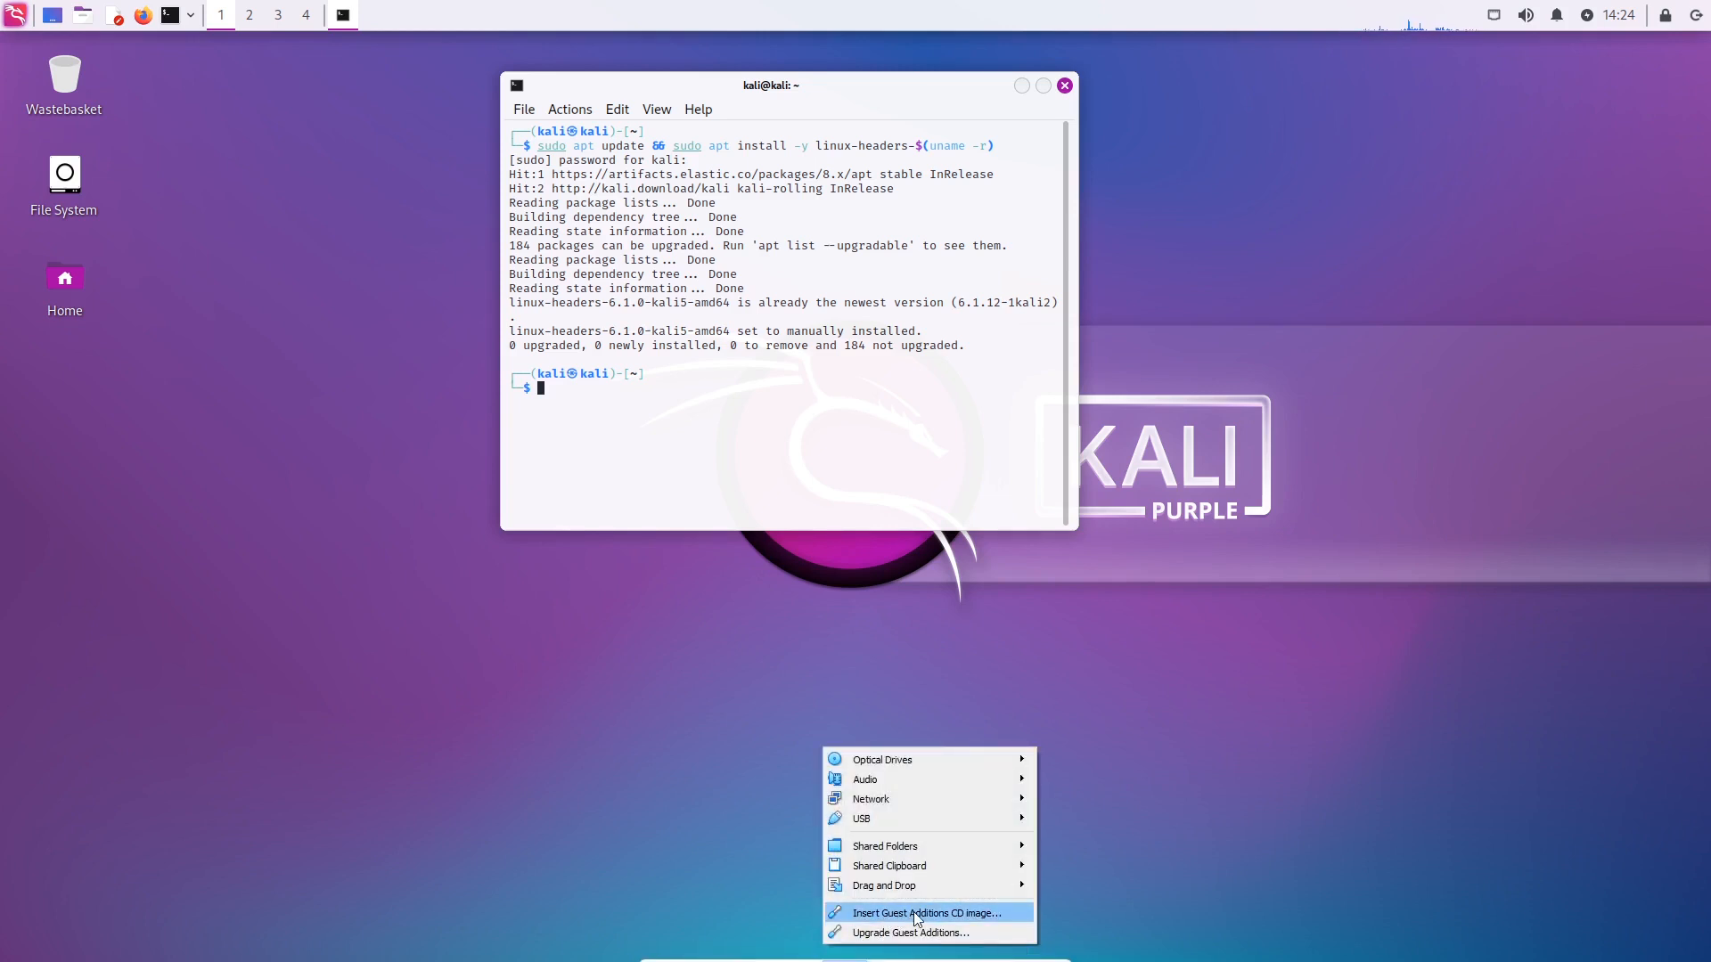
left_click(920, 912)
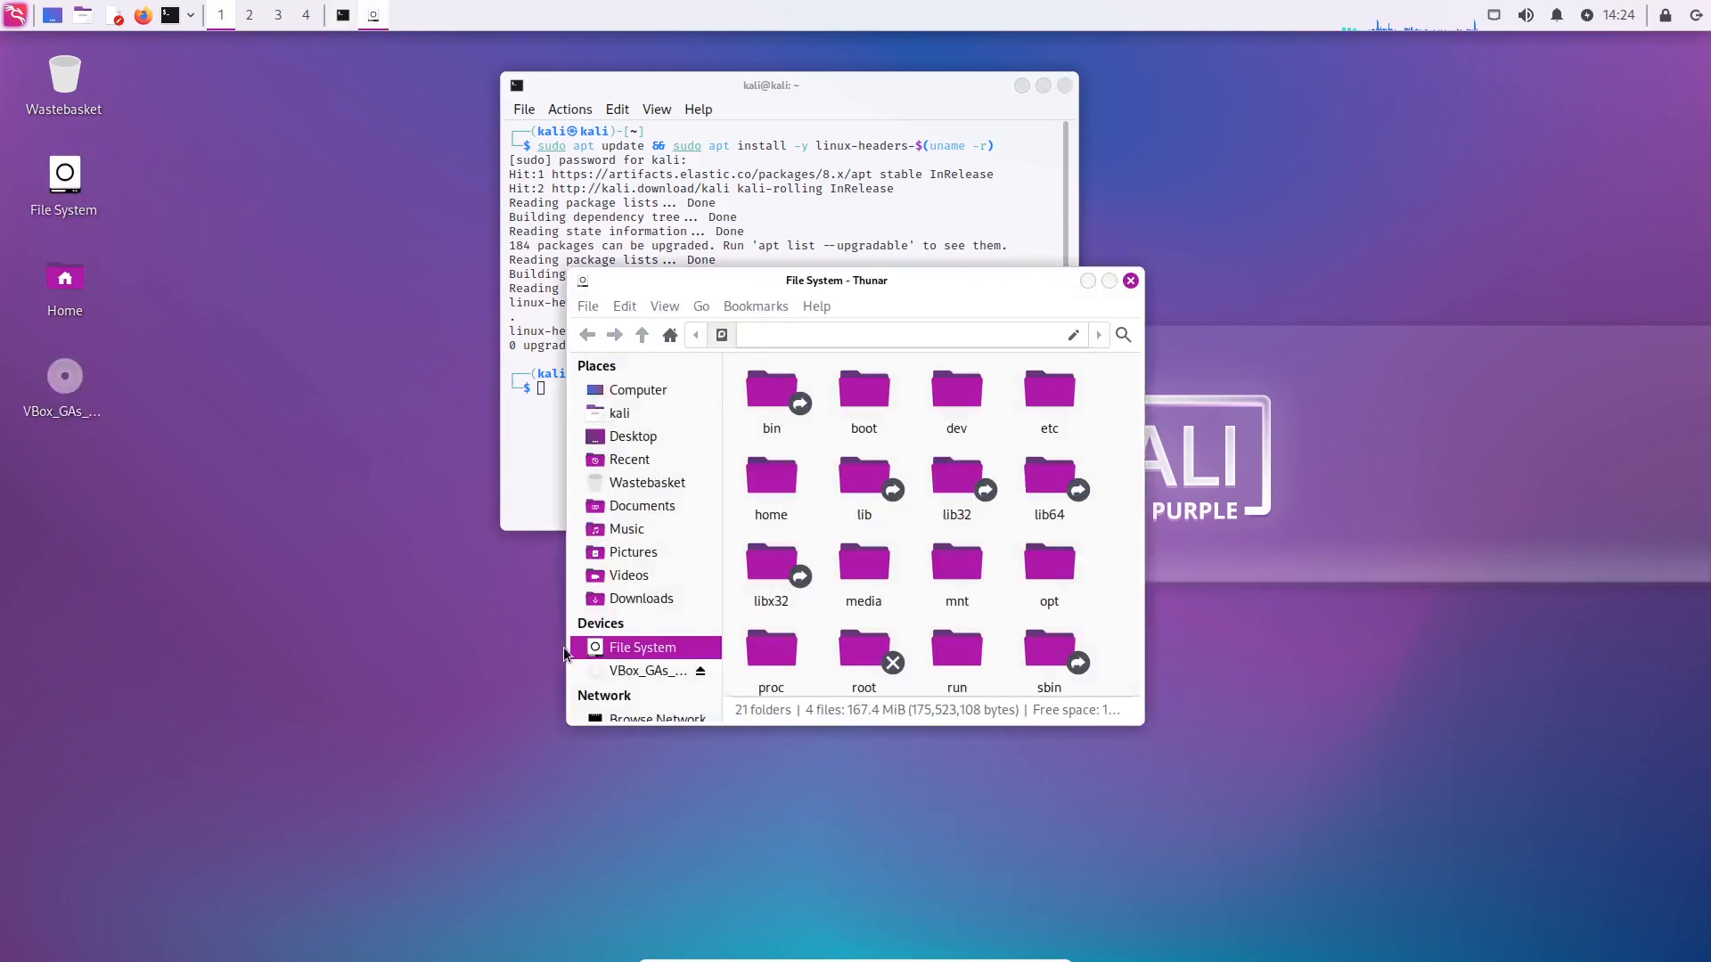
- Copy all files from the VBox_GAs disc into the Downloads folder in Thunar
right_click(644, 670)
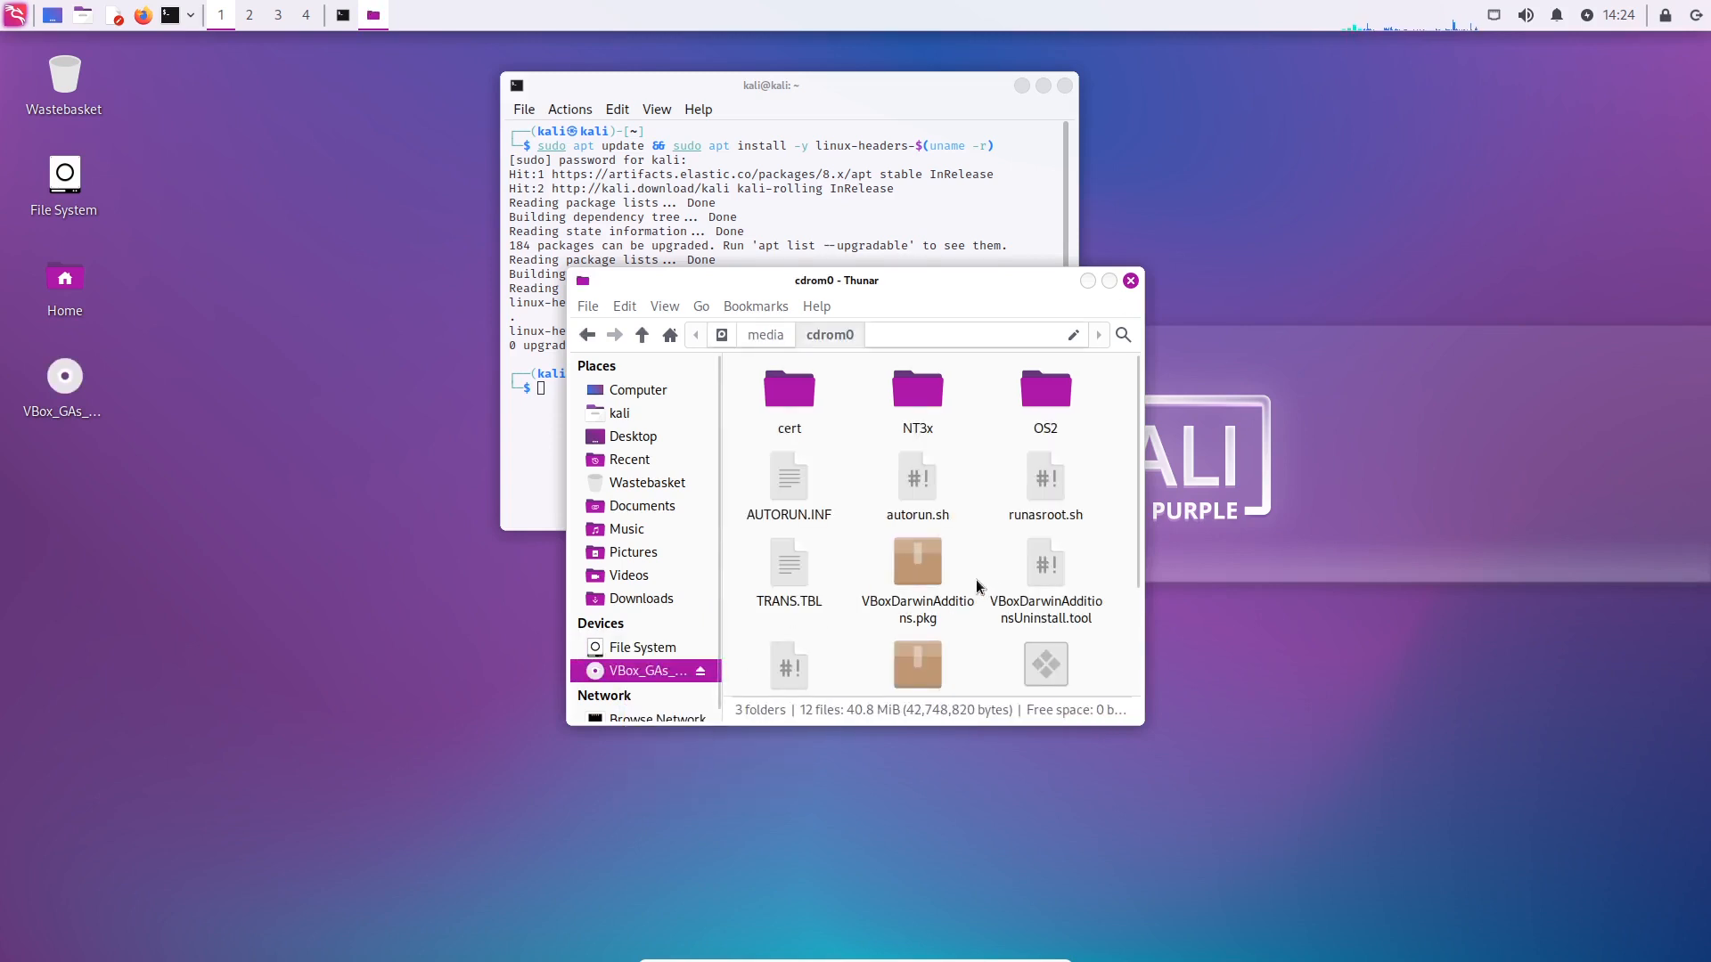
mouse_move(1005, 412)
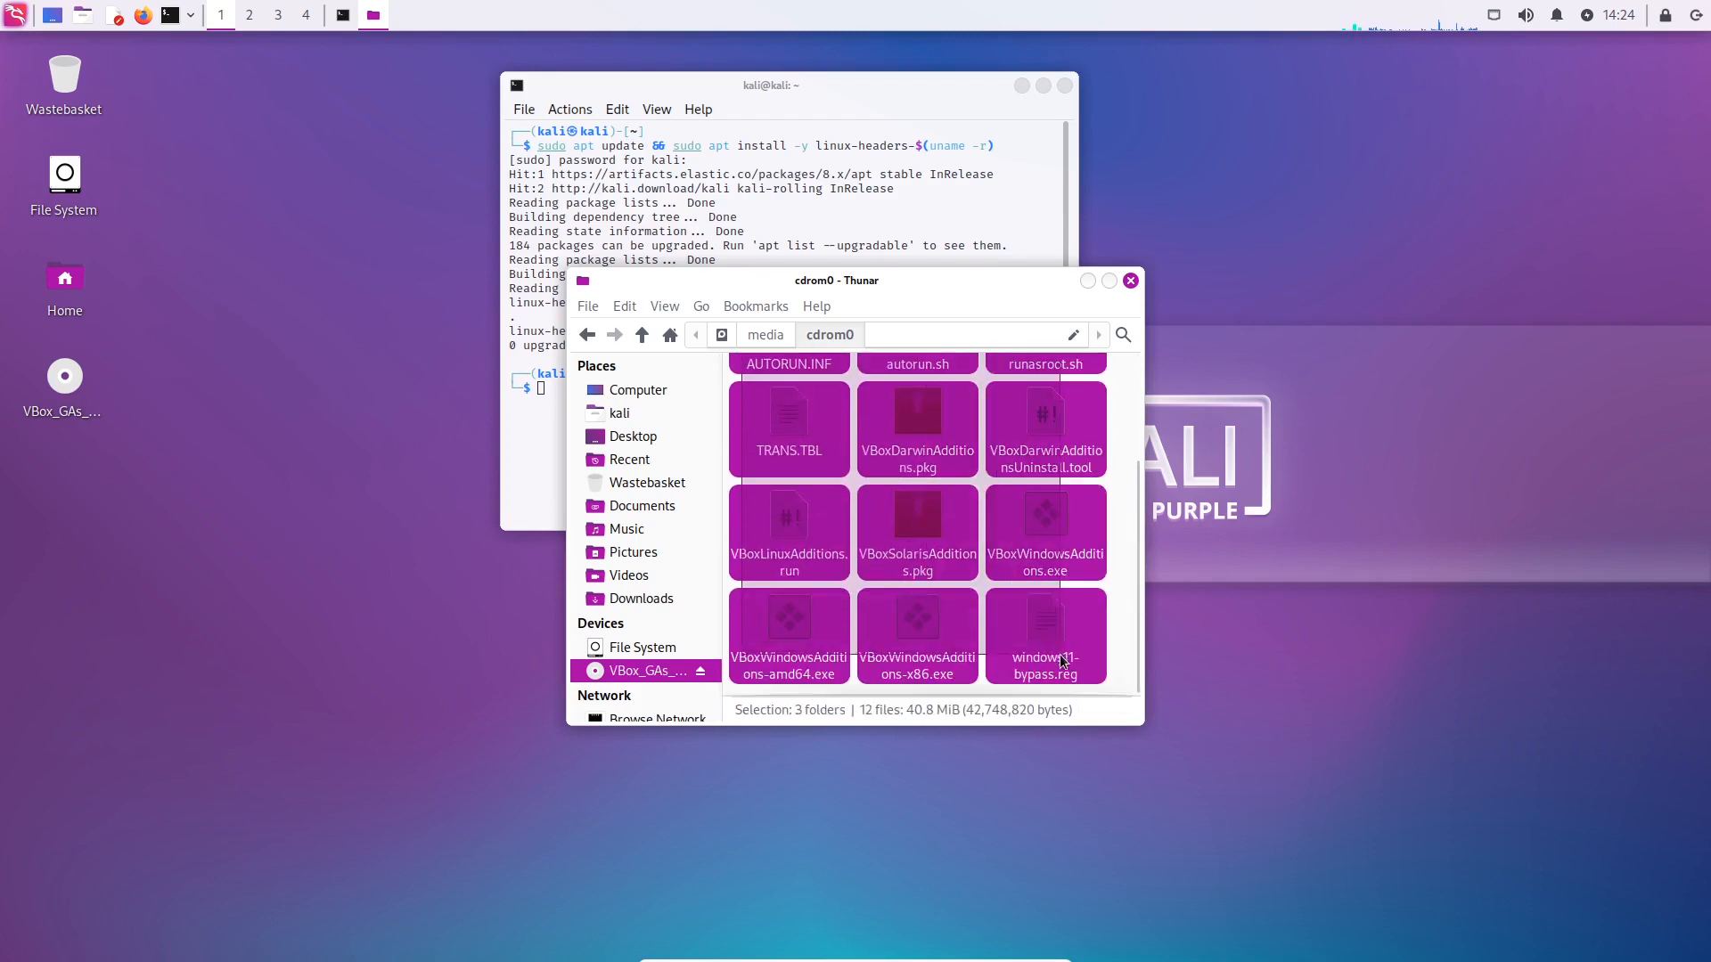
right_click(1044, 636)
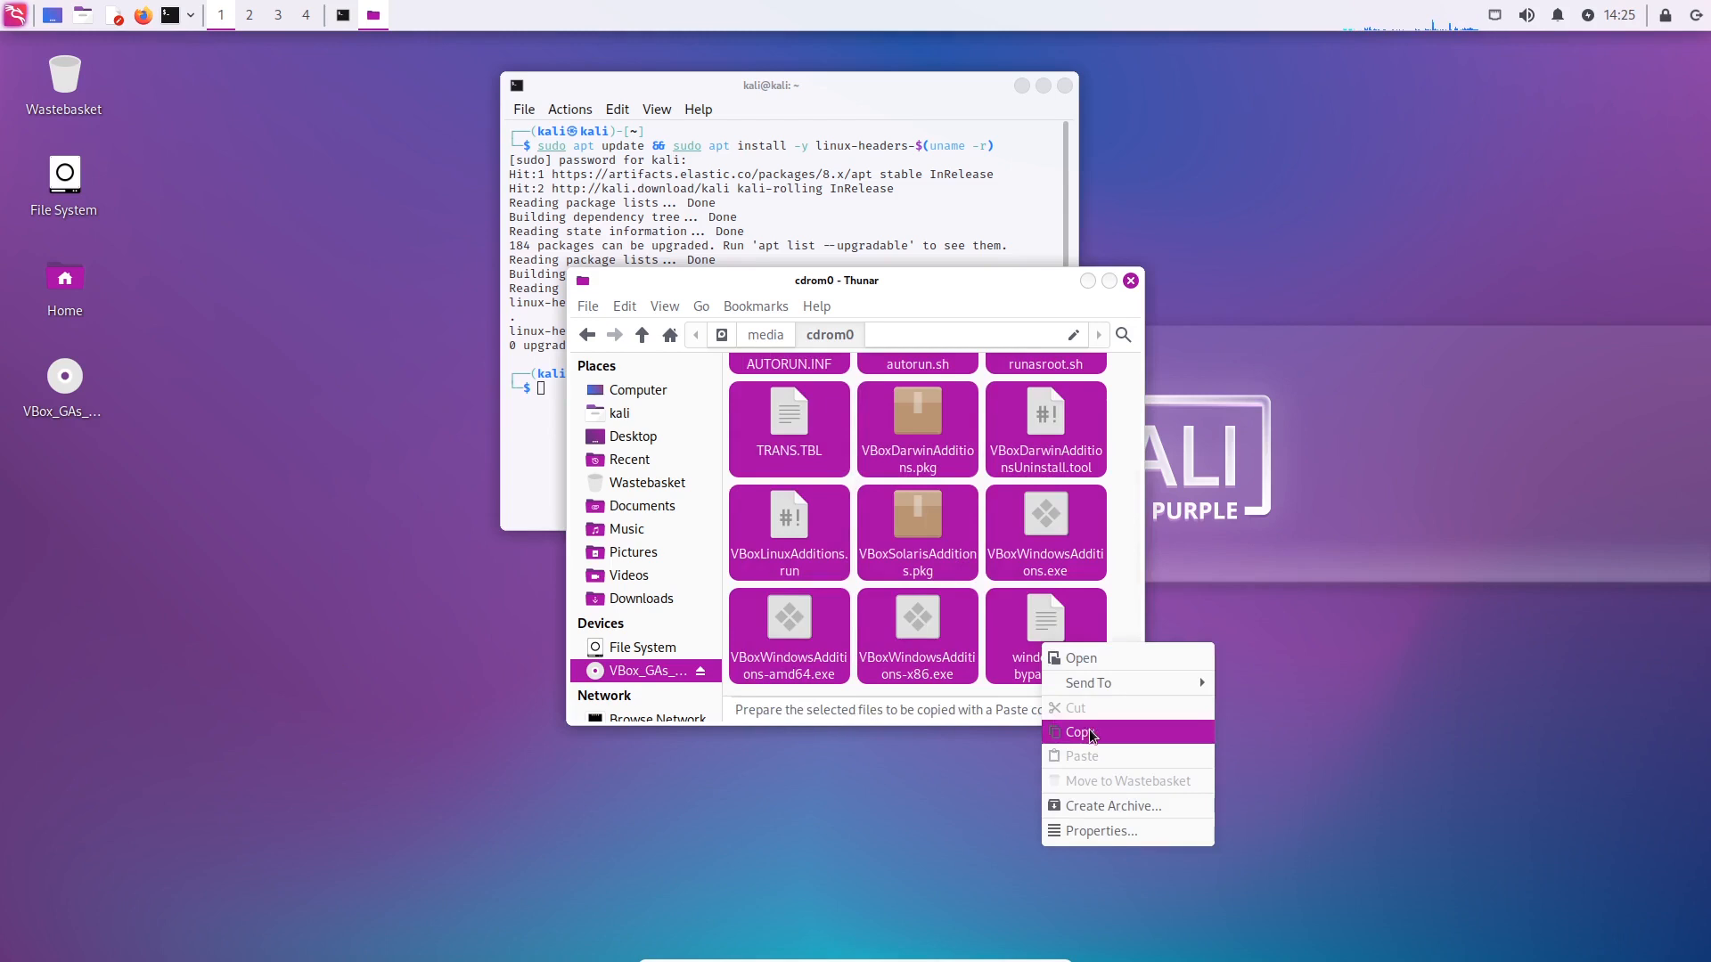
left_click(1079, 731)
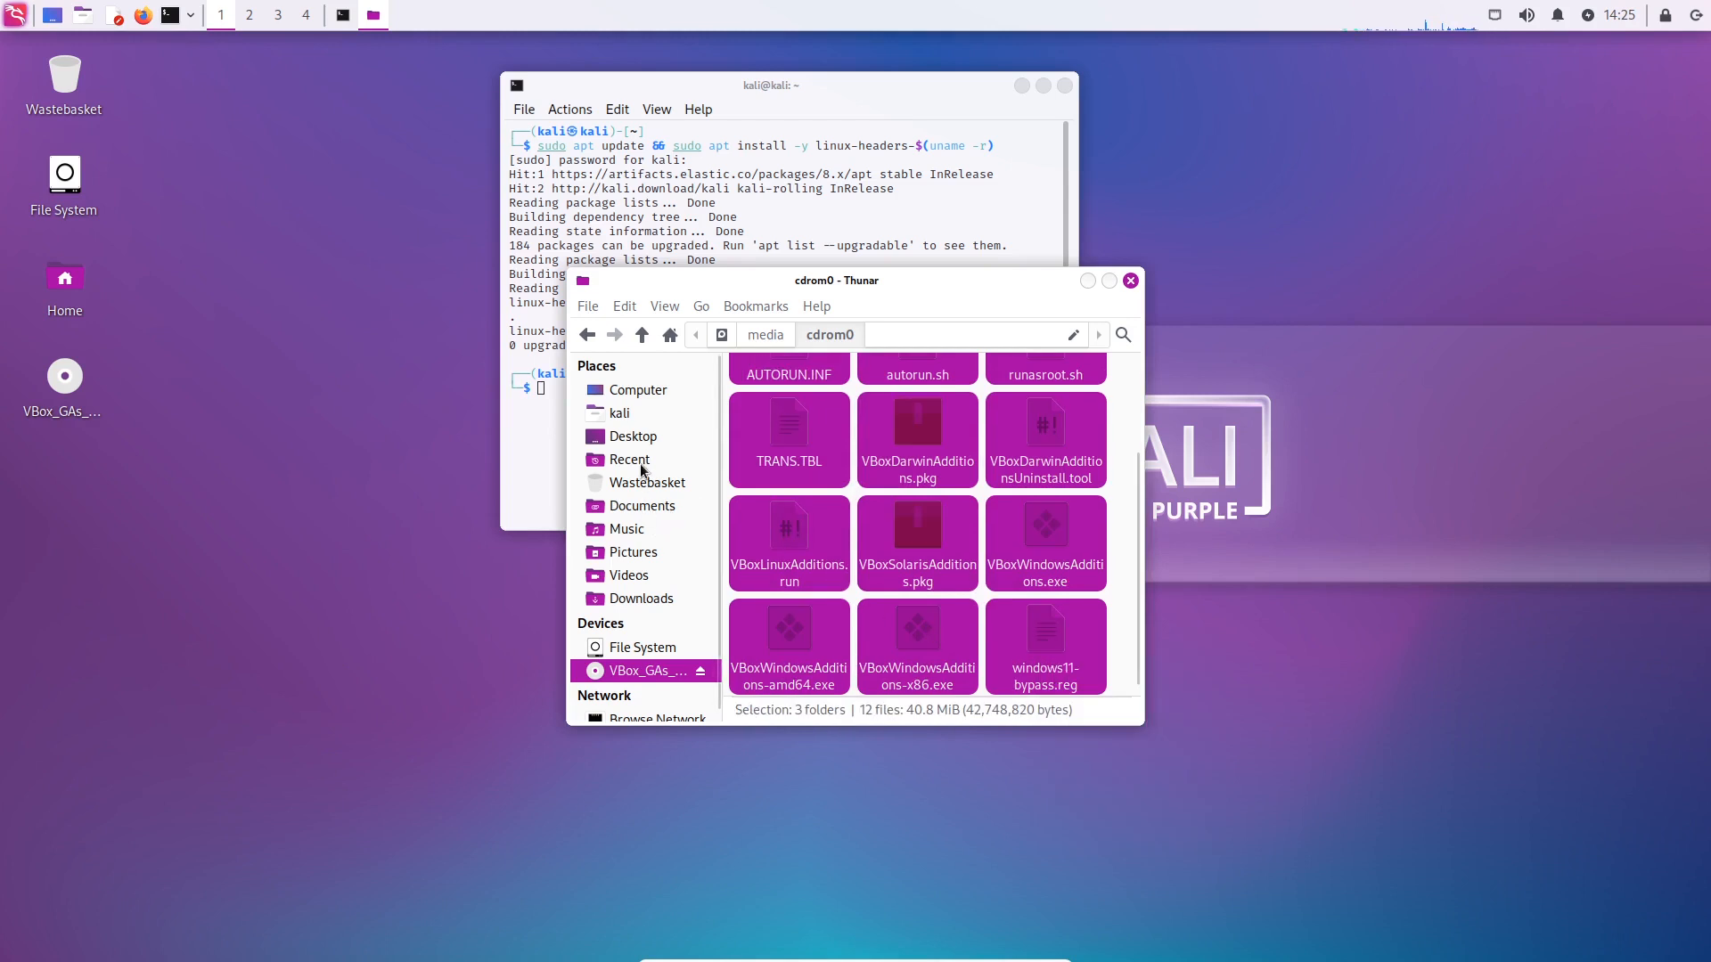
left_click(642, 598)
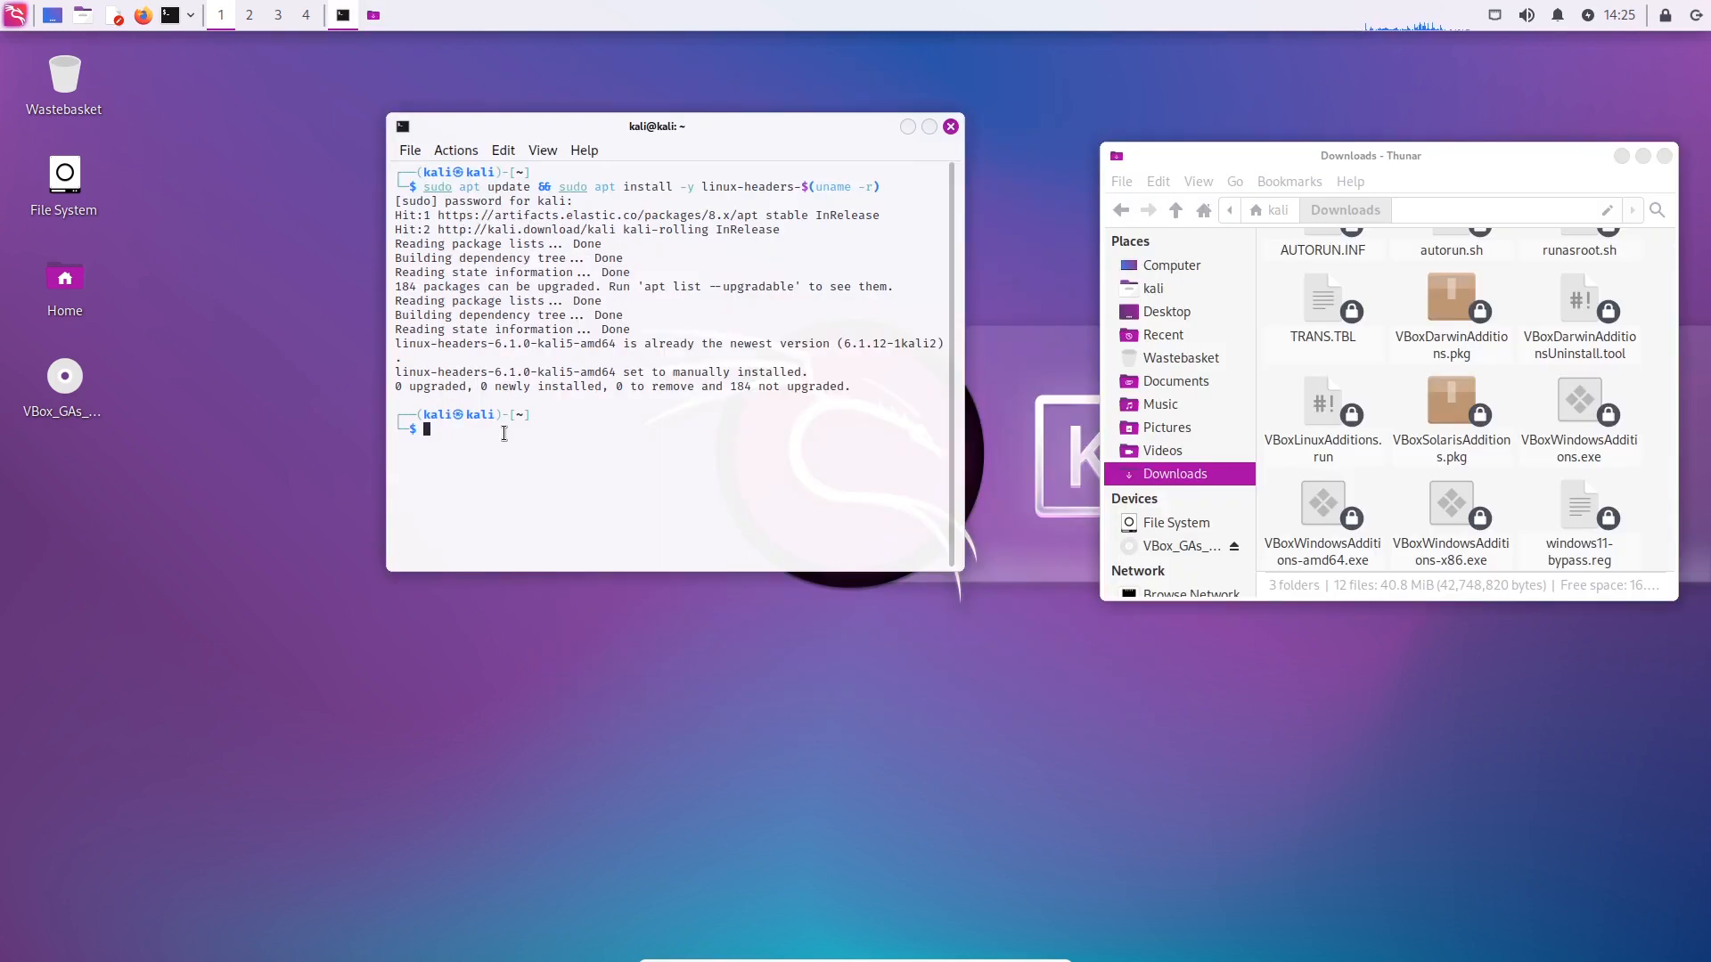
- Change into ~/Downloads and list the copied Guest Additions files
type("cd")
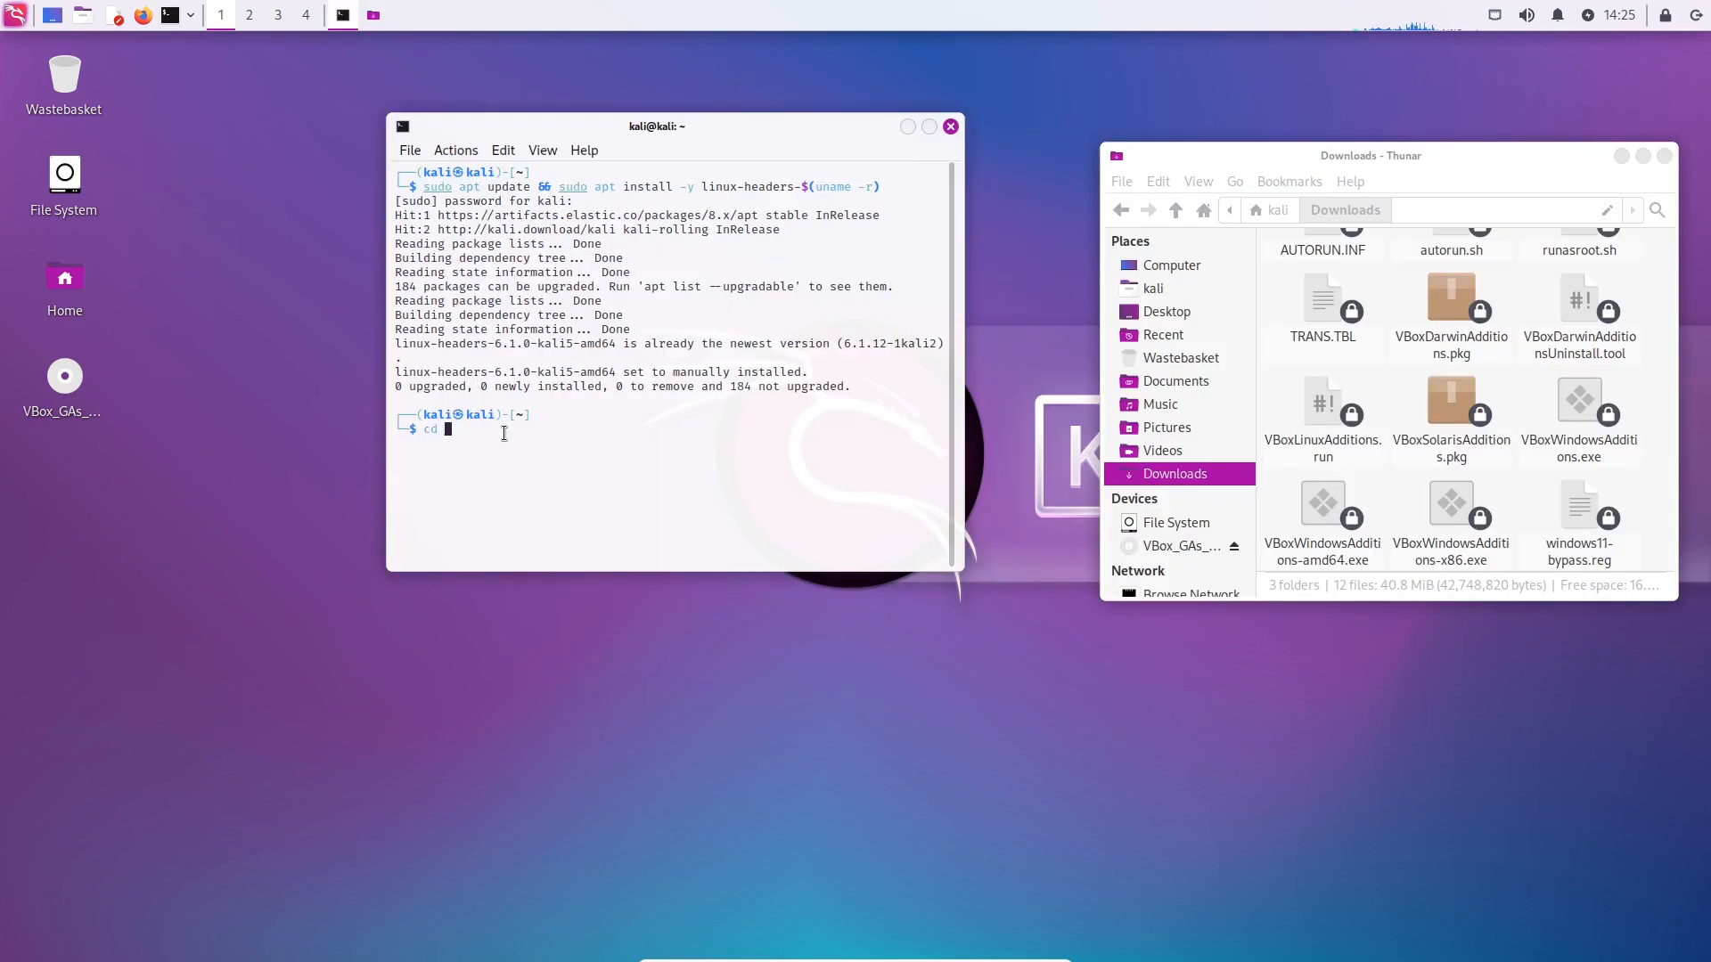
type("Download")
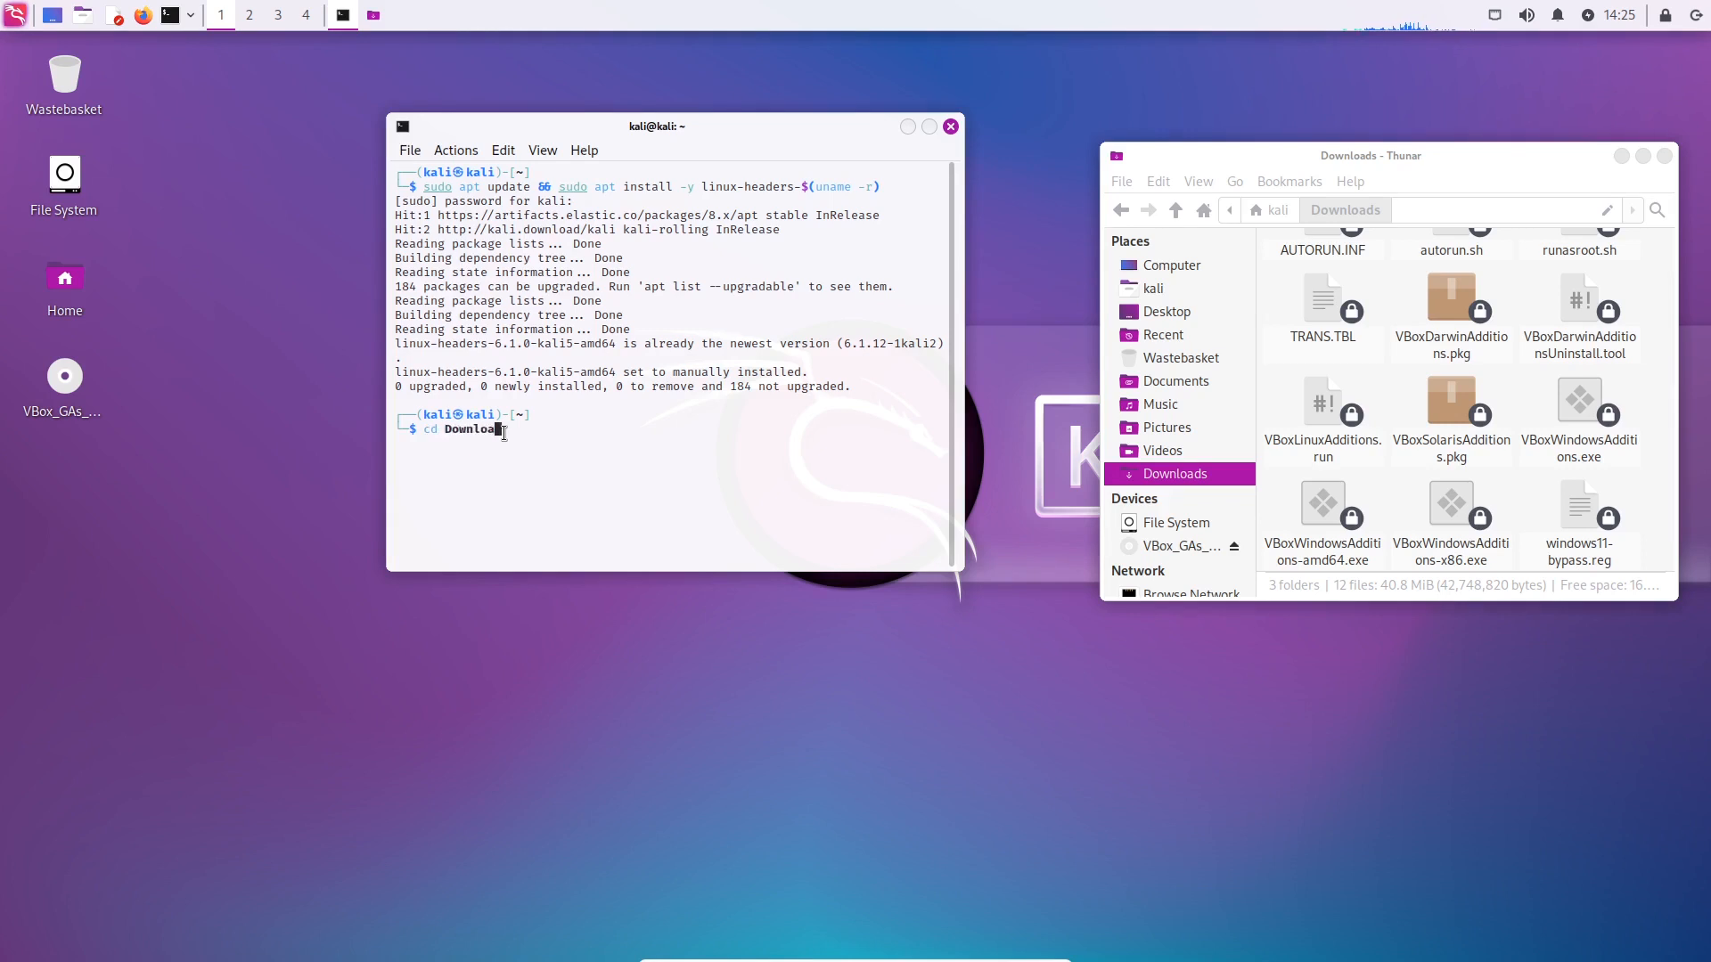
key("Return")
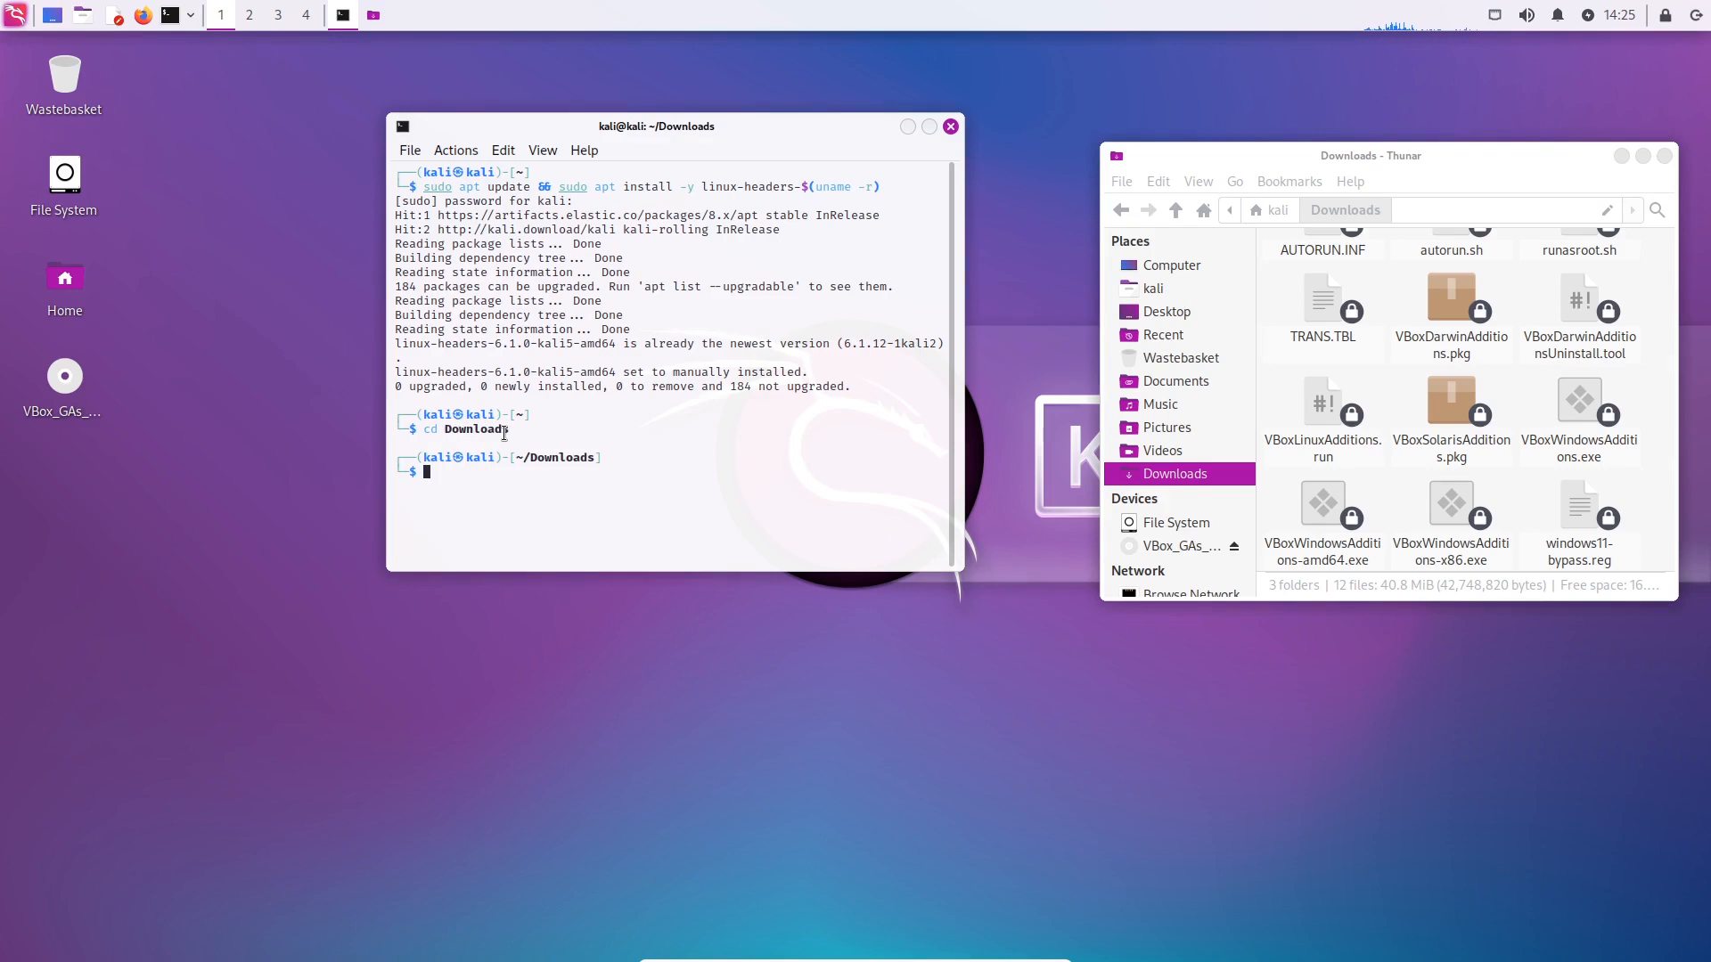
type("lsa")
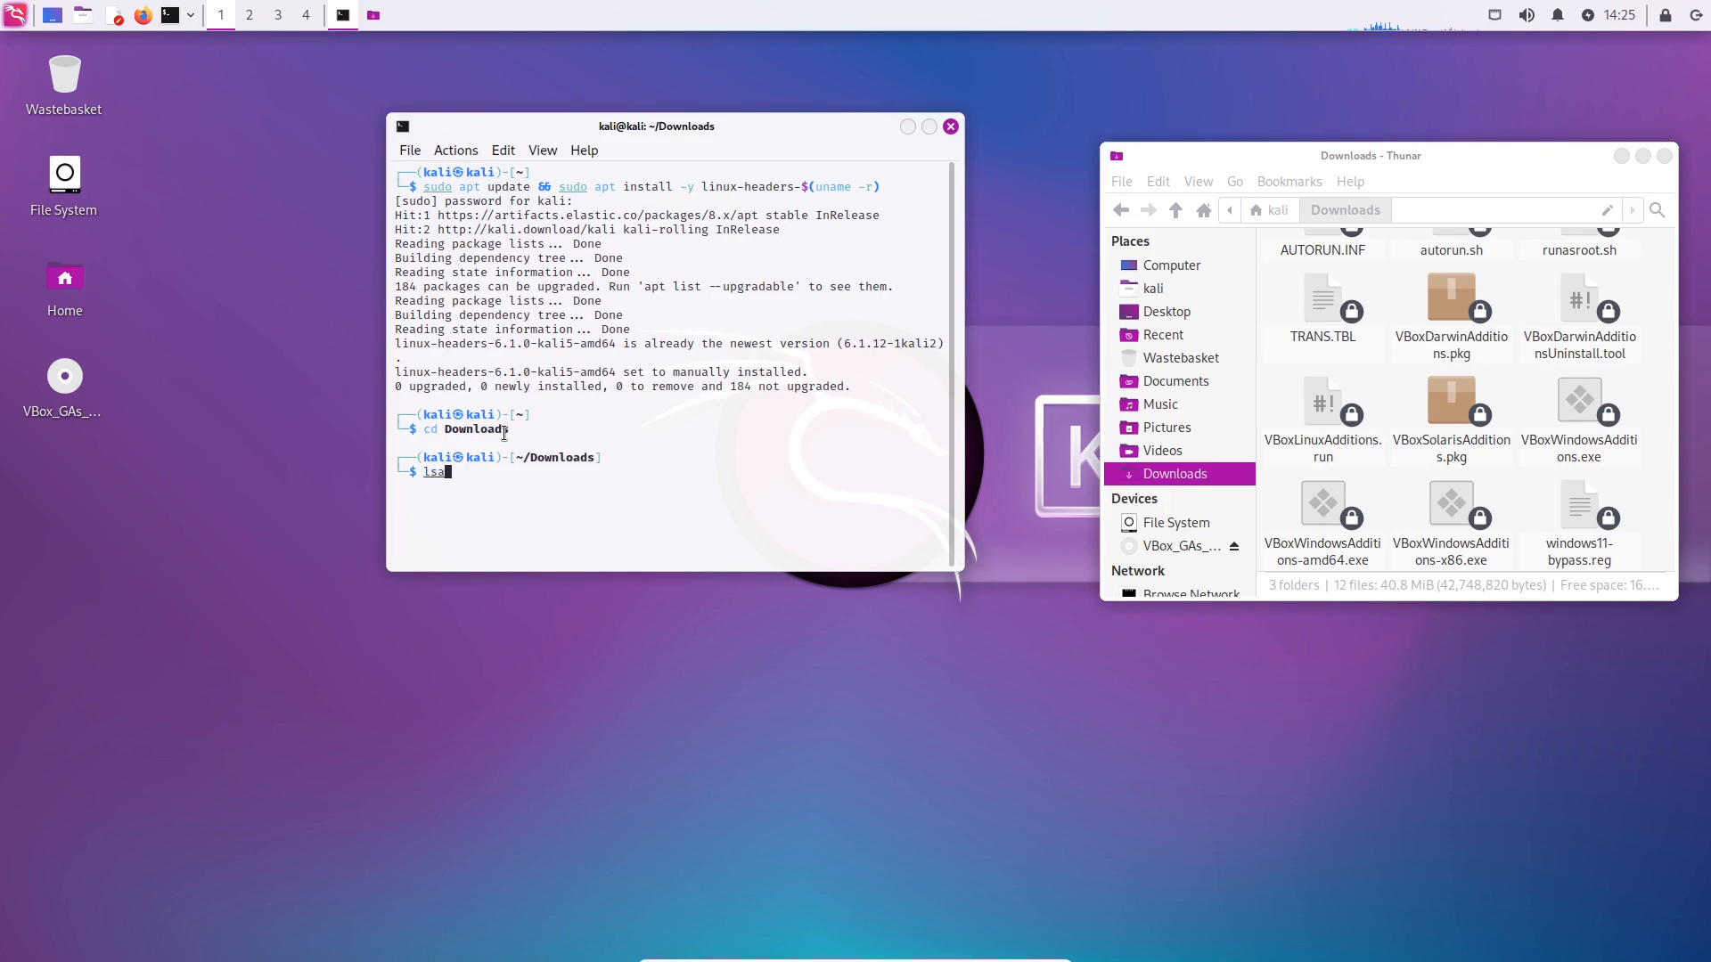
key("Return")
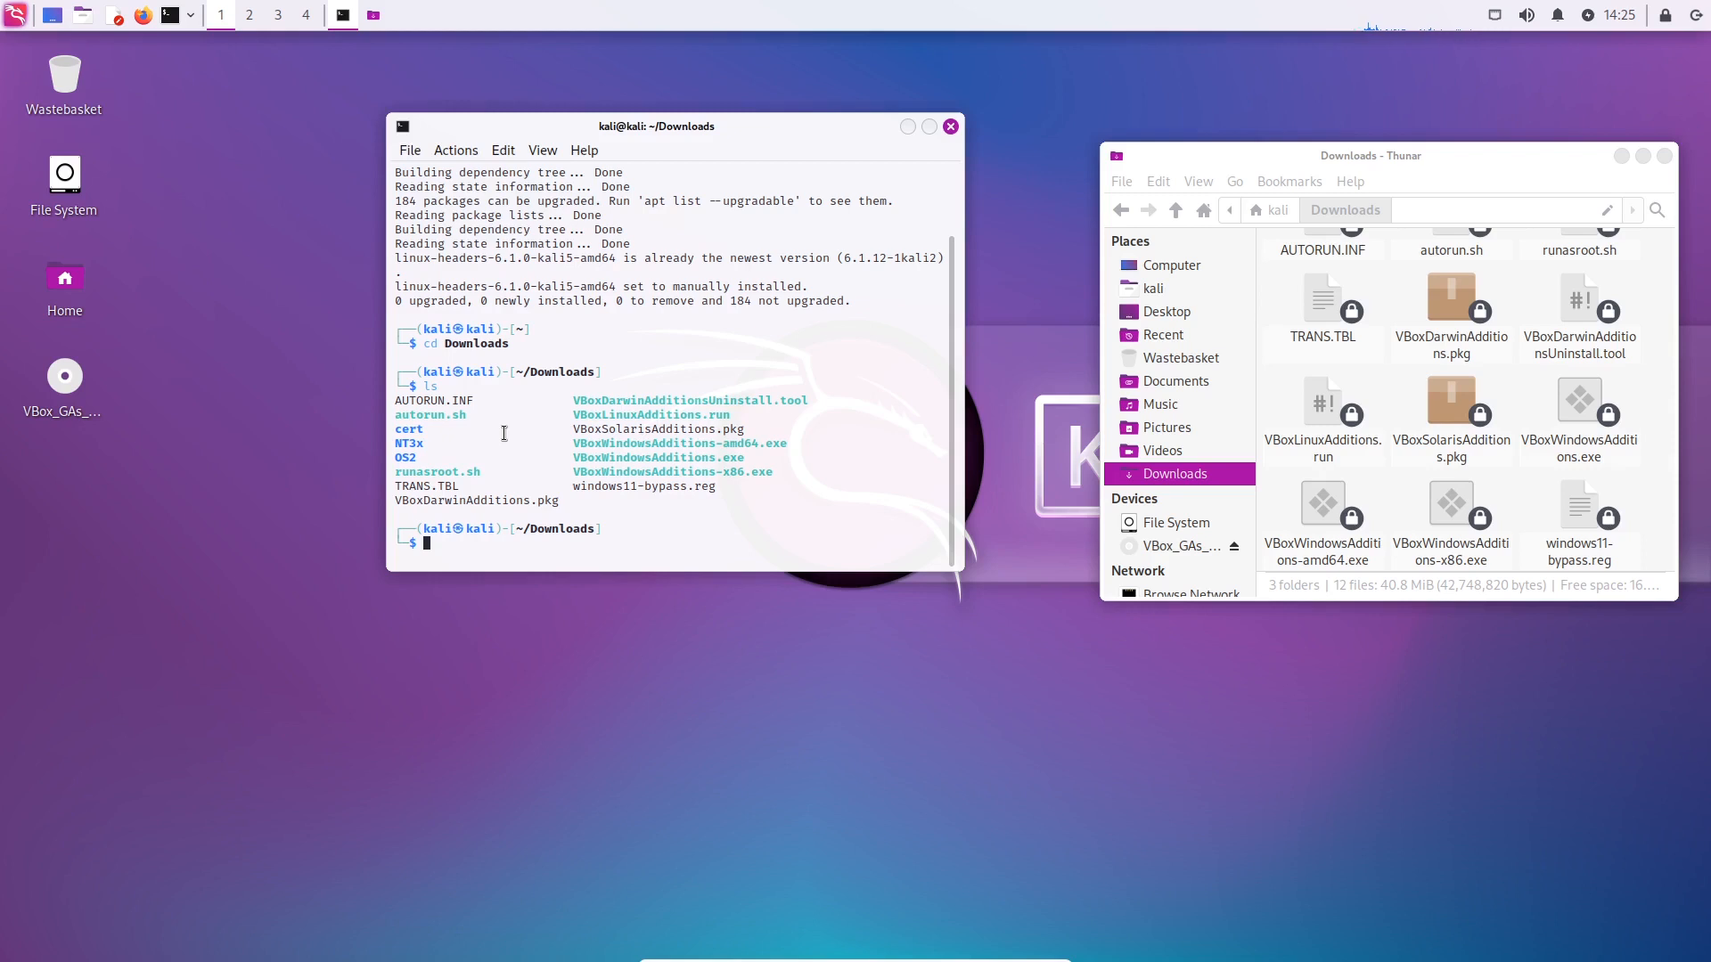
- Enter chmod 755 VBoxLinuxAdditions.run, pasting the file name from the clipboard
type("chmod")
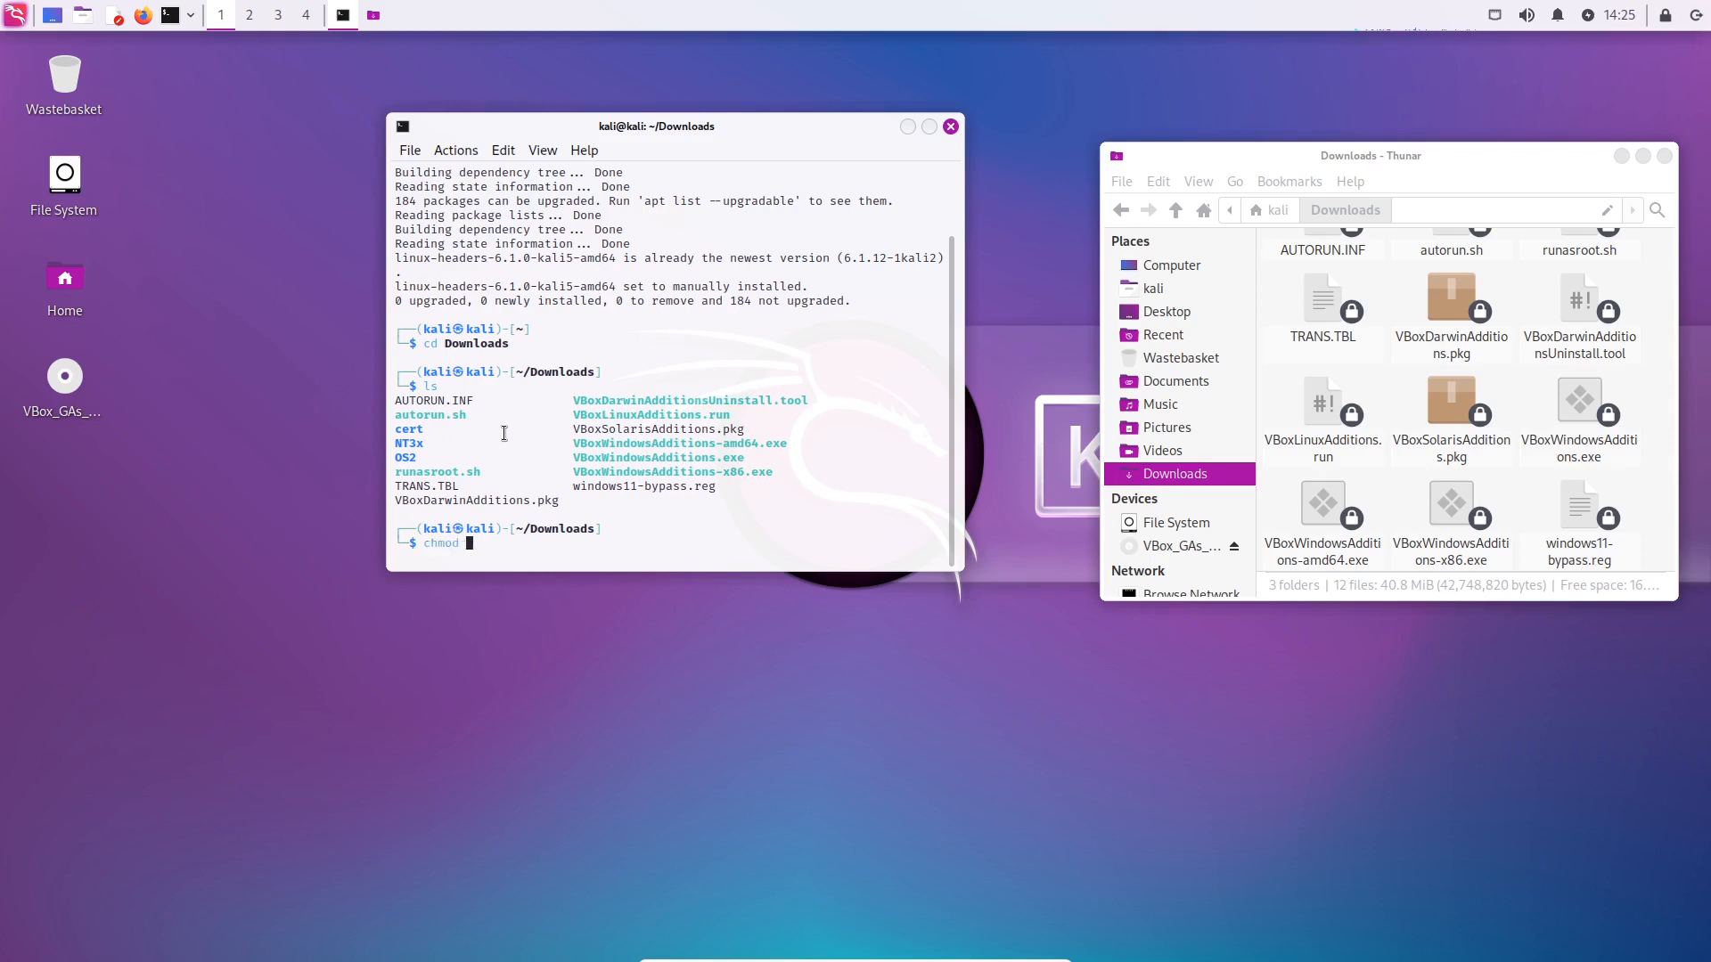
type("7")
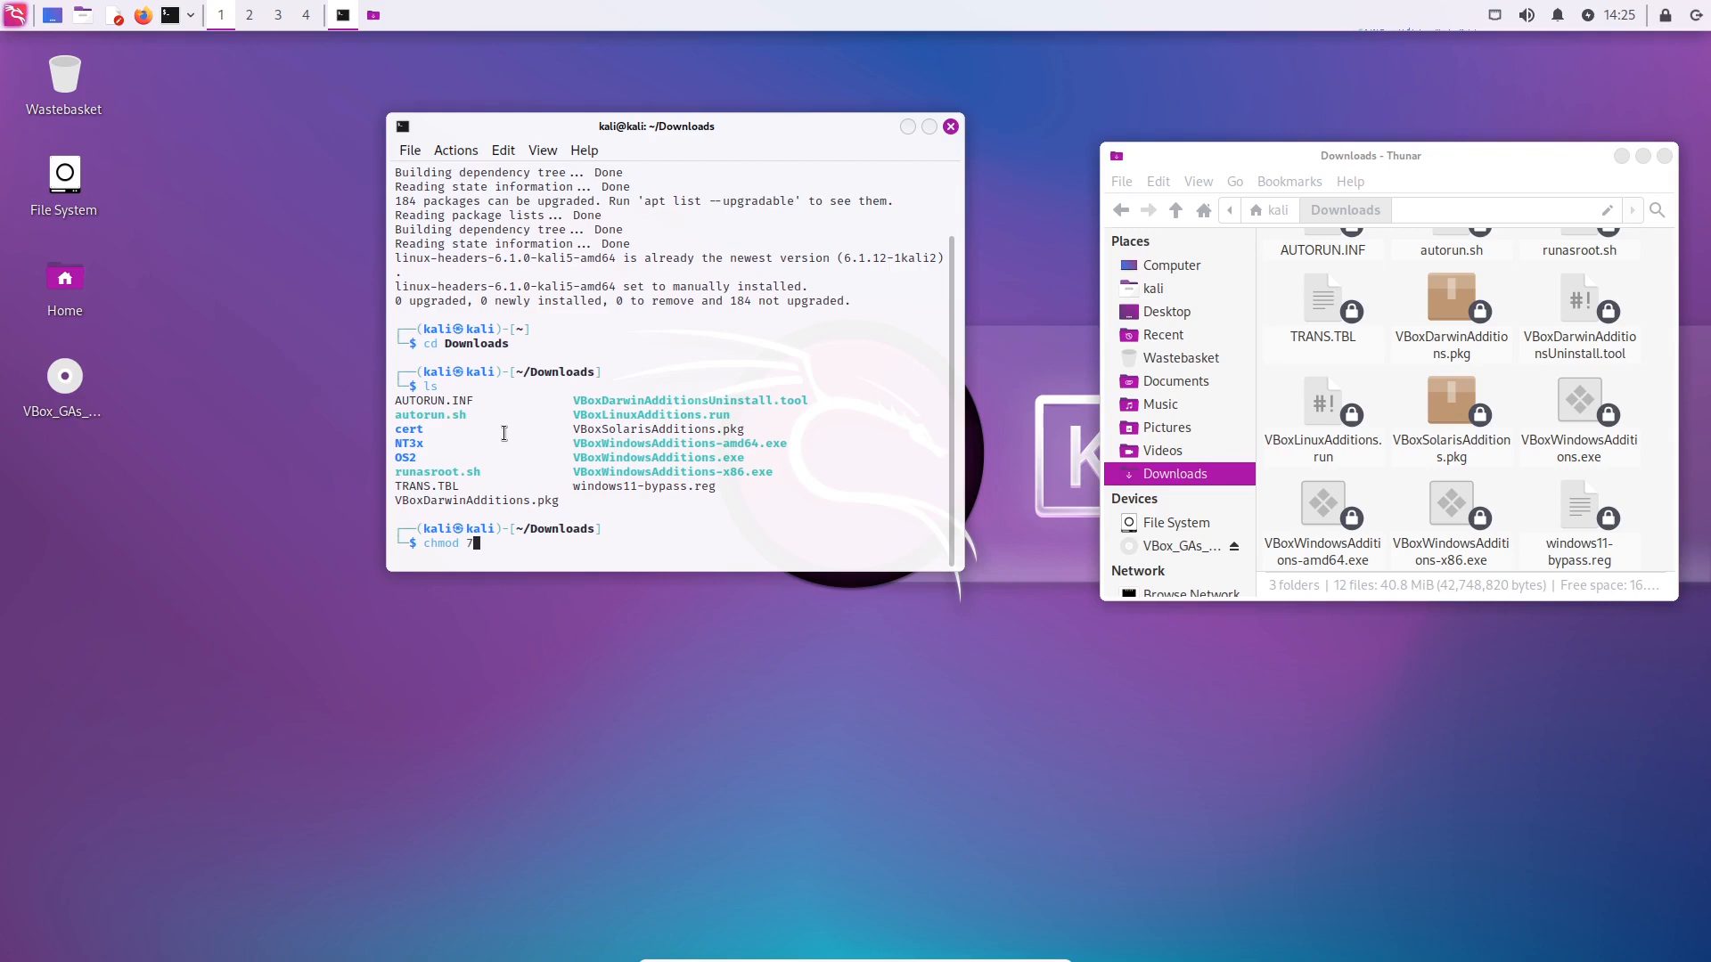
type("55")
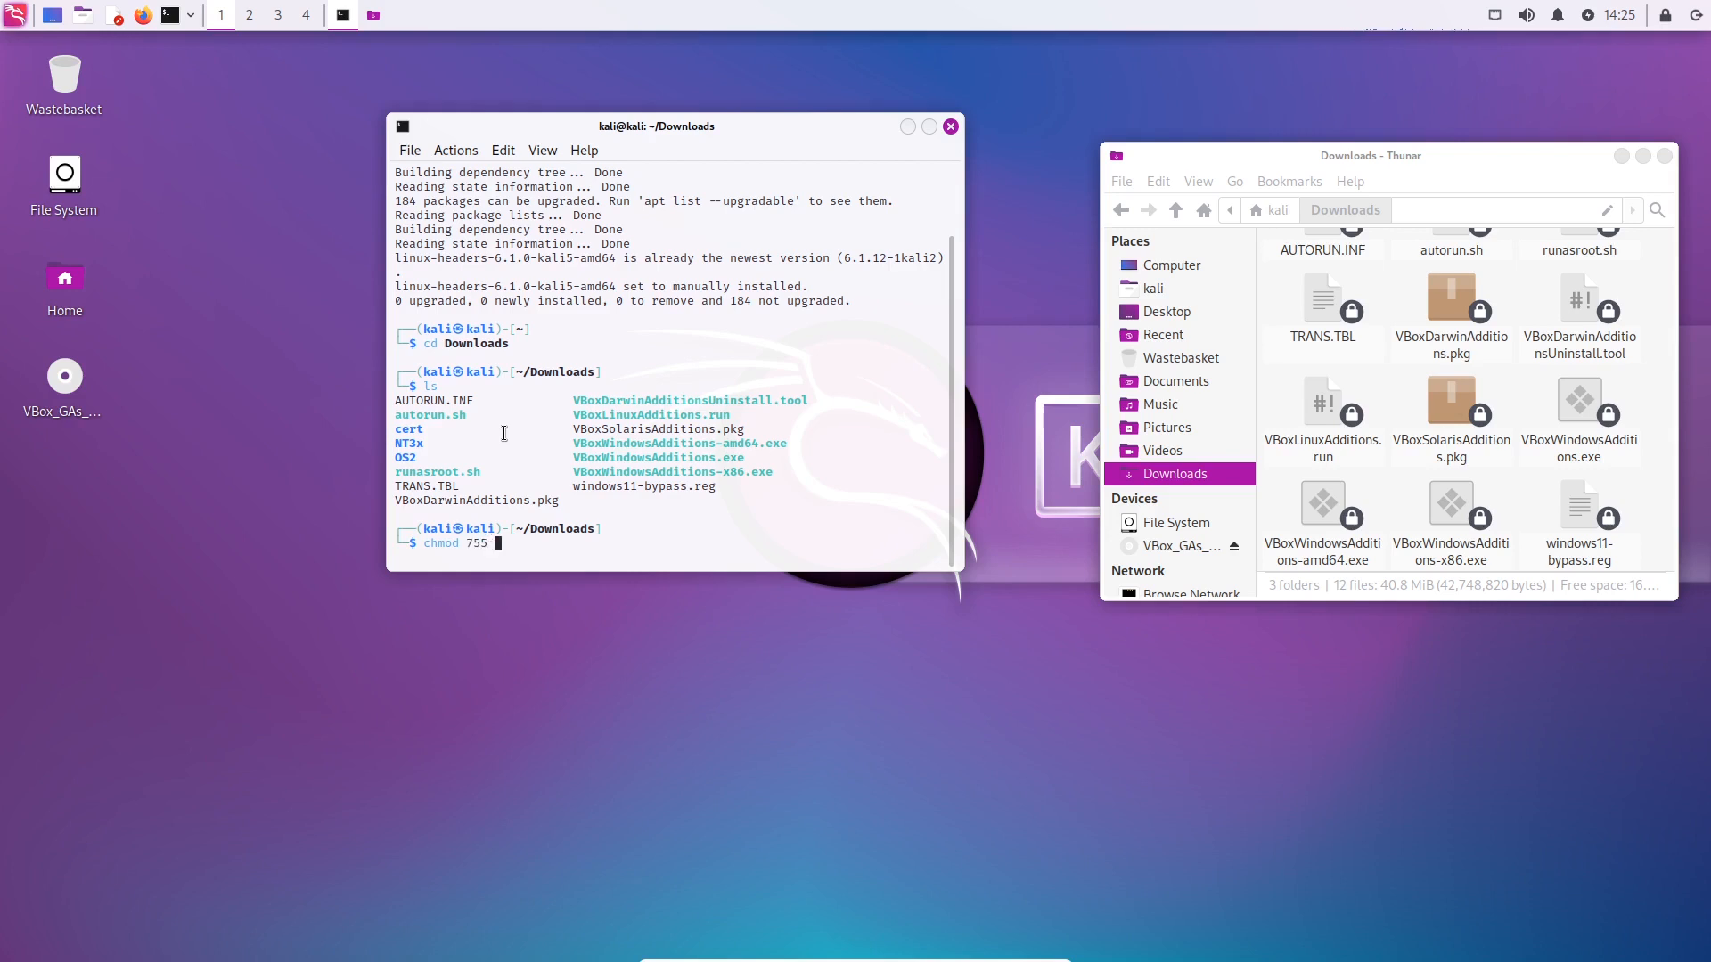
right_click(638, 426)
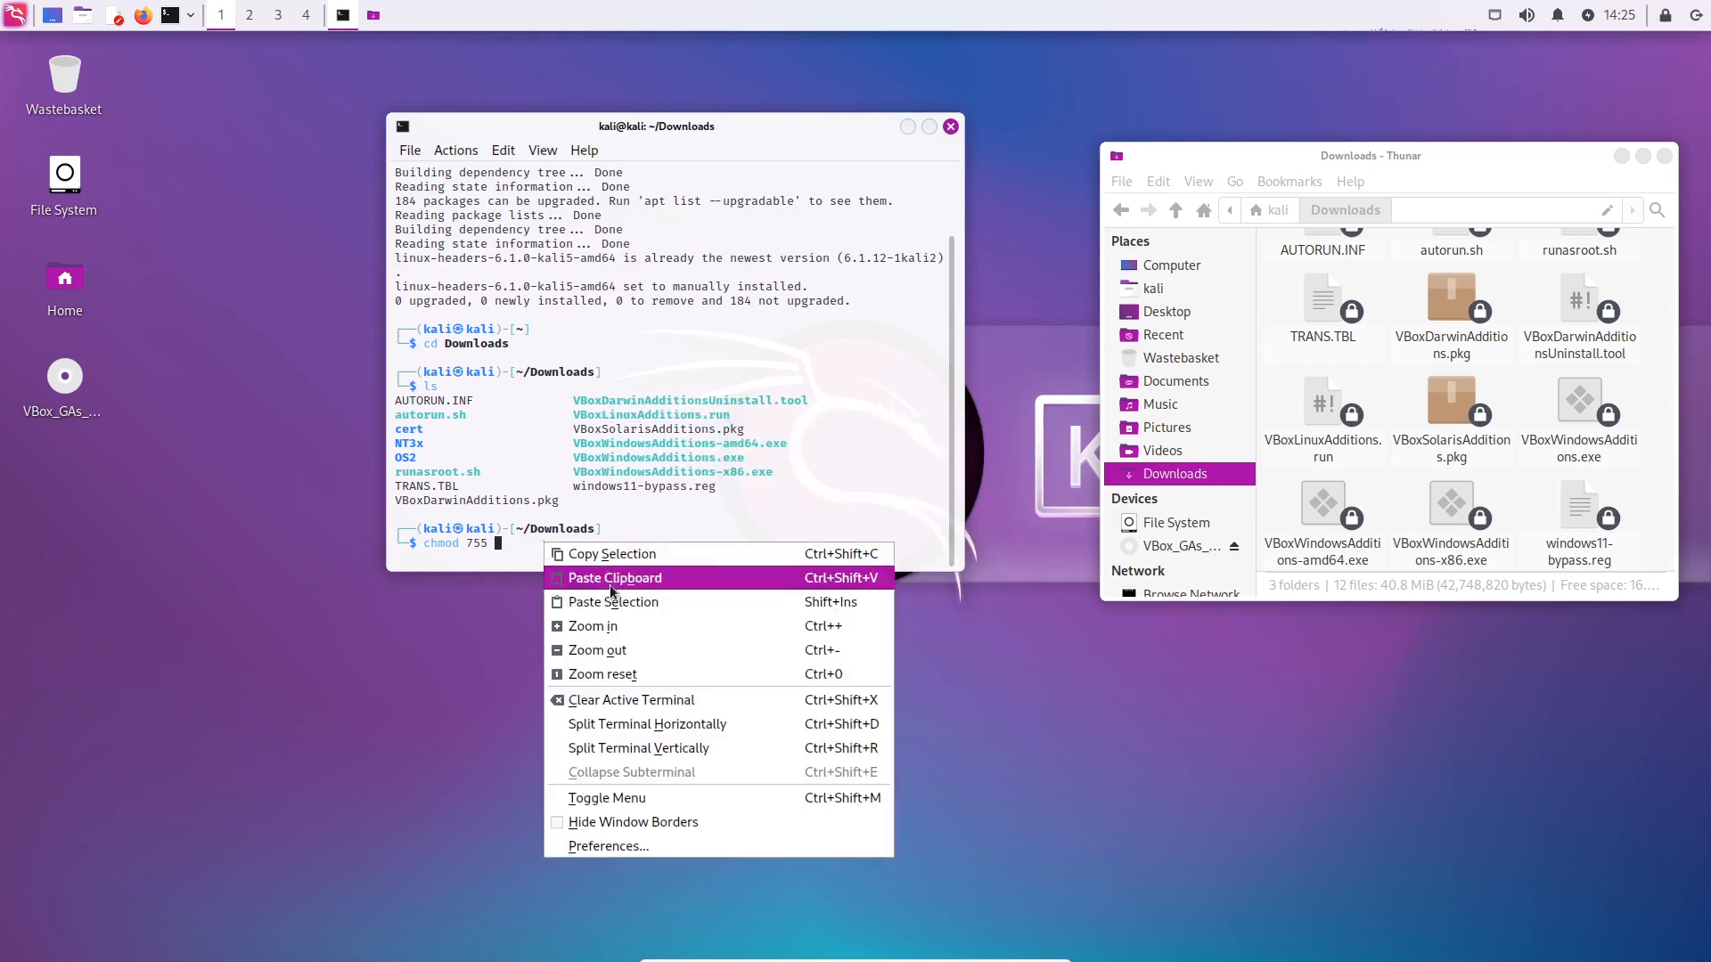
left_click(614, 577)
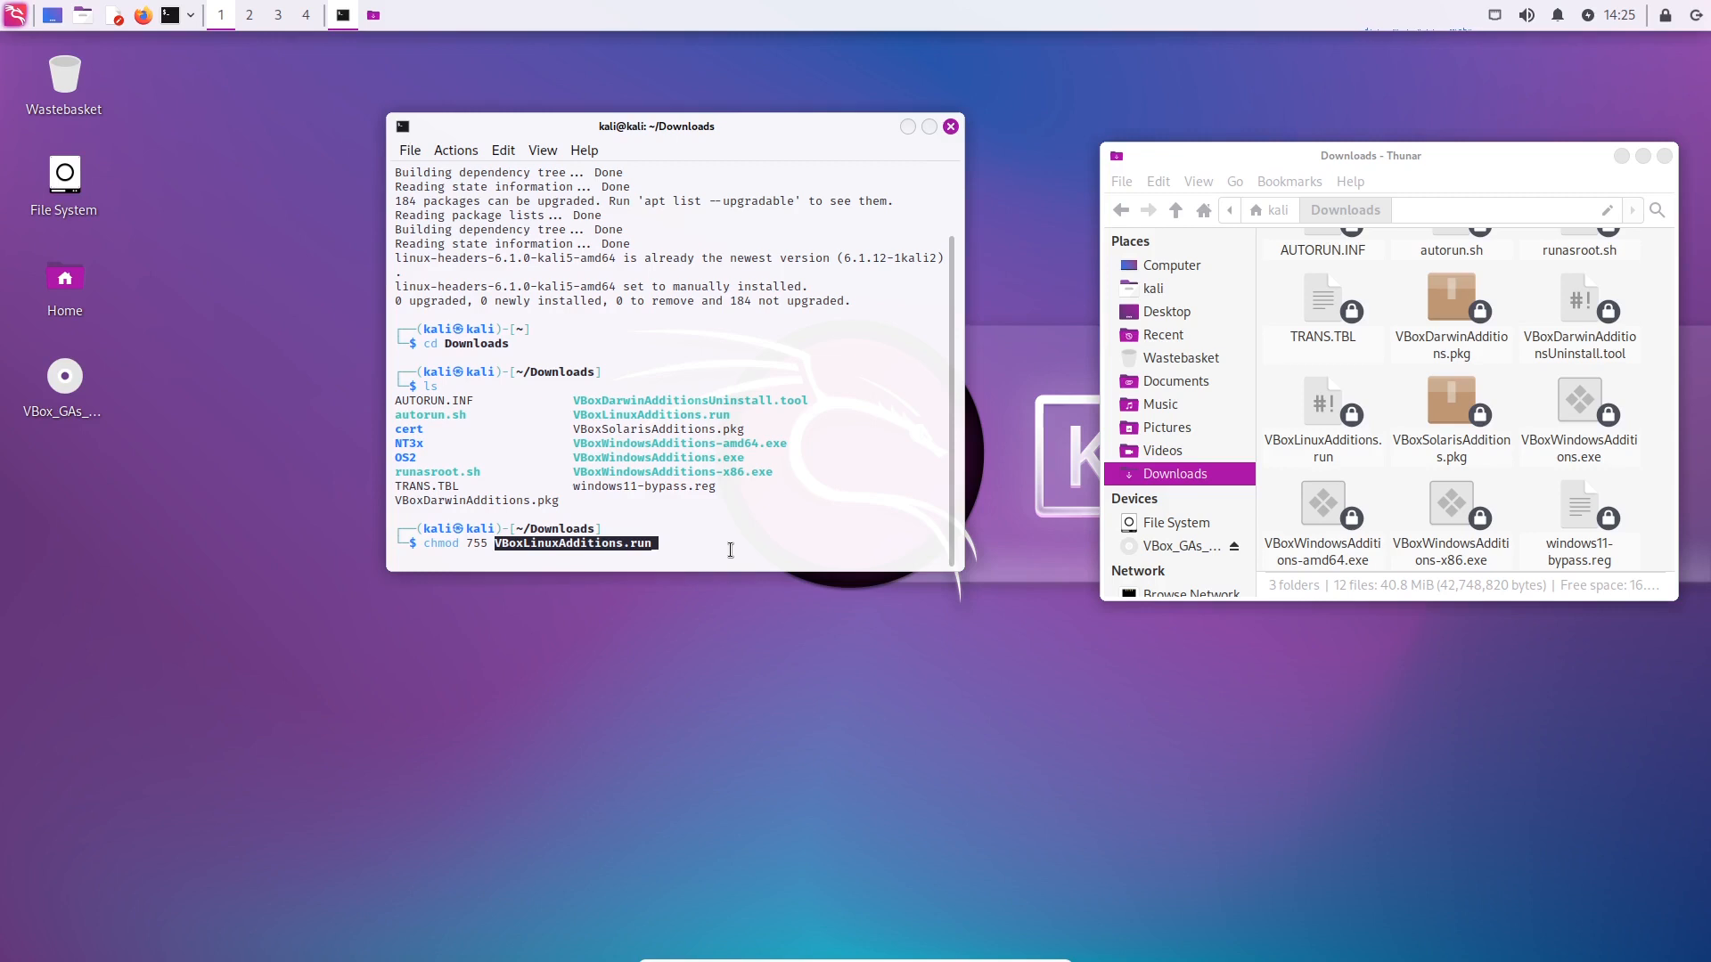
- Make VBoxLinuxAdditions.run executable and run it as root to install Guest Additions
key("Return")
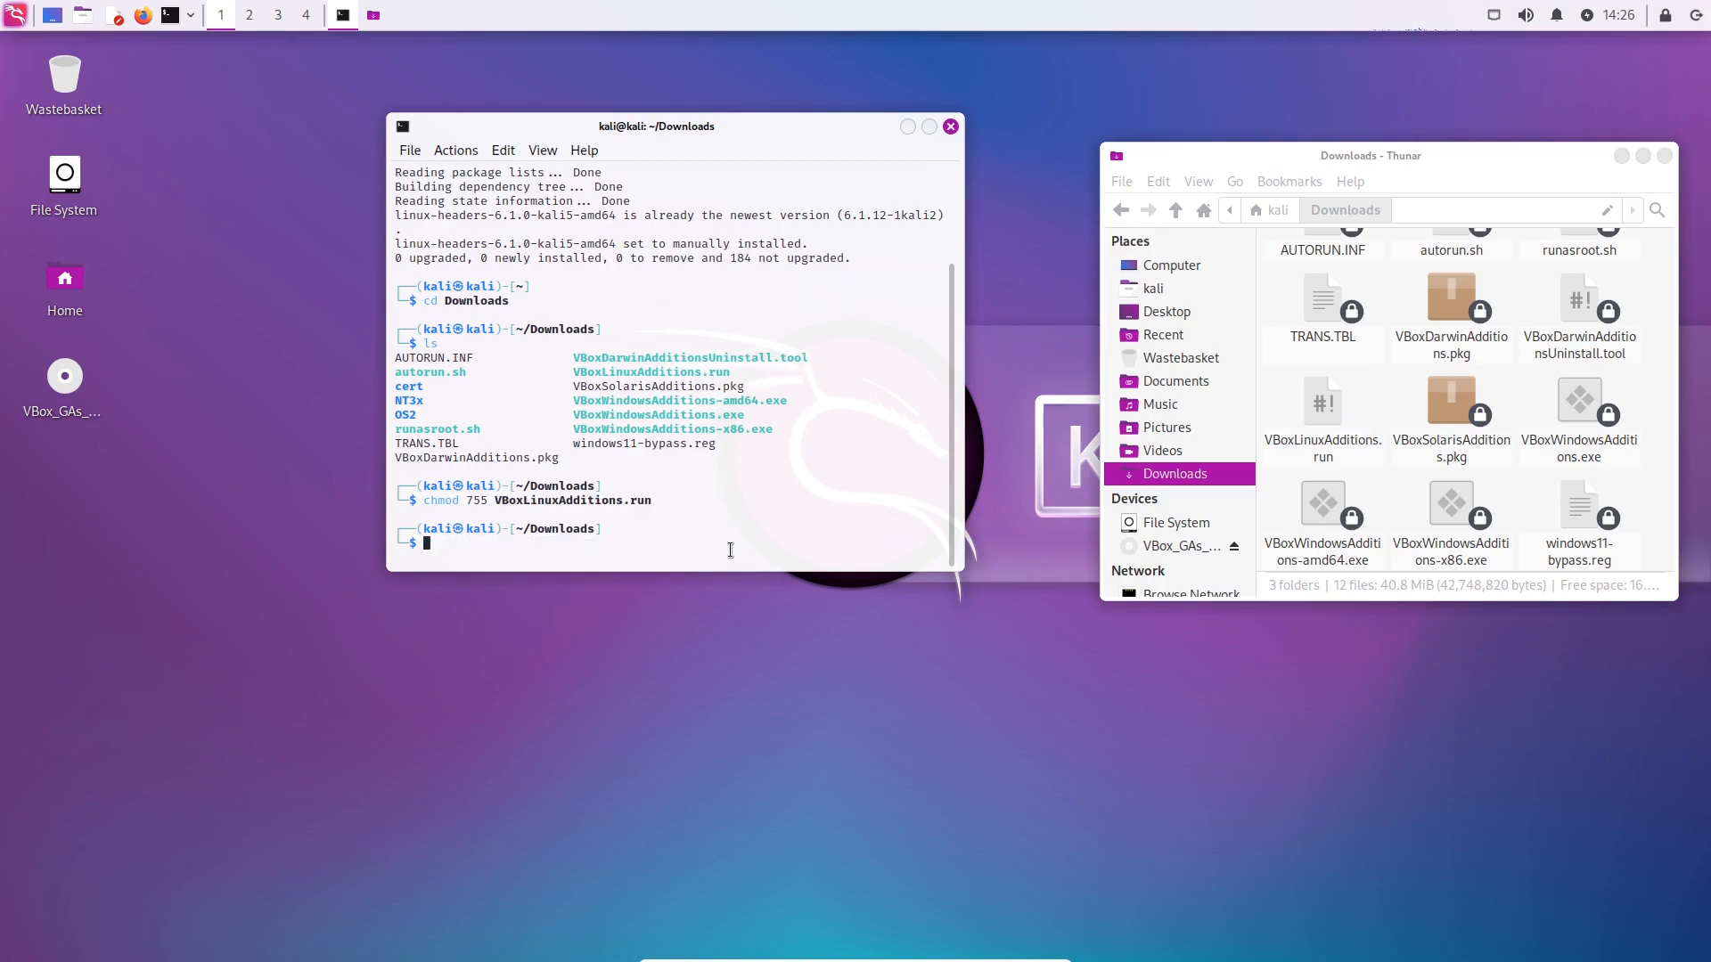
type("sudo apt update && sudo apt install -y linux-headers-$(uname -r)")
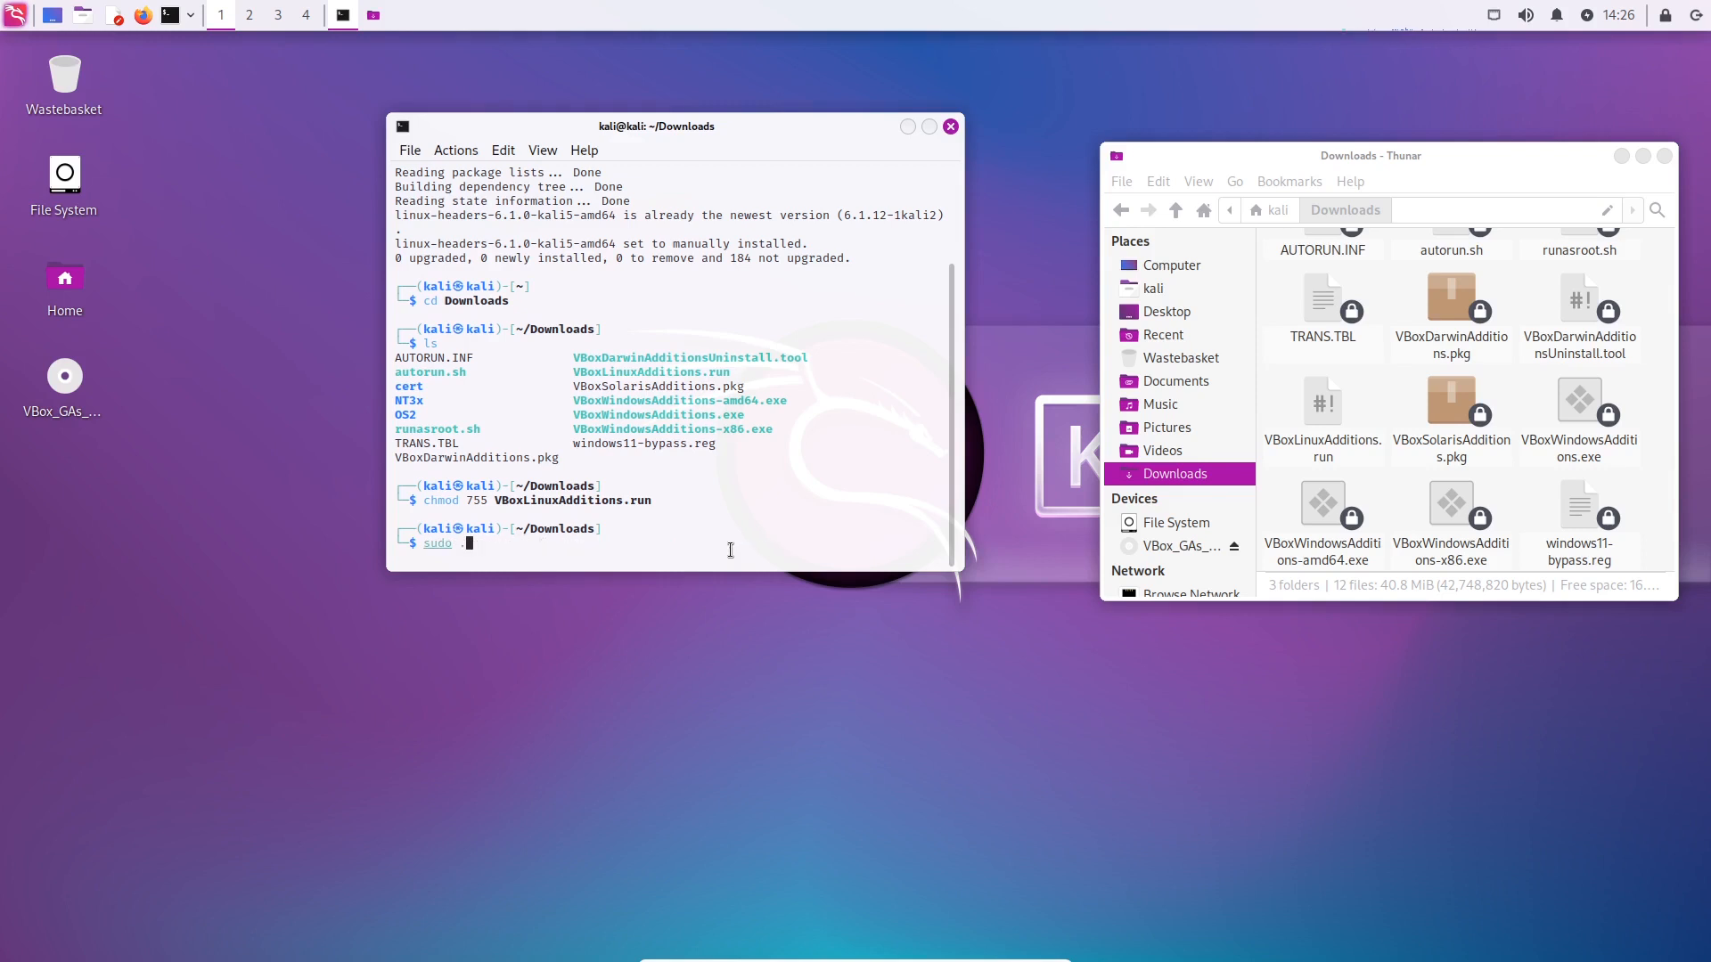
type("./VBoxLinuxAdditions.run")
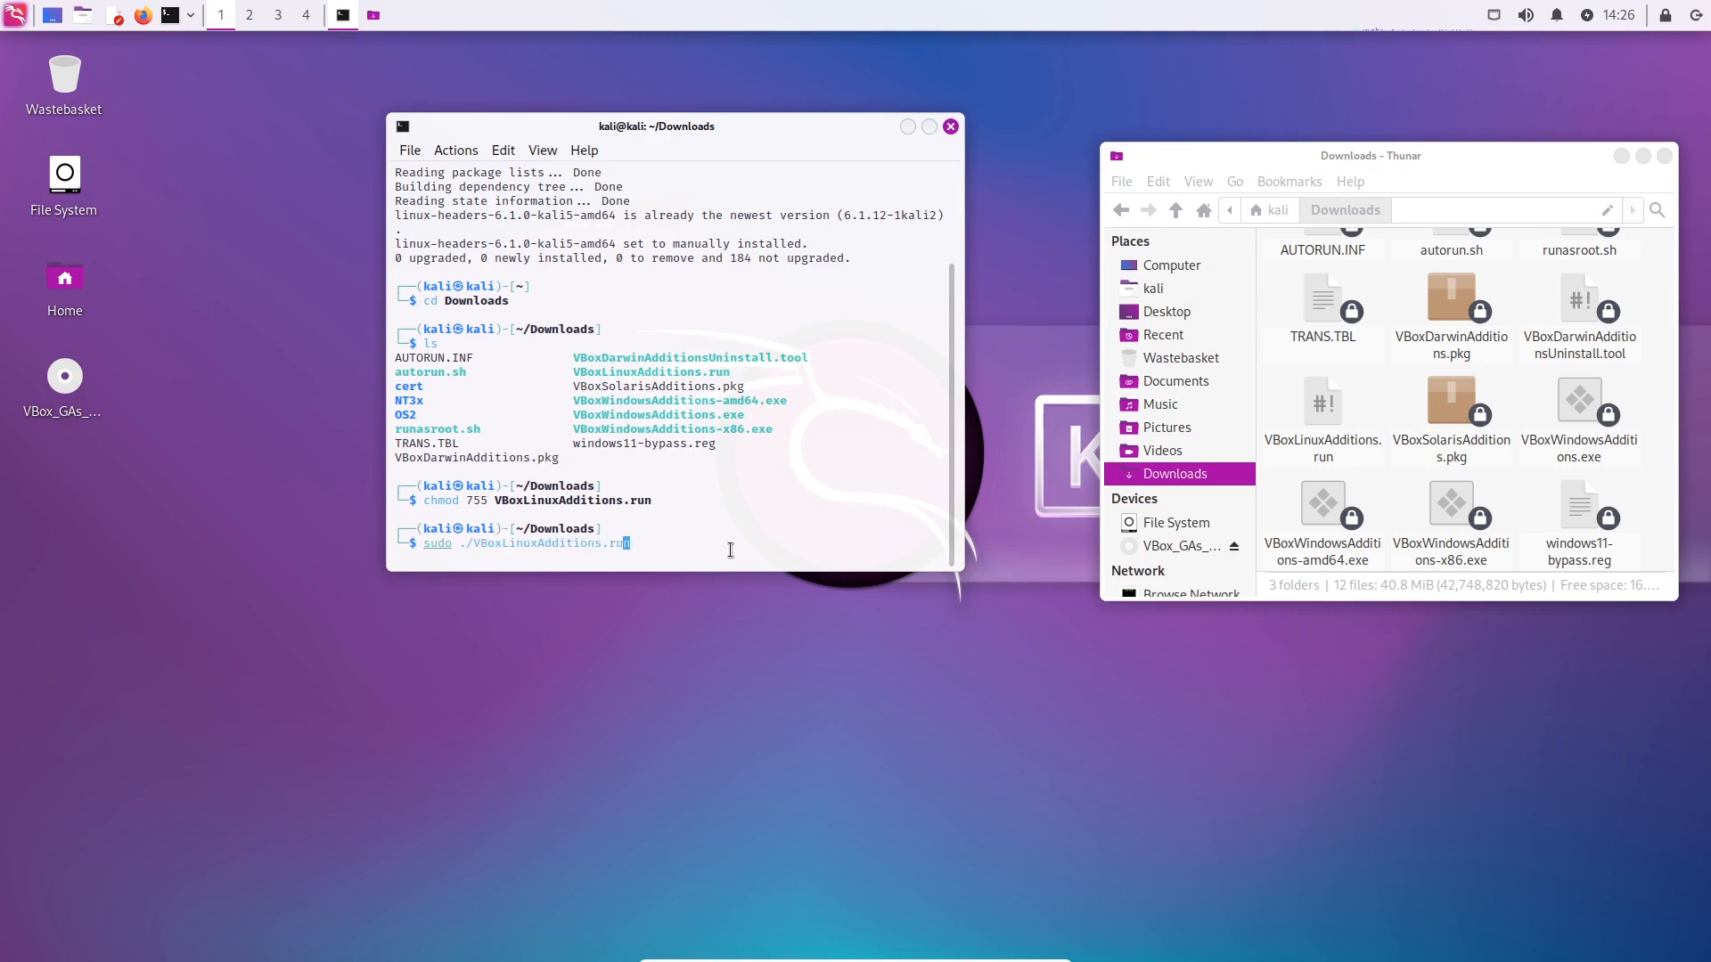
key("Return")
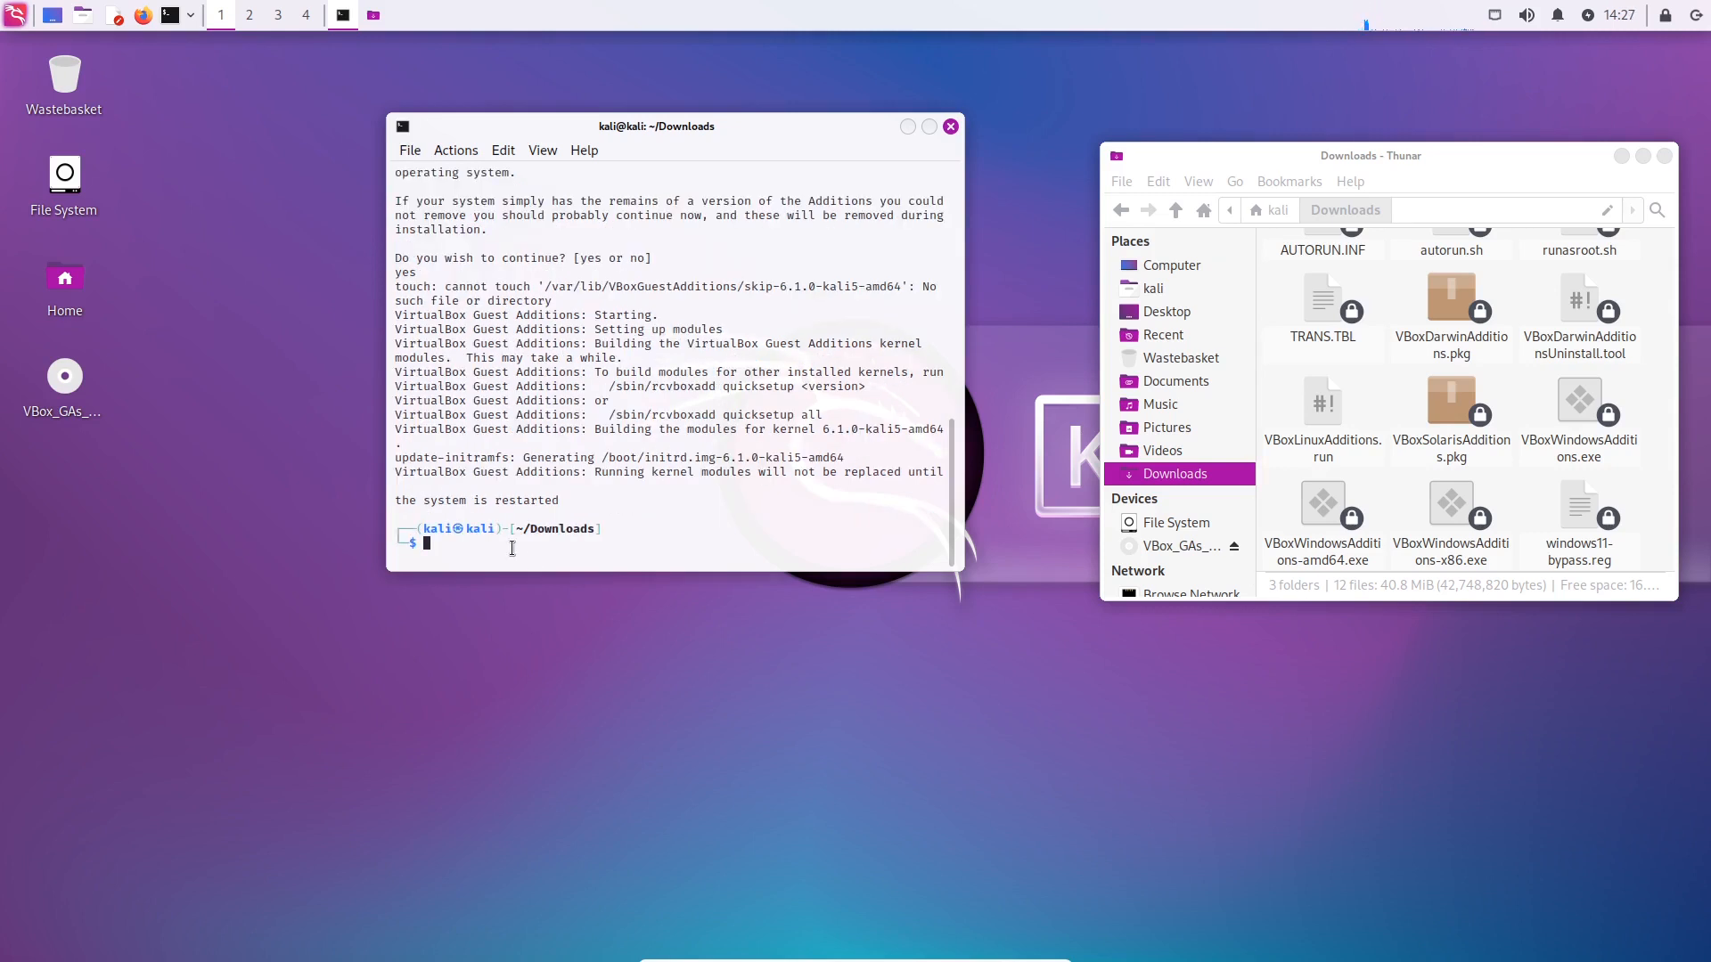
- Restart the virtual machine with sudo reboot
type("reboot")
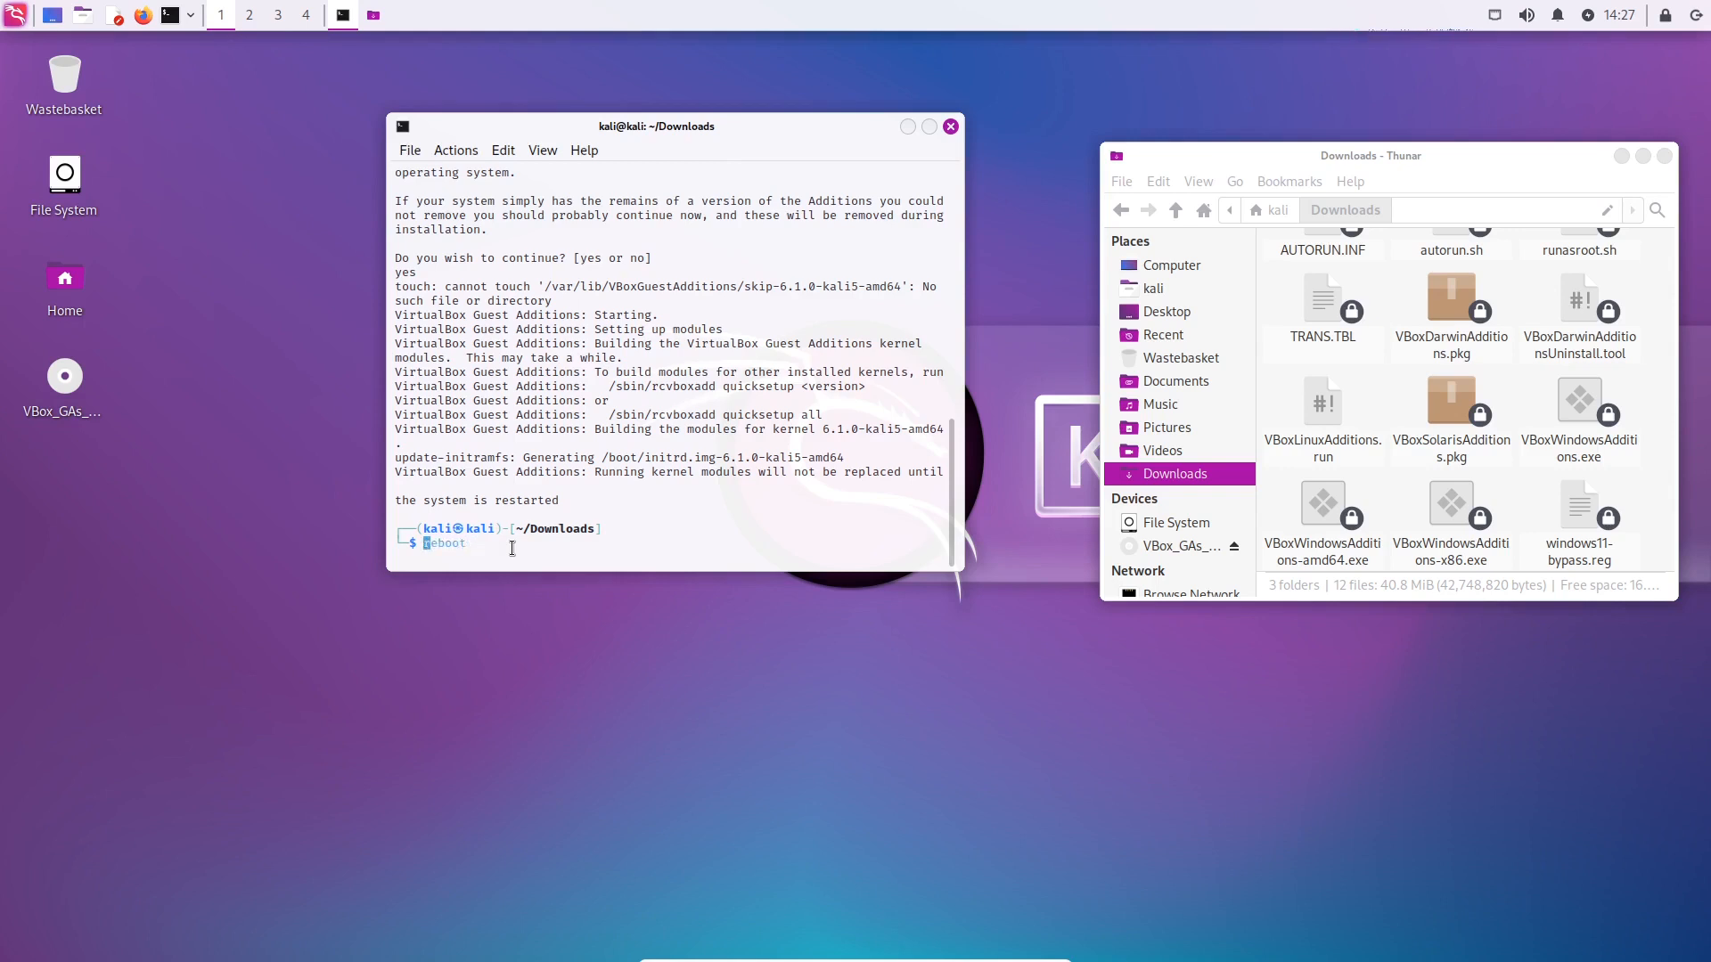
type("sudo")
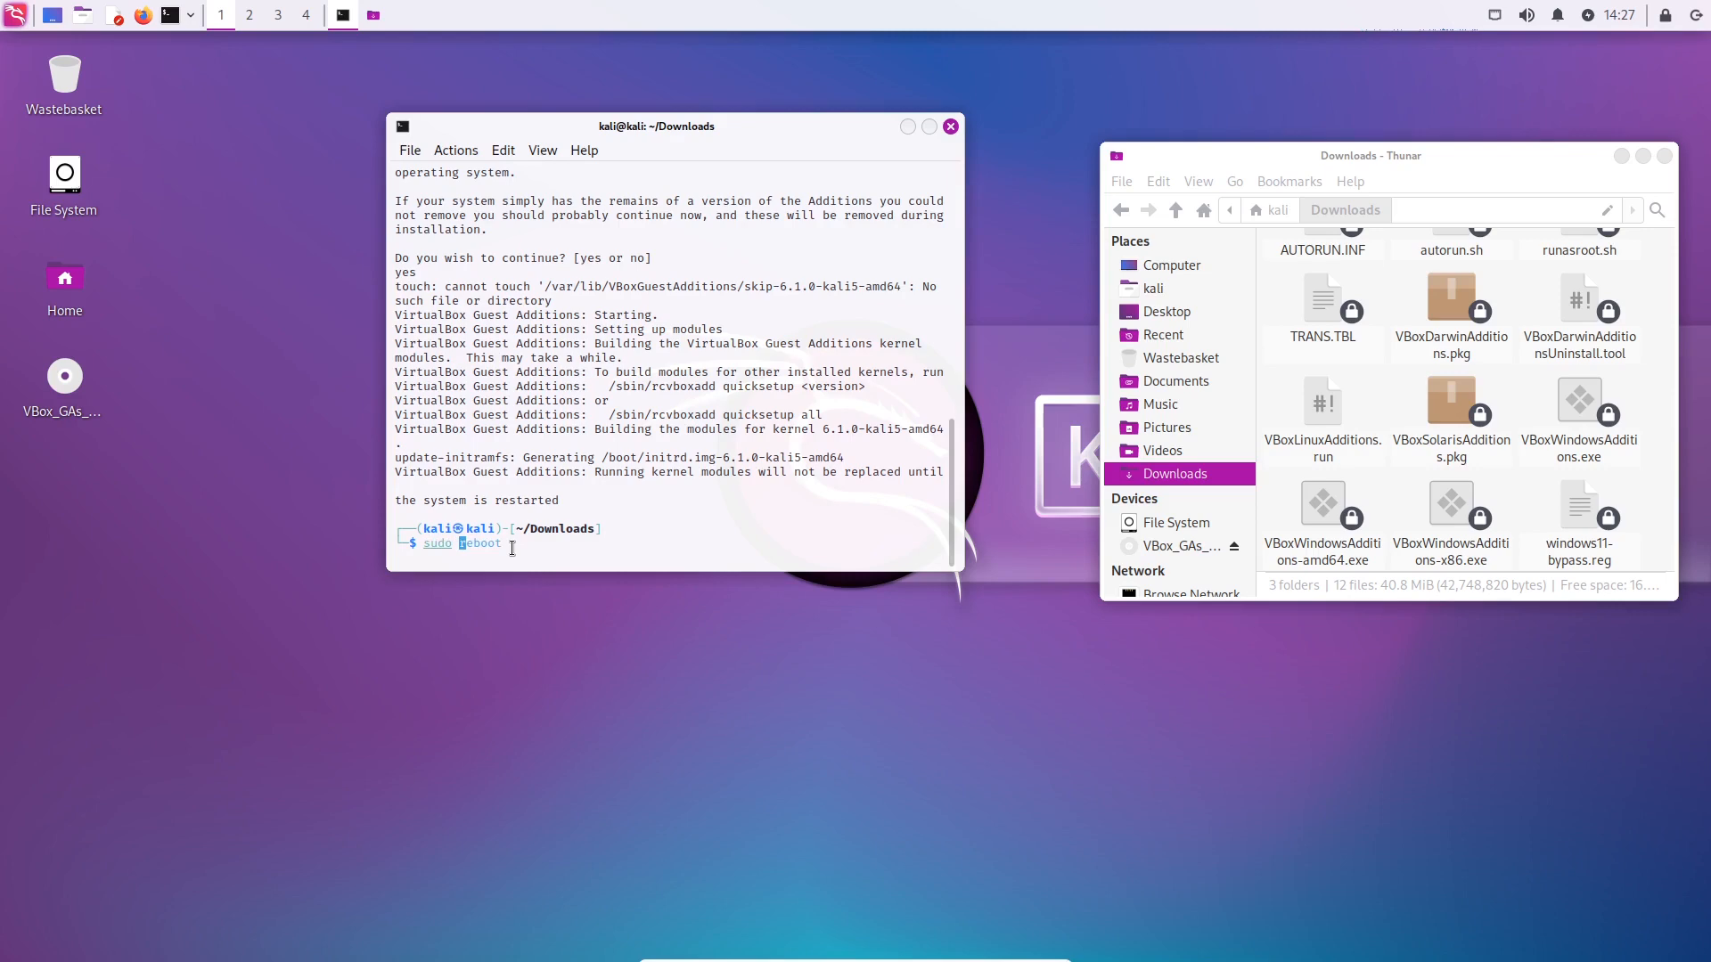
key("Return")
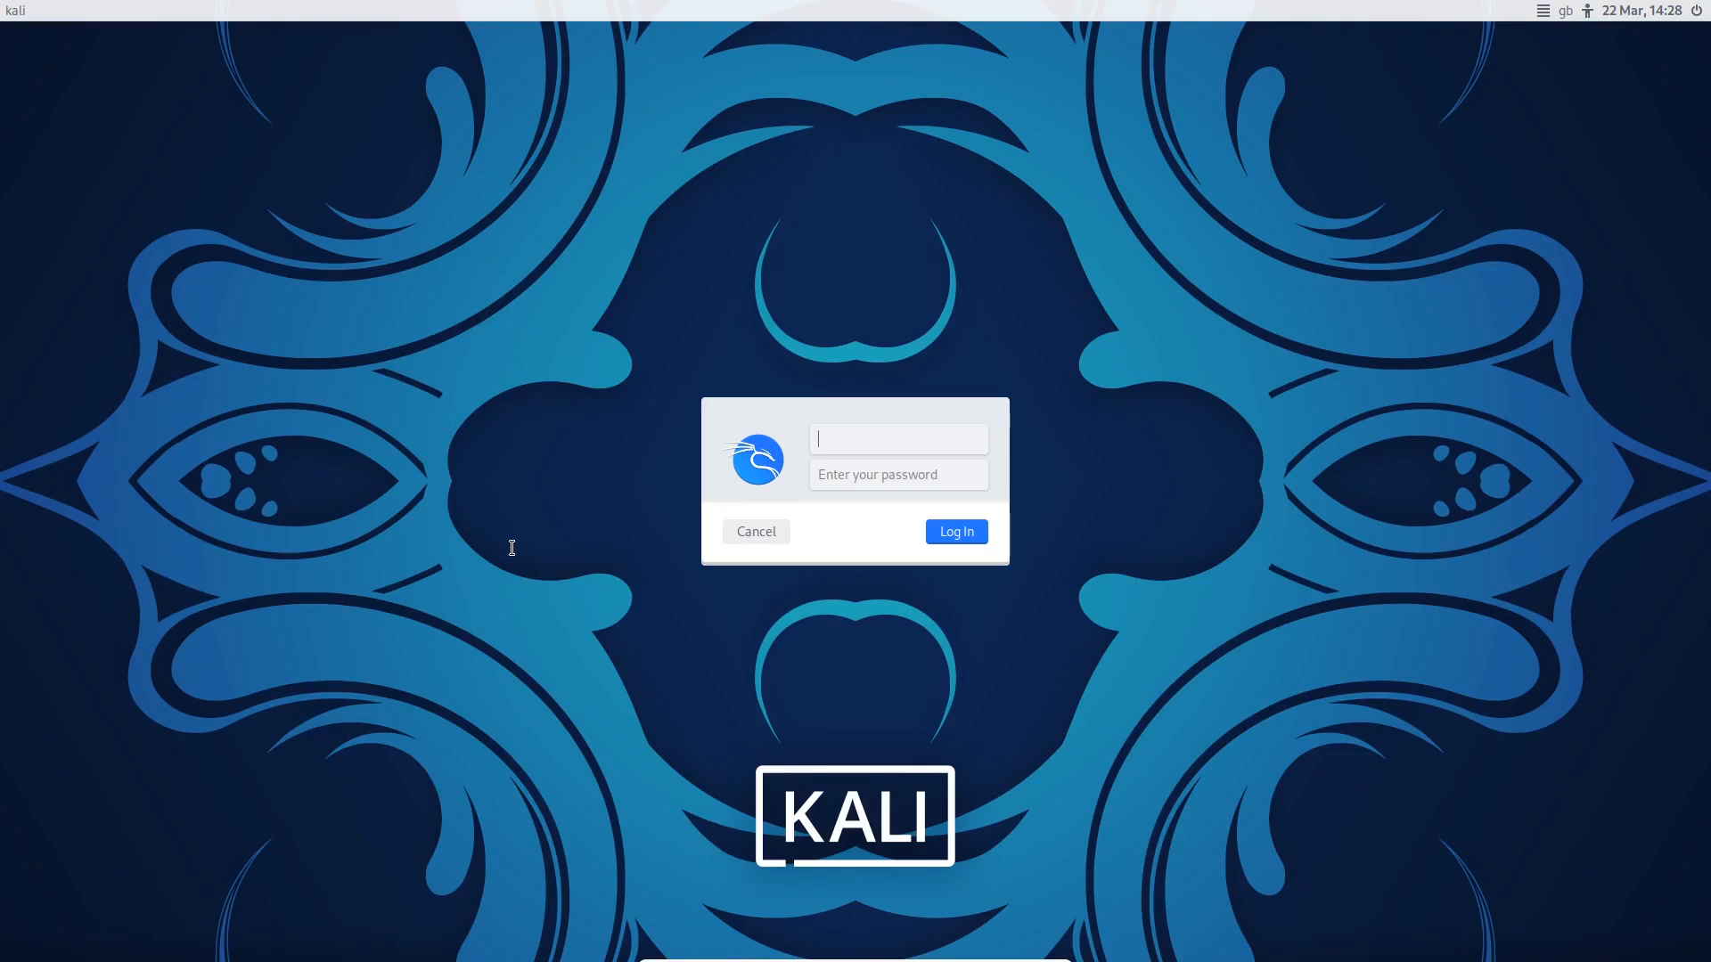
- Log in as user 'kali' with password 'kali' after the reboot
type("kali")
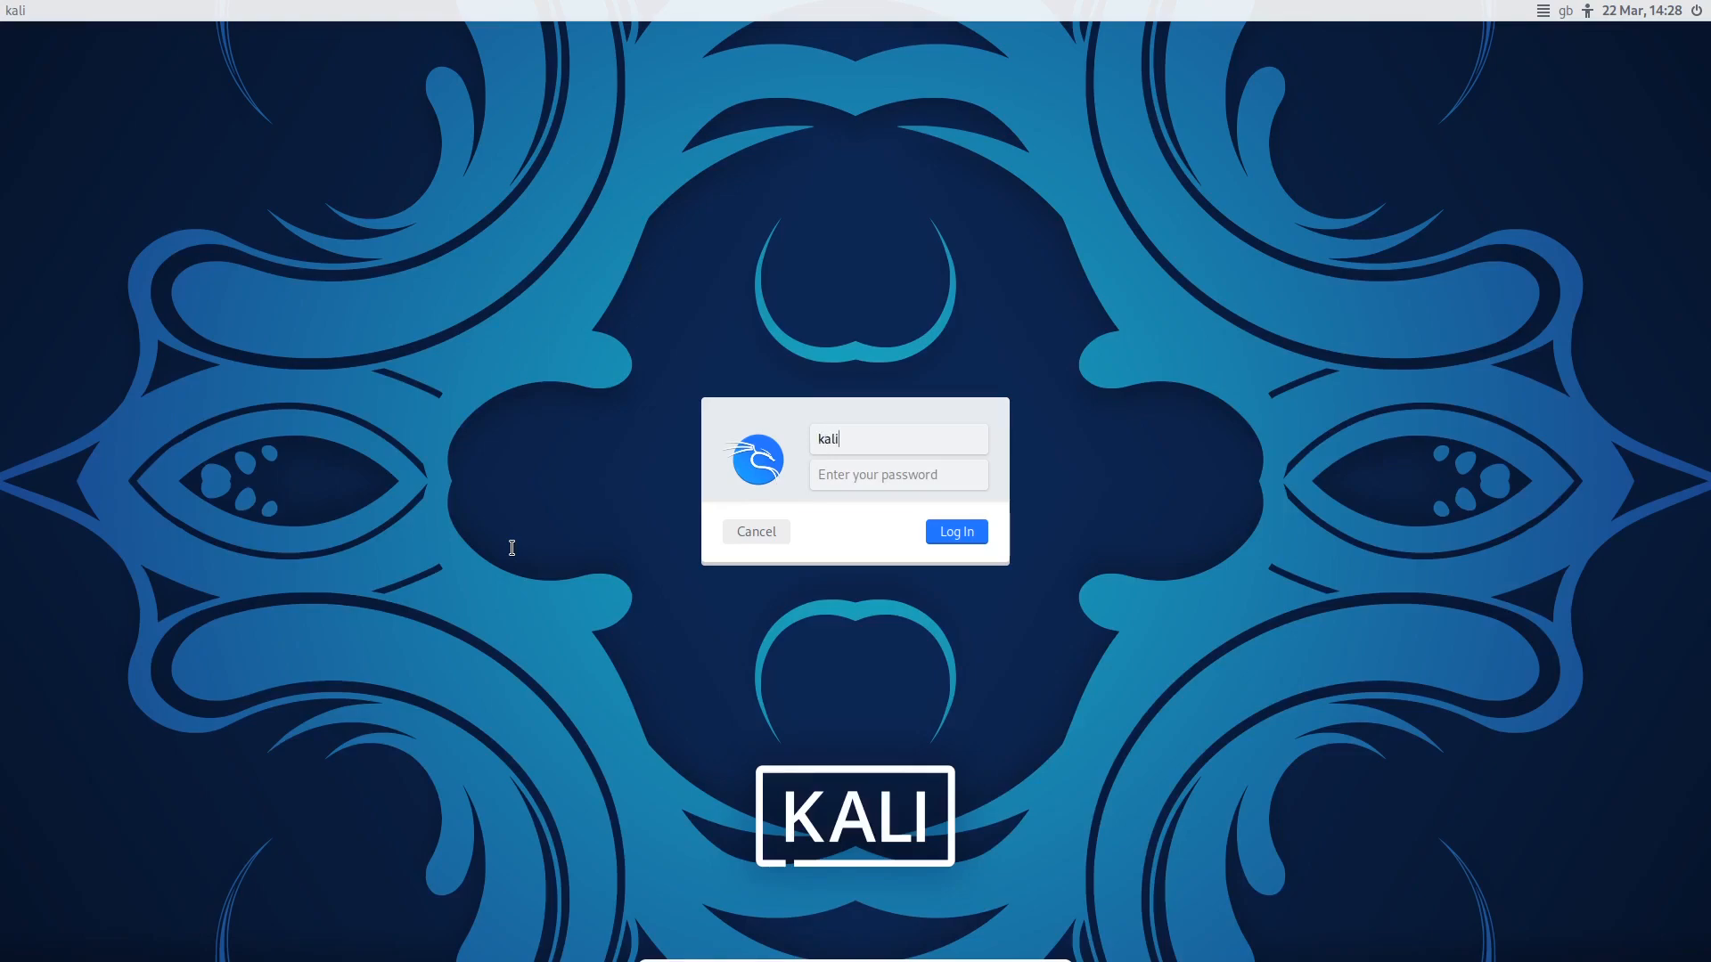
type("kali")
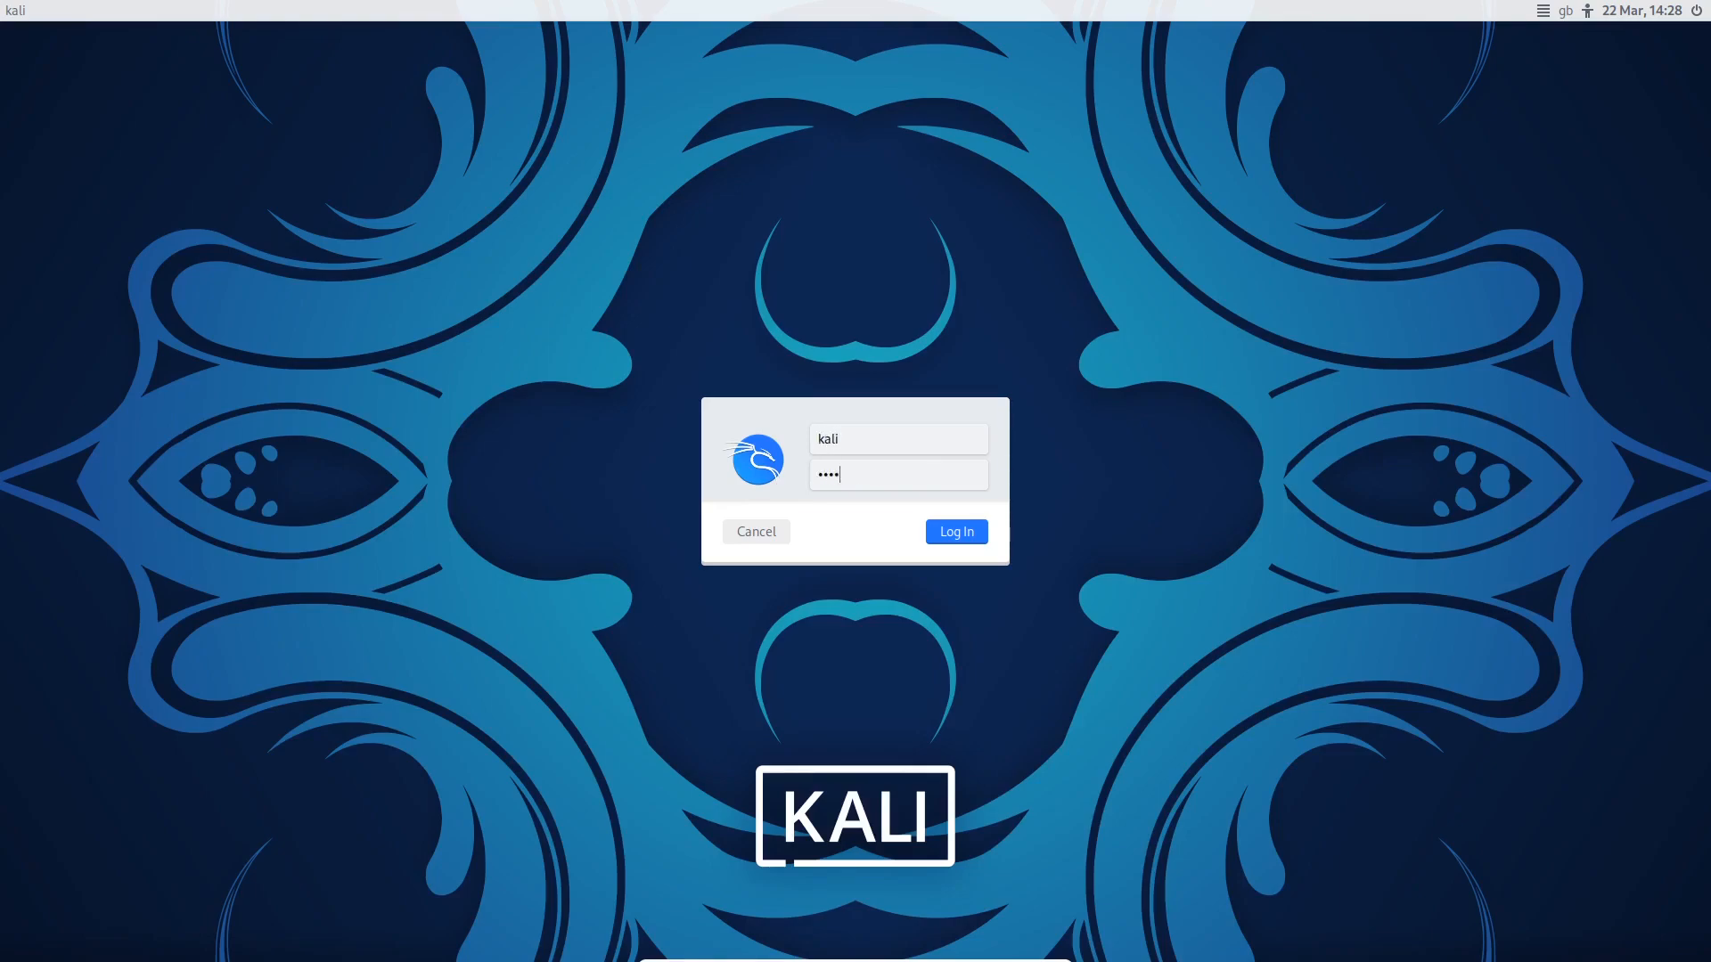
left_click(953, 531)
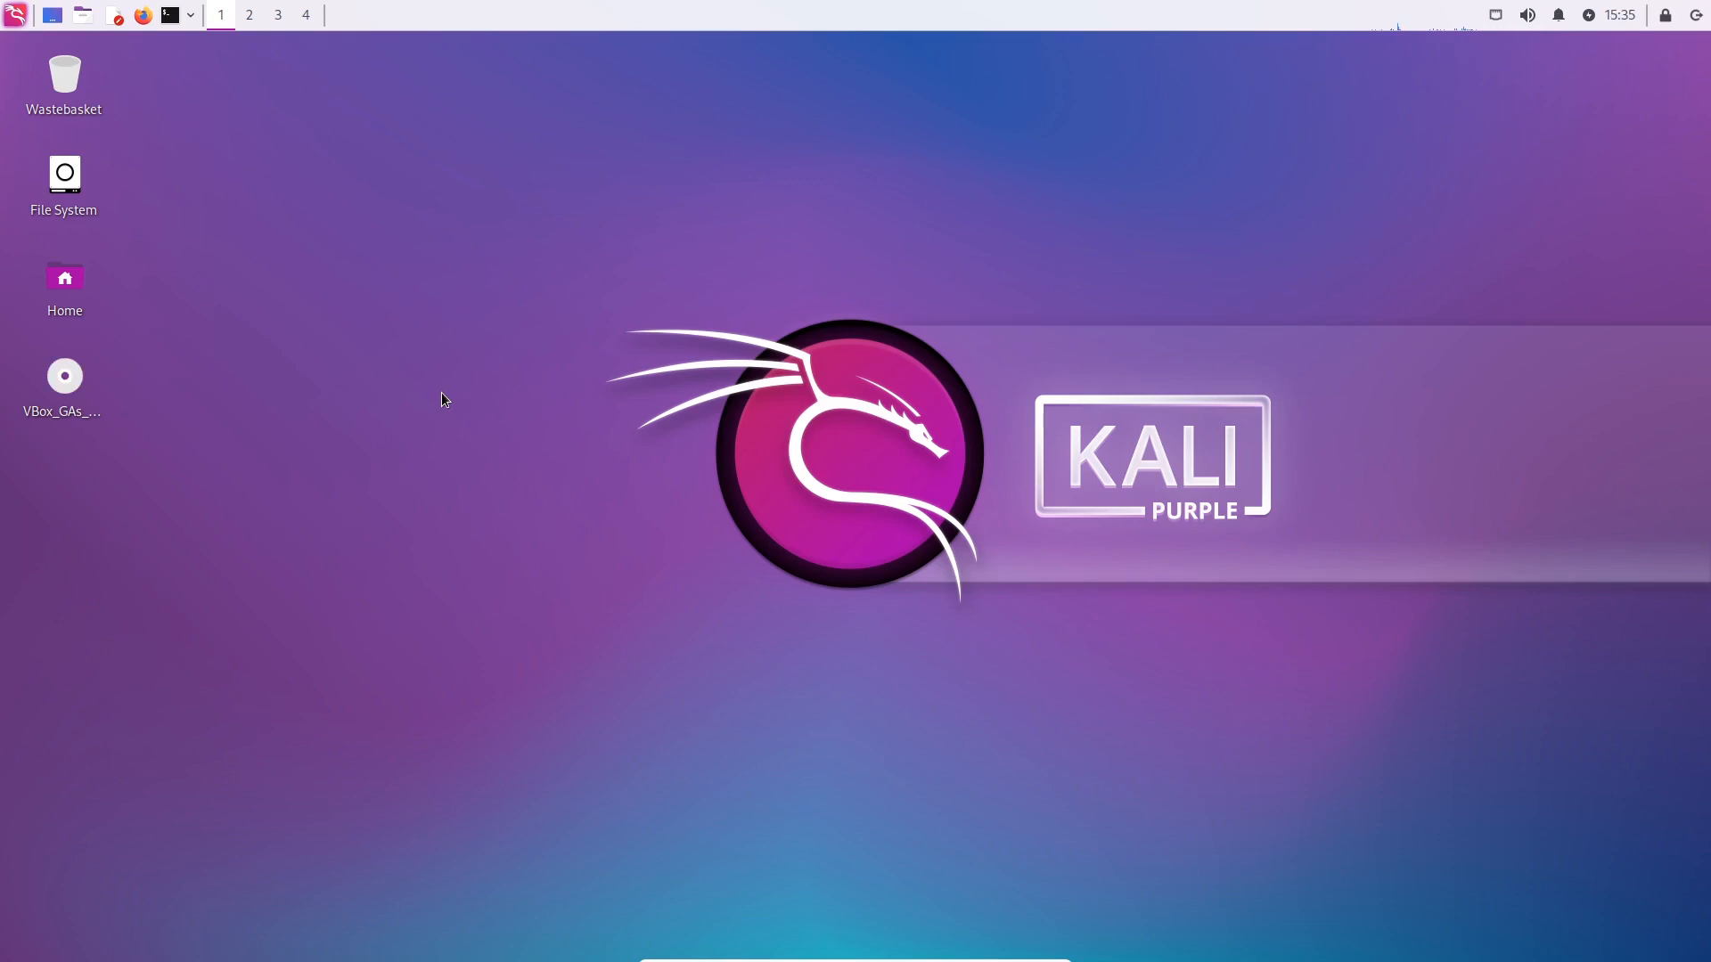
mouse_move(64, 177)
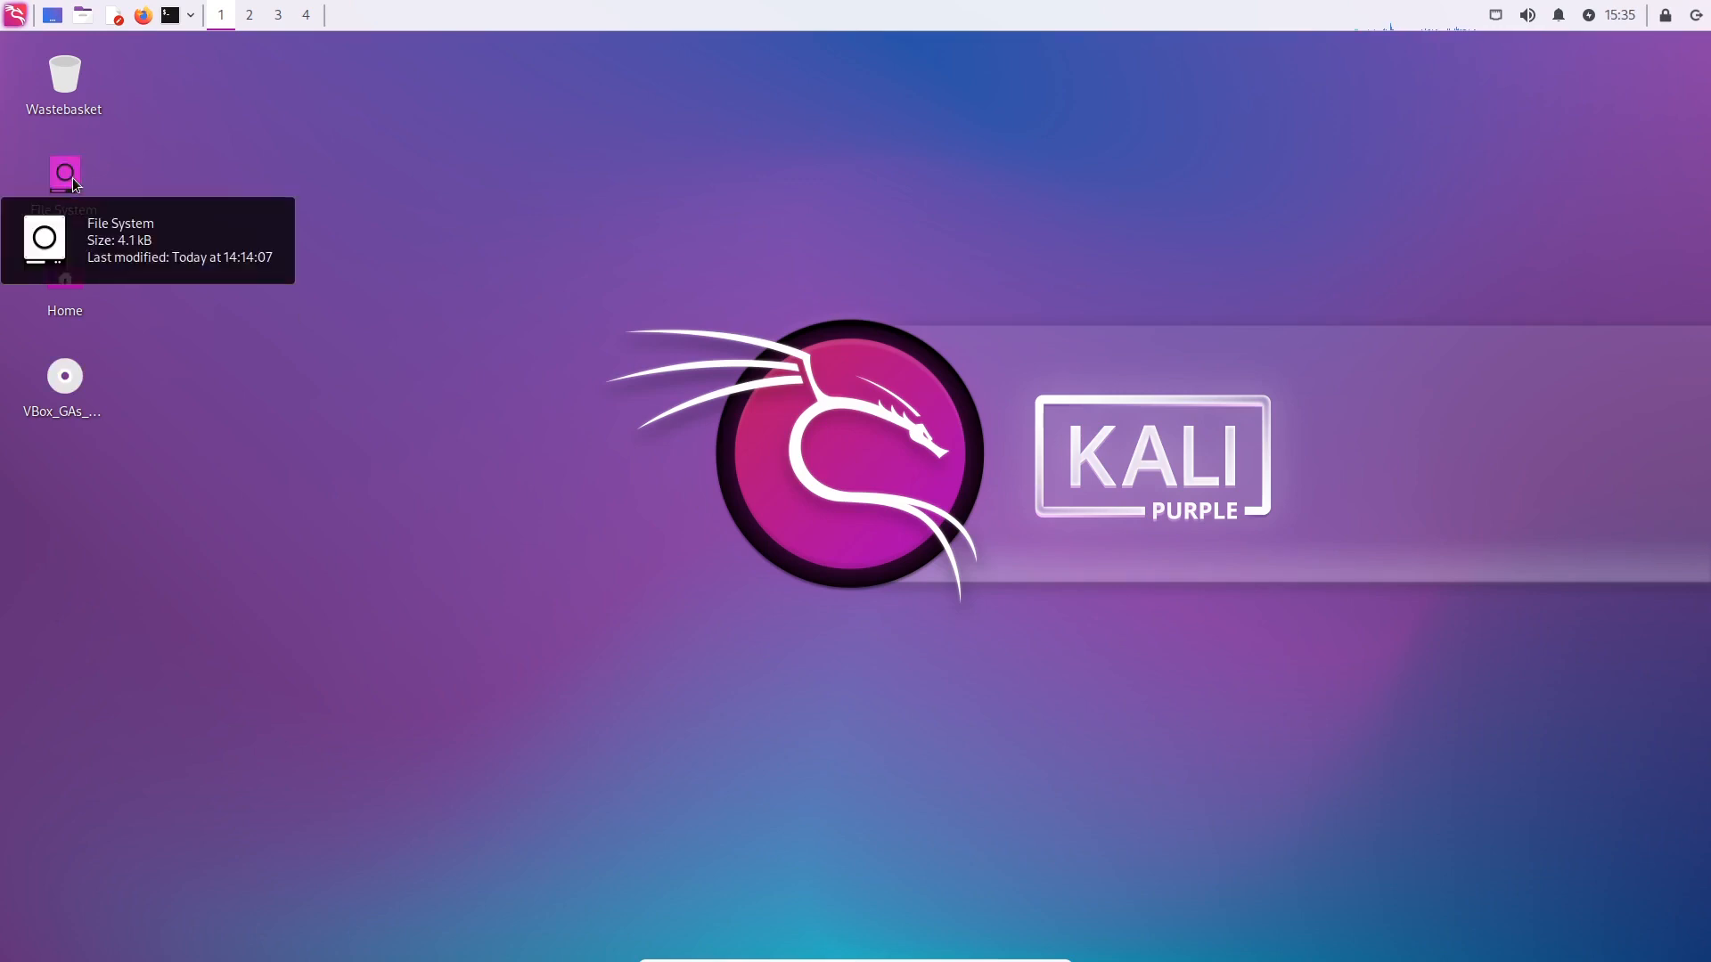
- Browse to the Downloads folder in Thunar and select all copied Guest Additions files
double_click(63, 175)
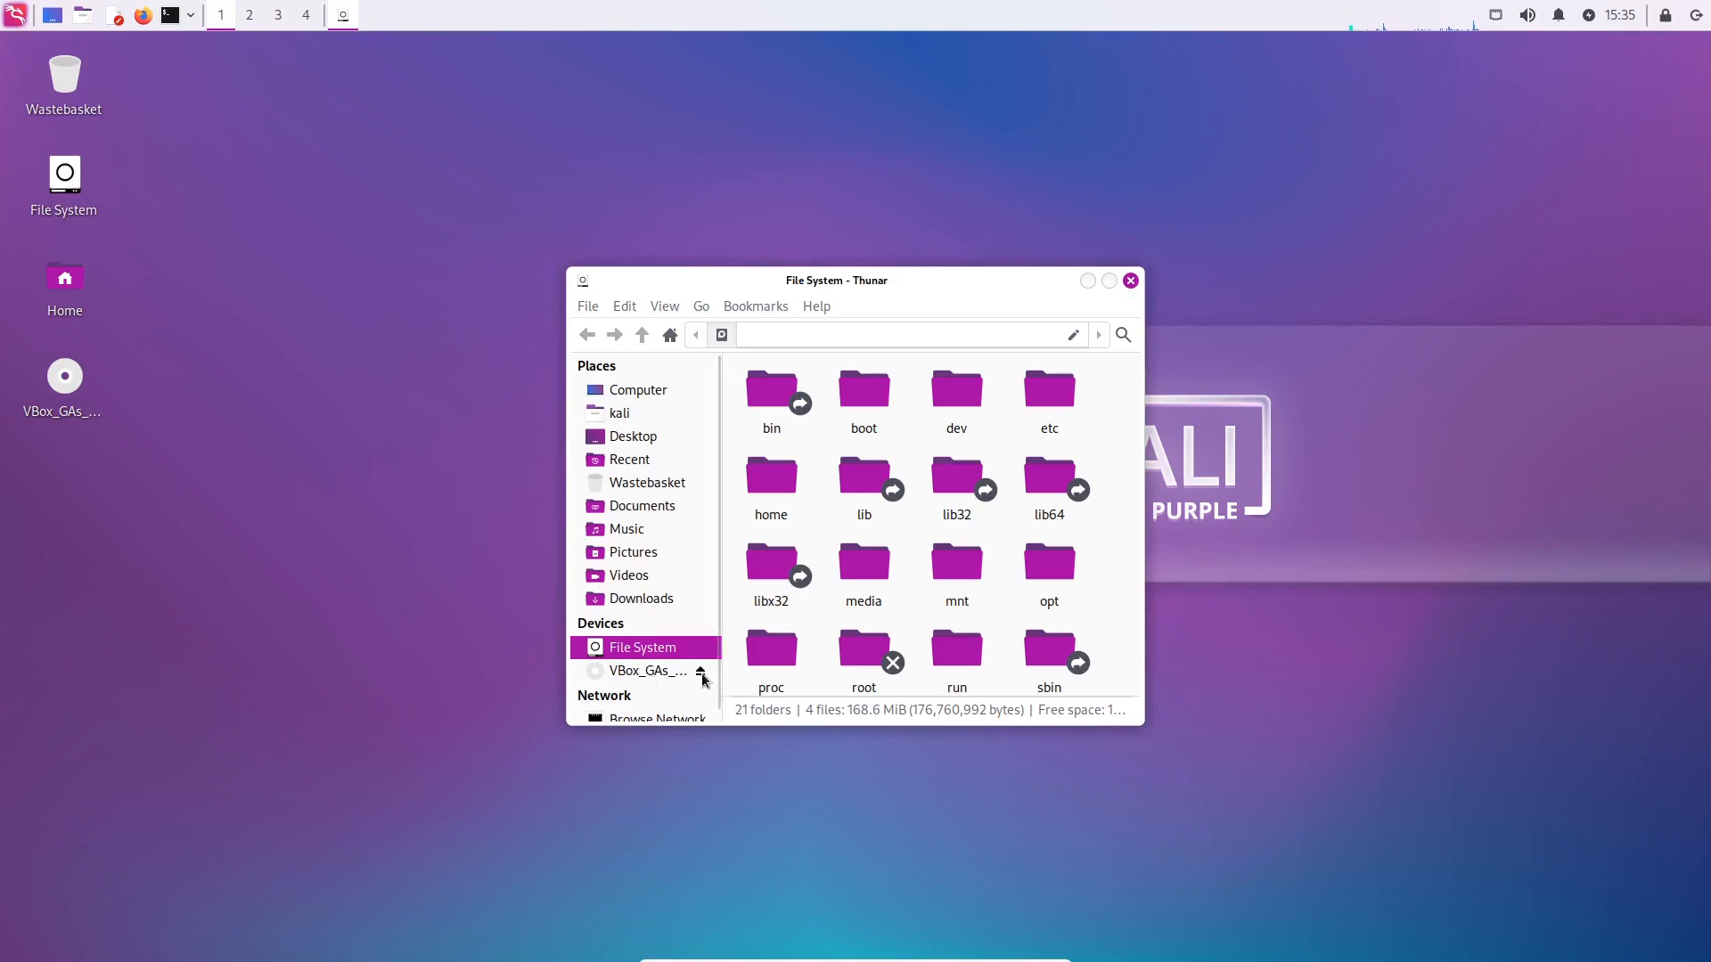
right_click(643, 671)
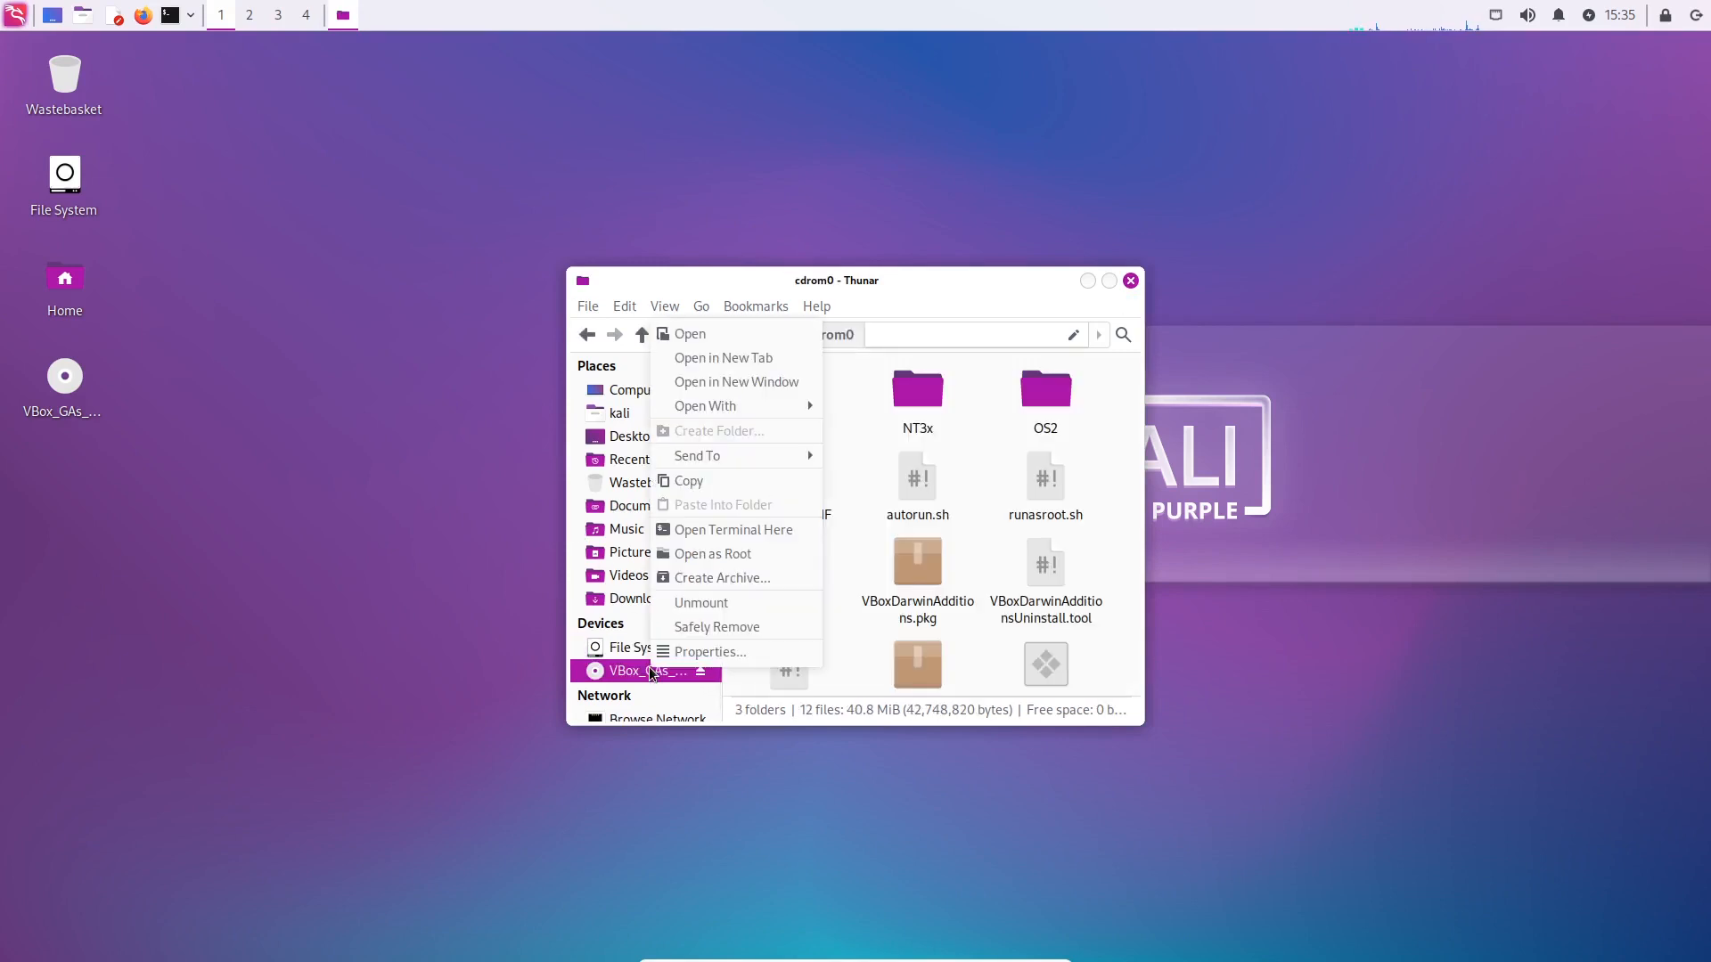
mouse_move(701, 602)
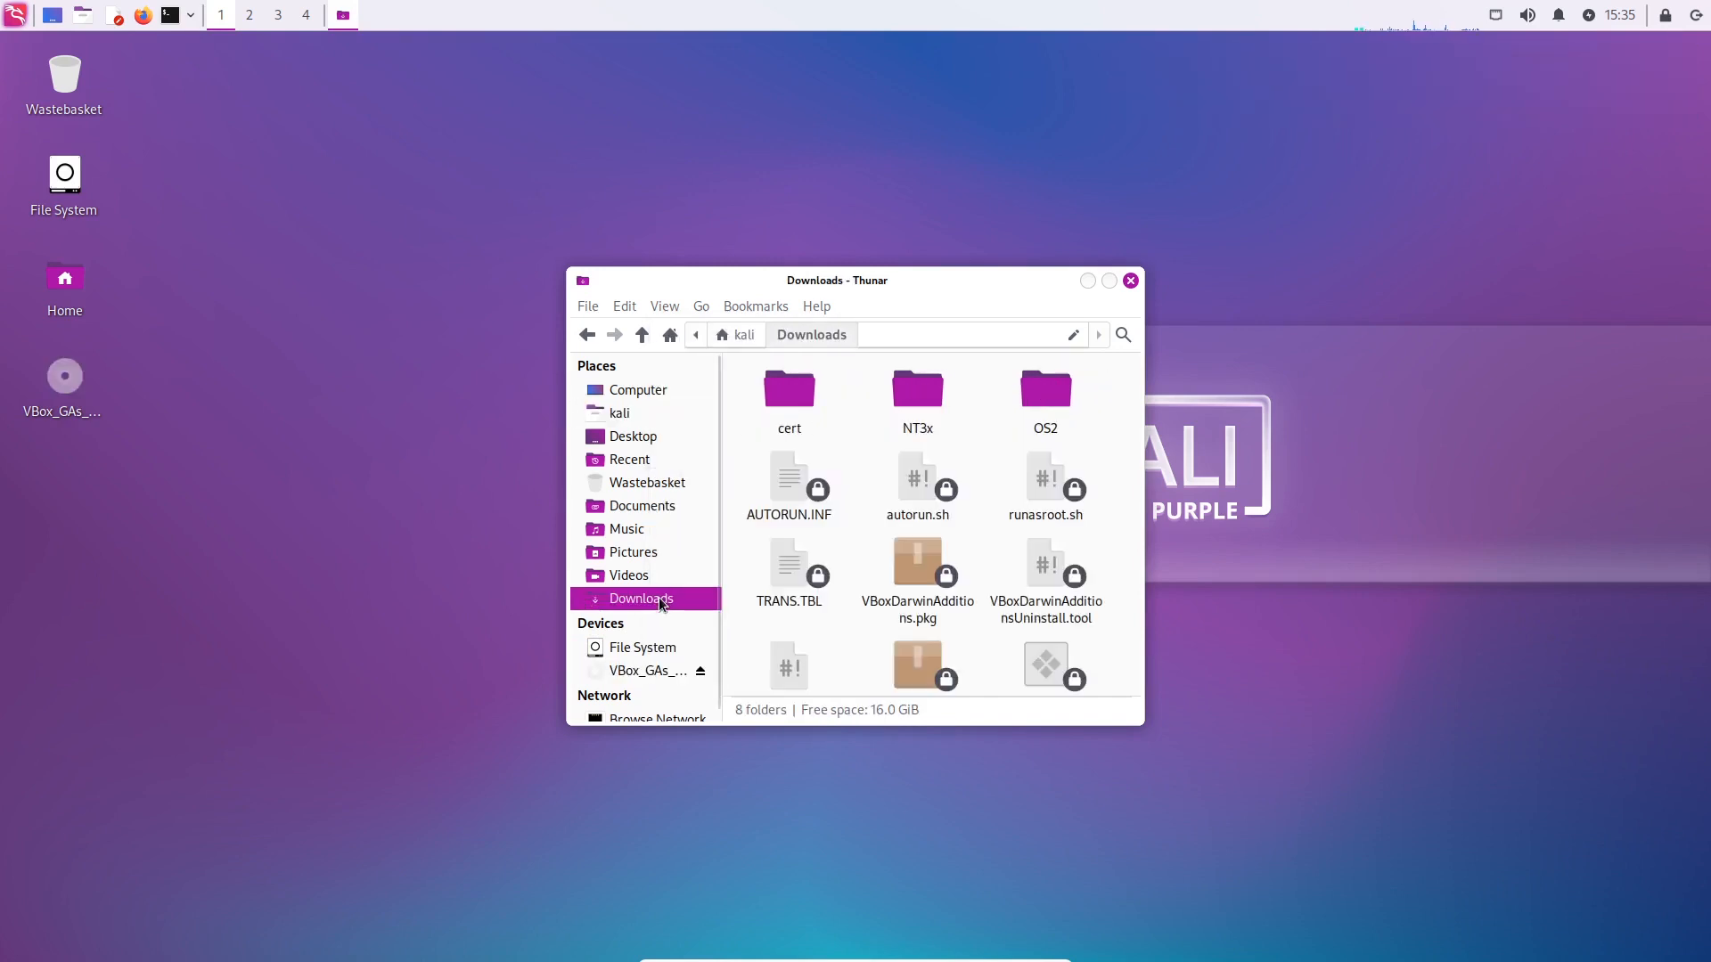
left_click(742, 549)
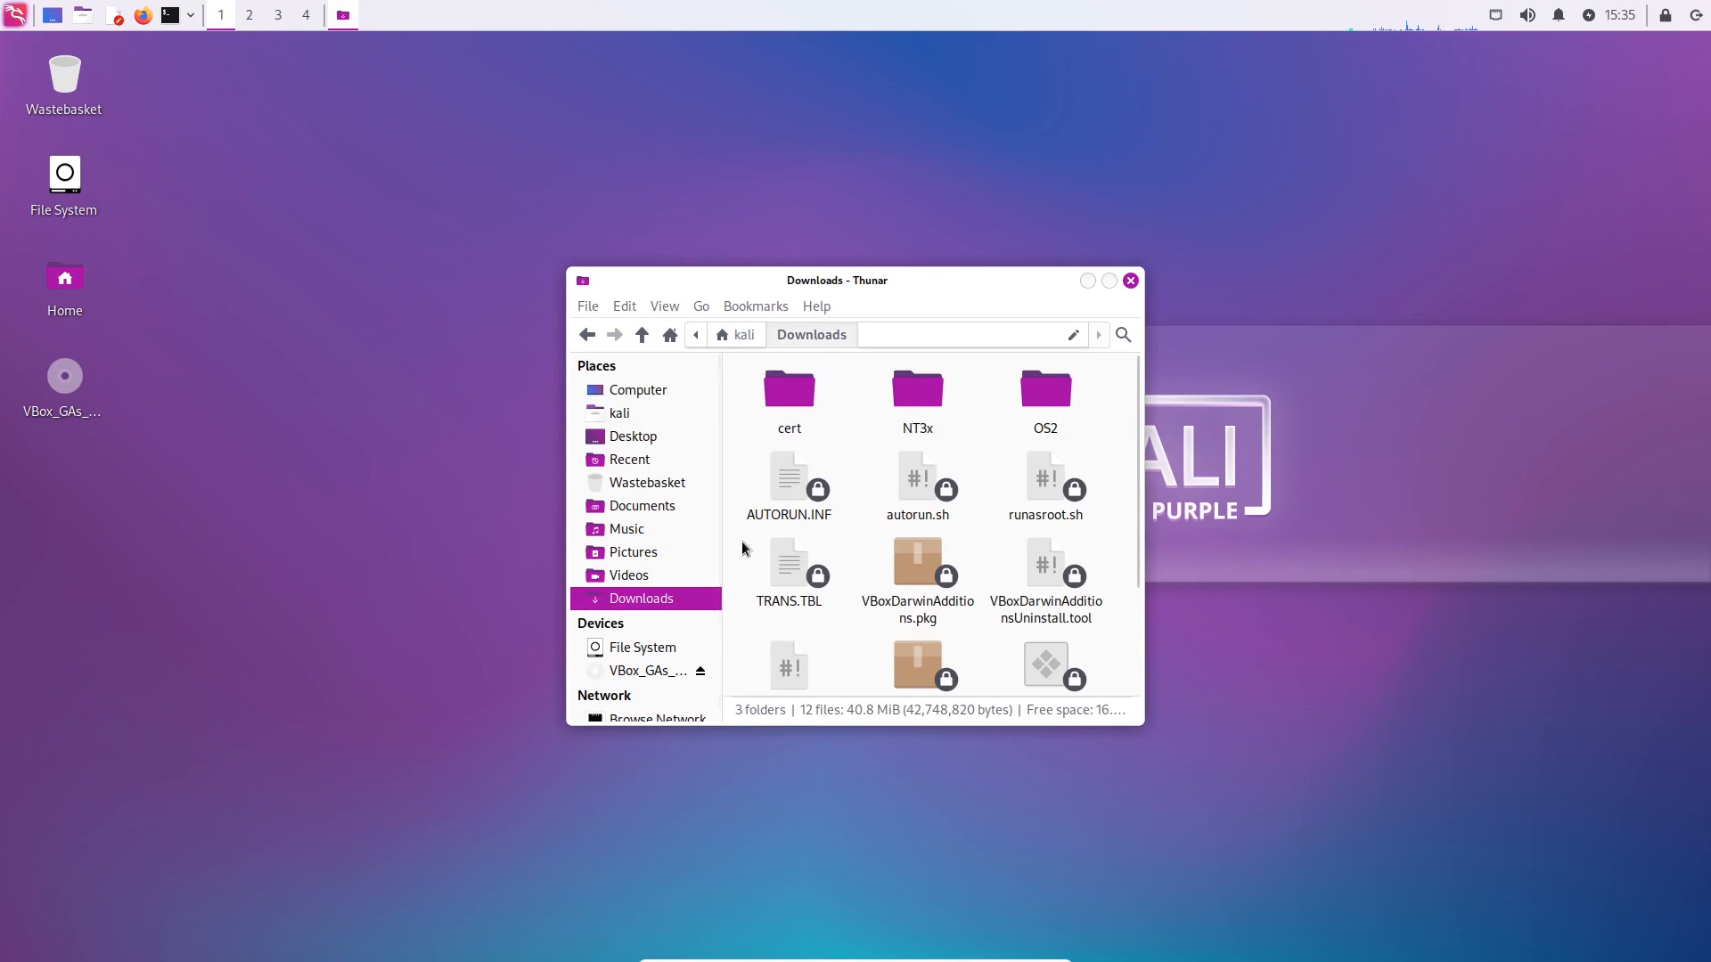
key("ctrl+a")
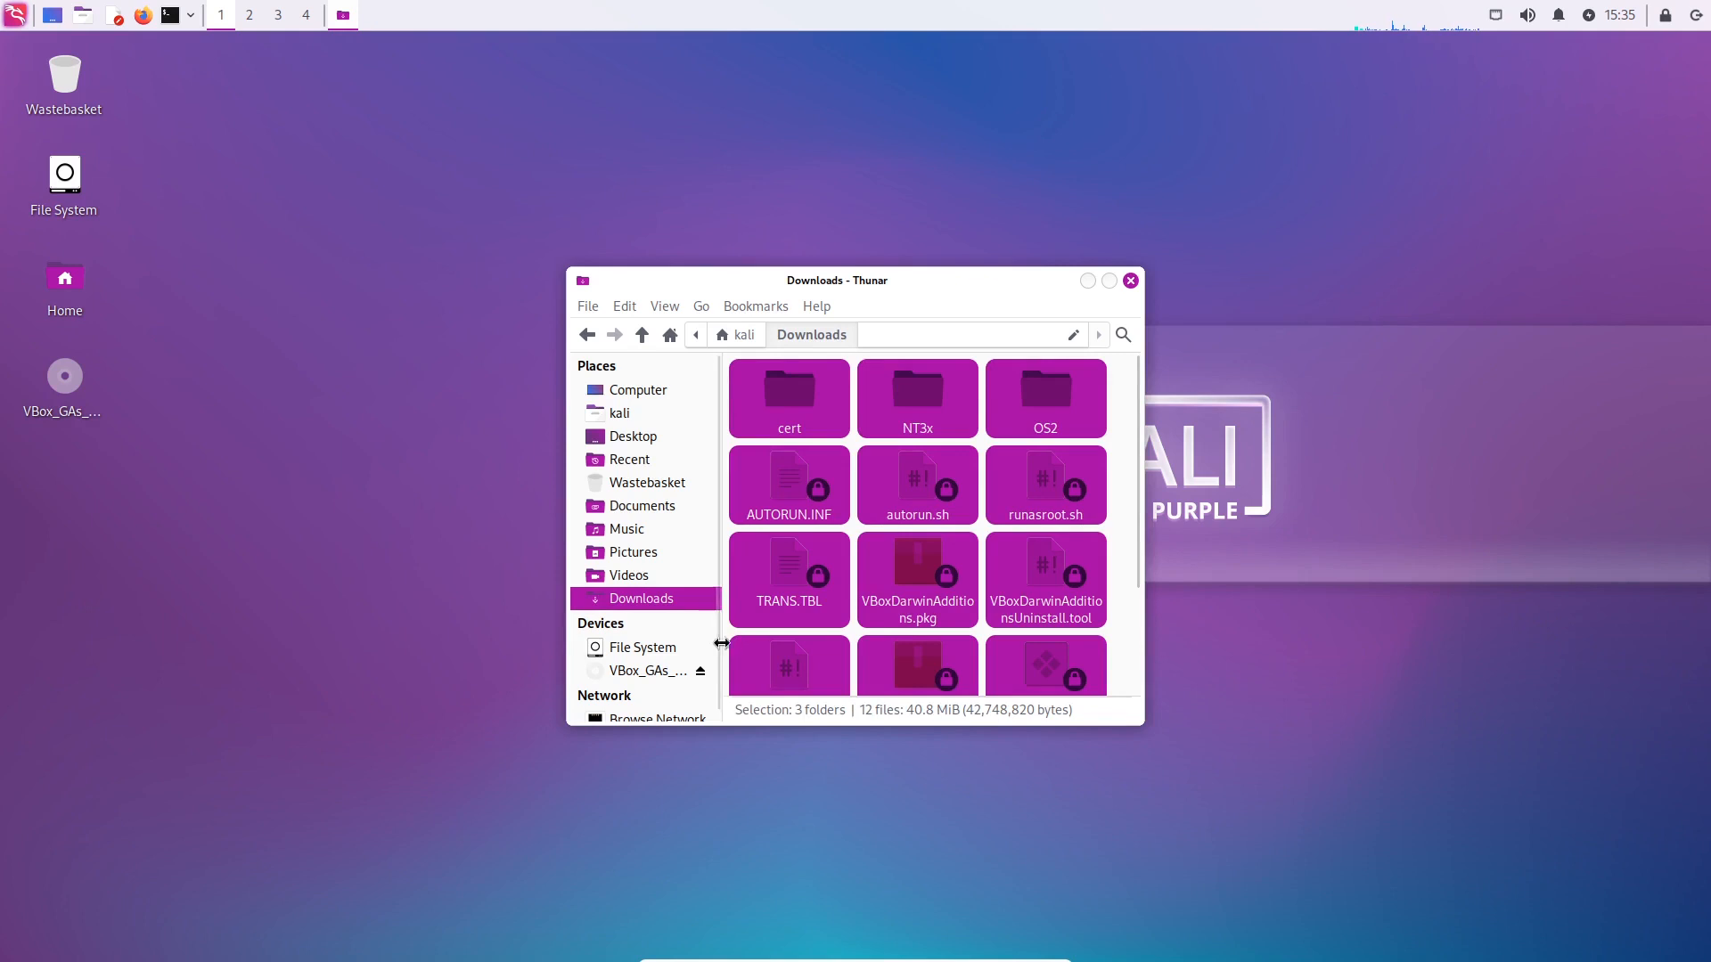
mouse_move(641, 671)
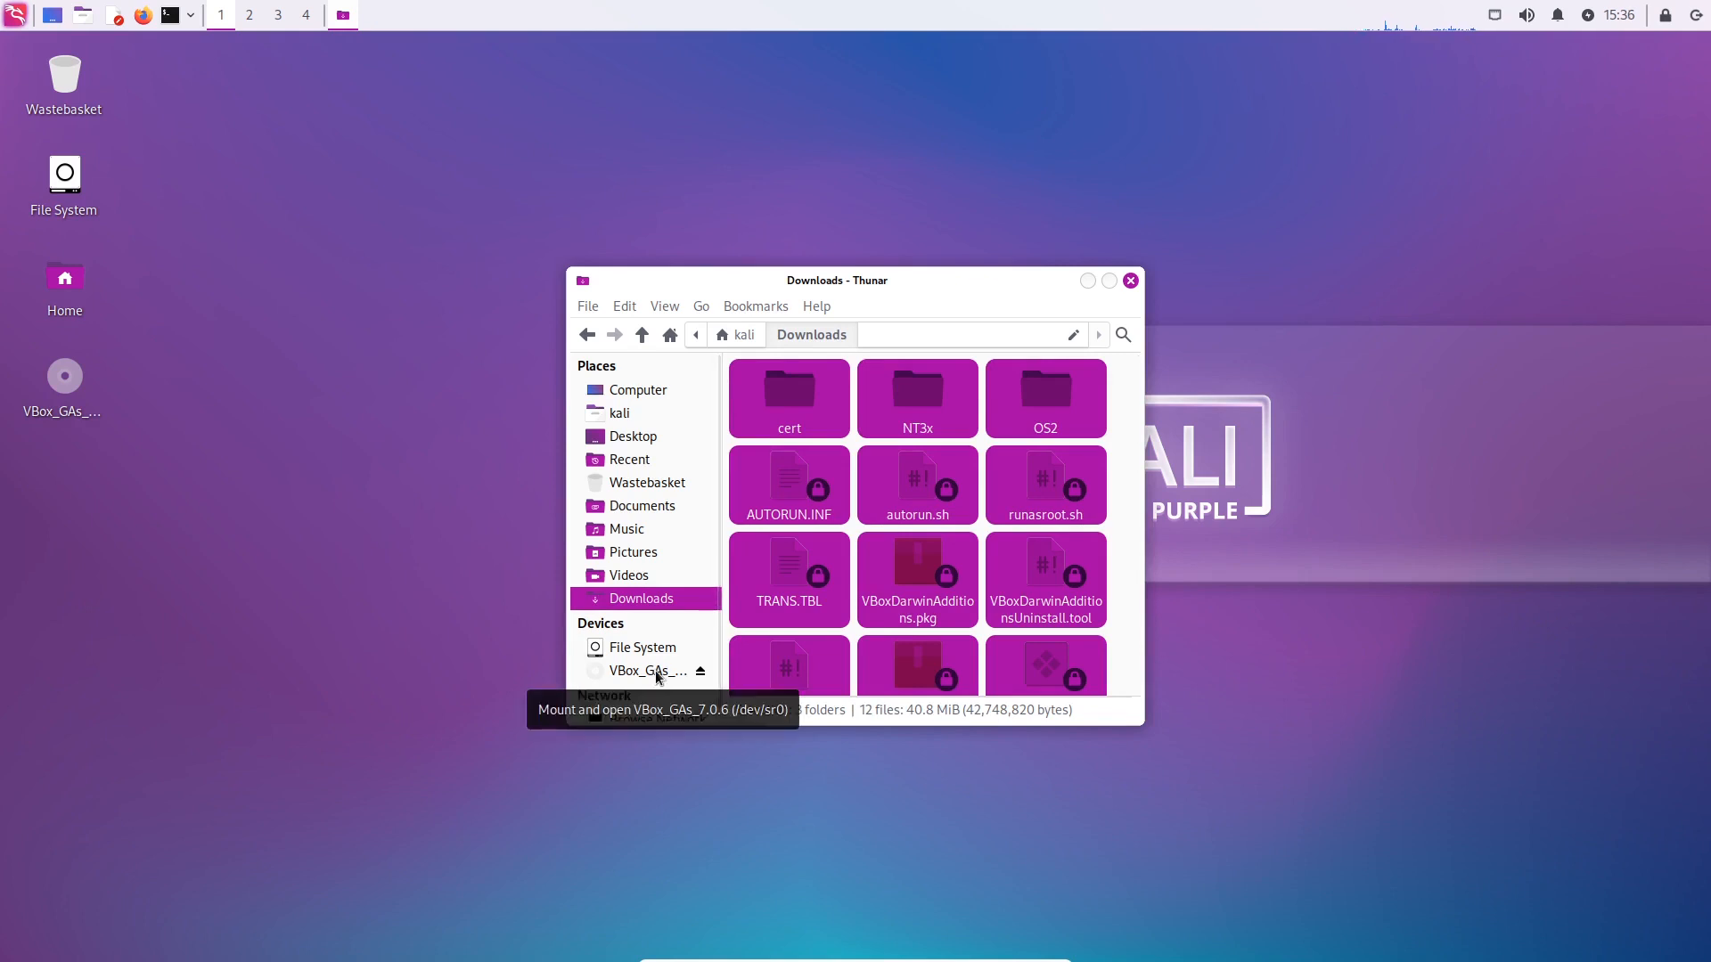
- Move the installer files to the Wastebasket and eject the VBox_GAs Guest Additions CD
right_click(788, 564)
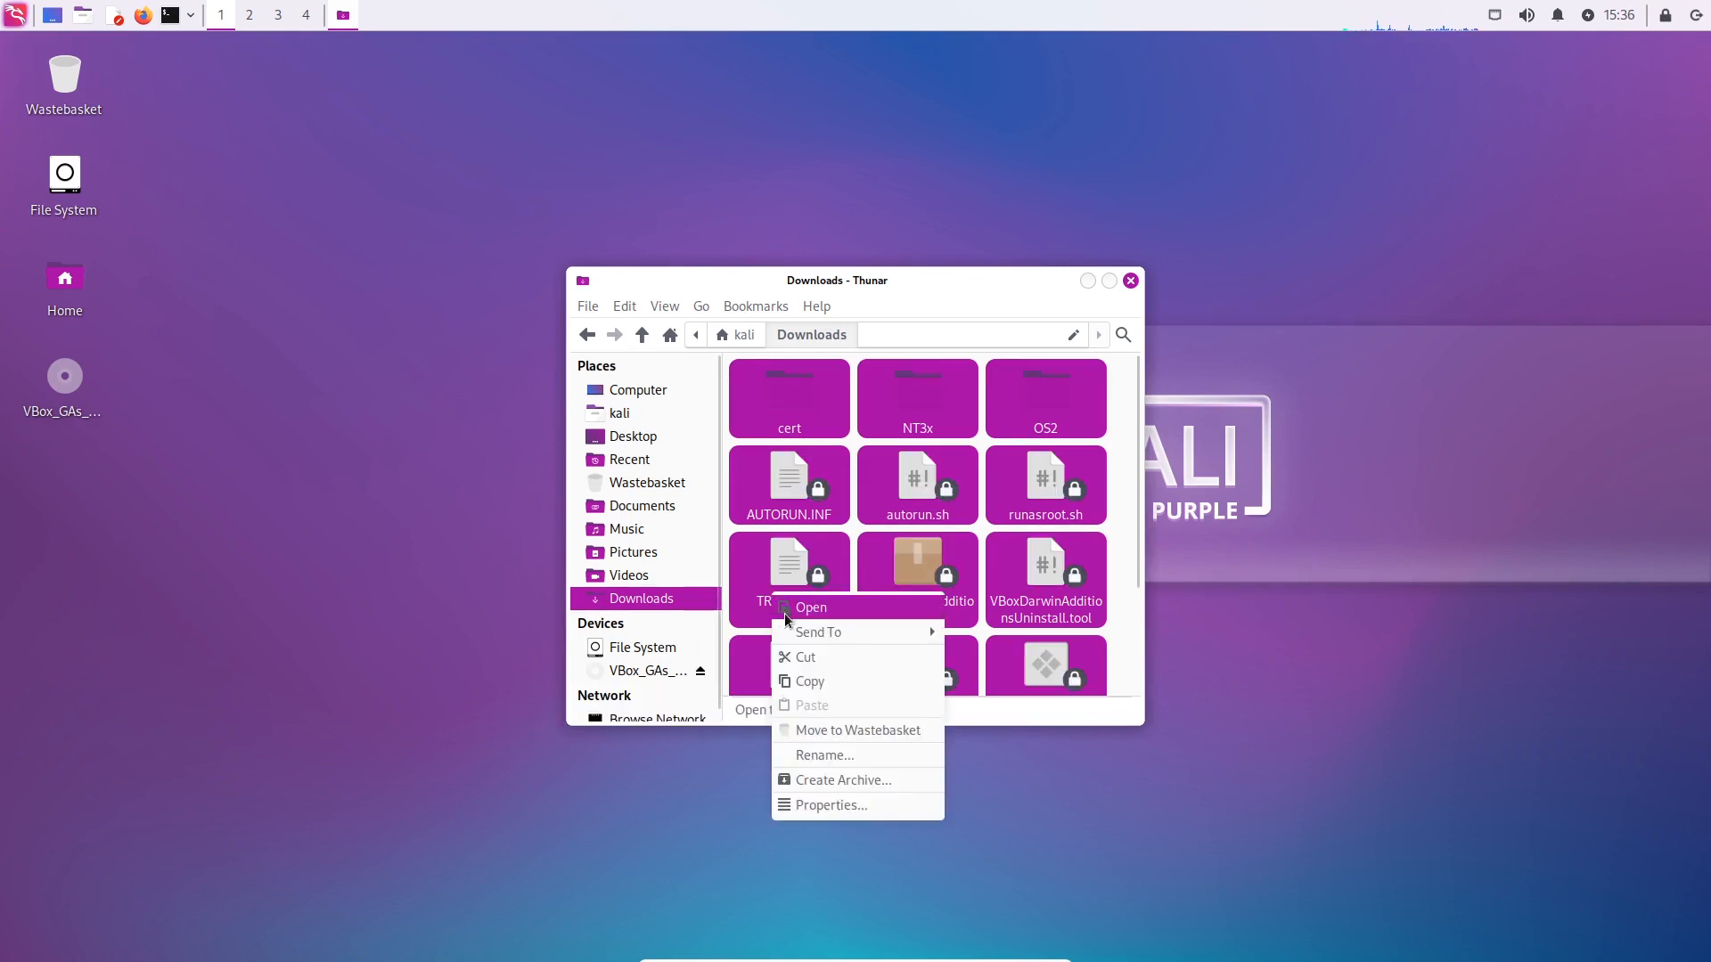
mouse_move(841, 730)
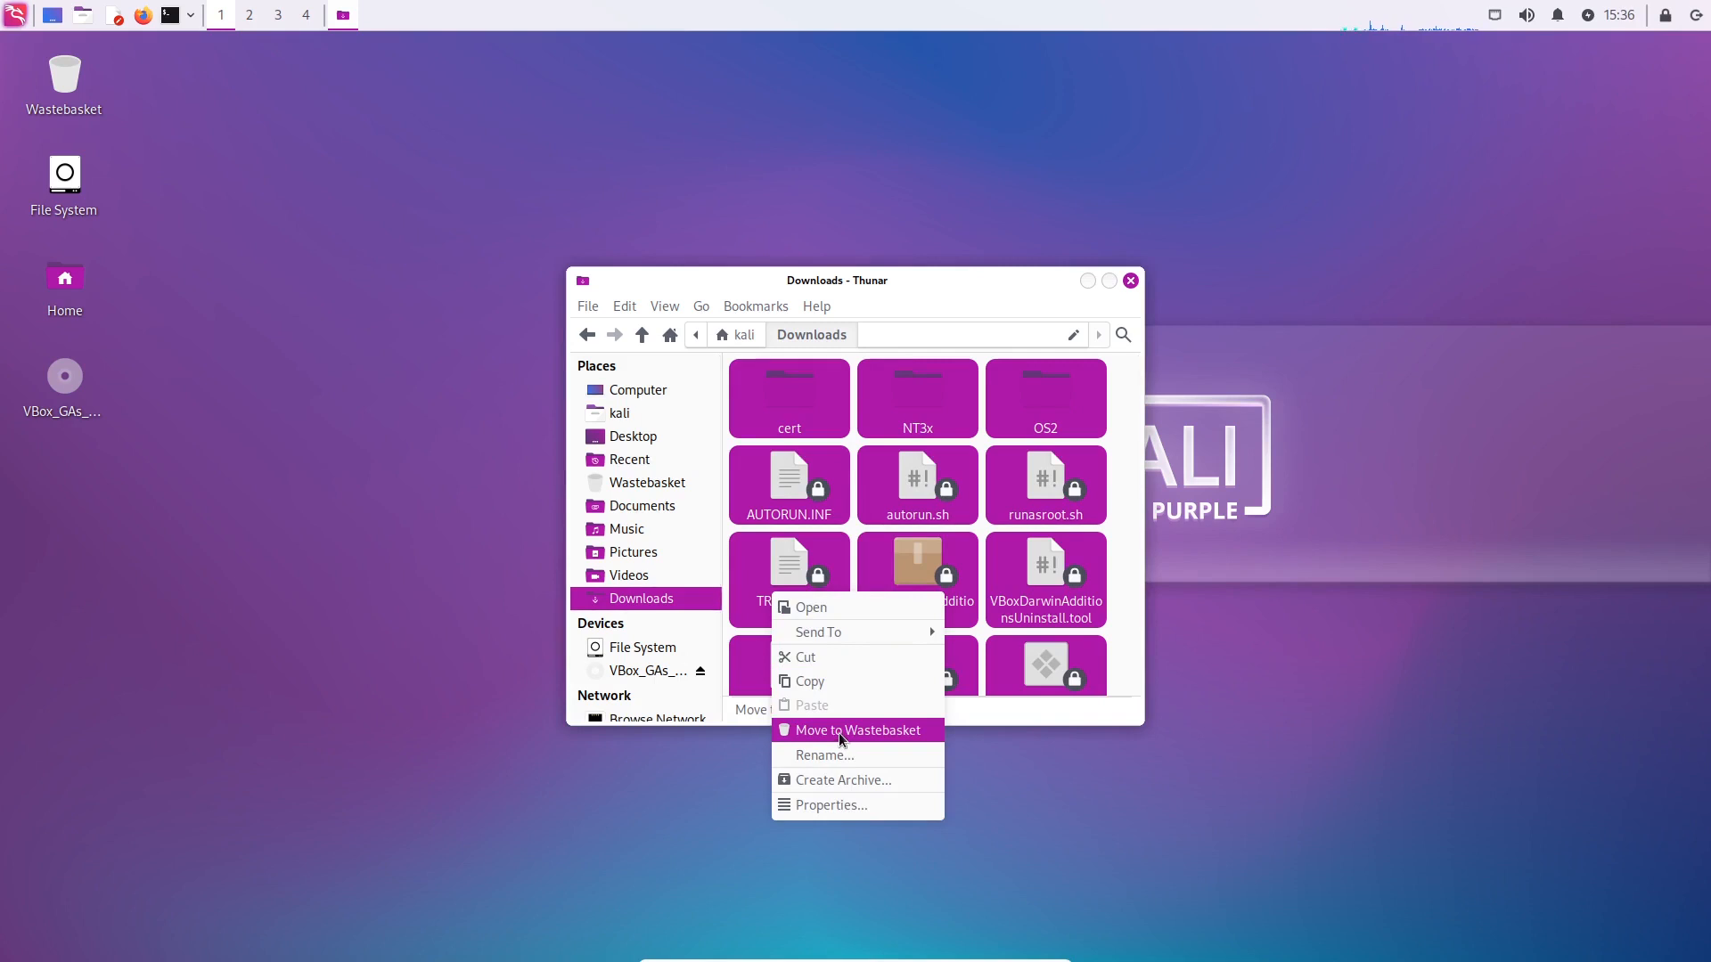
left_click(857, 730)
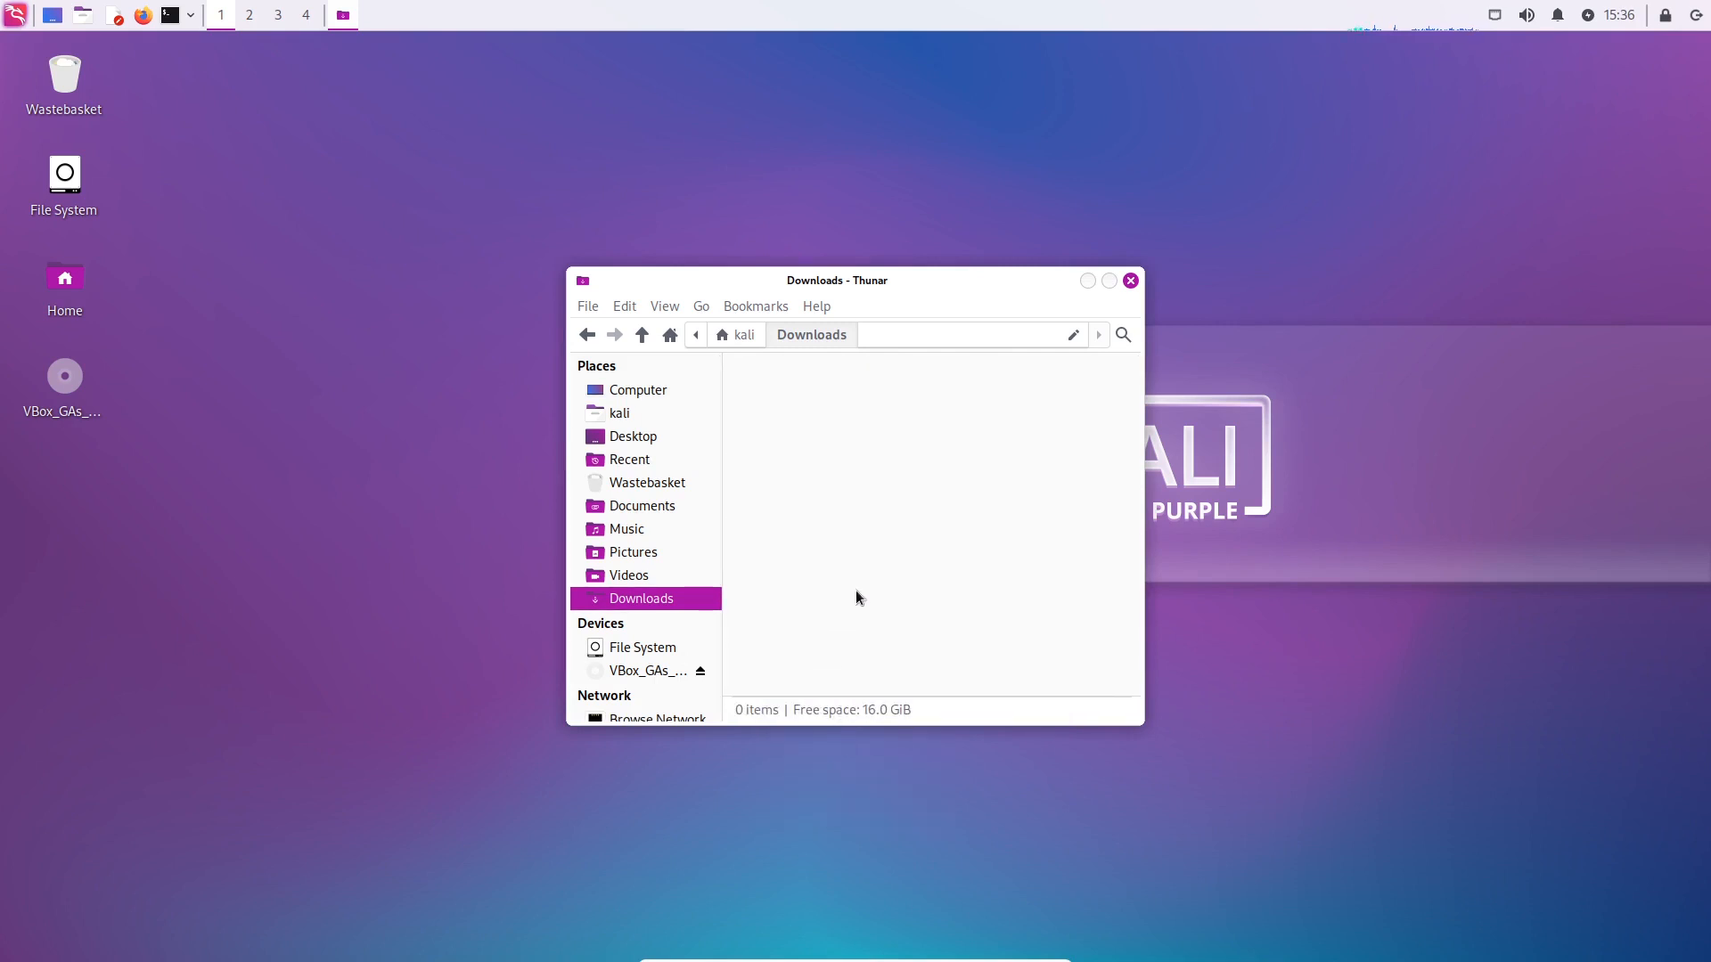
left_click(701, 671)
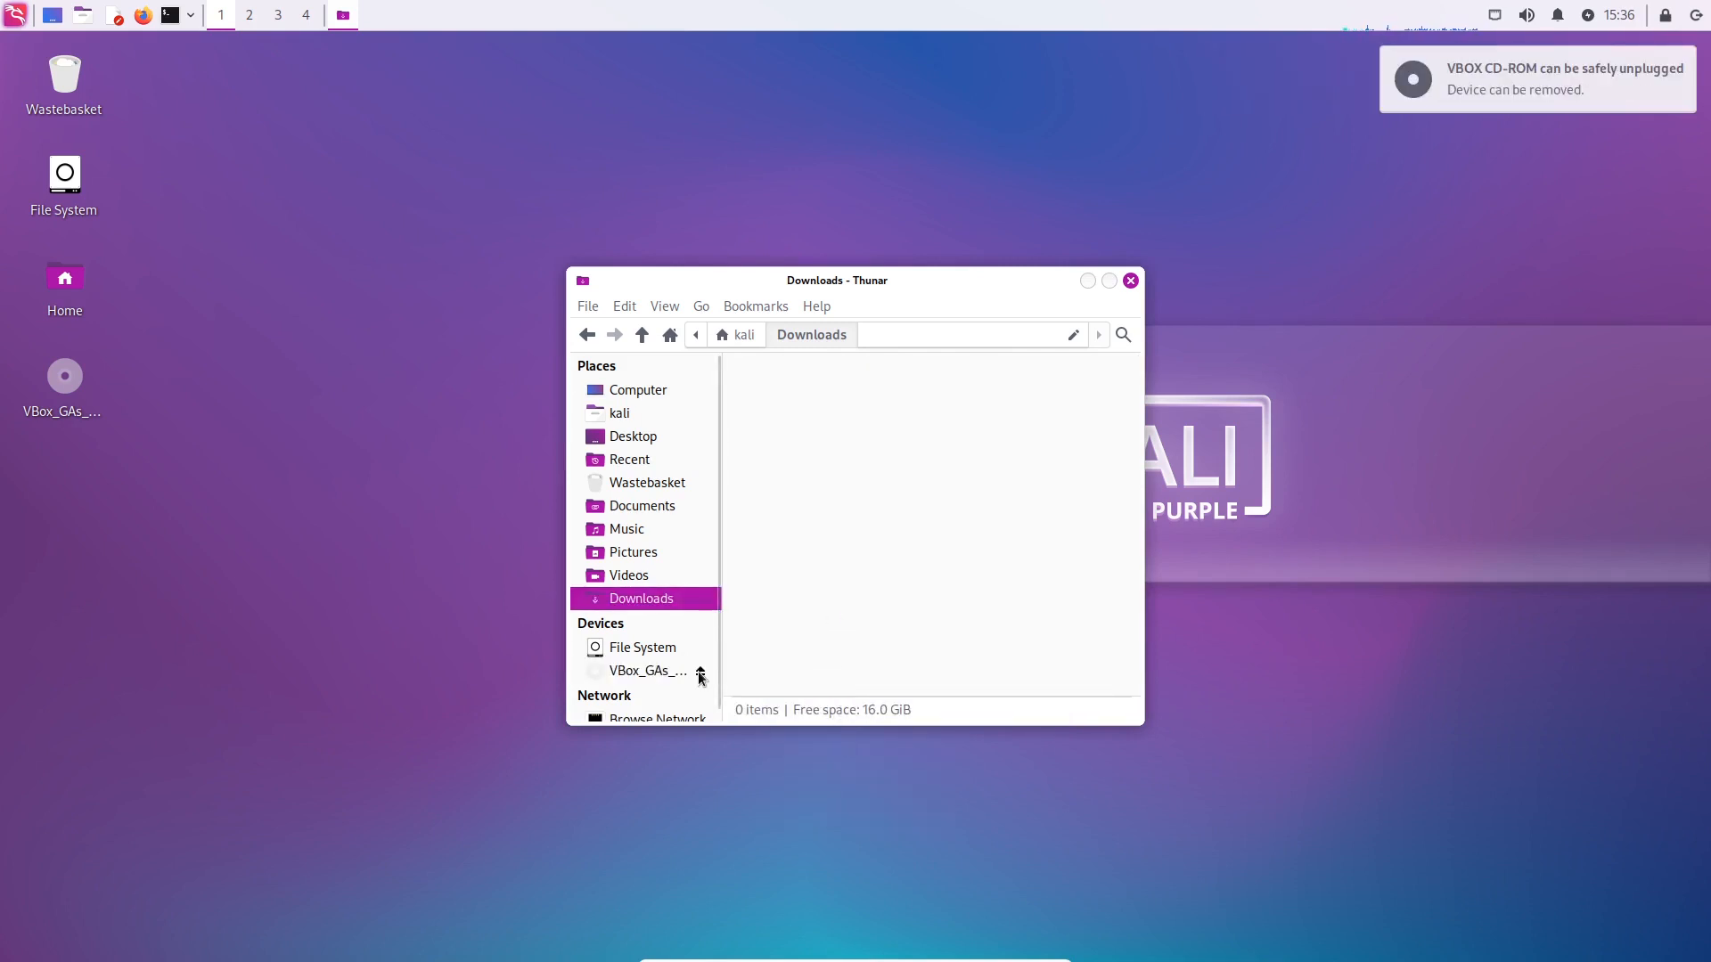
left_click(701, 671)
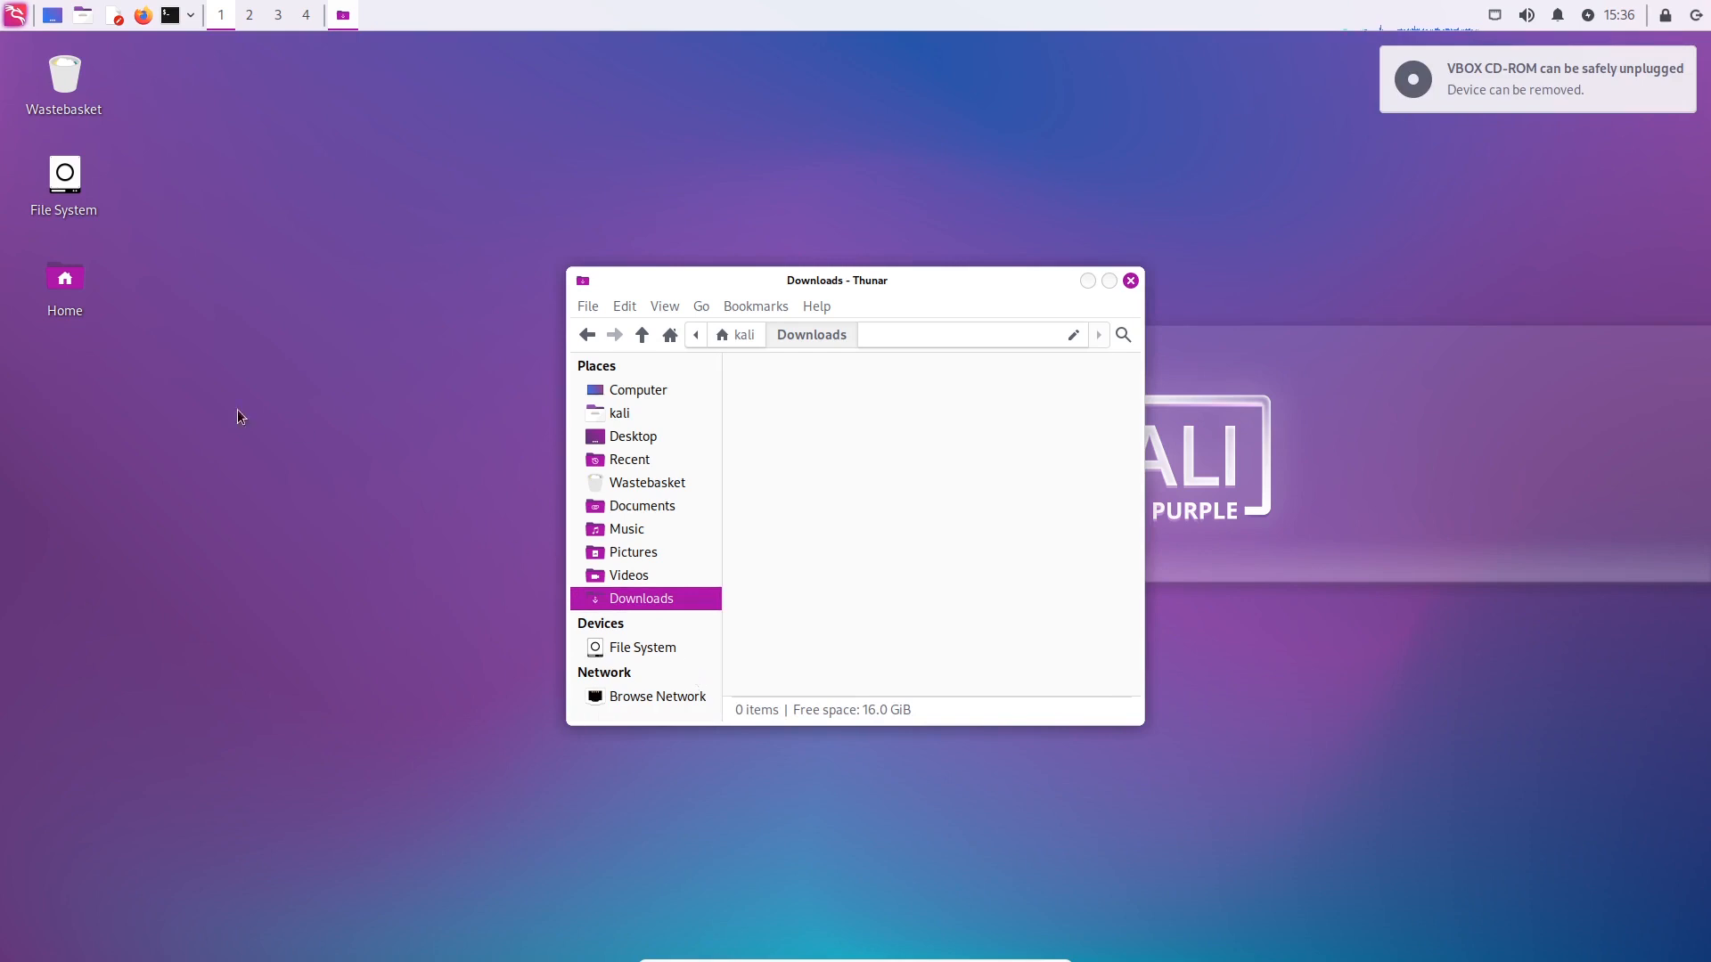
mouse_move(697, 621)
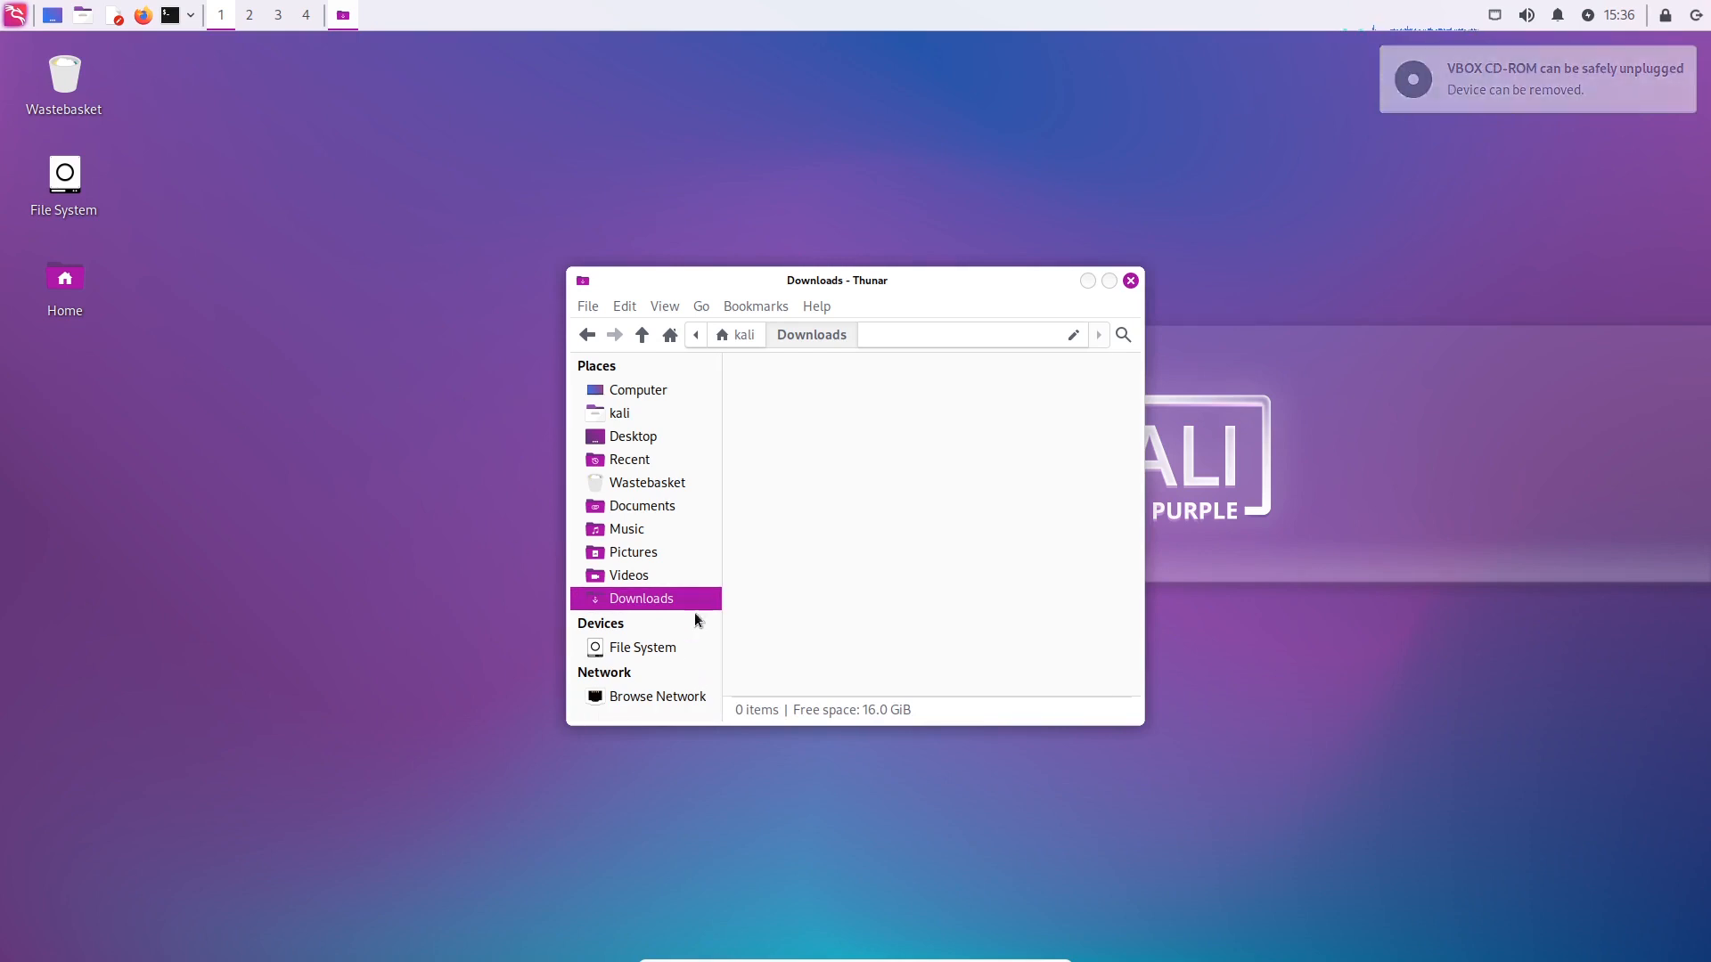
mouse_move(697, 674)
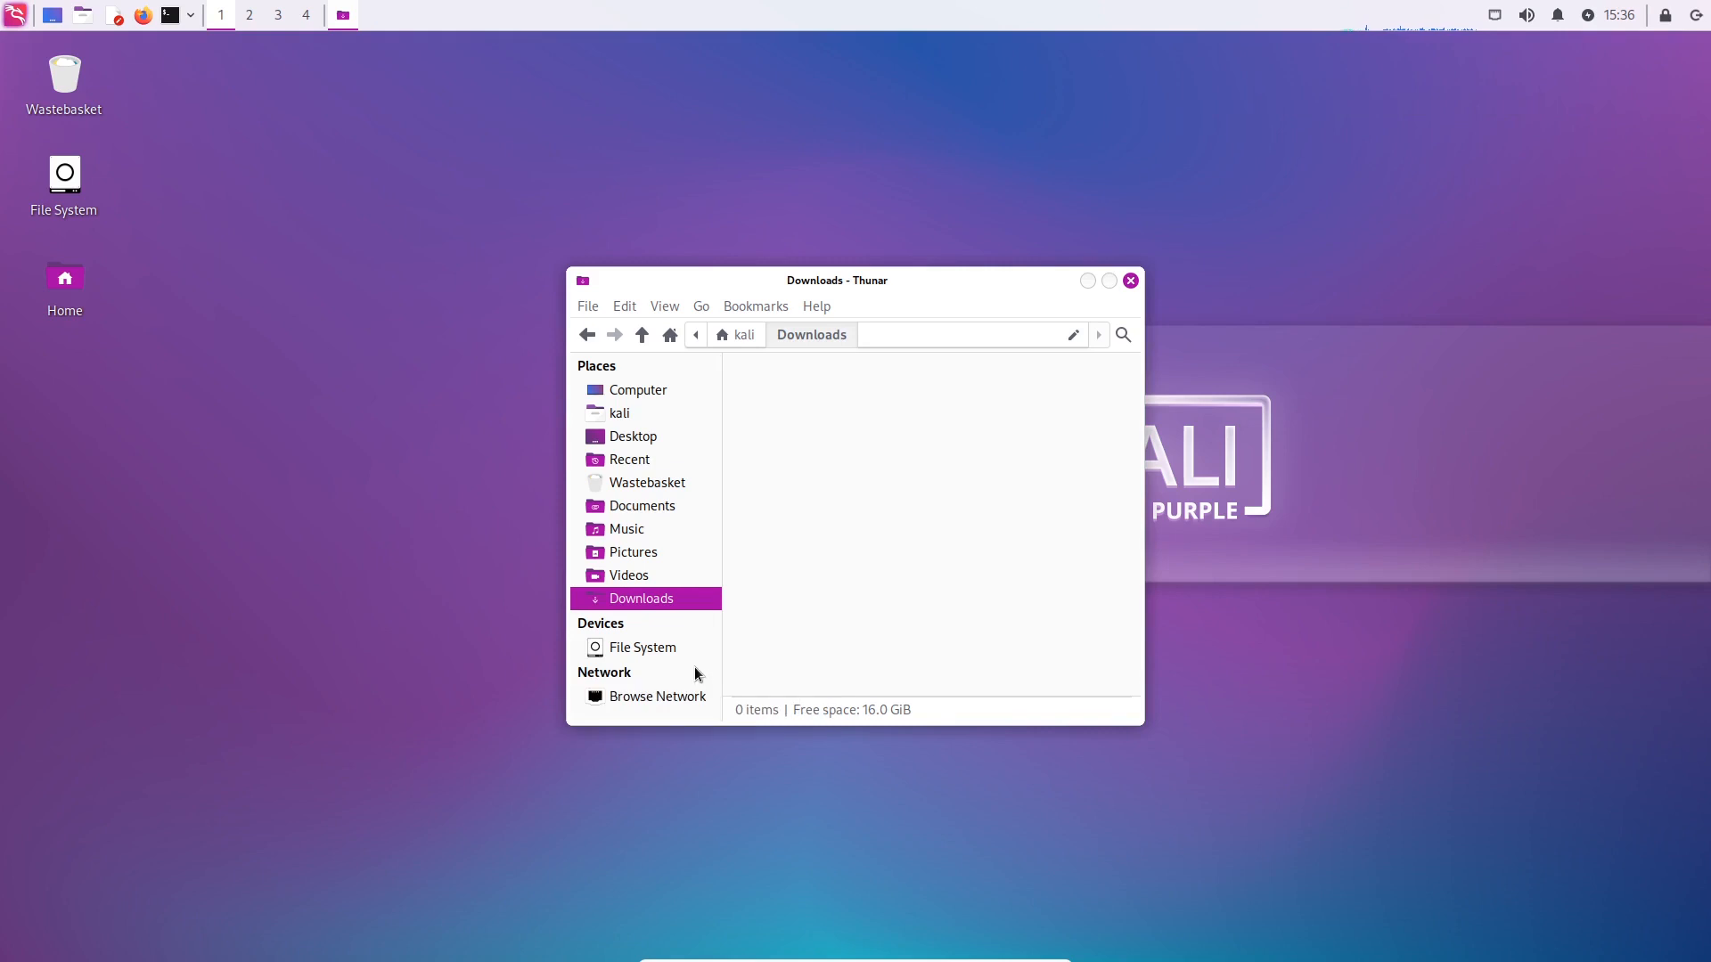
mouse_move(710, 676)
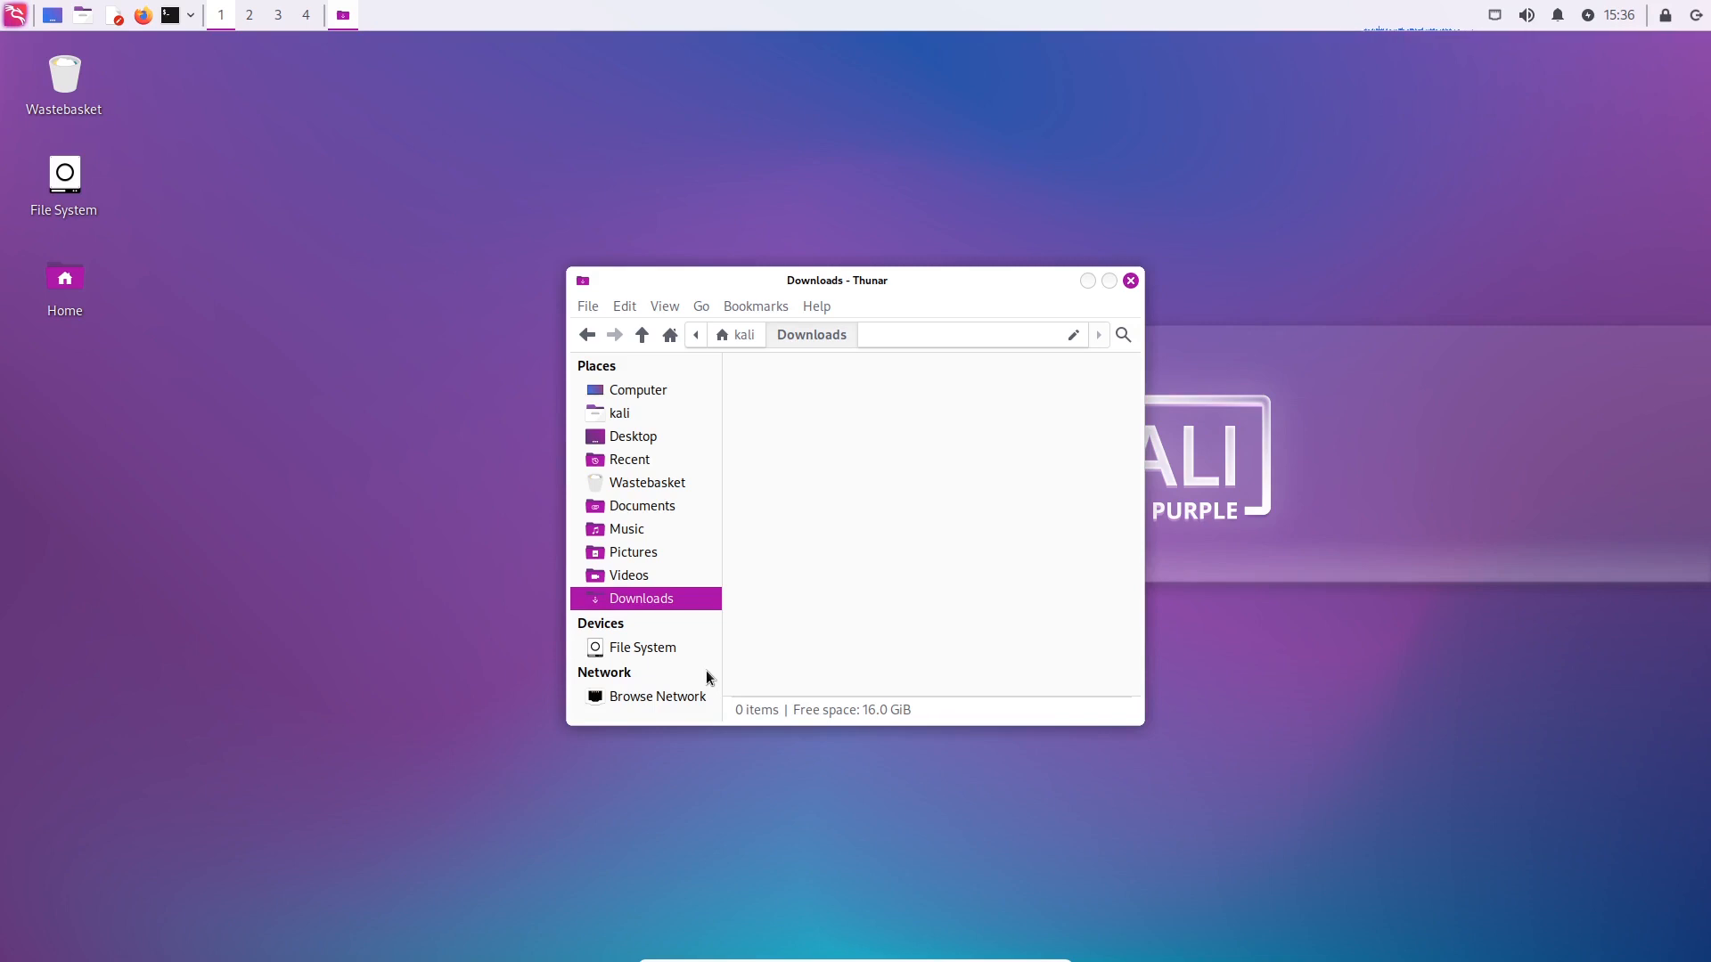
mouse_move(1048, 390)
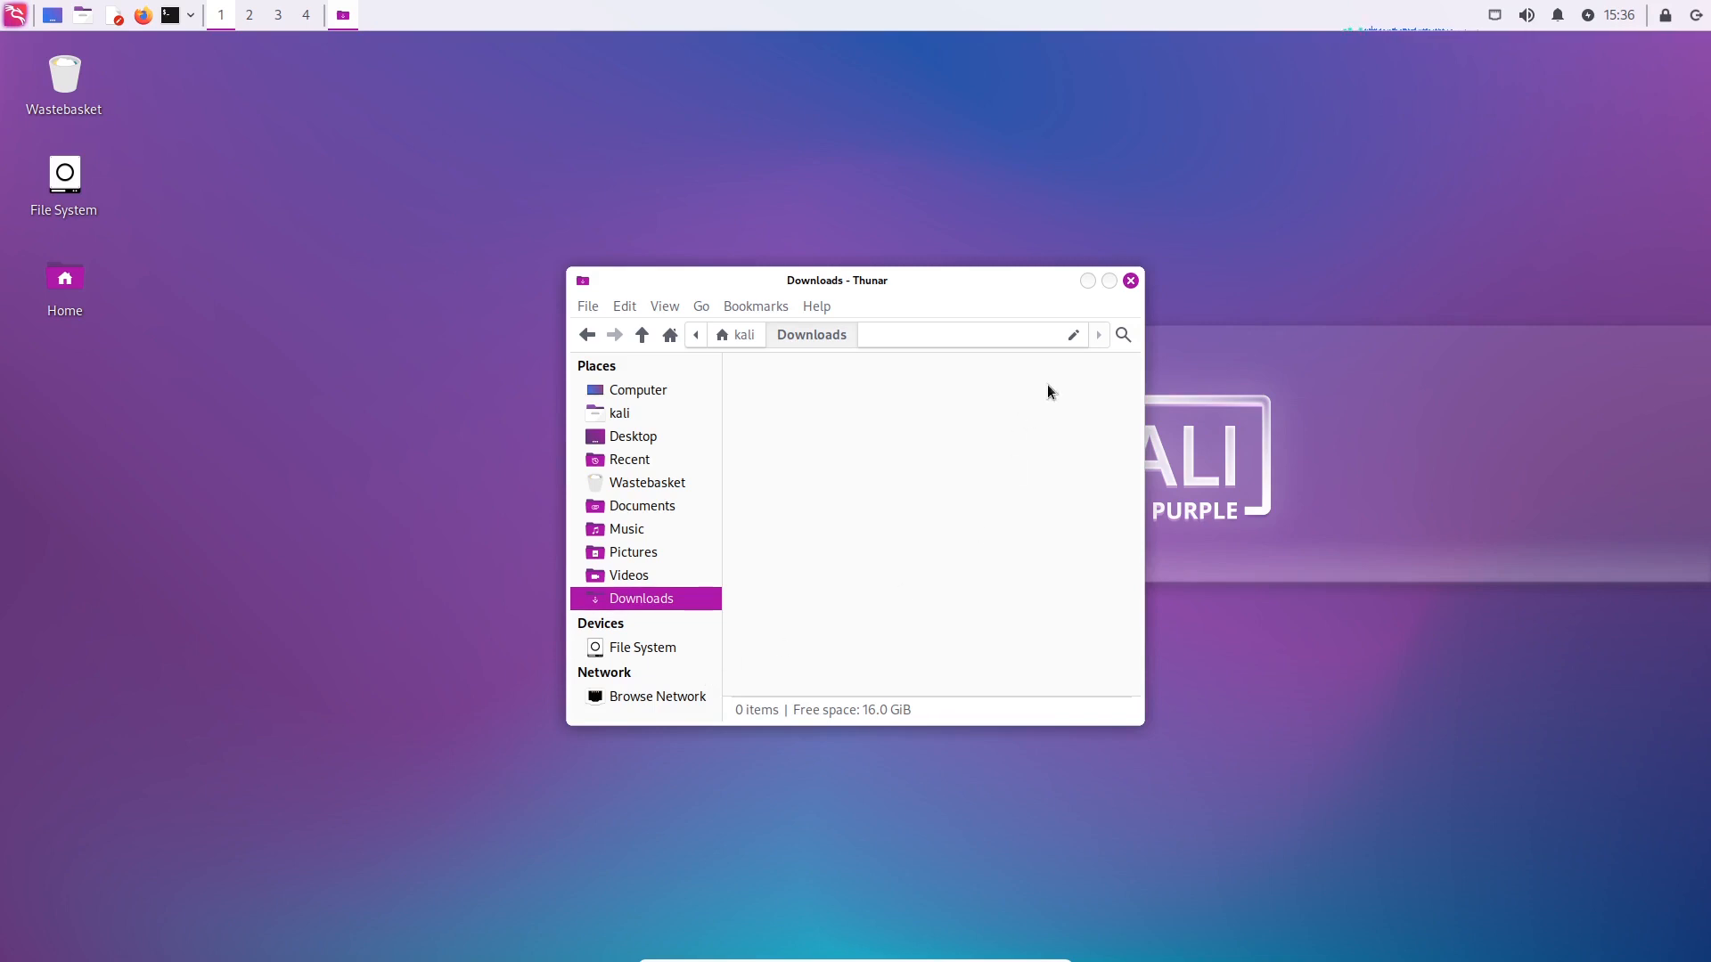